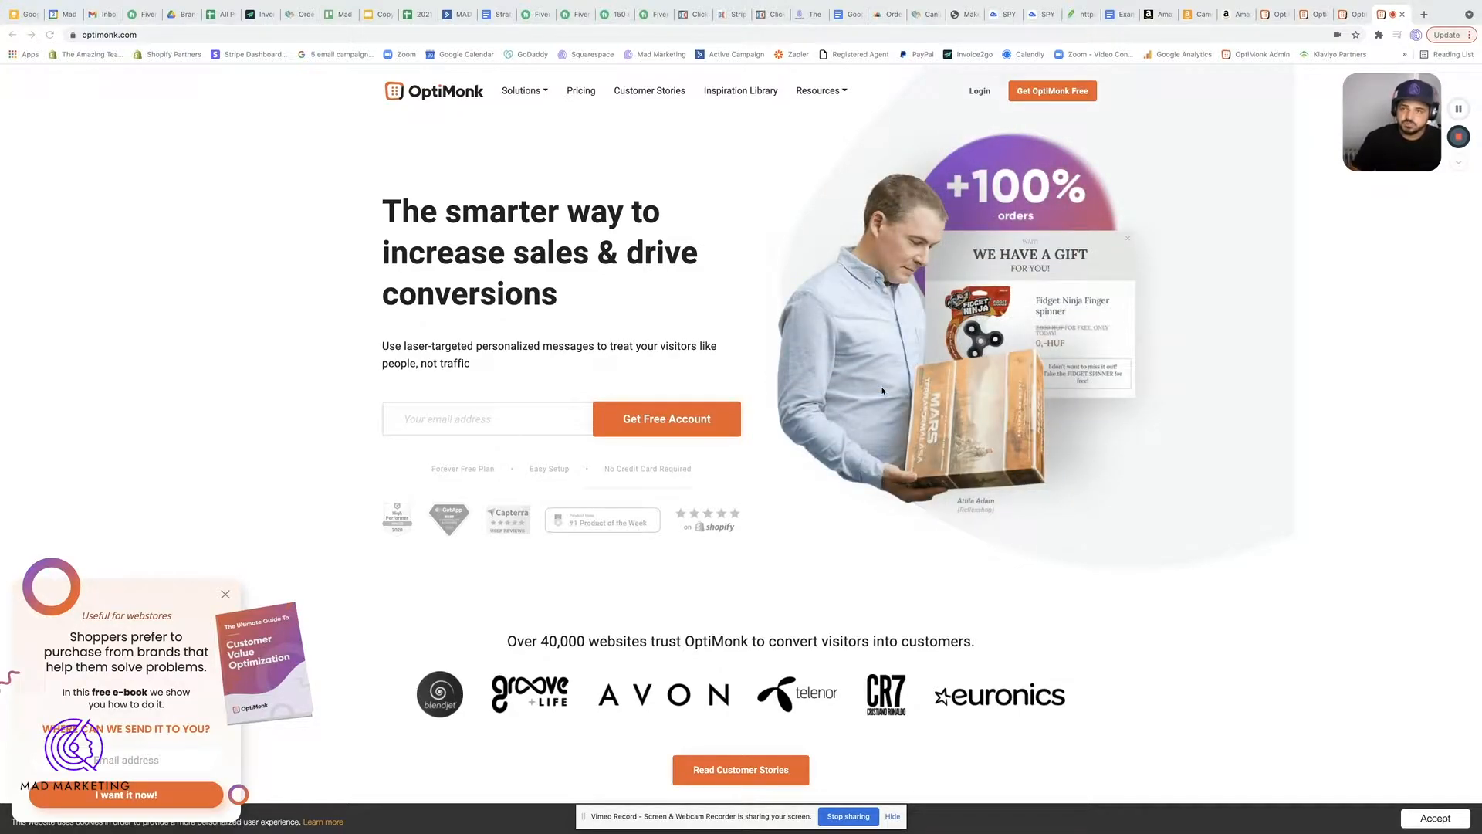
{"action": "mouse_move", "coordinate": [867, 334]}
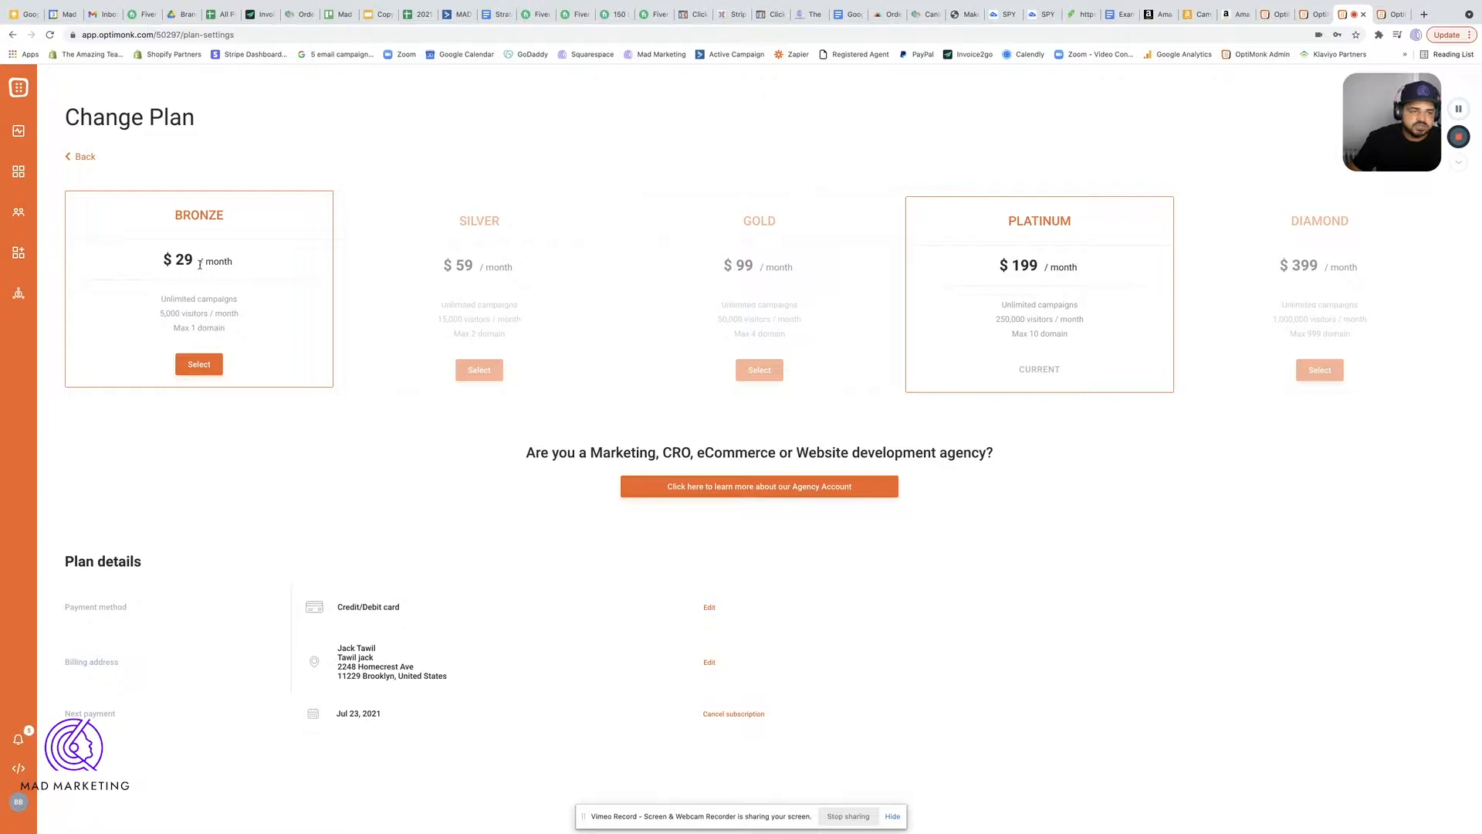
{"action": "mouse_move", "coordinate": [161, 298]}
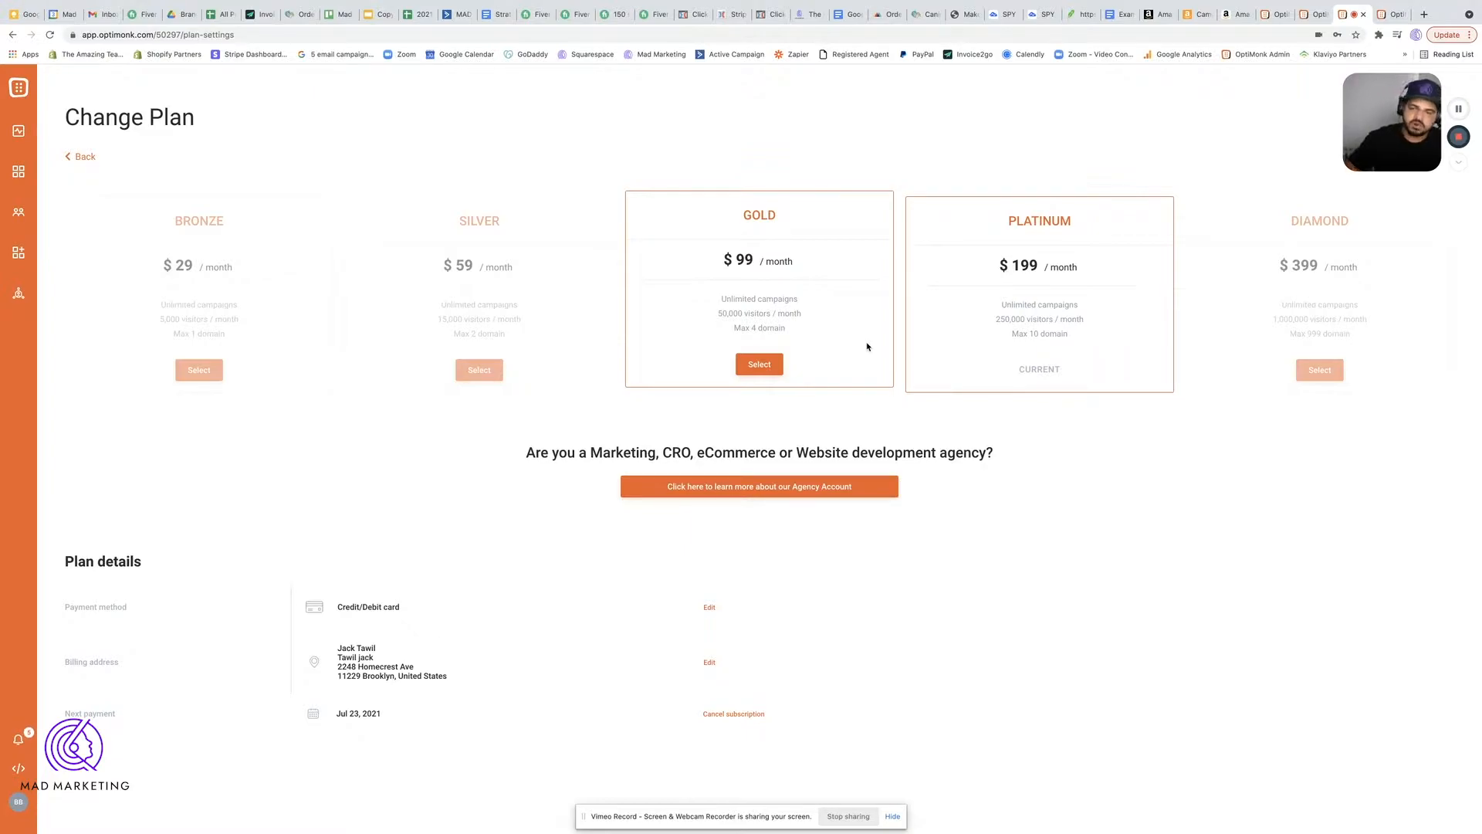
{"action": "mouse_move", "coordinate": [956, 555]}
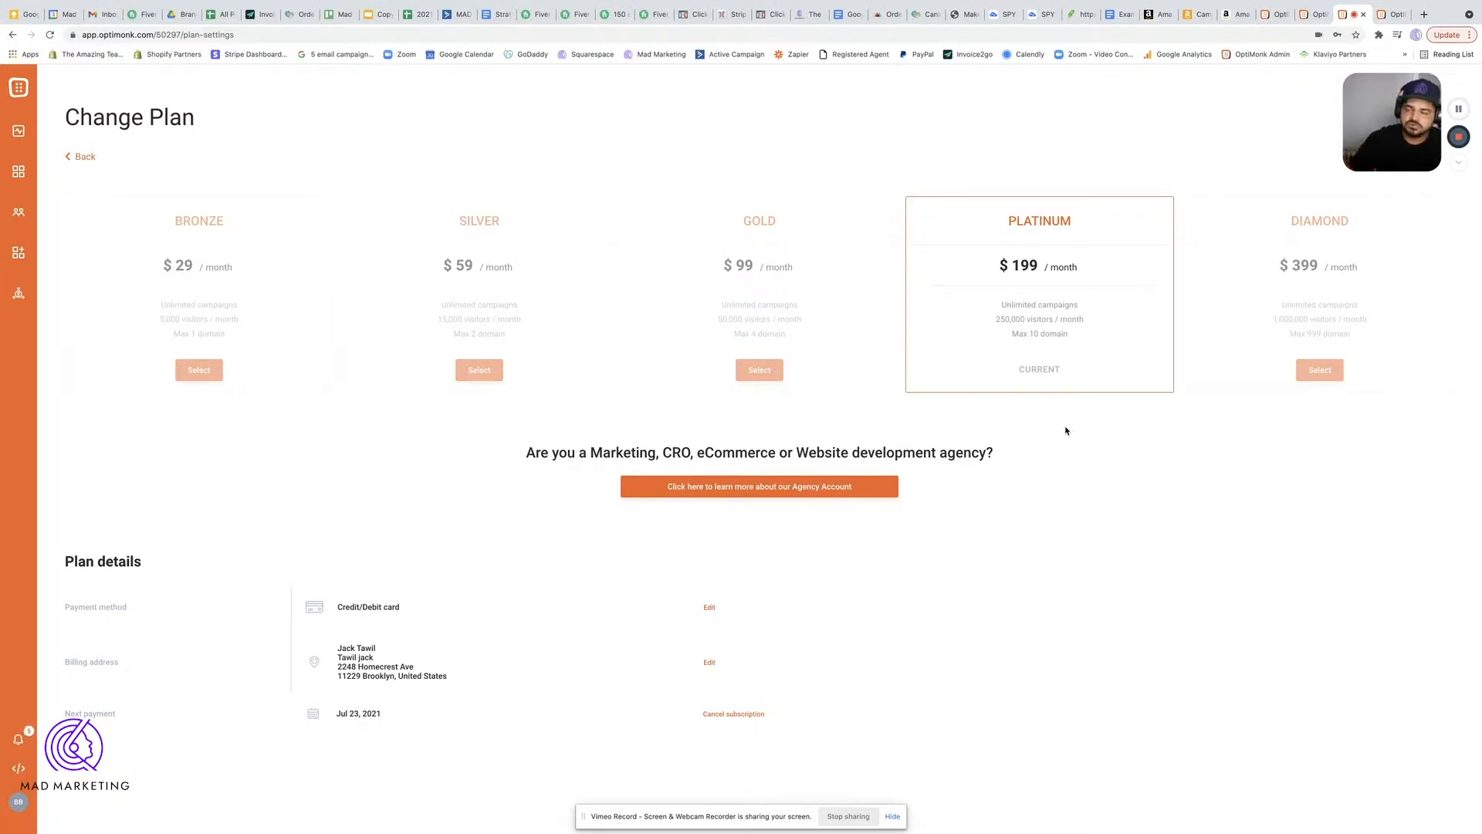
{"action": "mouse_move", "coordinate": [1189, 410]}
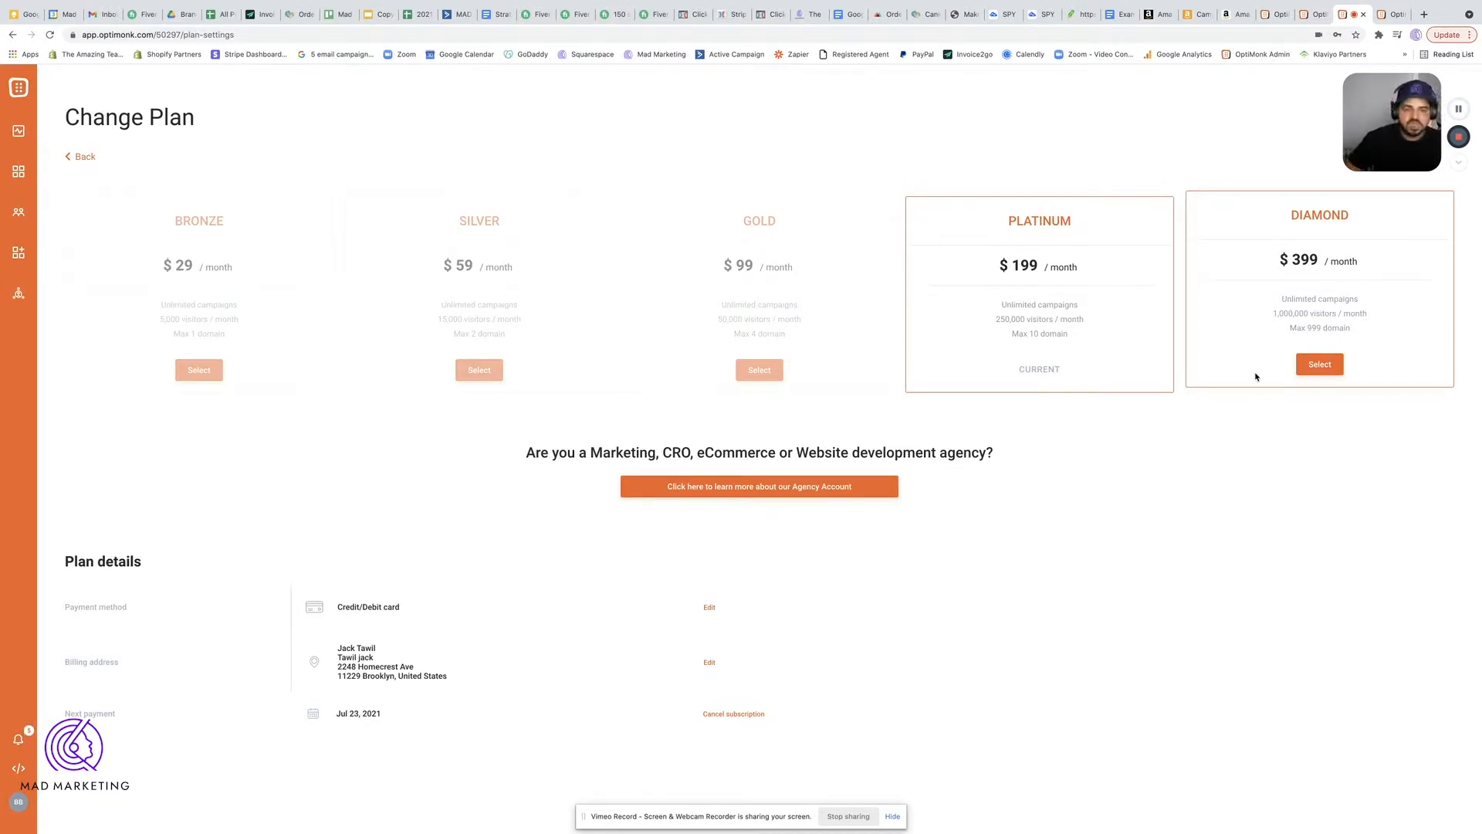
{"action": "mouse_move", "coordinate": [17, 131]}
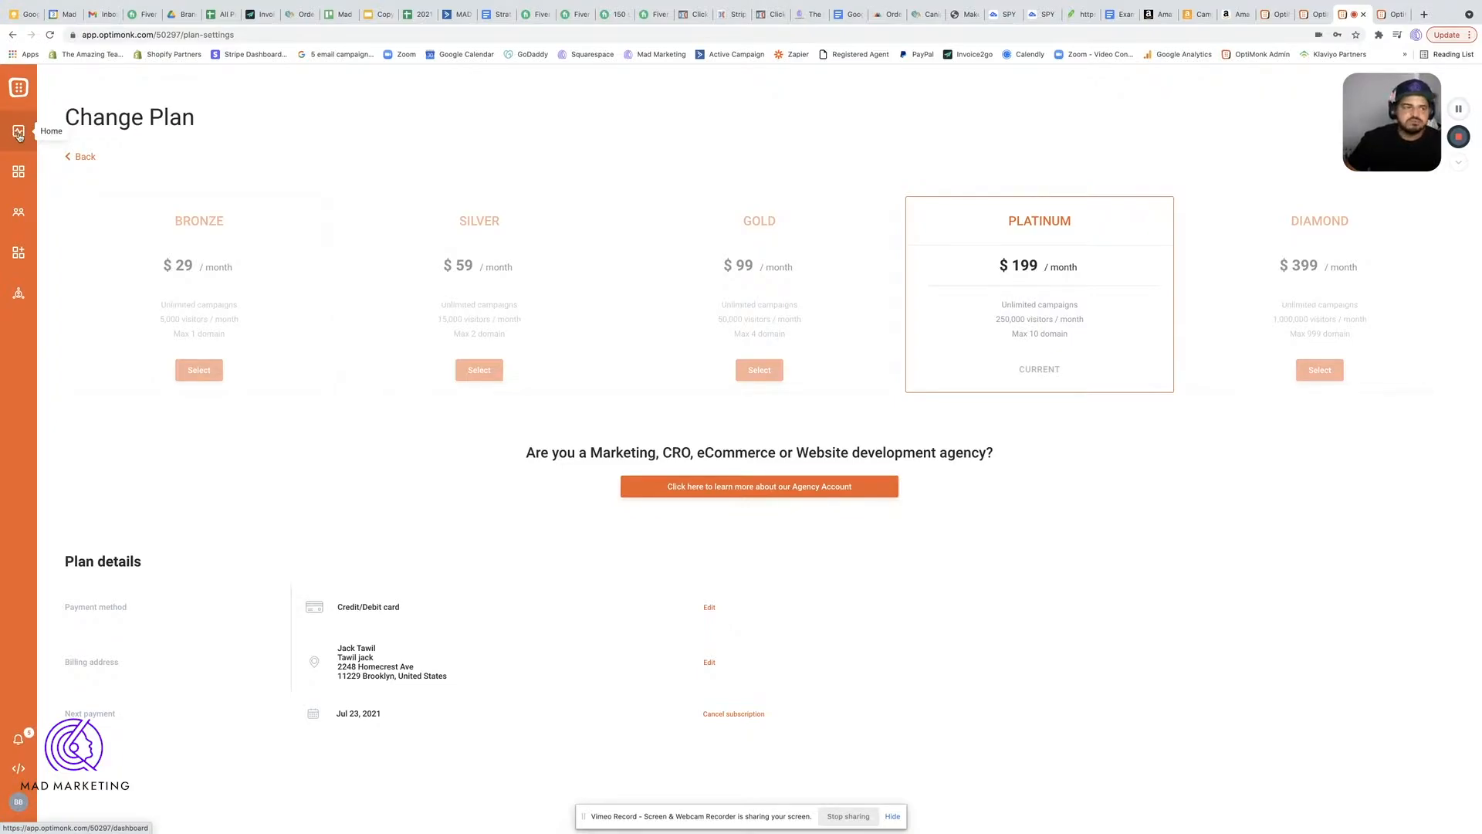
- Open the Campaigns list showing all 24 campaigns with impressions, conversions and rates
{"action": "left_click", "coordinate": [17, 171]}
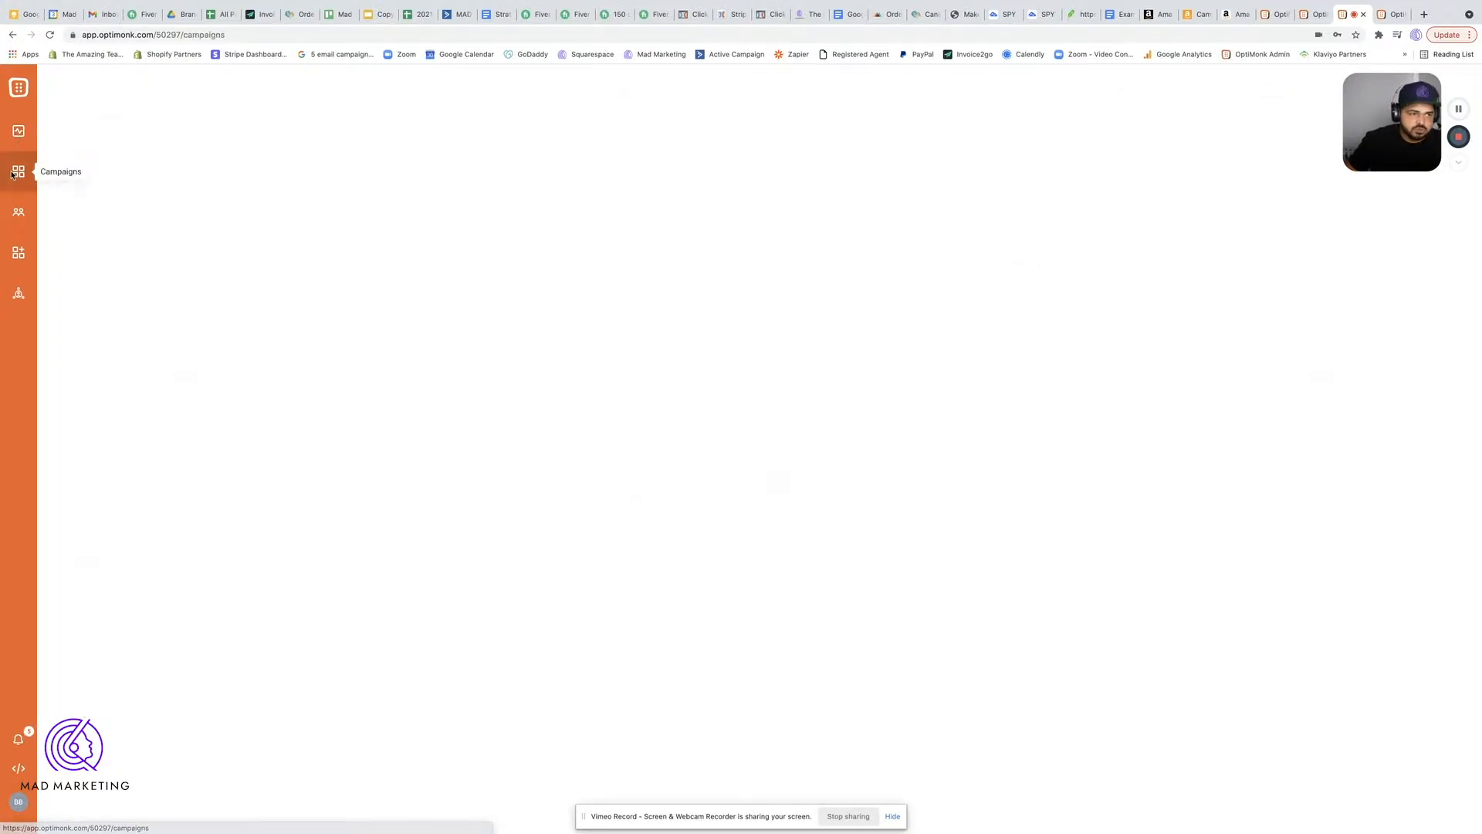
{"action": "left_click", "coordinate": [17, 171]}
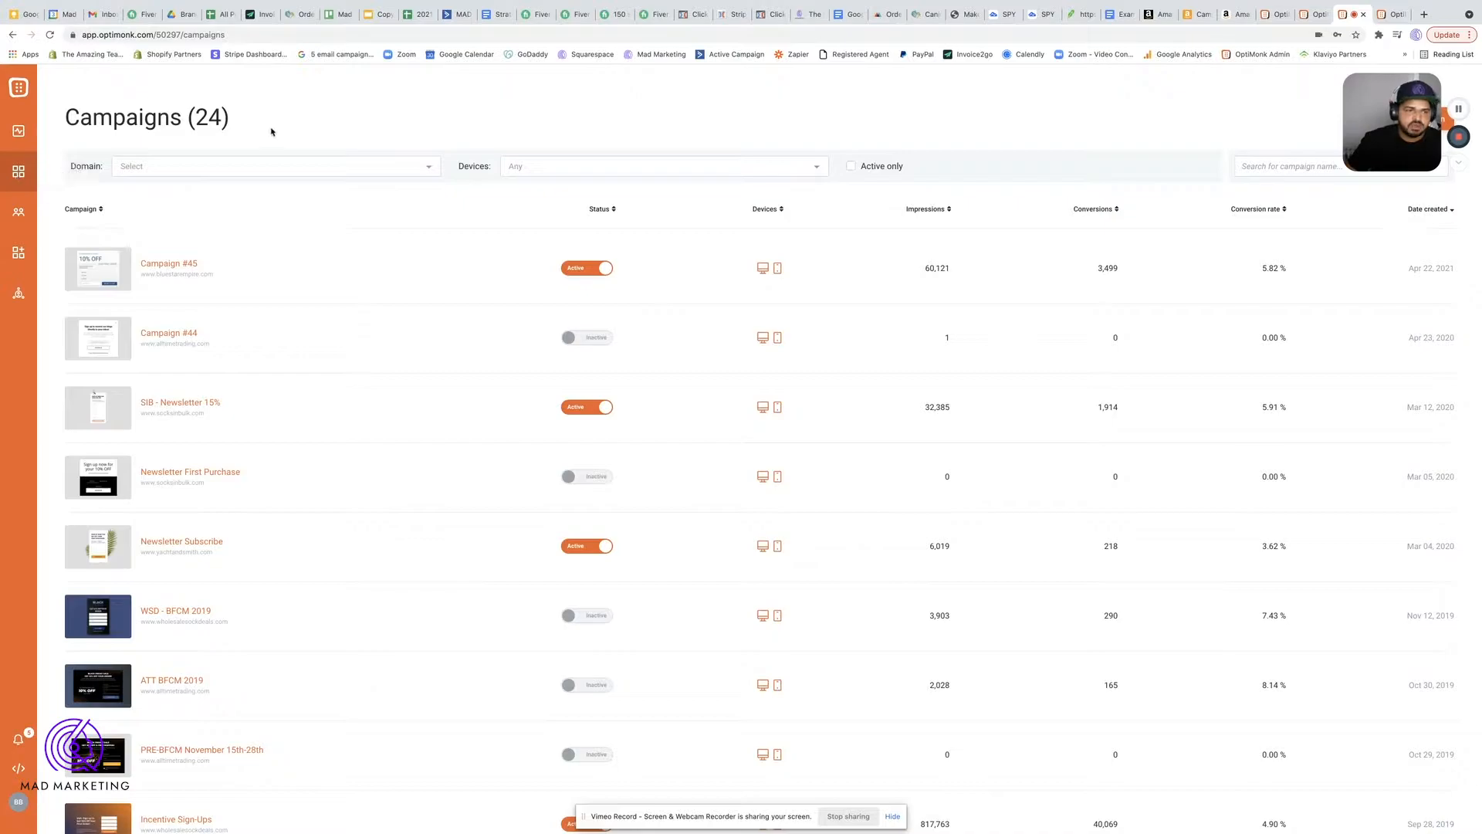
{"action": "mouse_move", "coordinate": [1368, 98]}
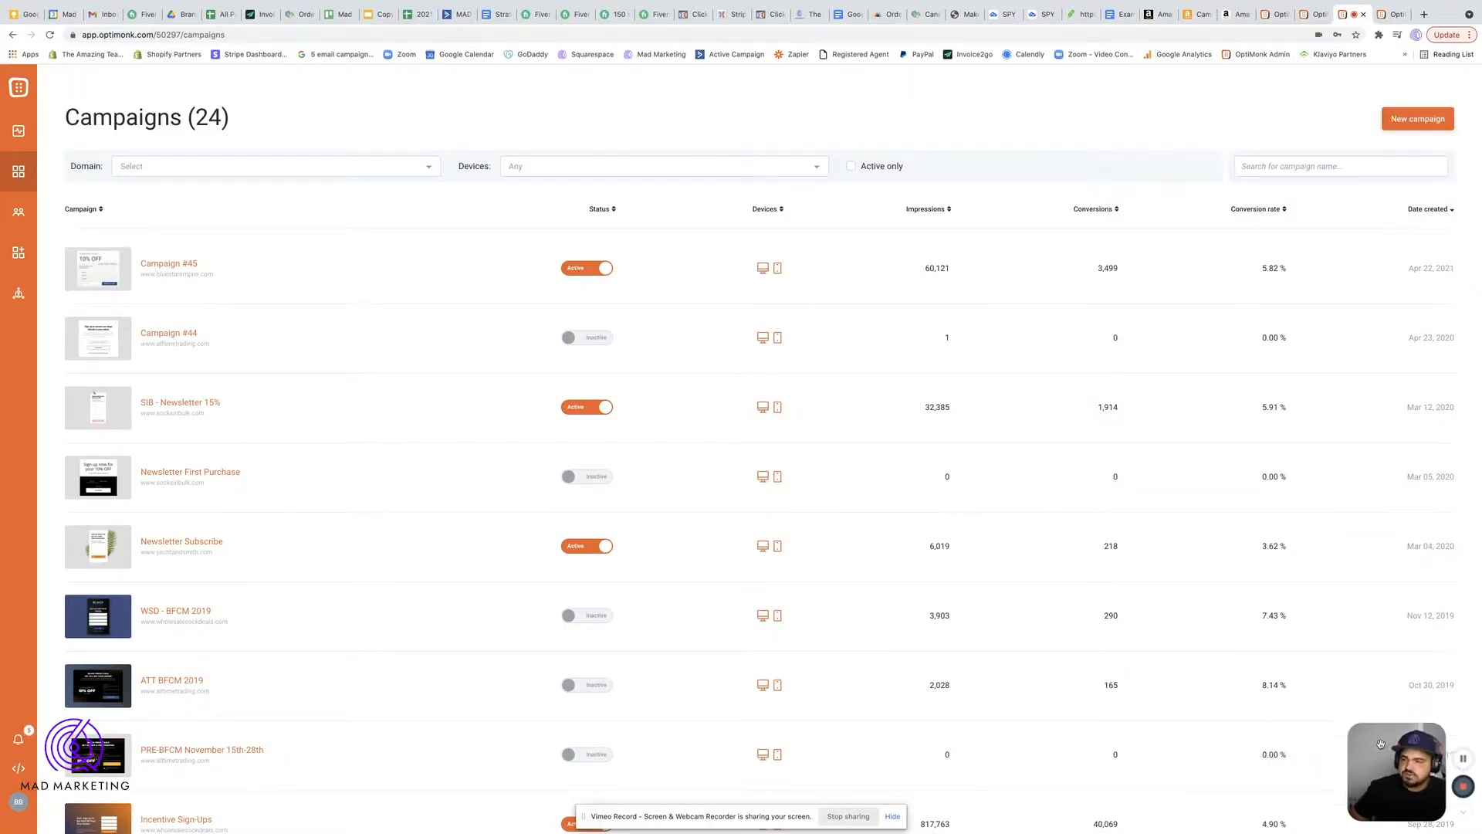
- Start a new campaign and browse templates like Houston, Monte Carlo and Chicago
{"action": "left_click", "coordinate": [1417, 118]}
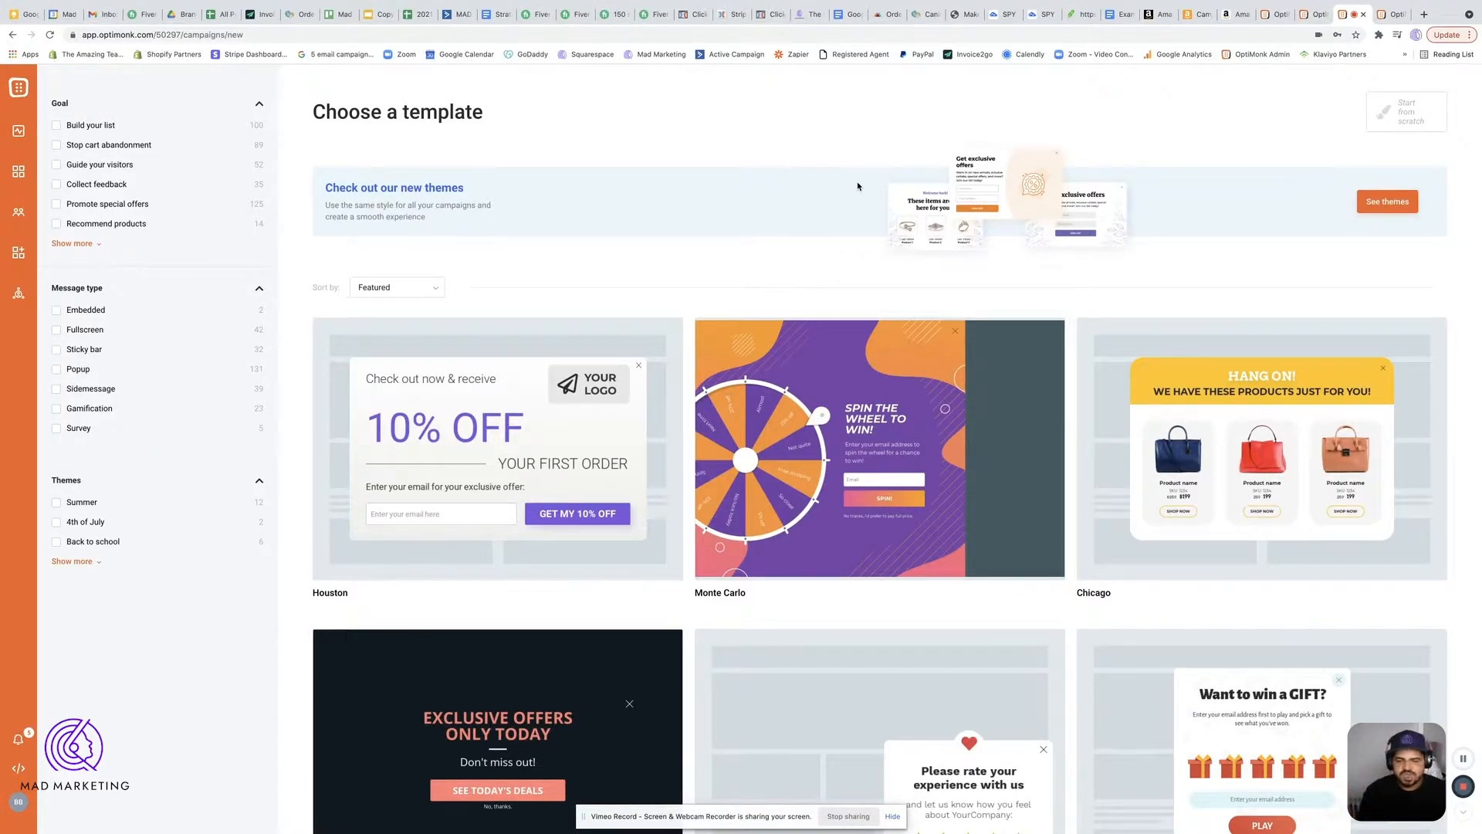
{"action": "mouse_move", "coordinate": [766, 230]}
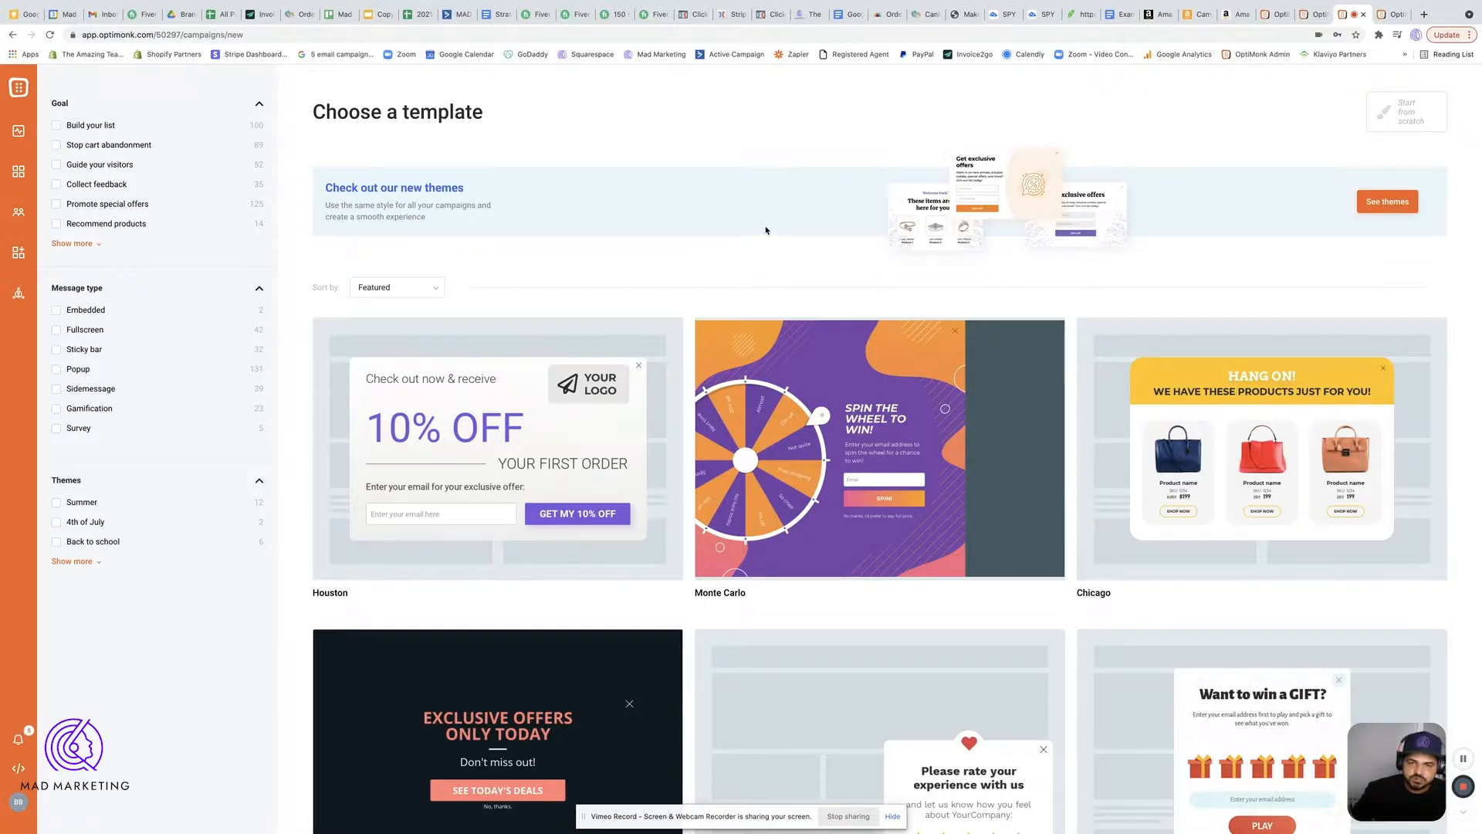
{"action": "scroll", "scroll_direction": "down", "scroll_amount": 3}
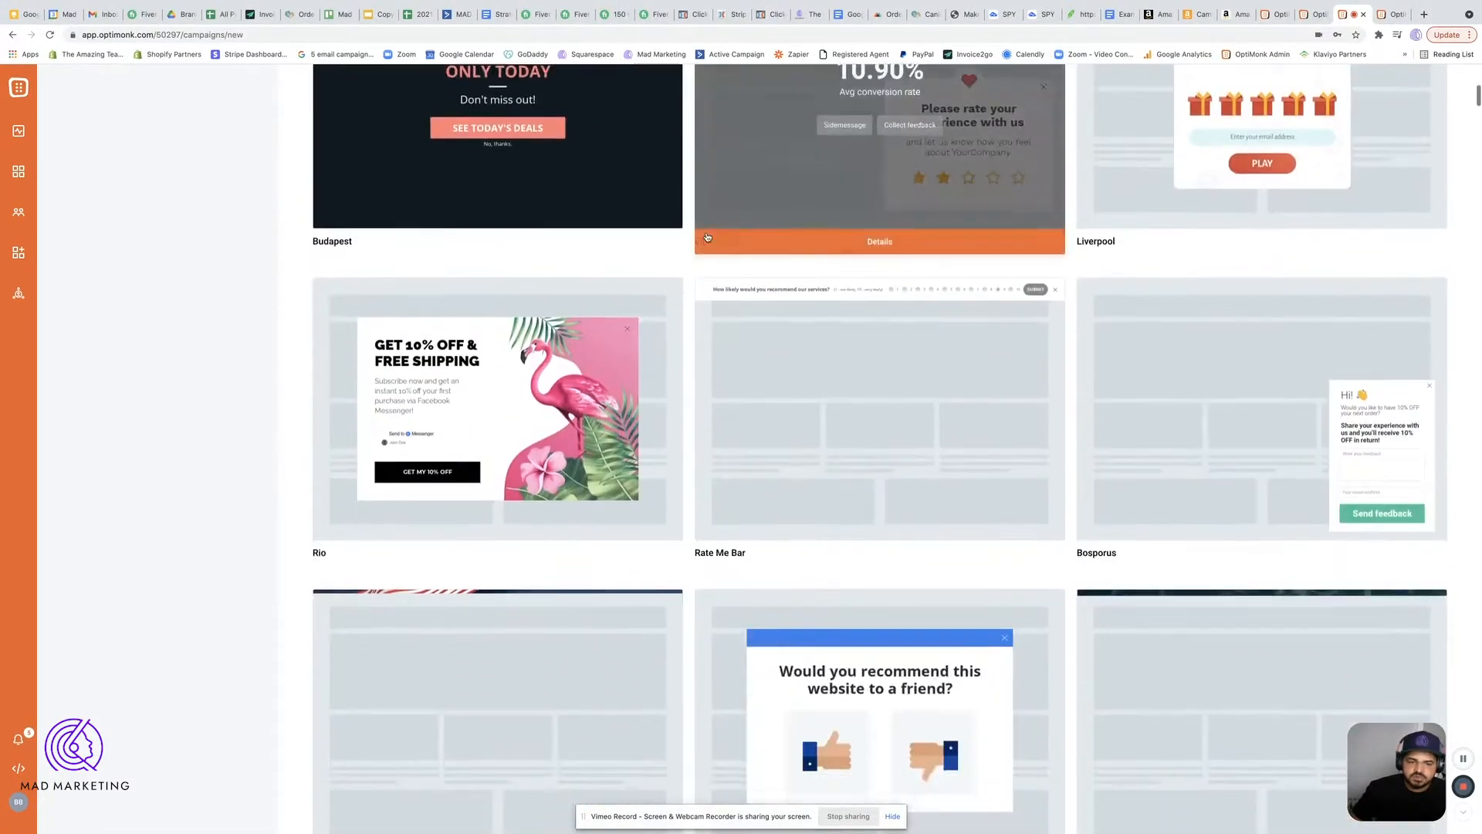
{"action": "scroll", "scroll_direction": "down", "scroll_amount": 3}
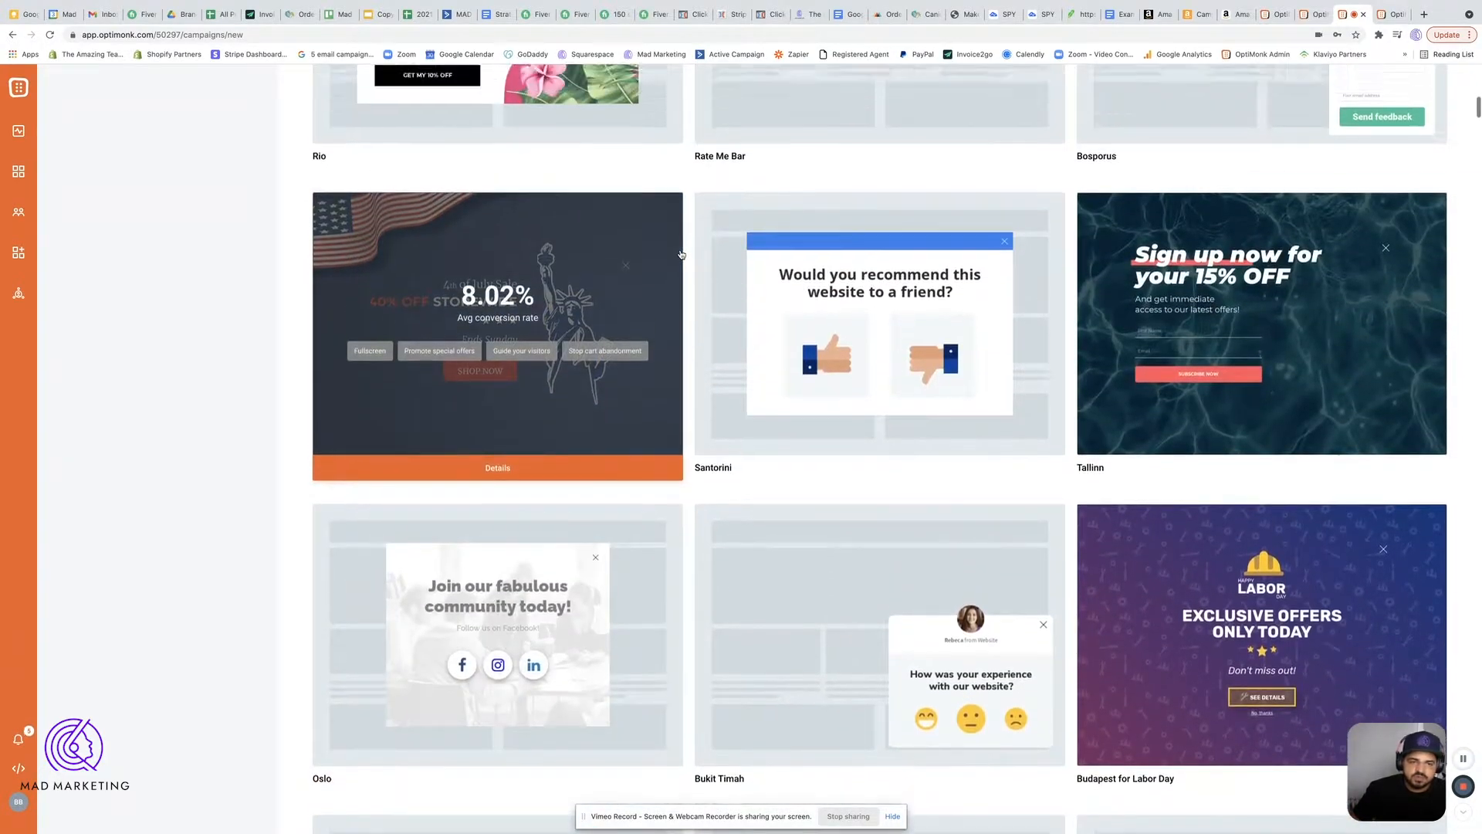
{"action": "mouse_move", "coordinate": [740, 301]}
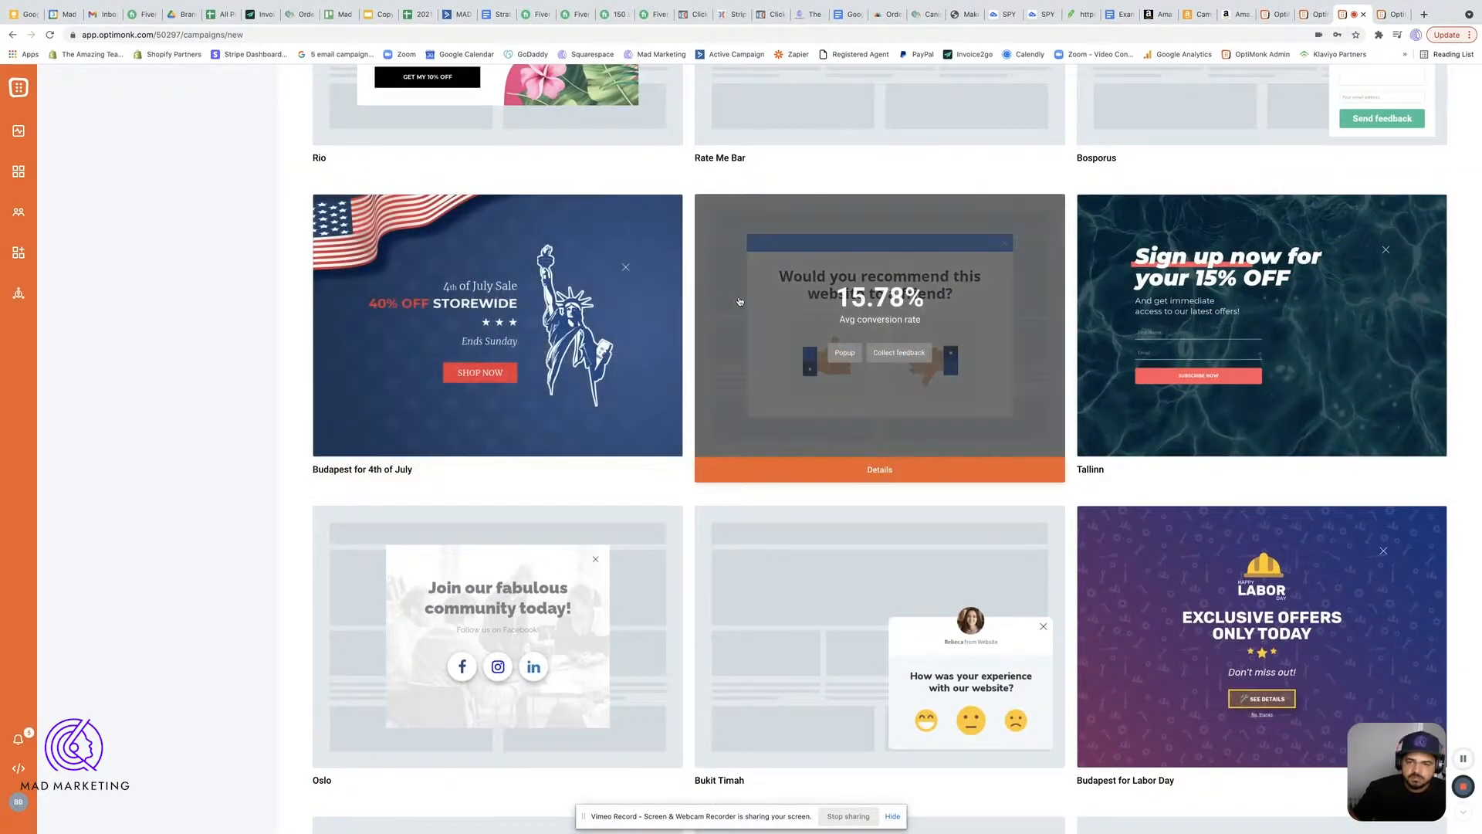
{"action": "mouse_move", "coordinate": [822, 332]}
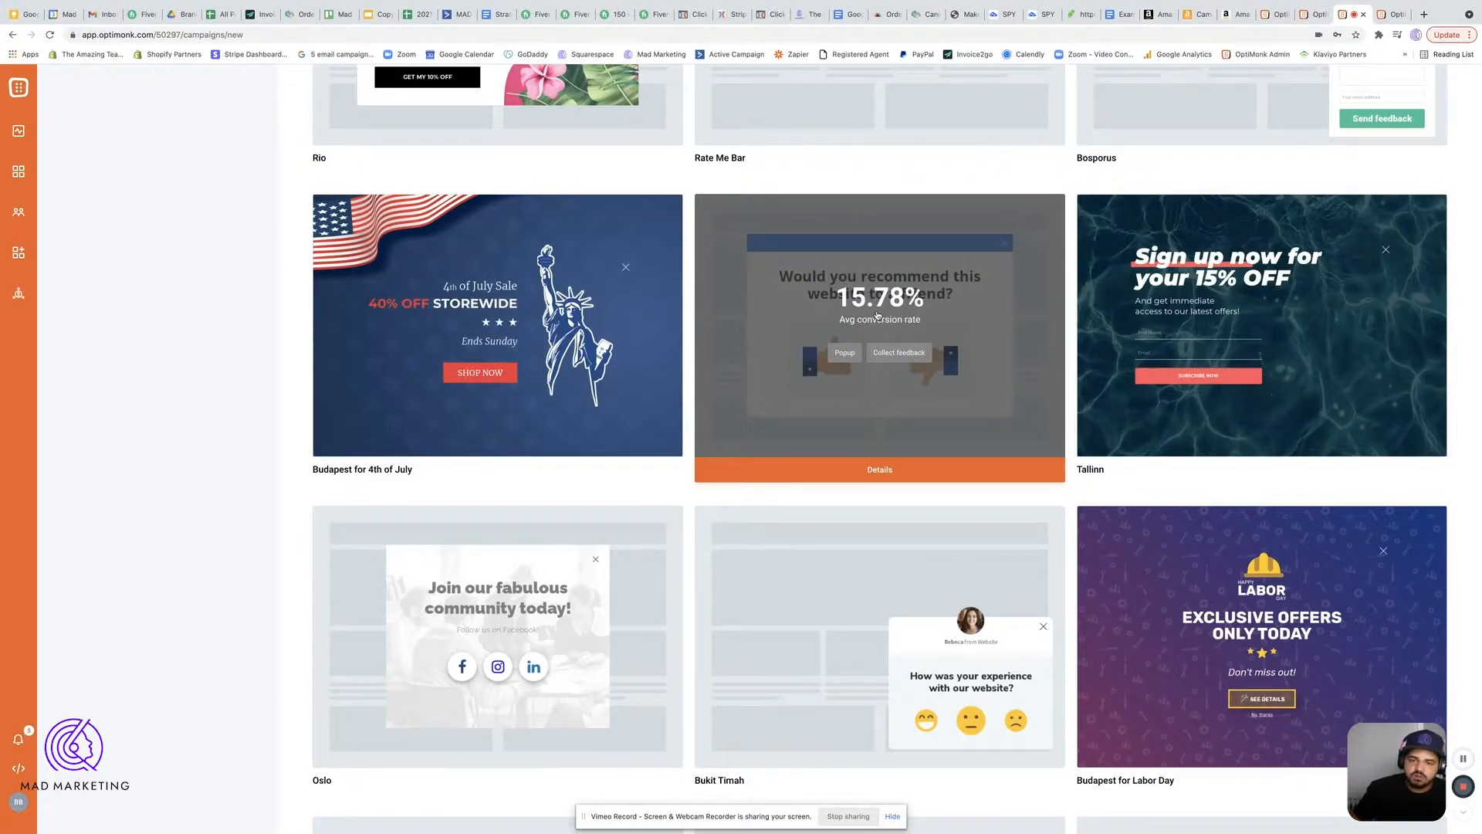
{"action": "mouse_move", "coordinate": [1120, 311]}
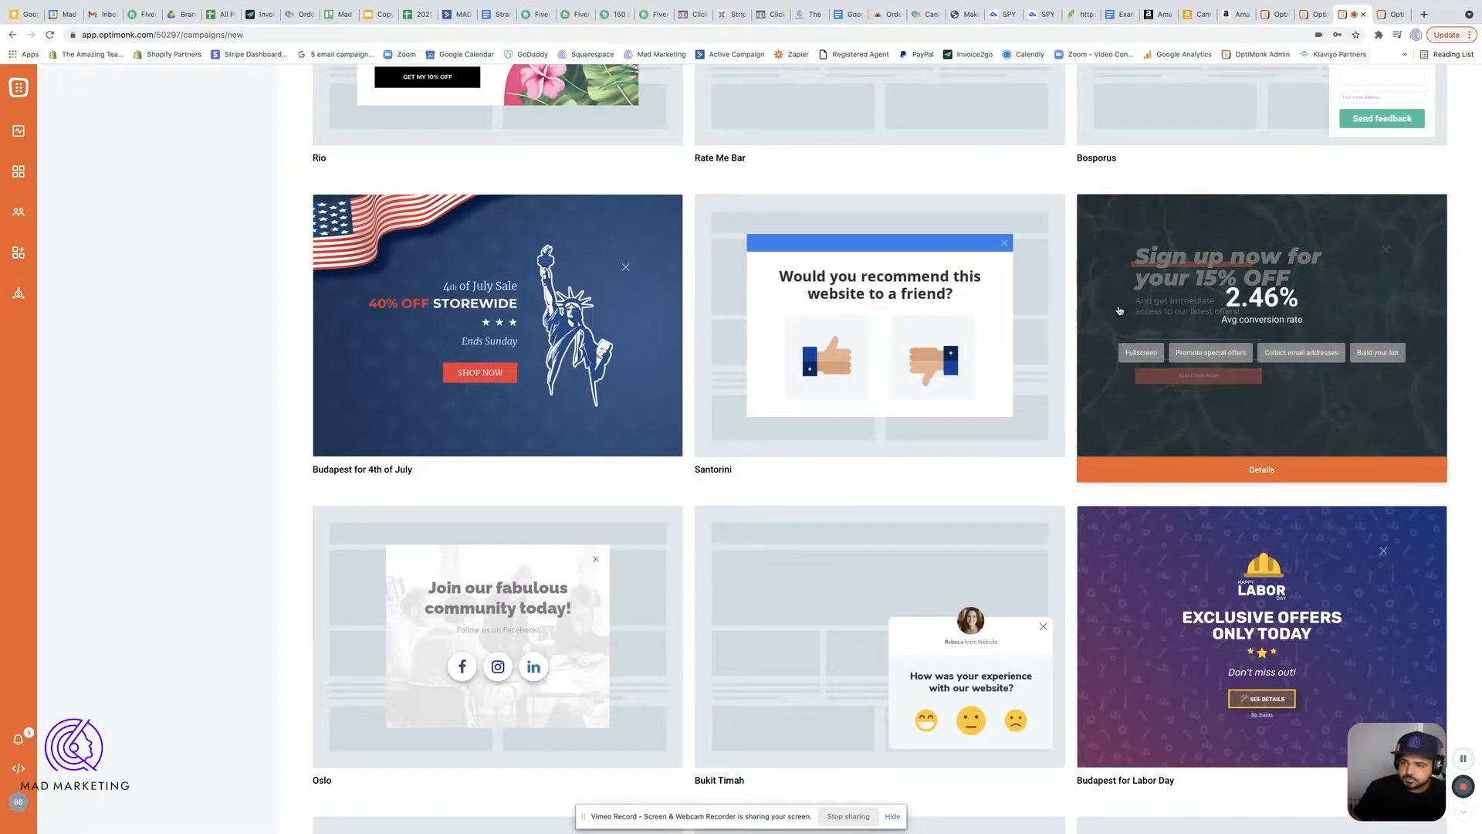
{"action": "mouse_move", "coordinate": [1416, 371]}
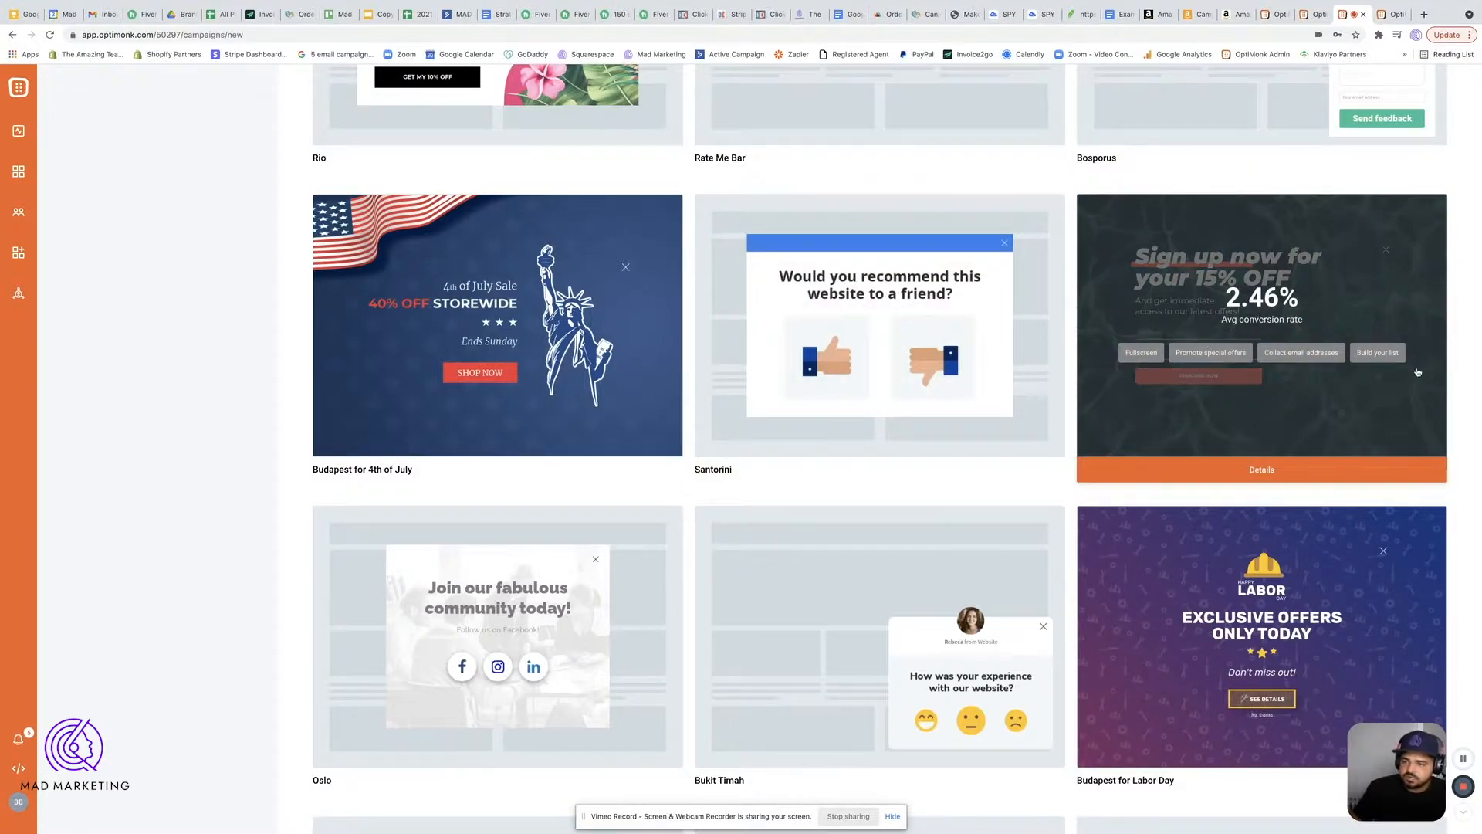
{"action": "mouse_move", "coordinate": [1457, 360]}
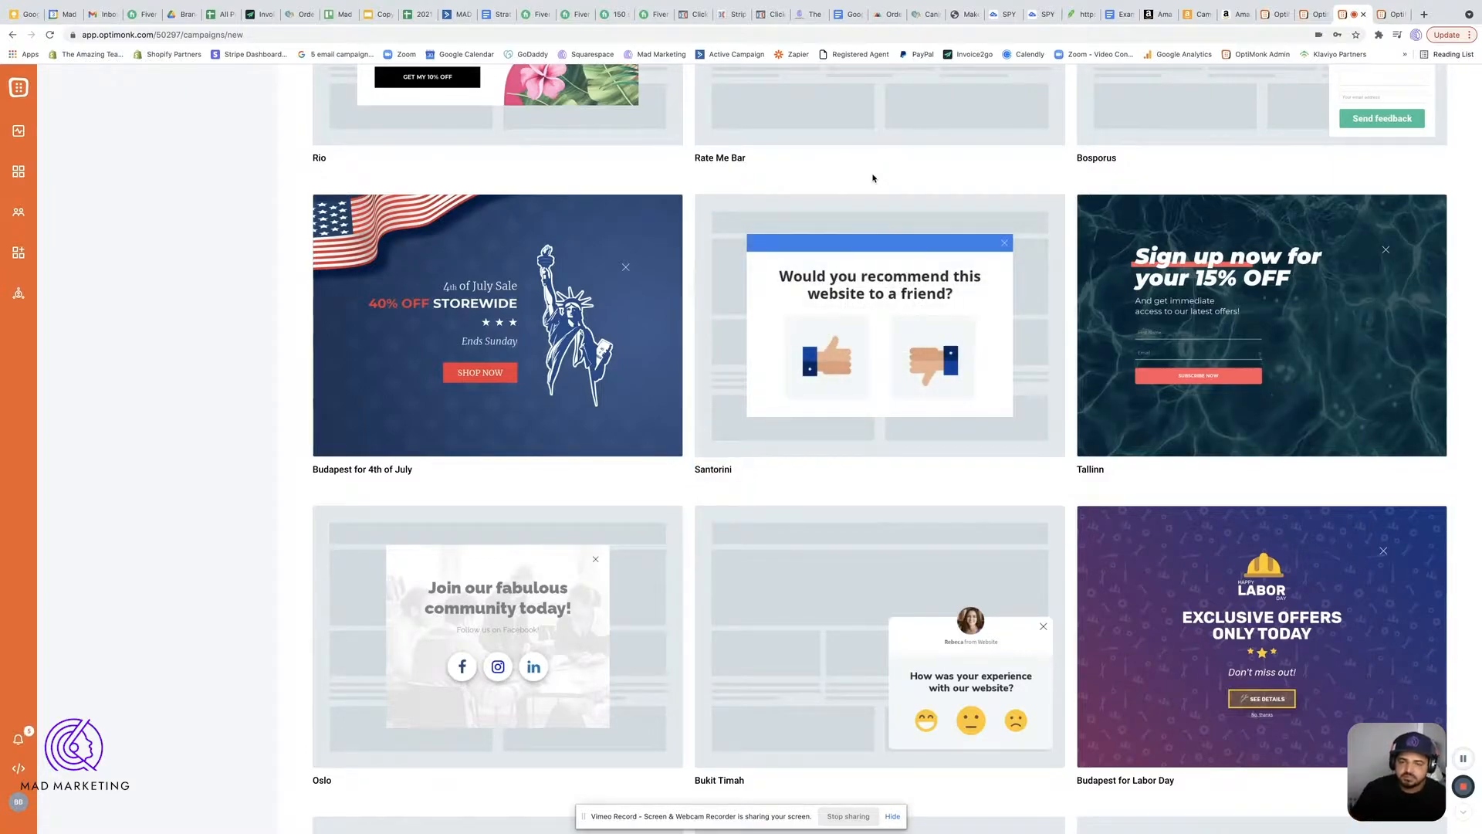
{"action": "mouse_move", "coordinate": [878, 283]}
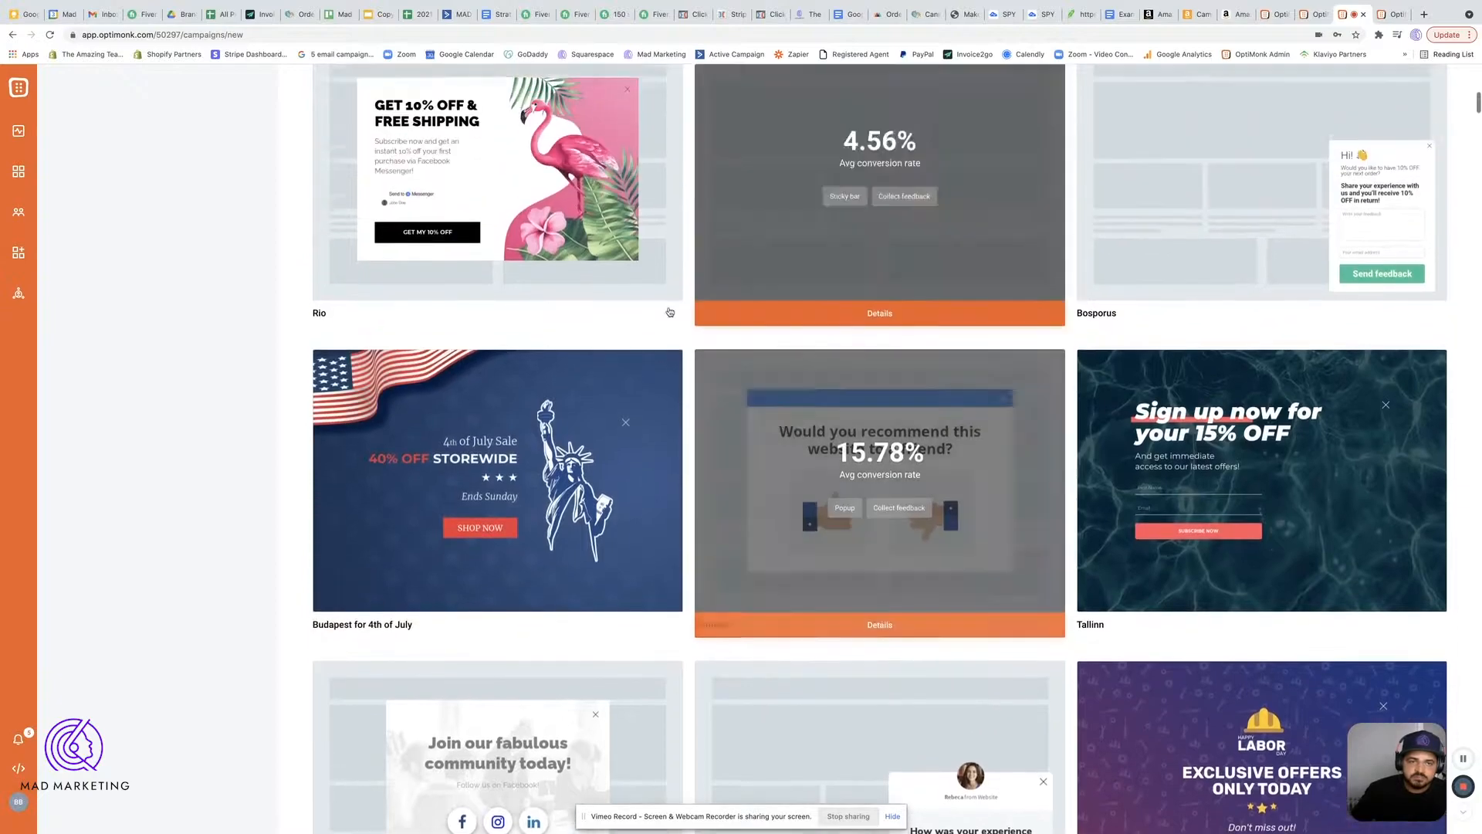
{"action": "scroll", "scroll_direction": "up", "scroll_amount": 3}
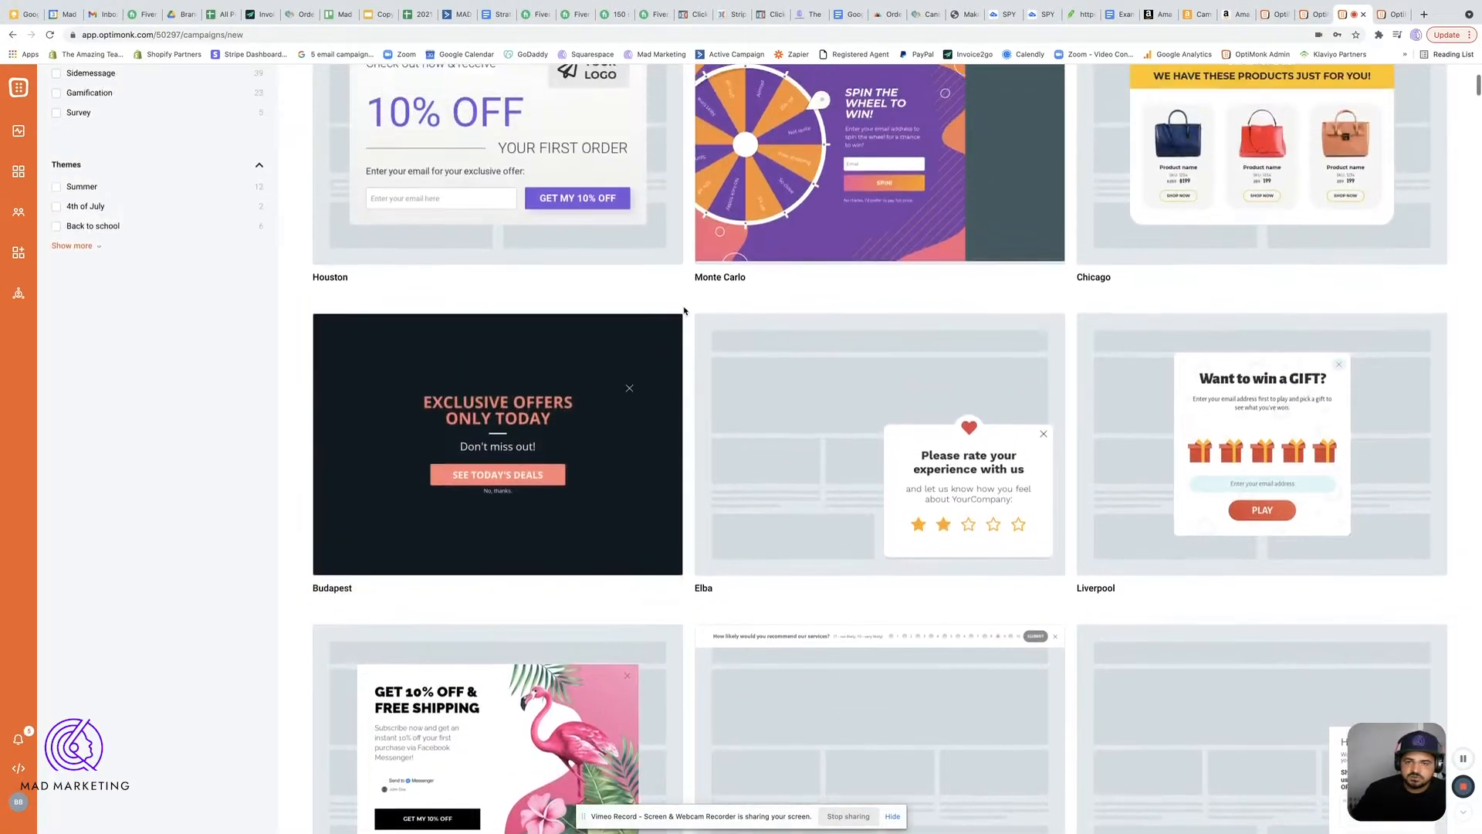
{"action": "scroll", "scroll_direction": "up", "scroll_amount": 3}
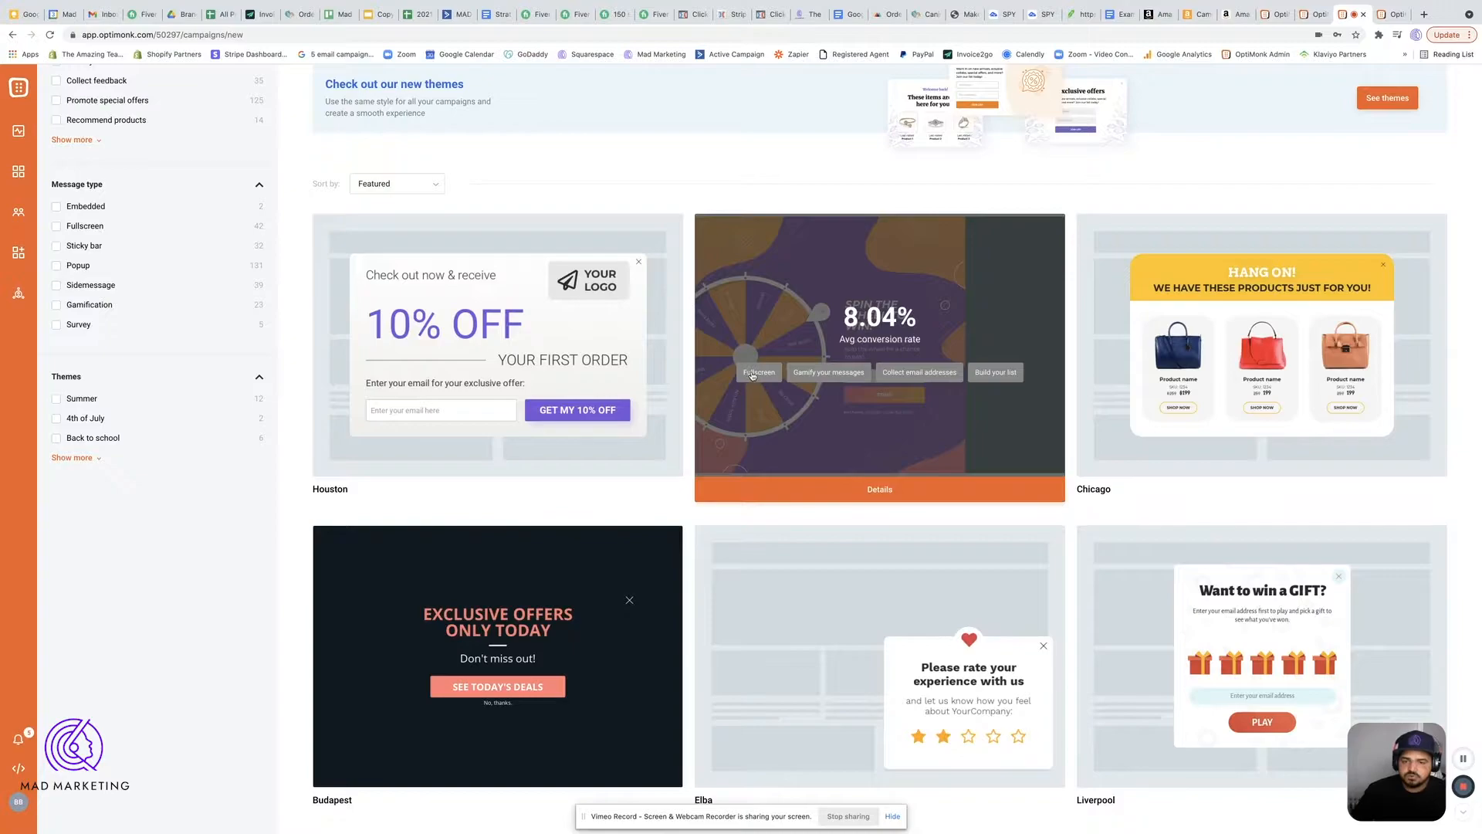
- Preview the Monte Carlo spin-the-wheel template with its 8.04% average conversion rate
{"action": "left_click", "coordinate": [879, 489]}
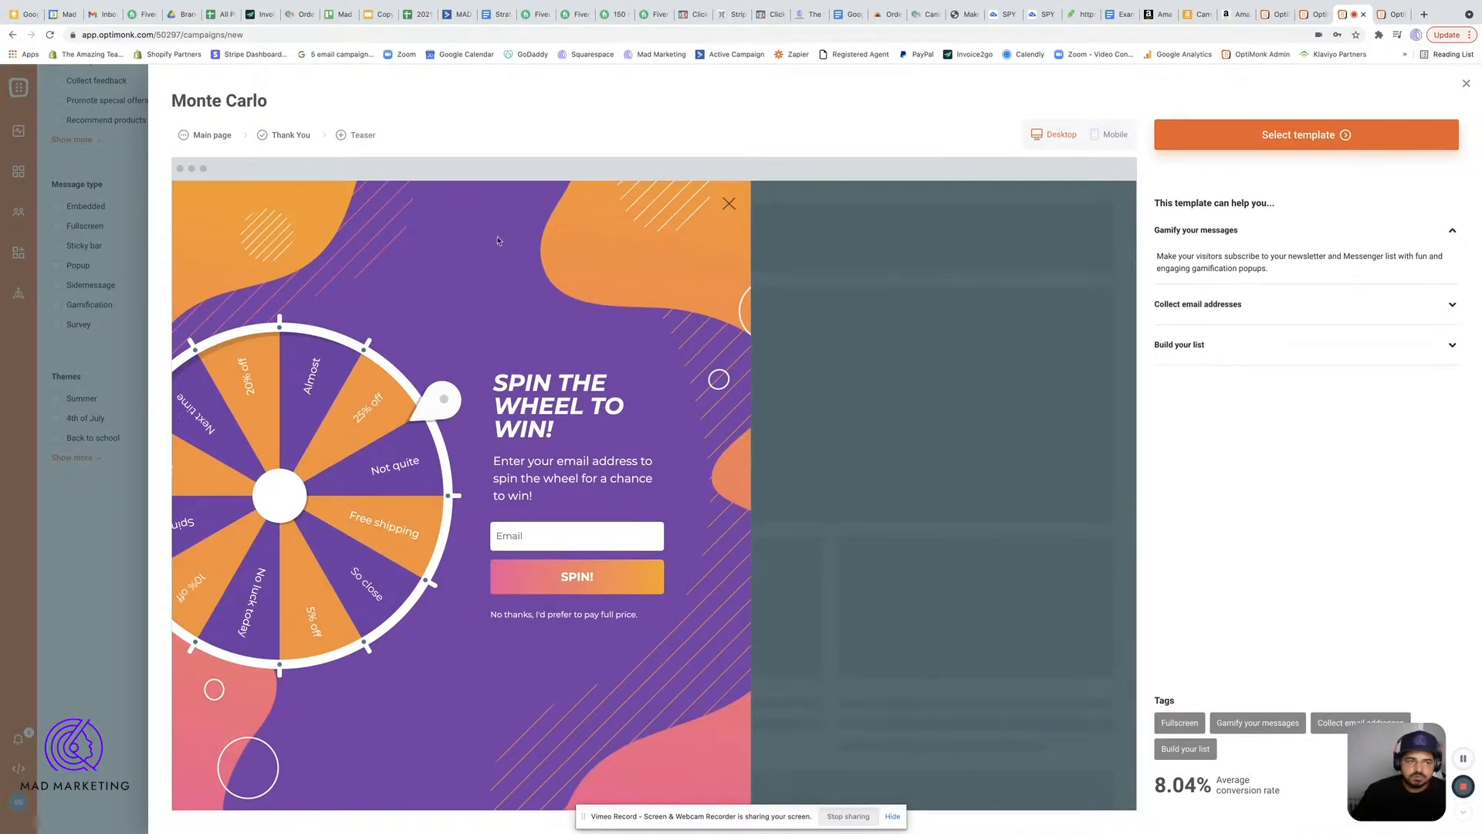
{"action": "mouse_move", "coordinate": [860, 226]}
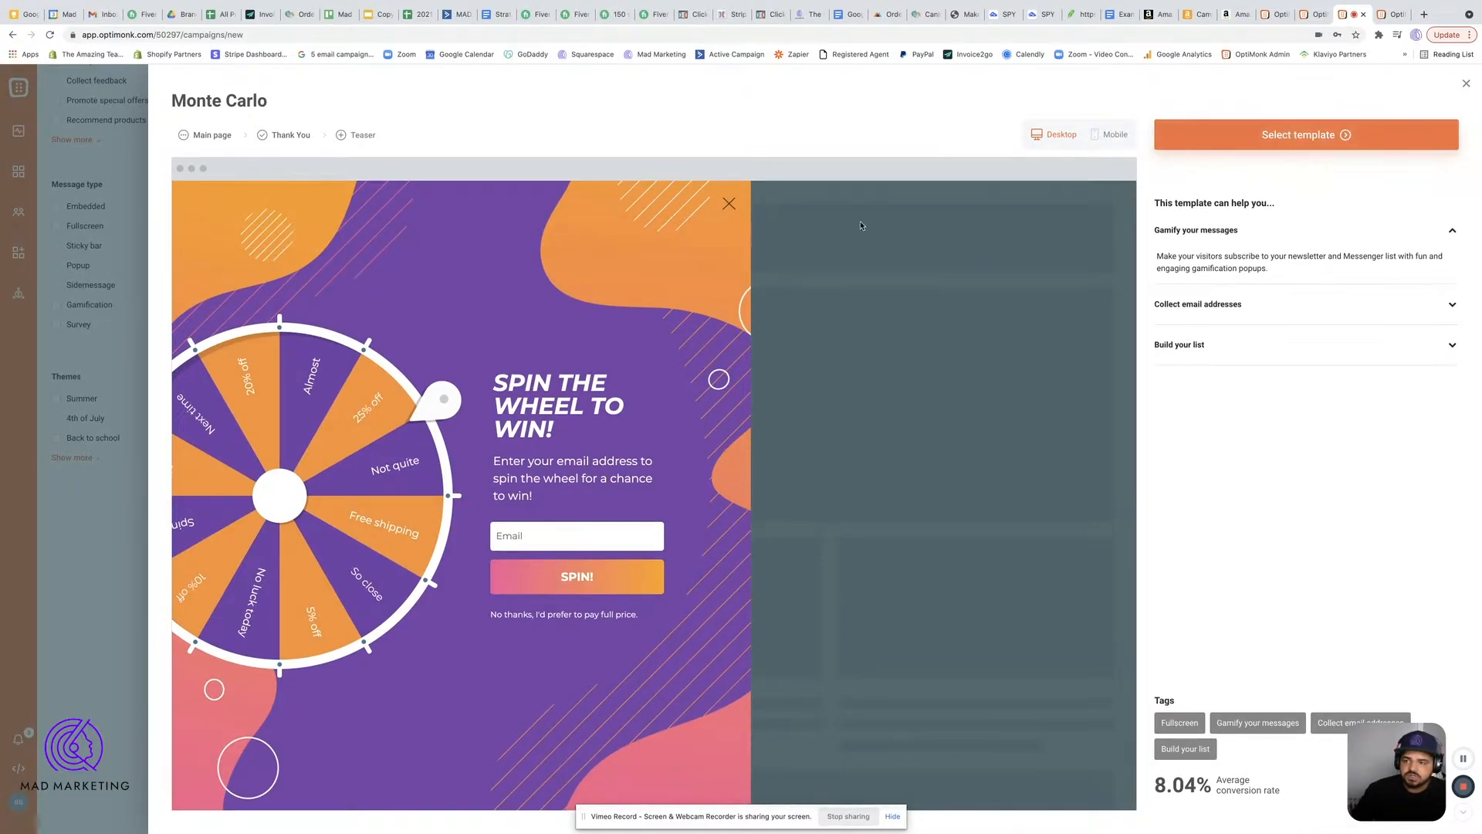
{"action": "left_click", "coordinate": [1304, 135]}
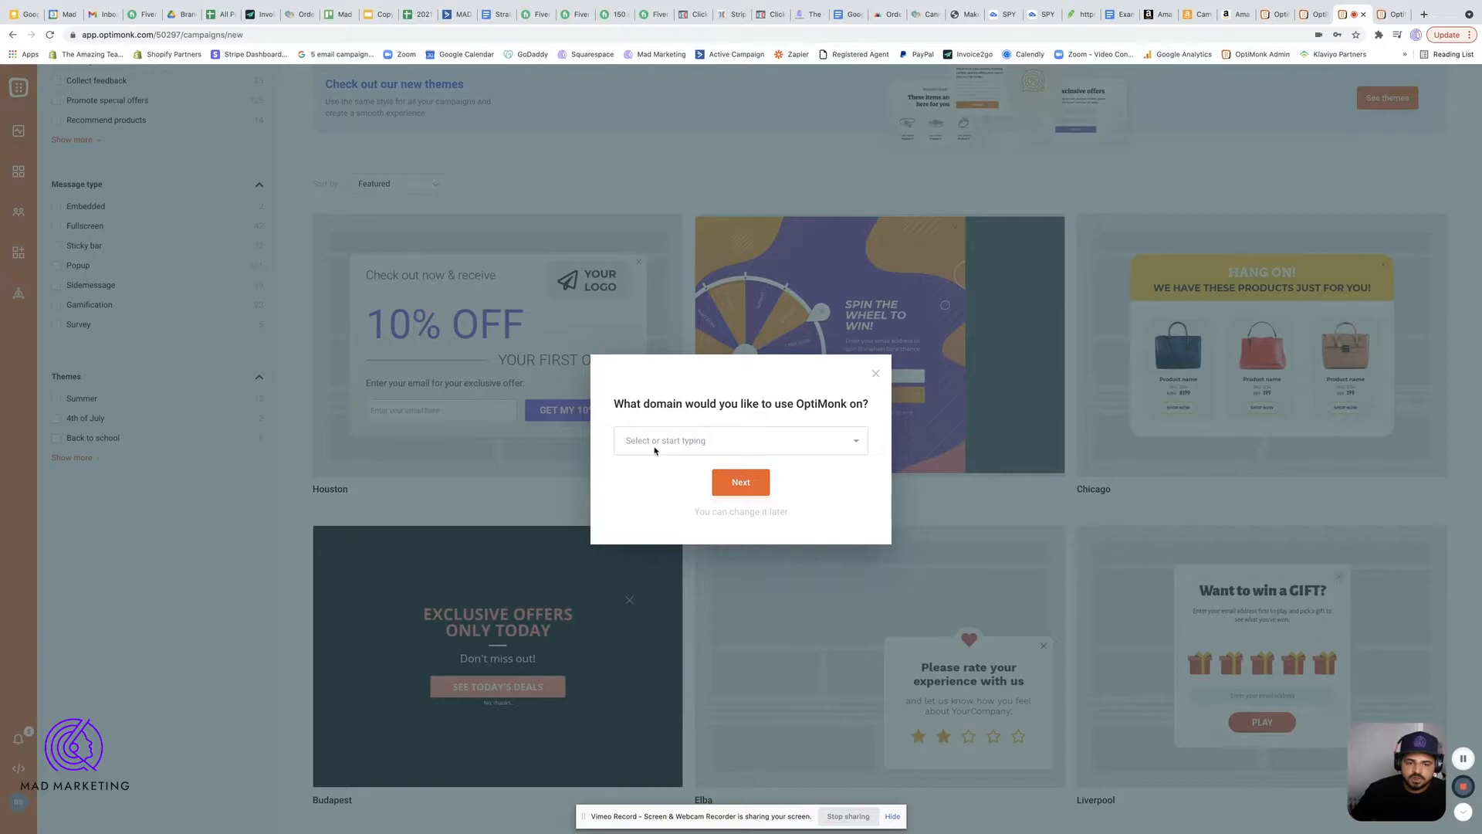
{"action": "left_click", "coordinate": [740, 439]}
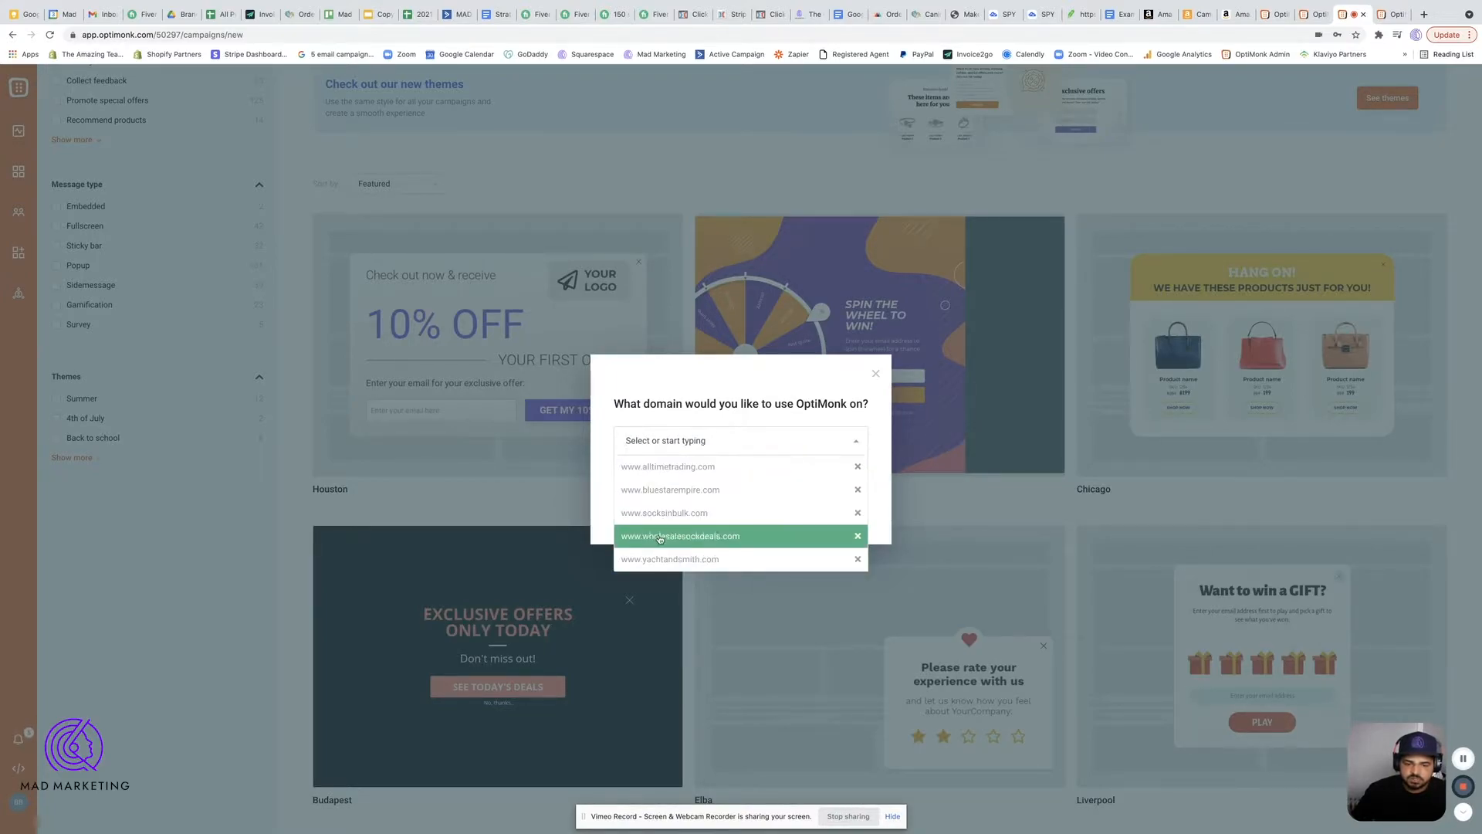
{"action": "left_click", "coordinate": [669, 559]}
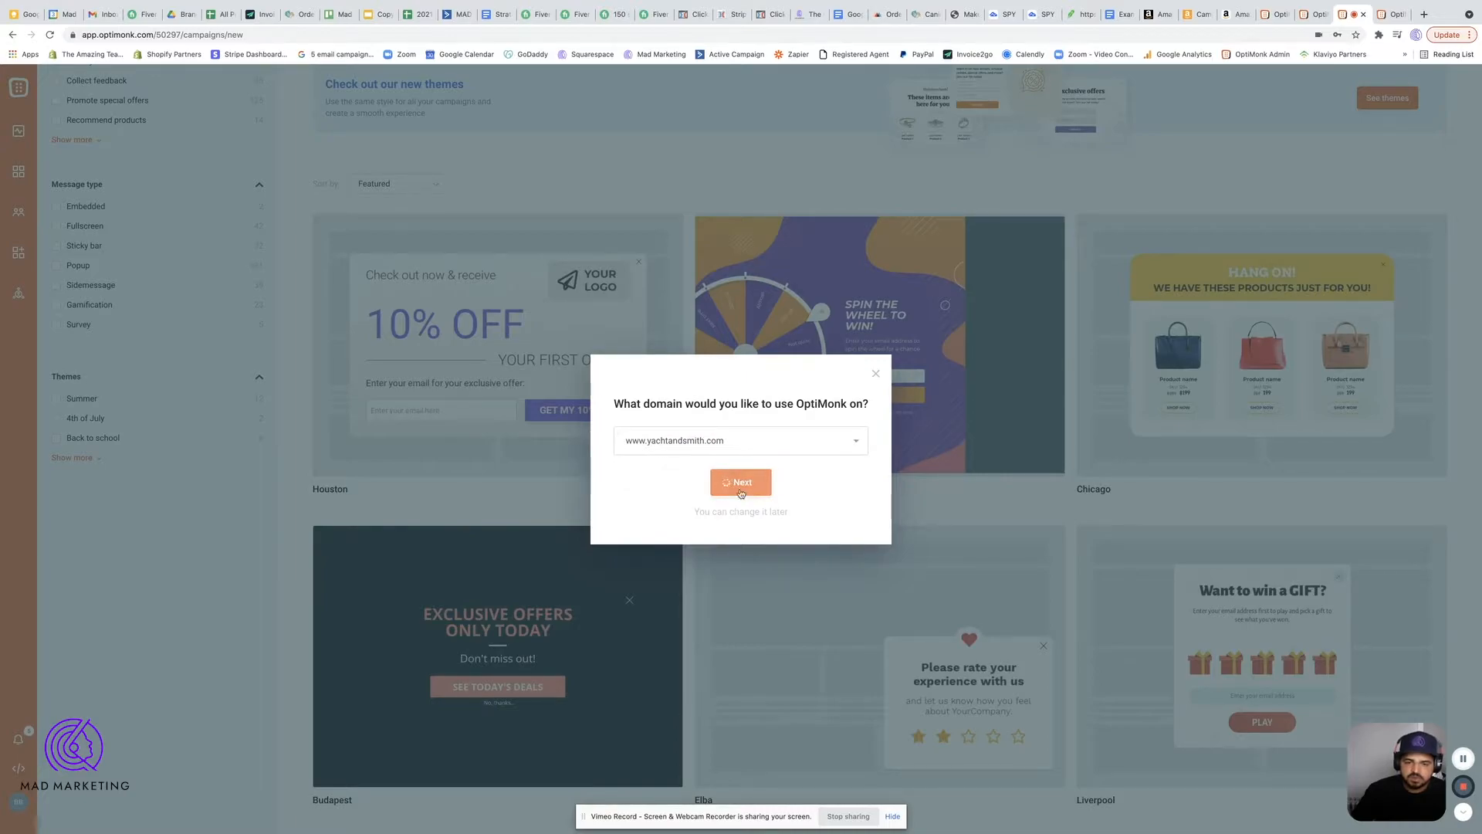
{"action": "left_click", "coordinate": [740, 482]}
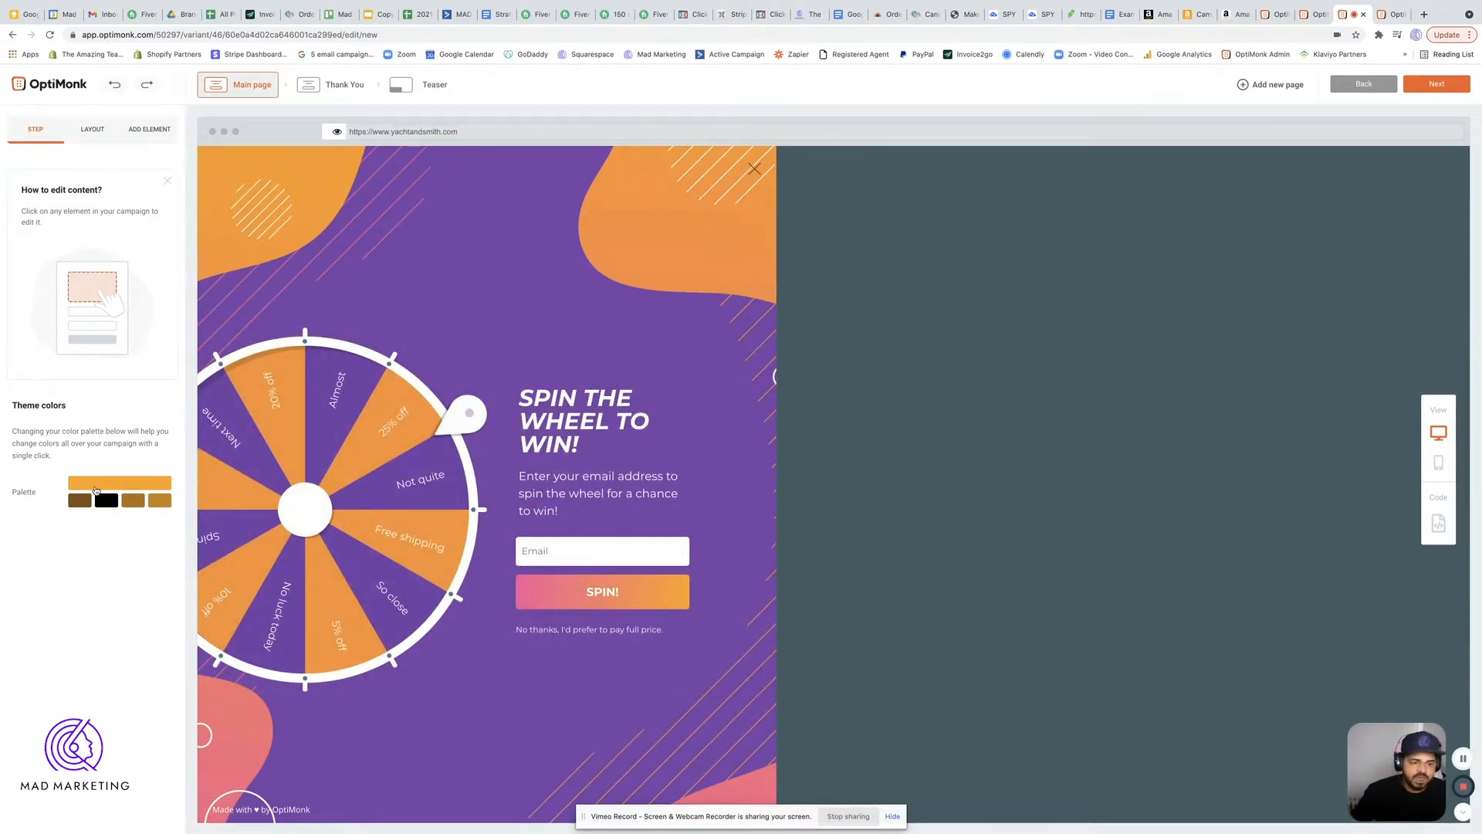
- Switch the campaign's theme colours to a blue palette and return to the step overview
{"action": "left_click", "coordinate": [80, 499]}
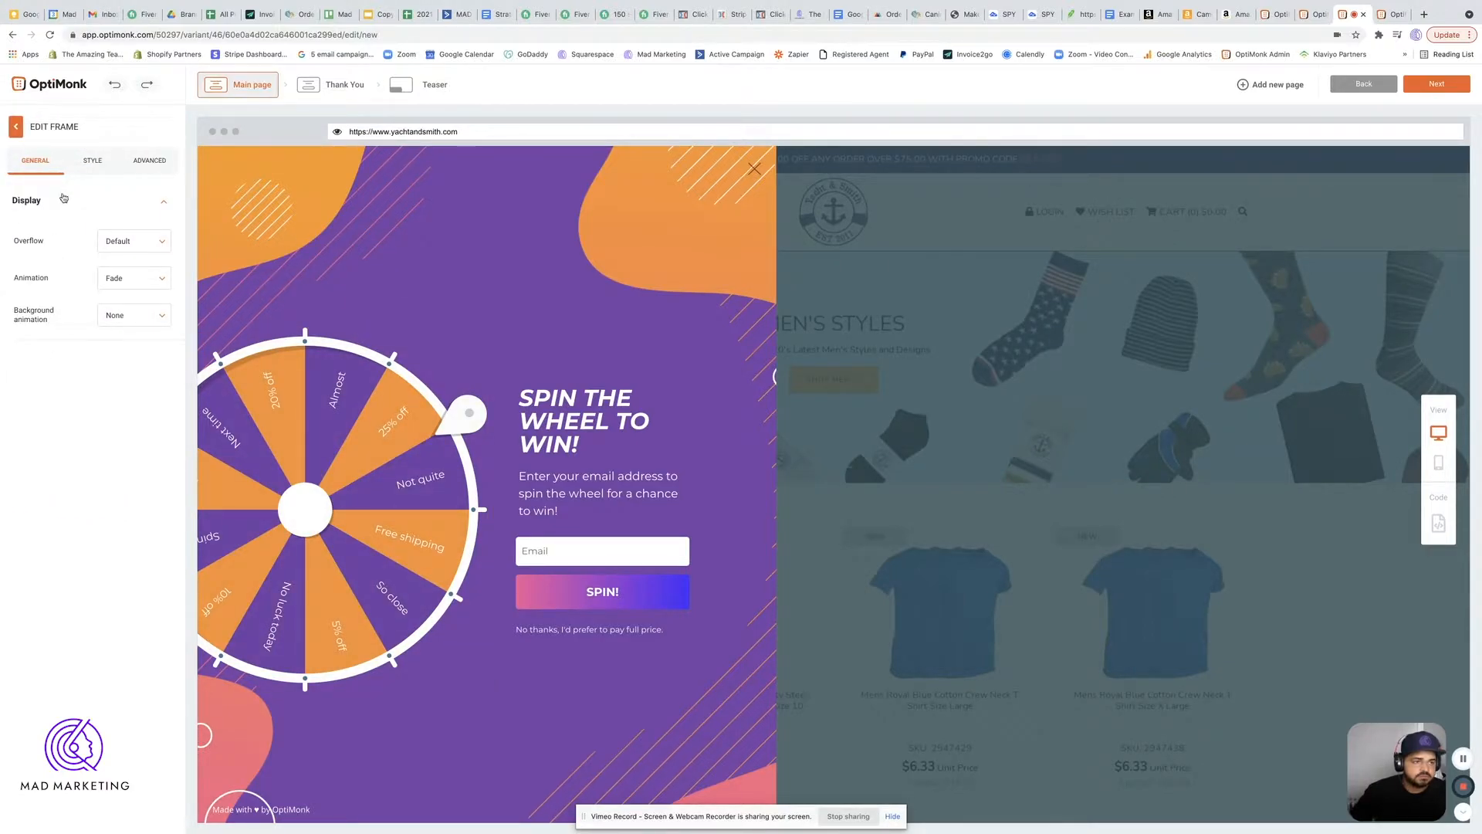
{"action": "left_click", "coordinate": [16, 126]}
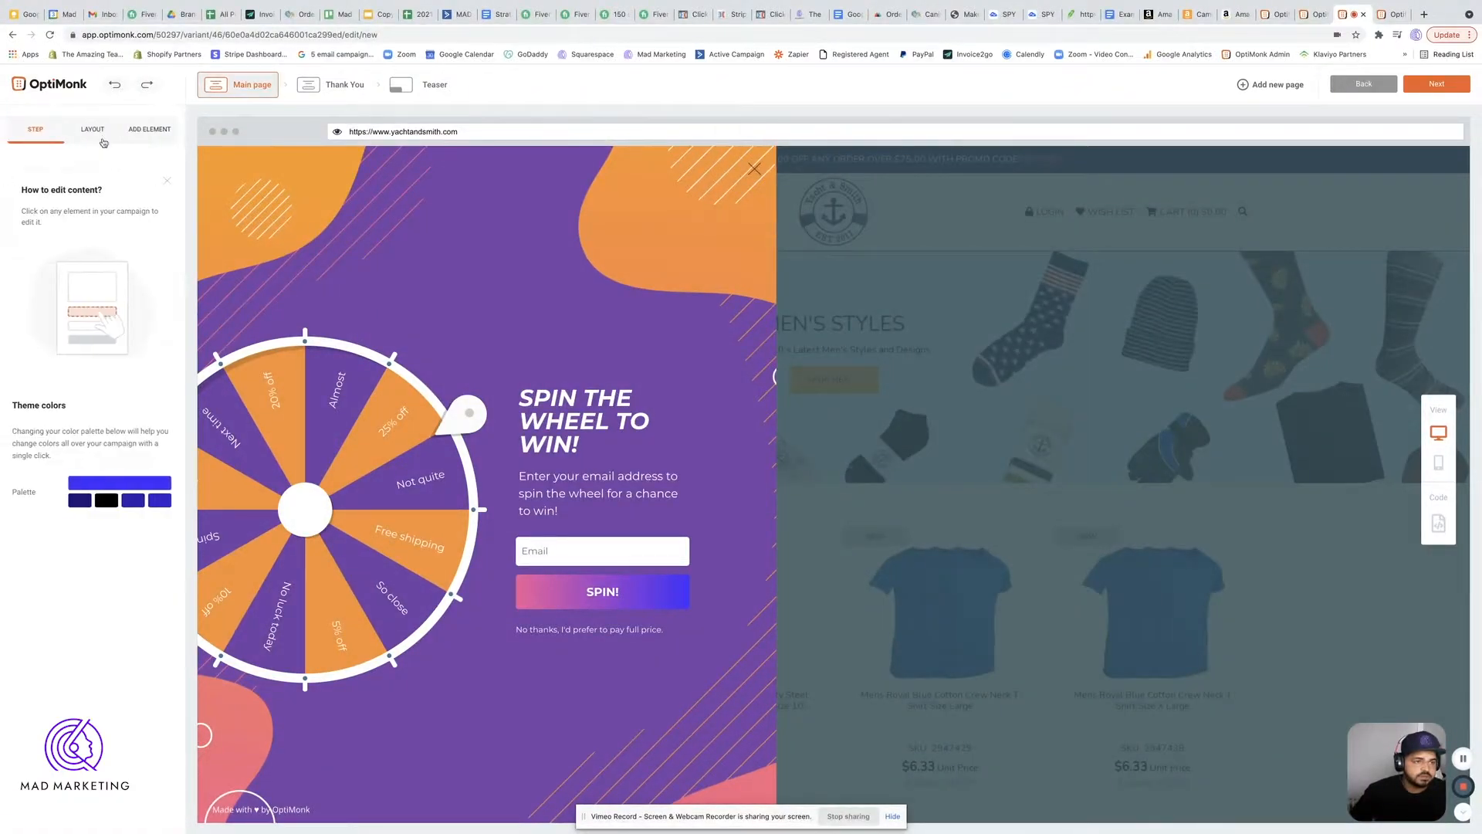
- Recolour the lucky wheel's slices to dark blue, bright blue and black
{"action": "left_click", "coordinate": [92, 129]}
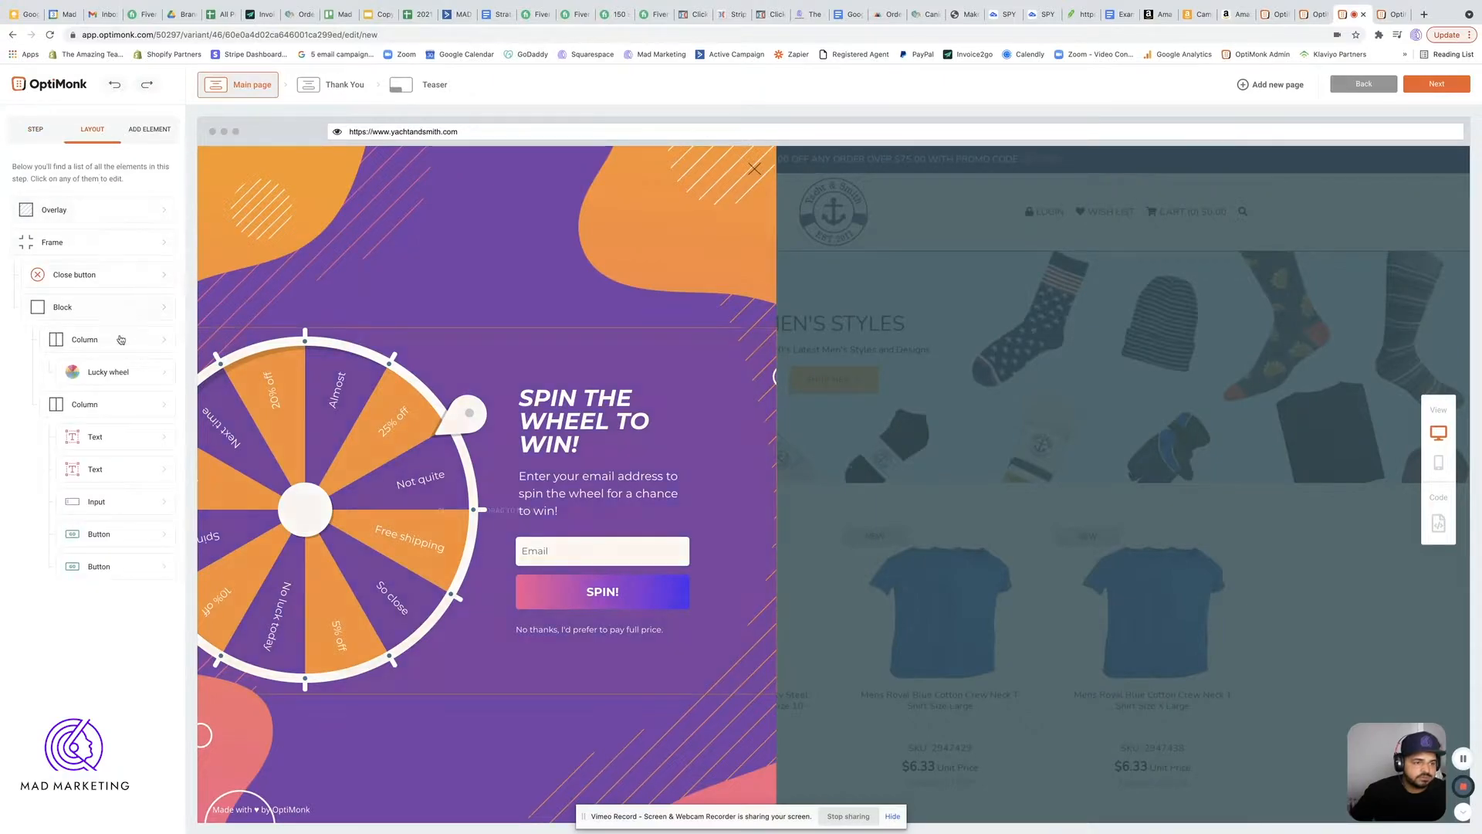
{"action": "left_click", "coordinate": [108, 370]}
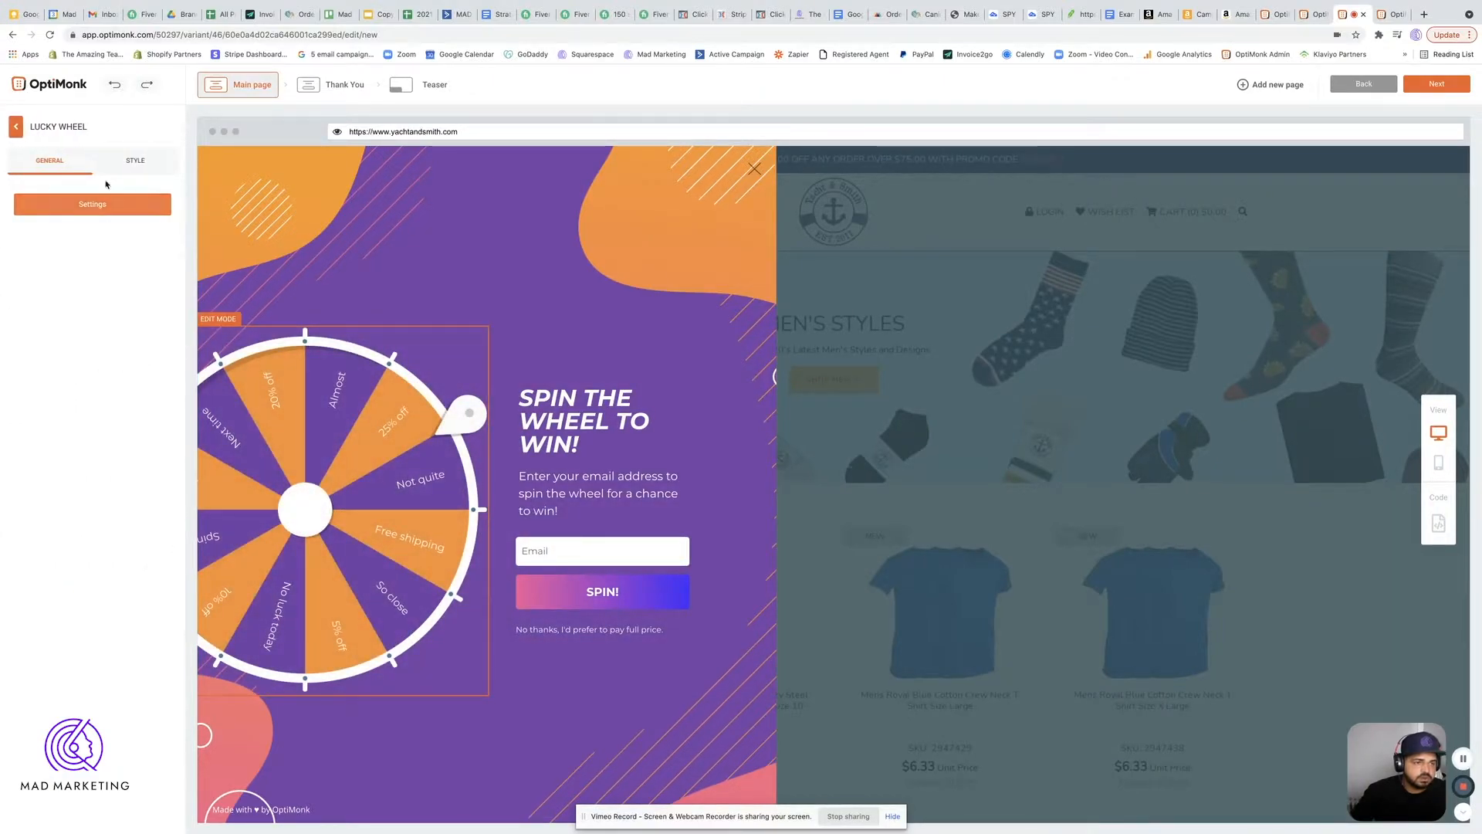
{"action": "left_click", "coordinate": [134, 160]}
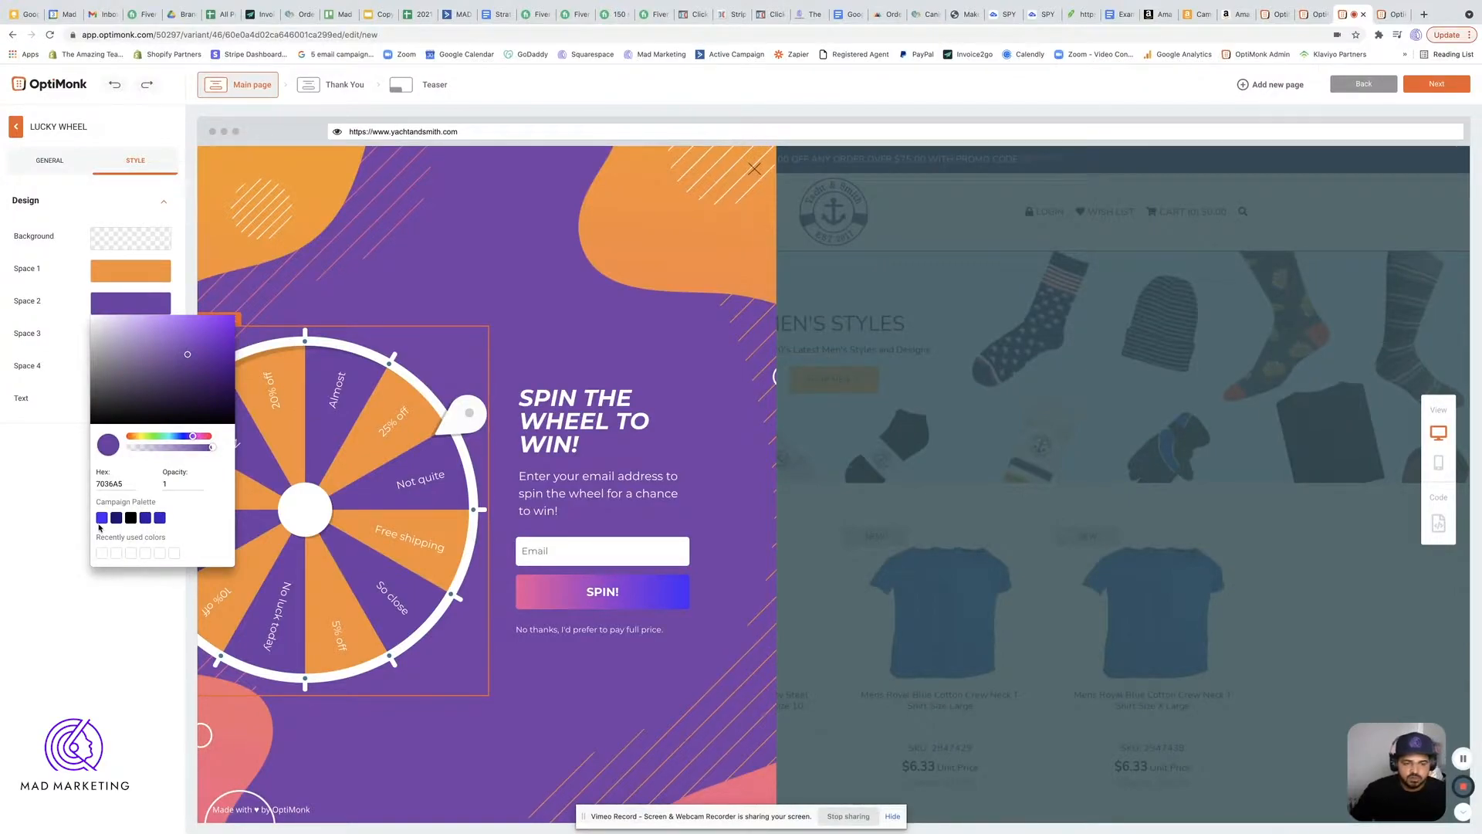
{"action": "left_click", "coordinate": [102, 517]}
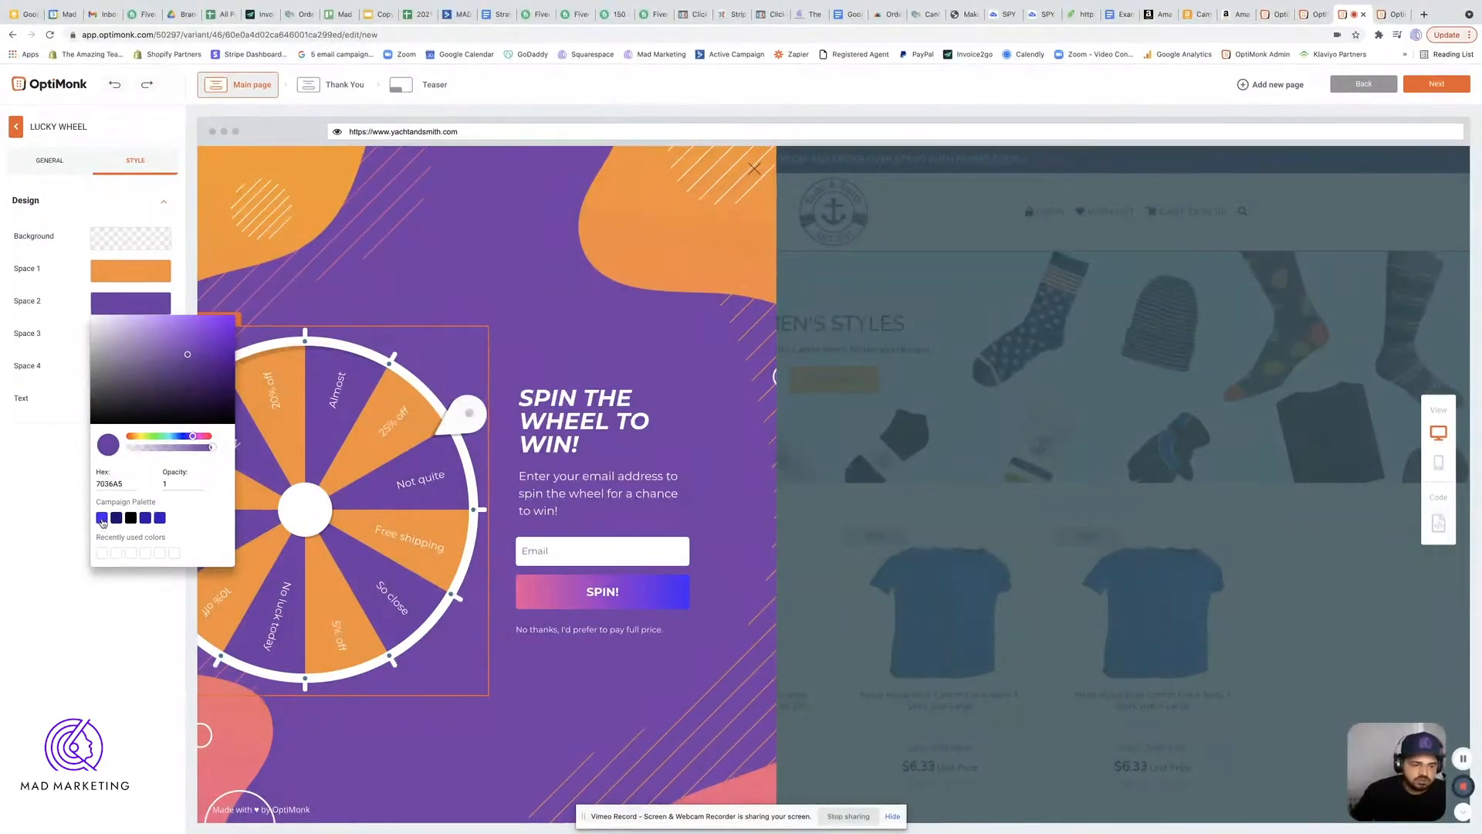
{"action": "left_click", "coordinate": [101, 518]}
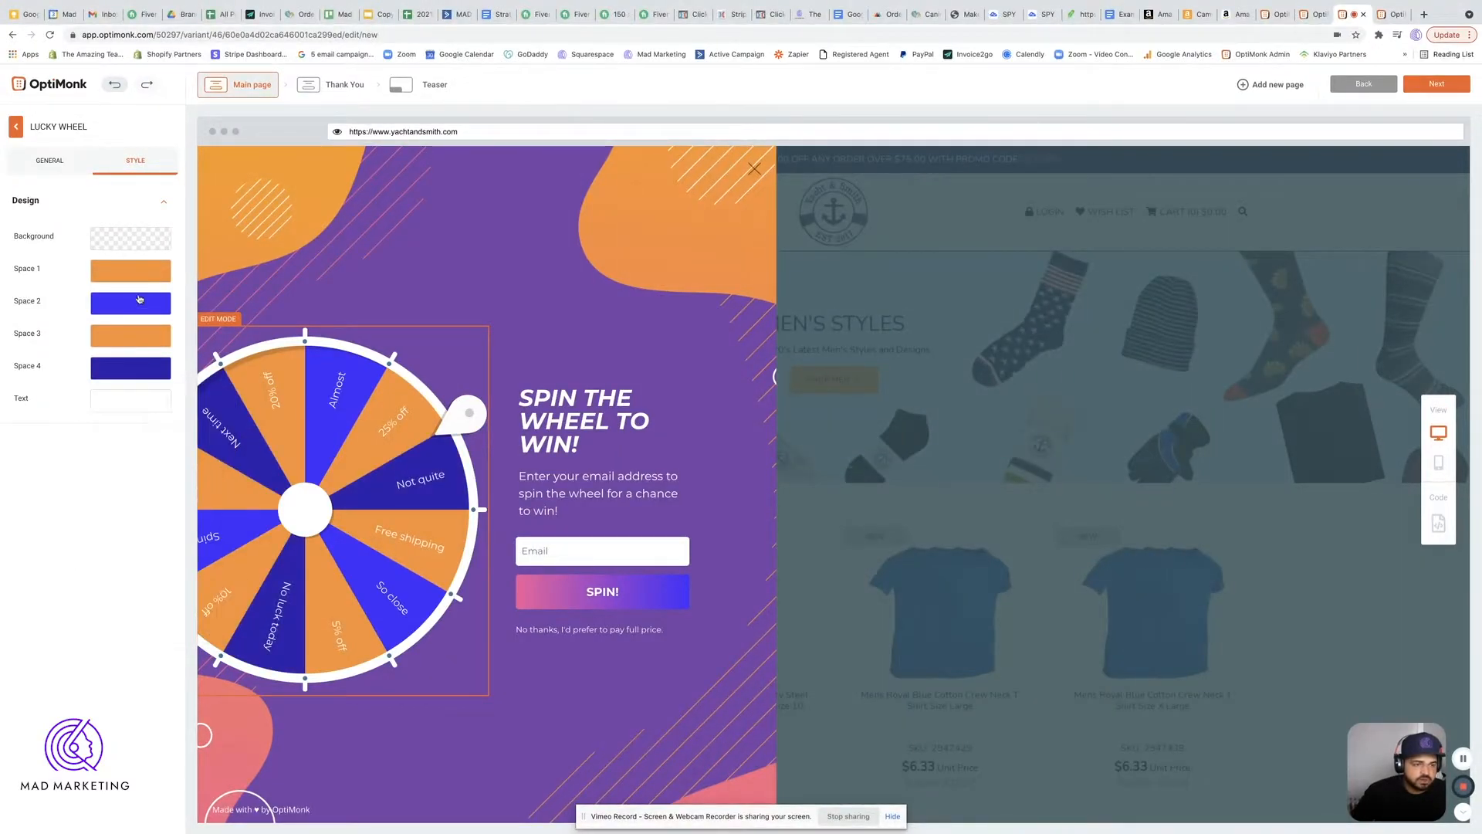
{"action": "left_click", "coordinate": [131, 270]}
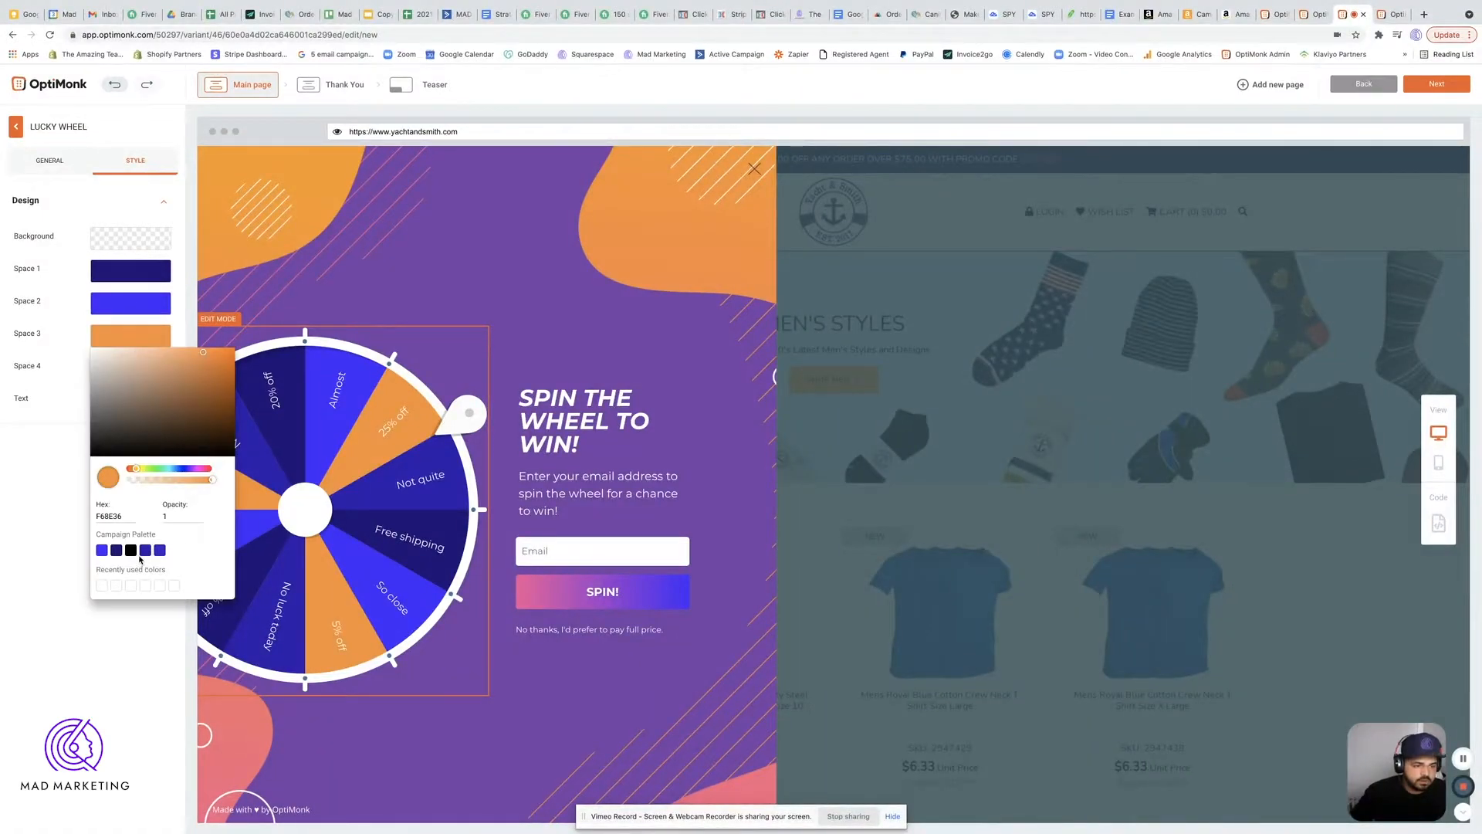
{"action": "left_click", "coordinate": [130, 549]}
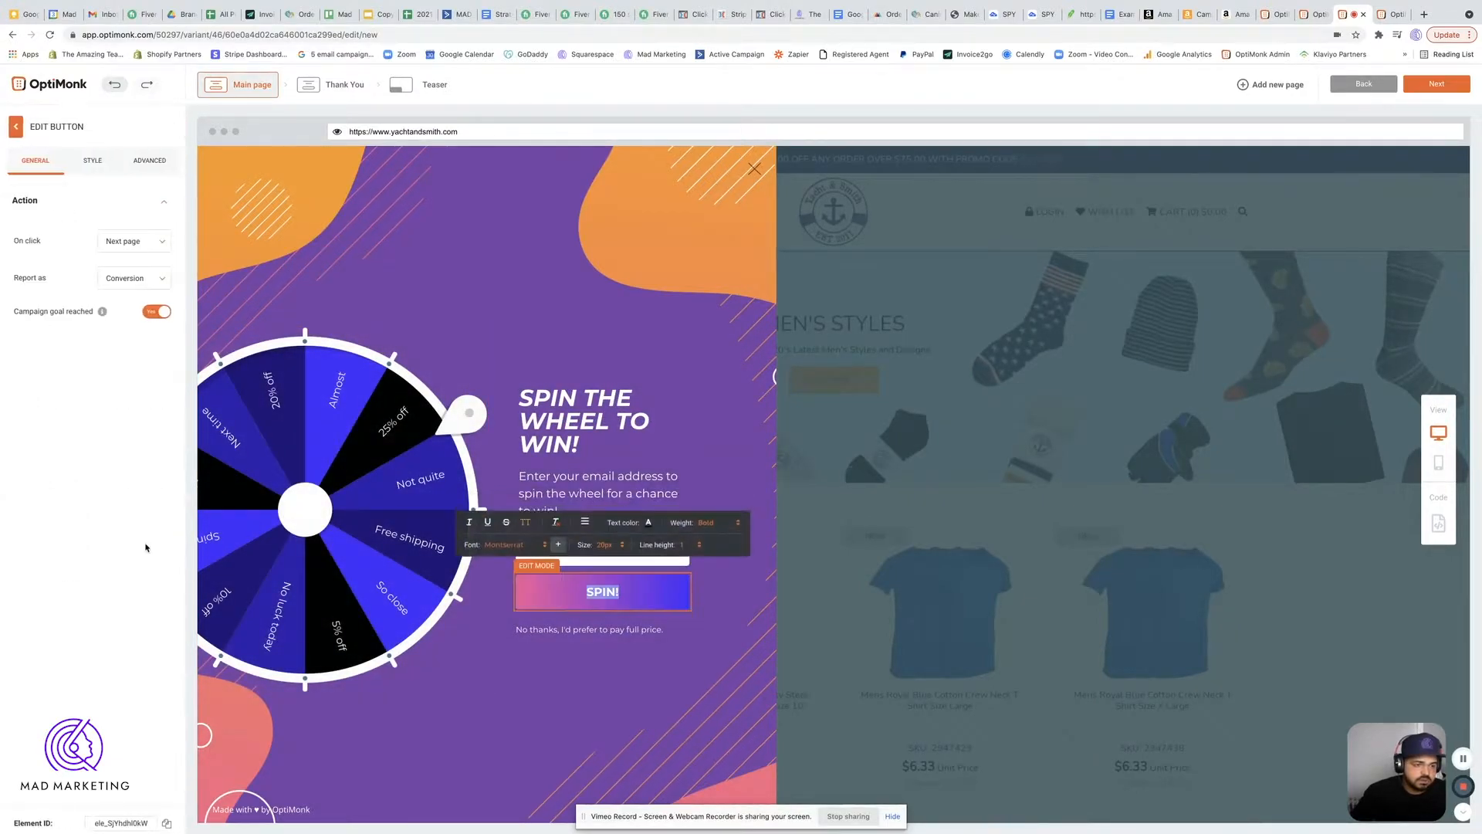
- Set the SPIN! button's second gradient colour to black and return to the element list
{"action": "left_click", "coordinate": [92, 159]}
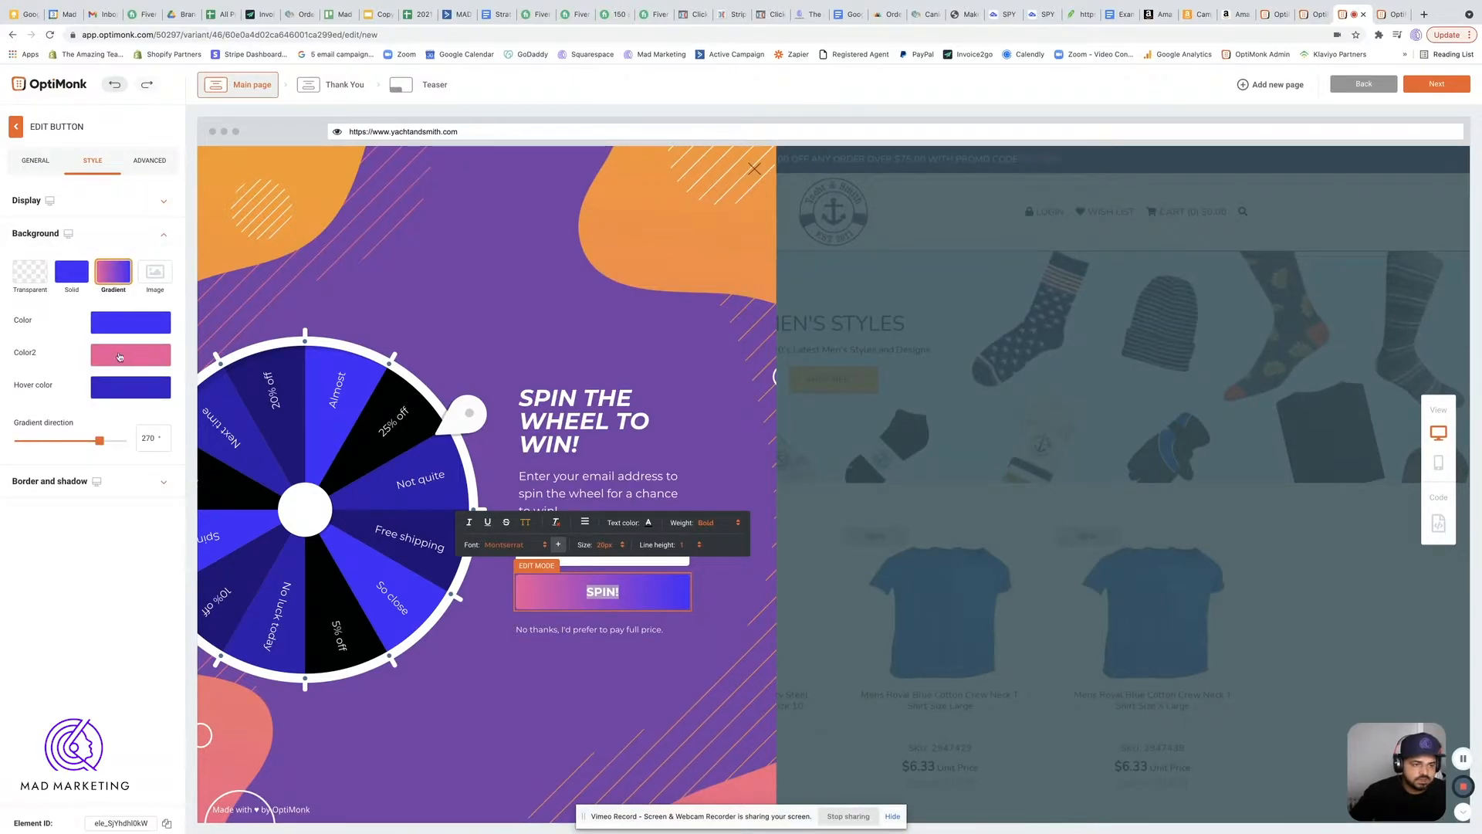
{"action": "left_click", "coordinate": [131, 354]}
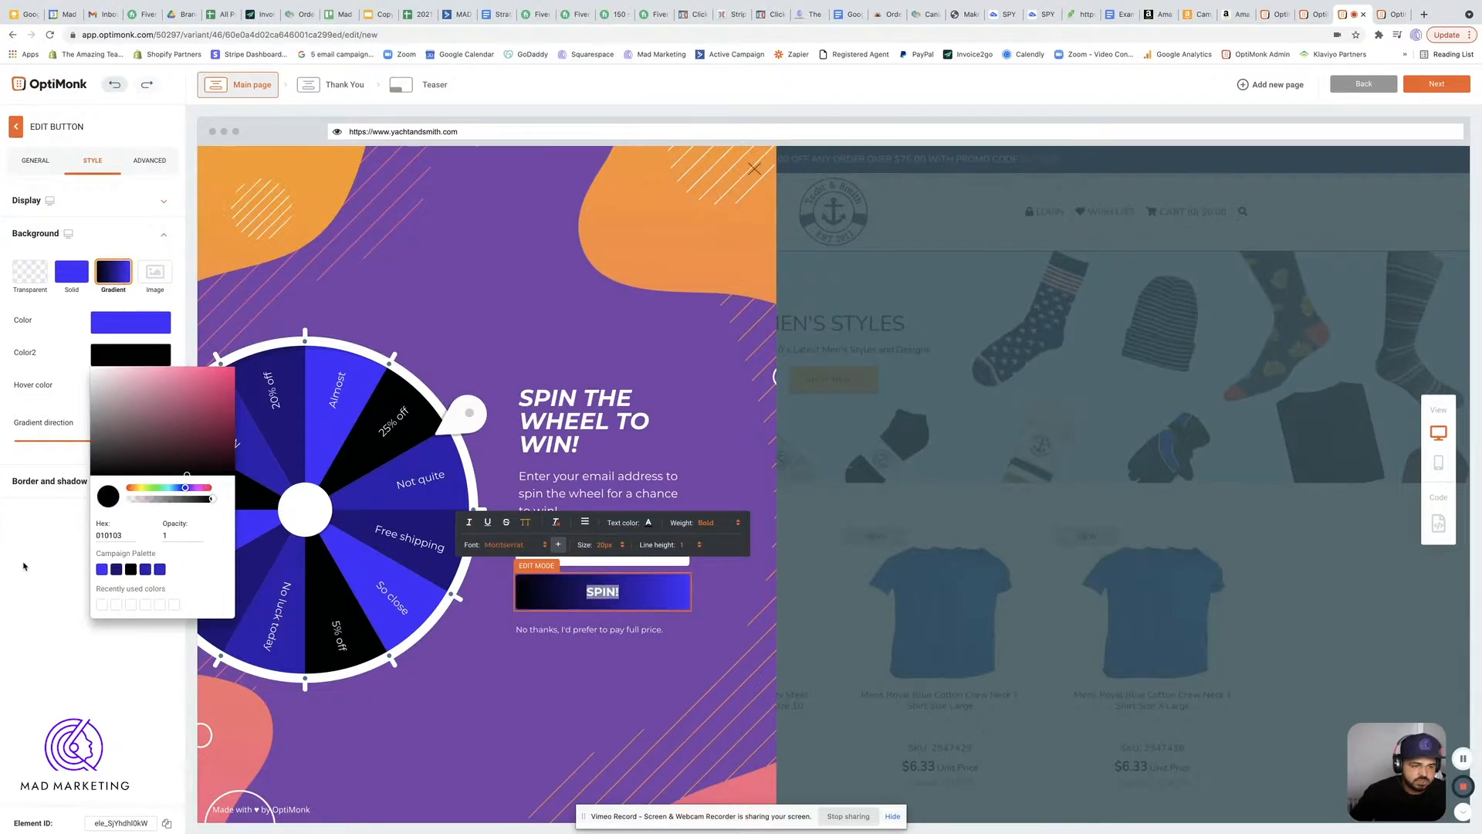
{"action": "left_click", "coordinate": [35, 159]}
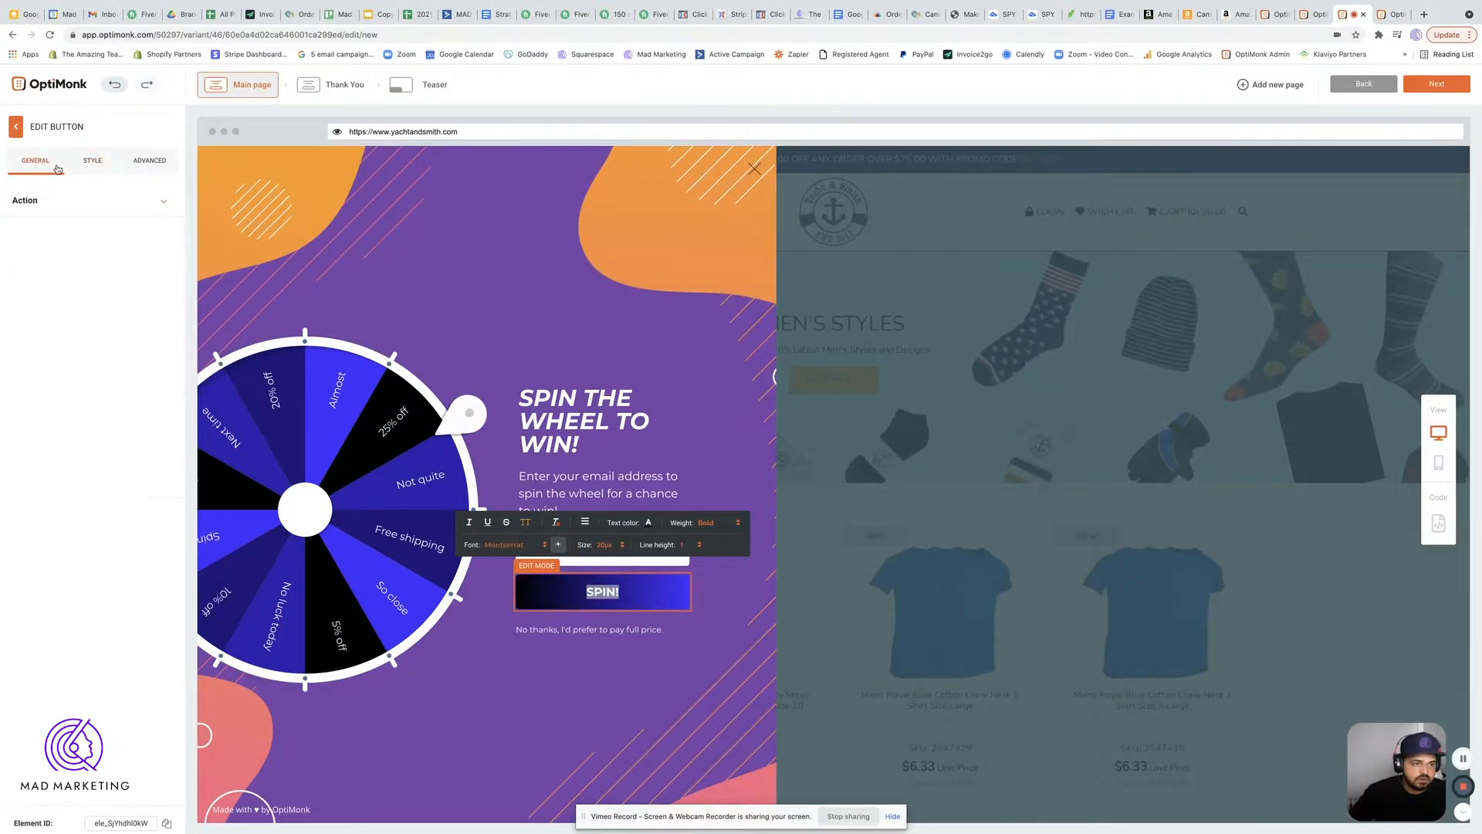
{"action": "left_click", "coordinate": [148, 160]}
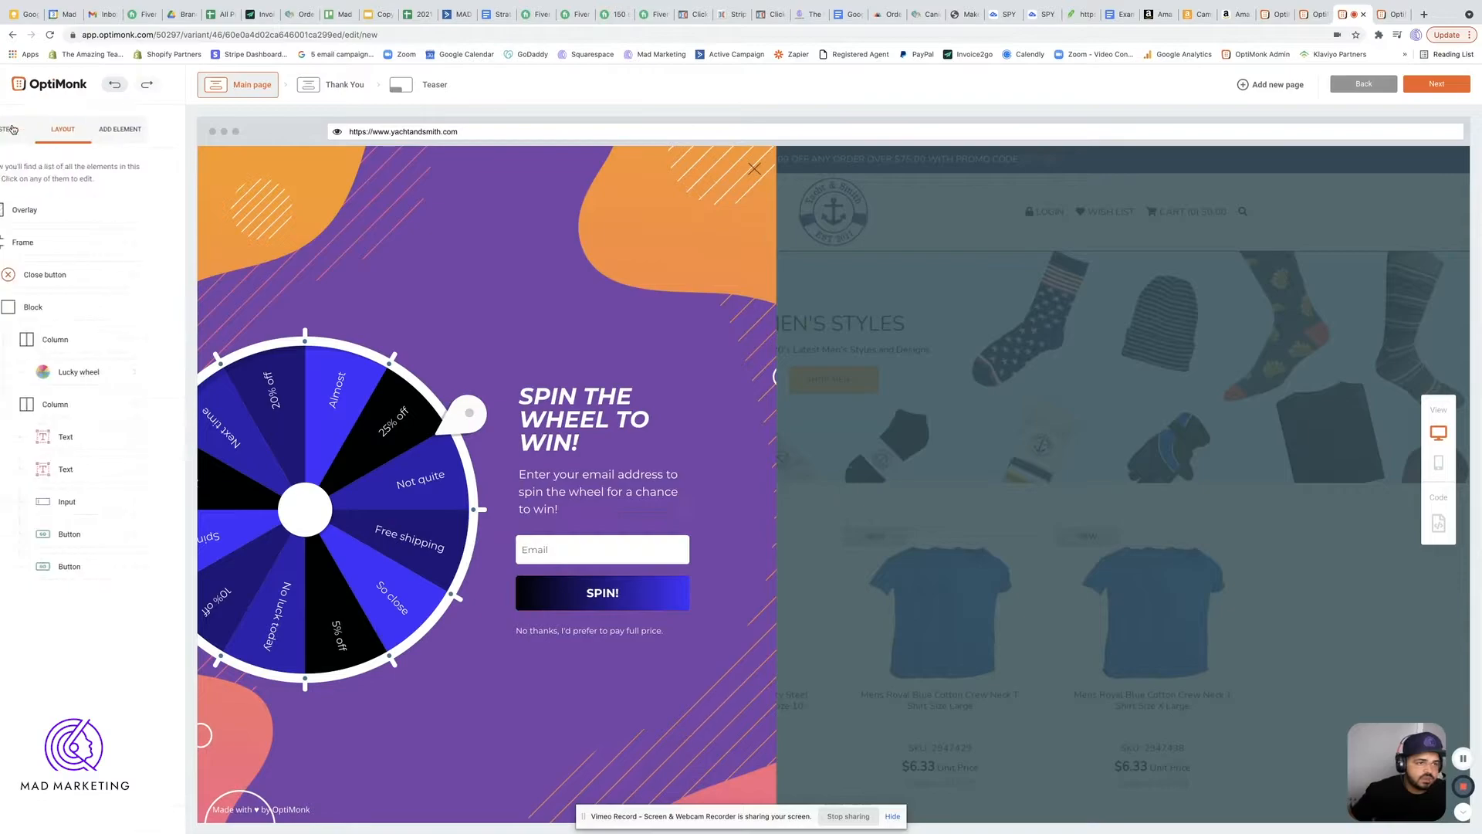
- Set the popup frame's background colour to blue without choosing a background image
{"action": "left_click", "coordinate": [23, 242]}
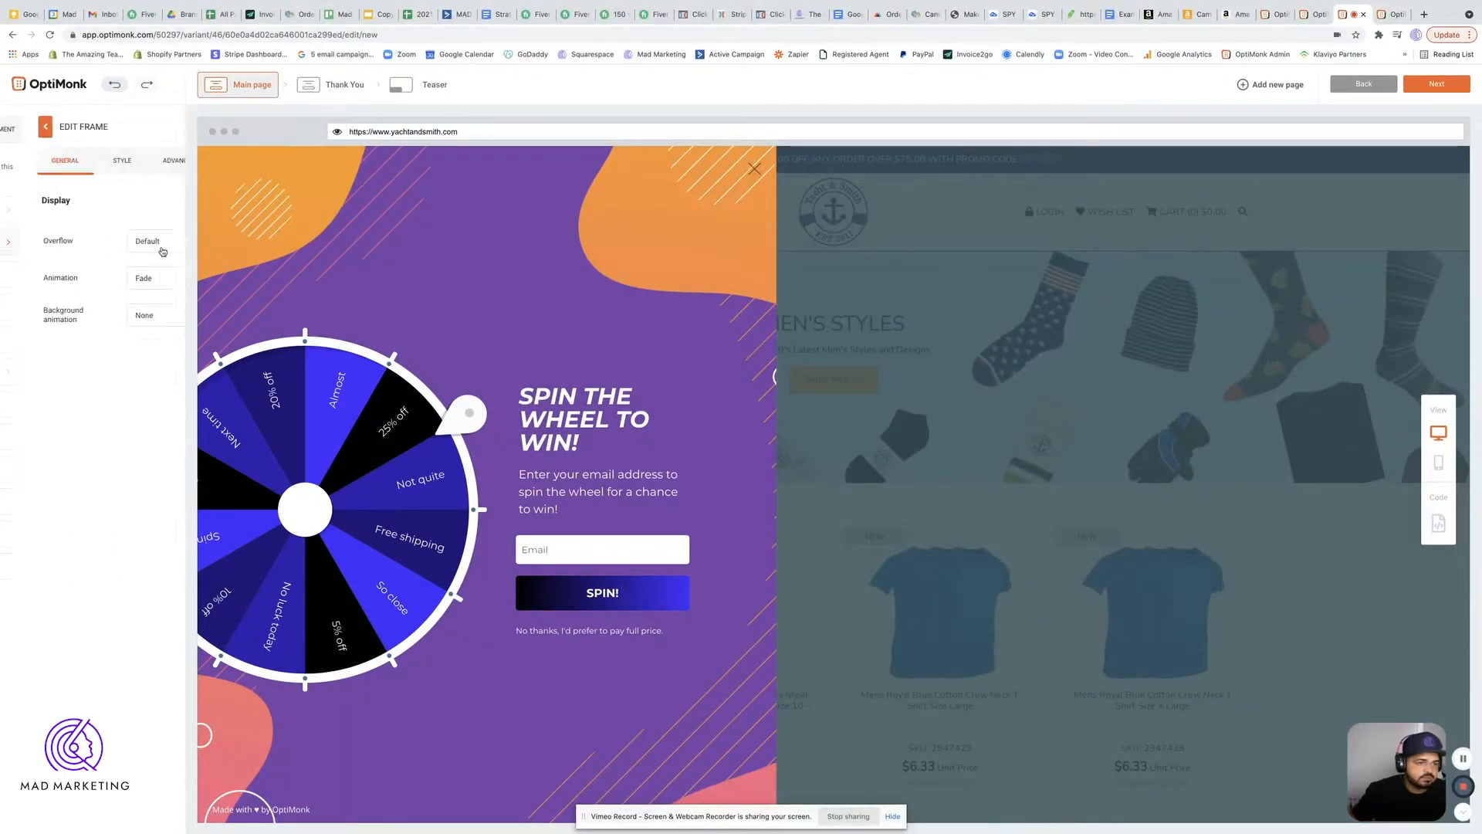
{"action": "left_click", "coordinate": [92, 159]}
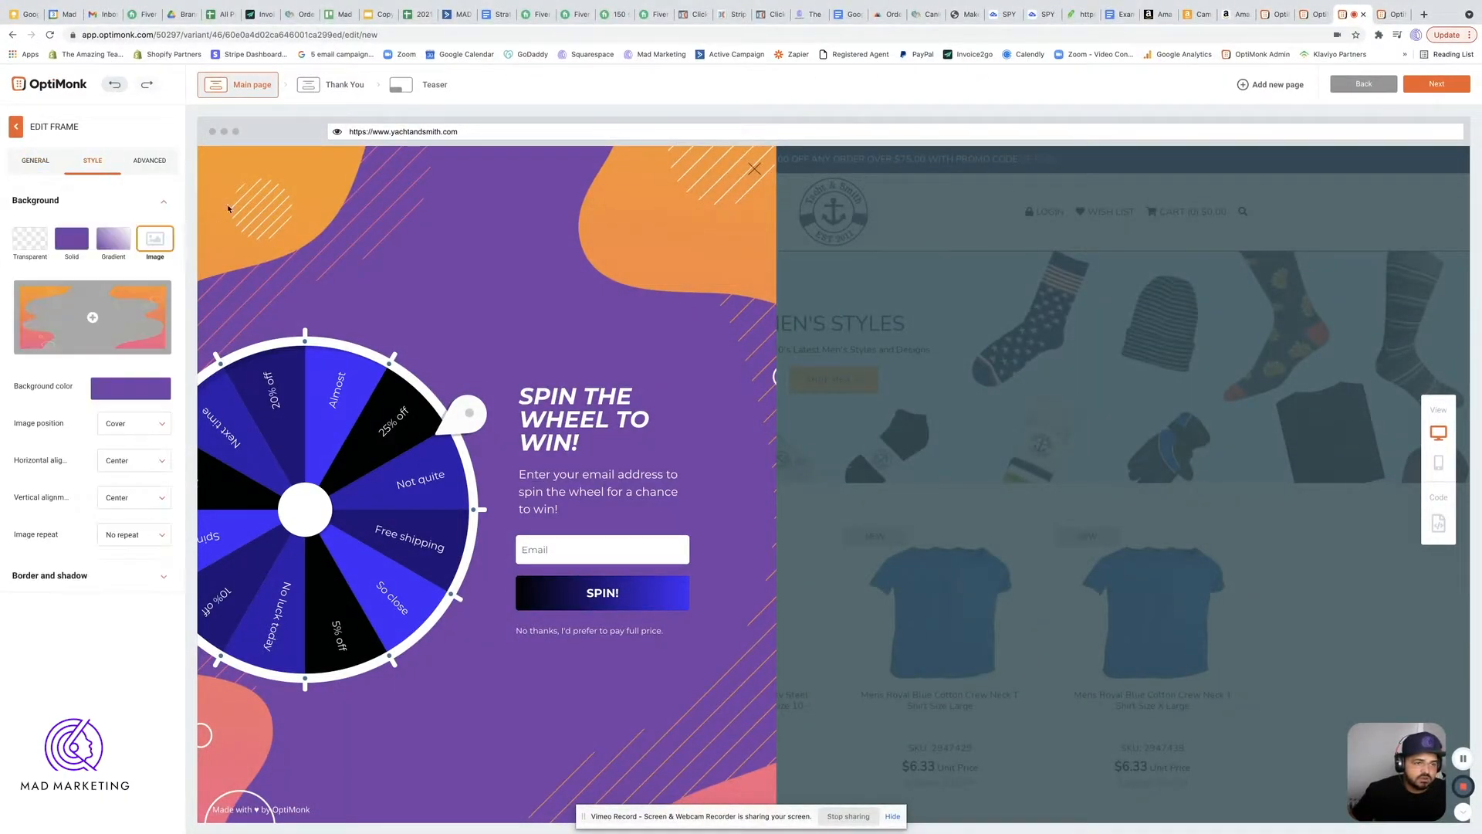
{"action": "left_click", "coordinate": [130, 388]}
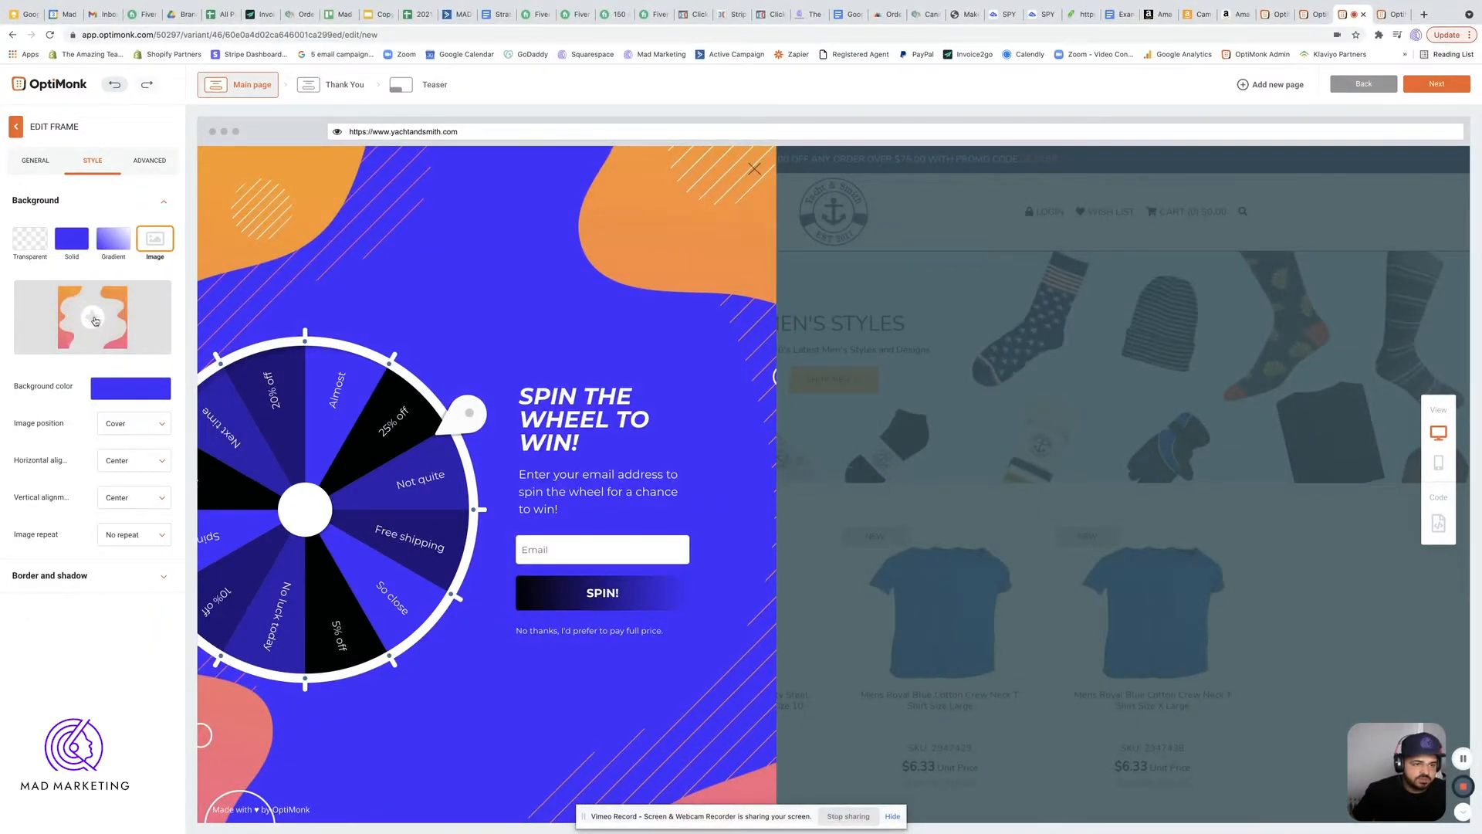
{"action": "left_click", "coordinate": [92, 317]}
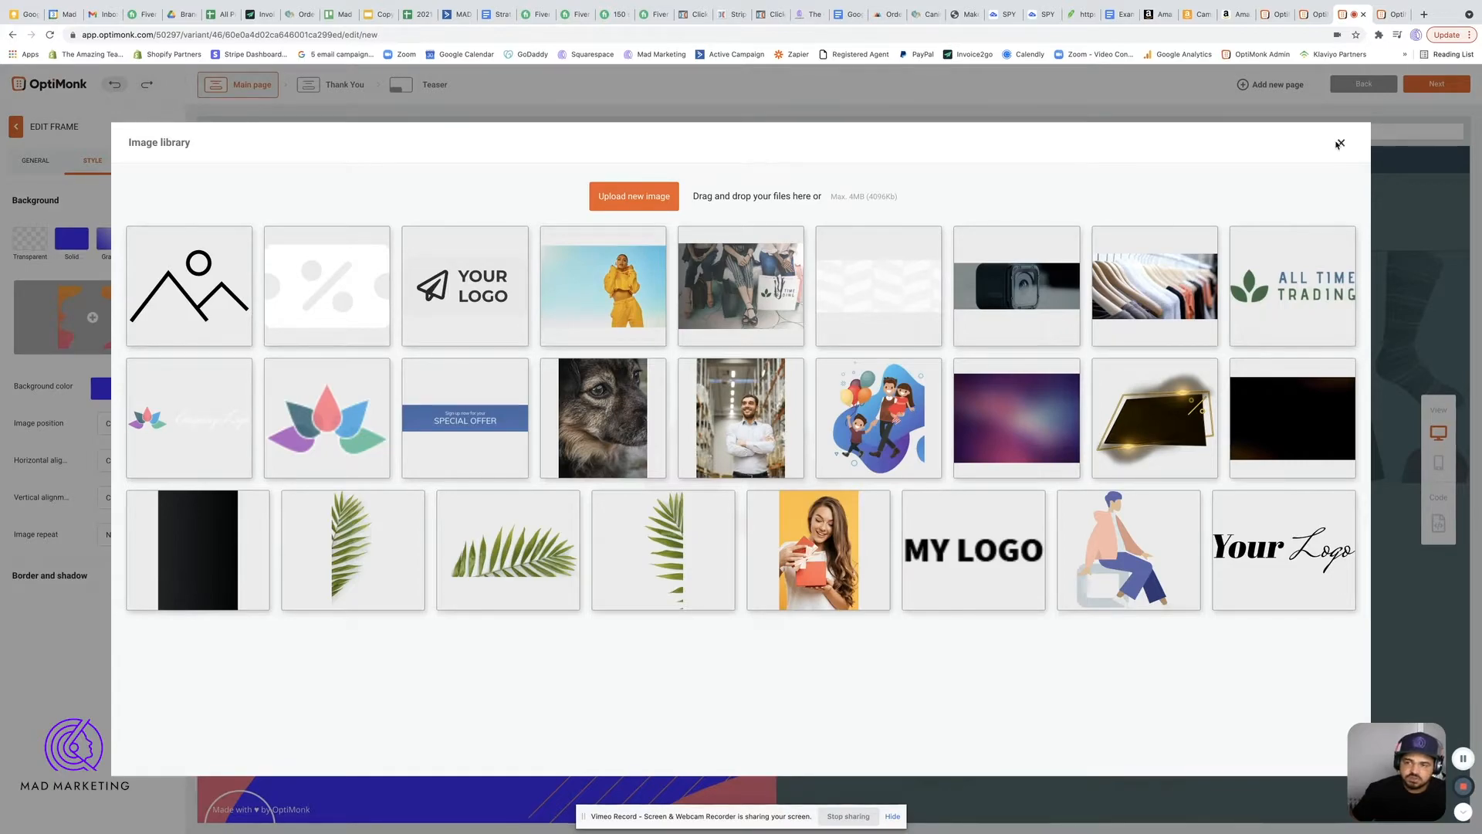
{"action": "left_click", "coordinate": [1339, 143]}
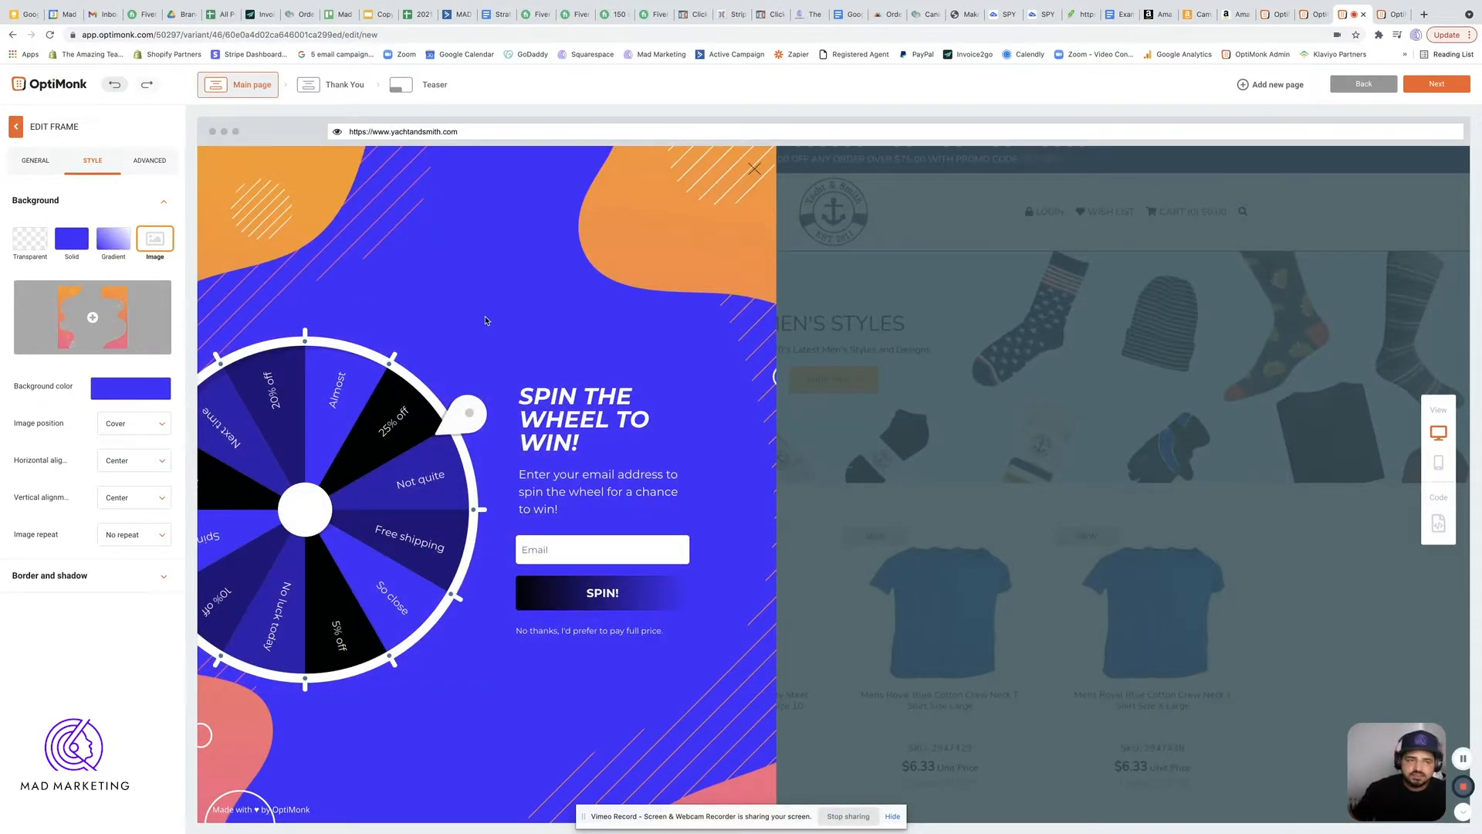
{"action": "right_click", "coordinate": [345, 84]}
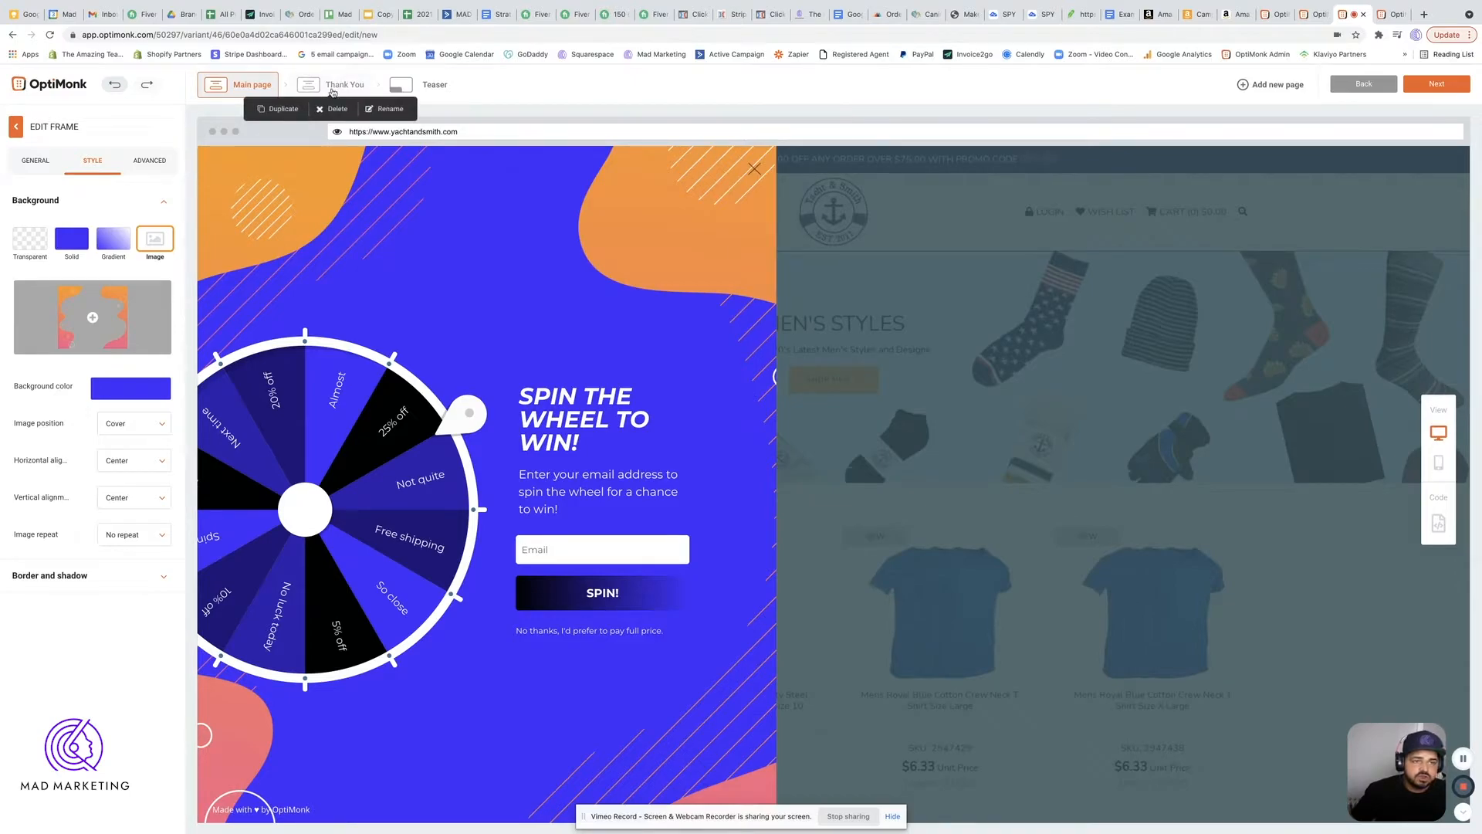
{"action": "left_click", "coordinate": [148, 160]}
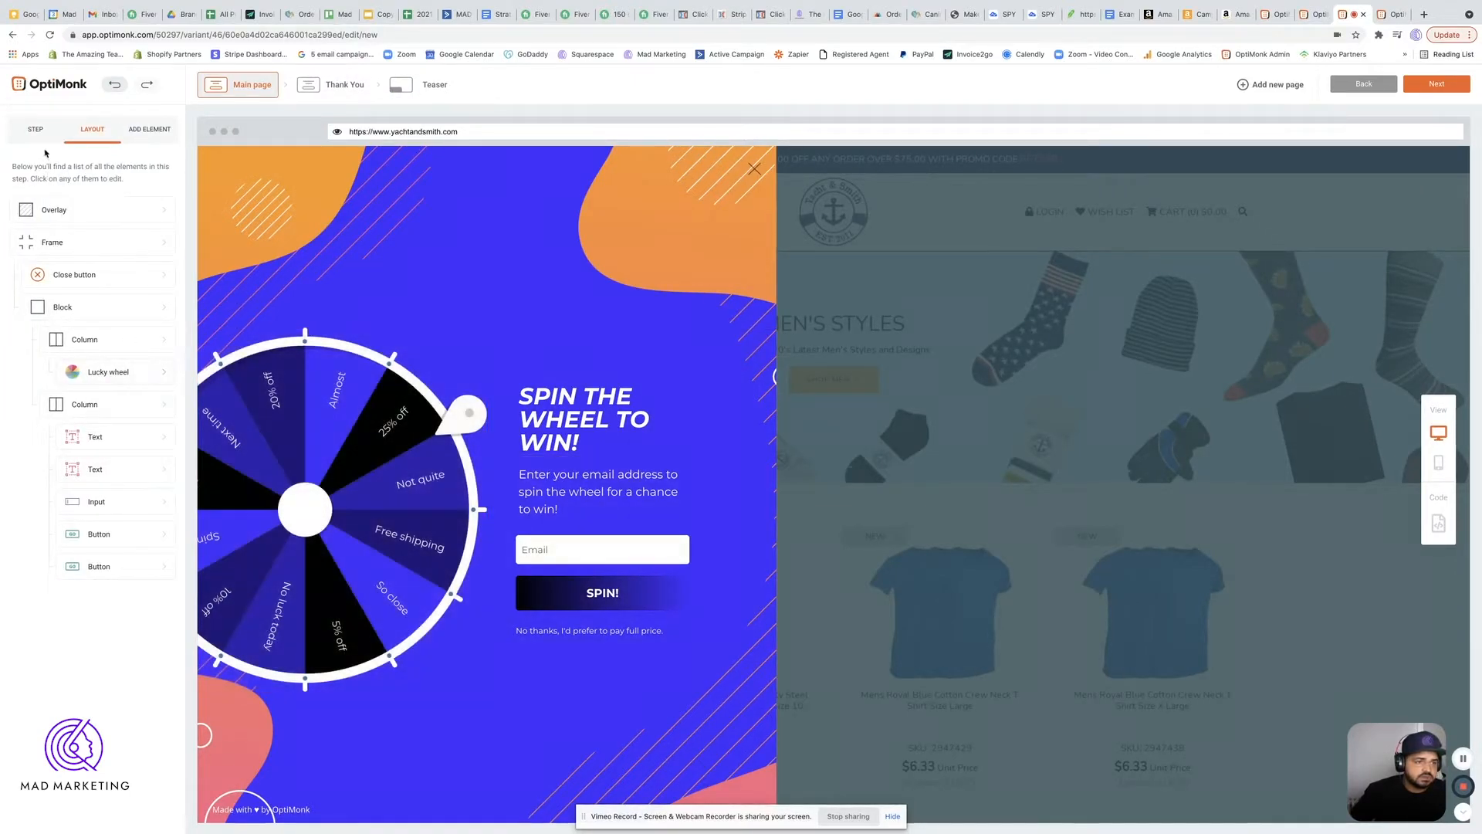
- Add a radio field above the email input with Business, Non Profit and Individual options
{"action": "left_click", "coordinate": [148, 130]}
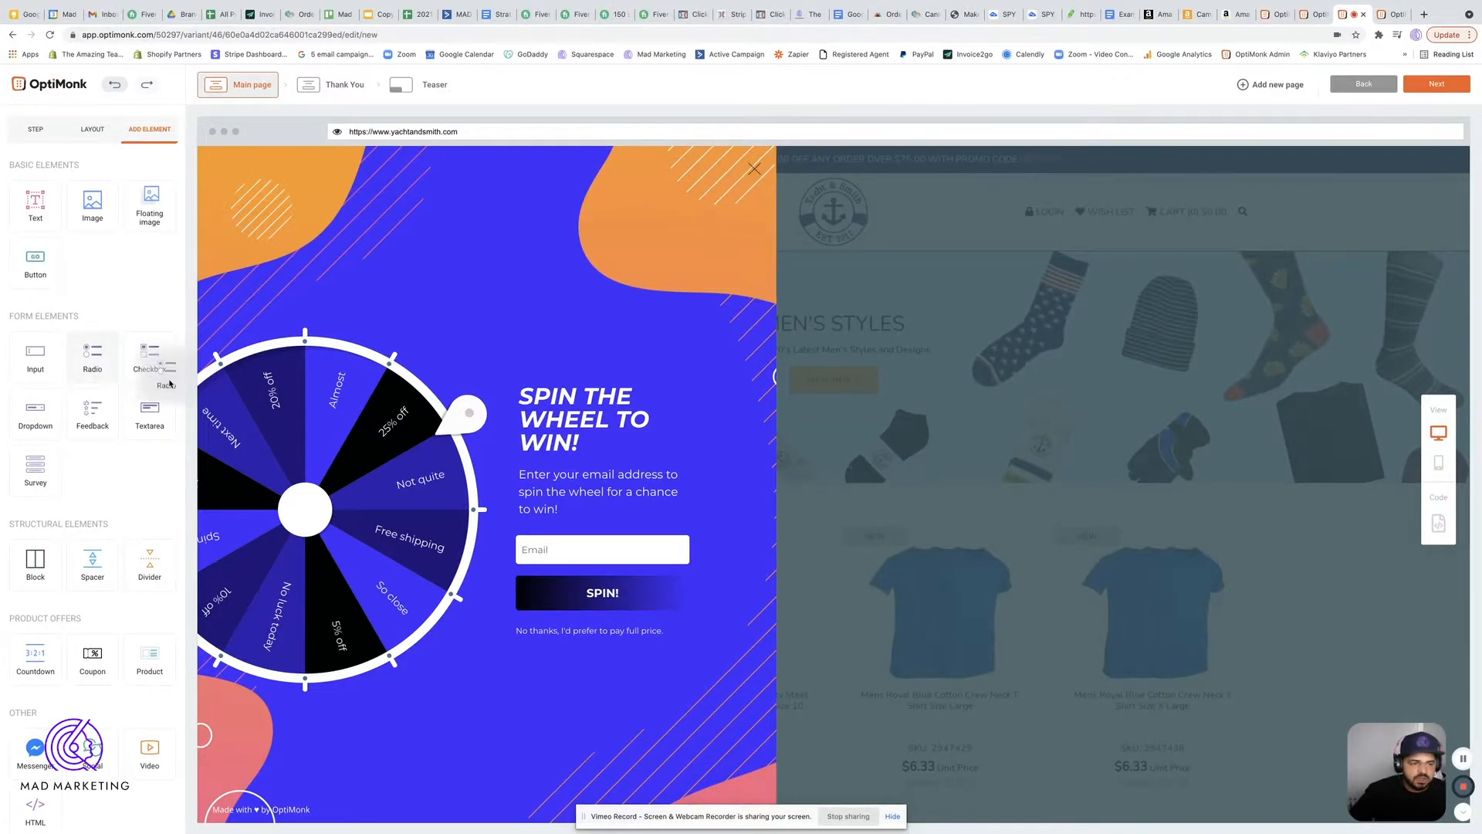
{"action": "mouse_move", "coordinate": [148, 356]}
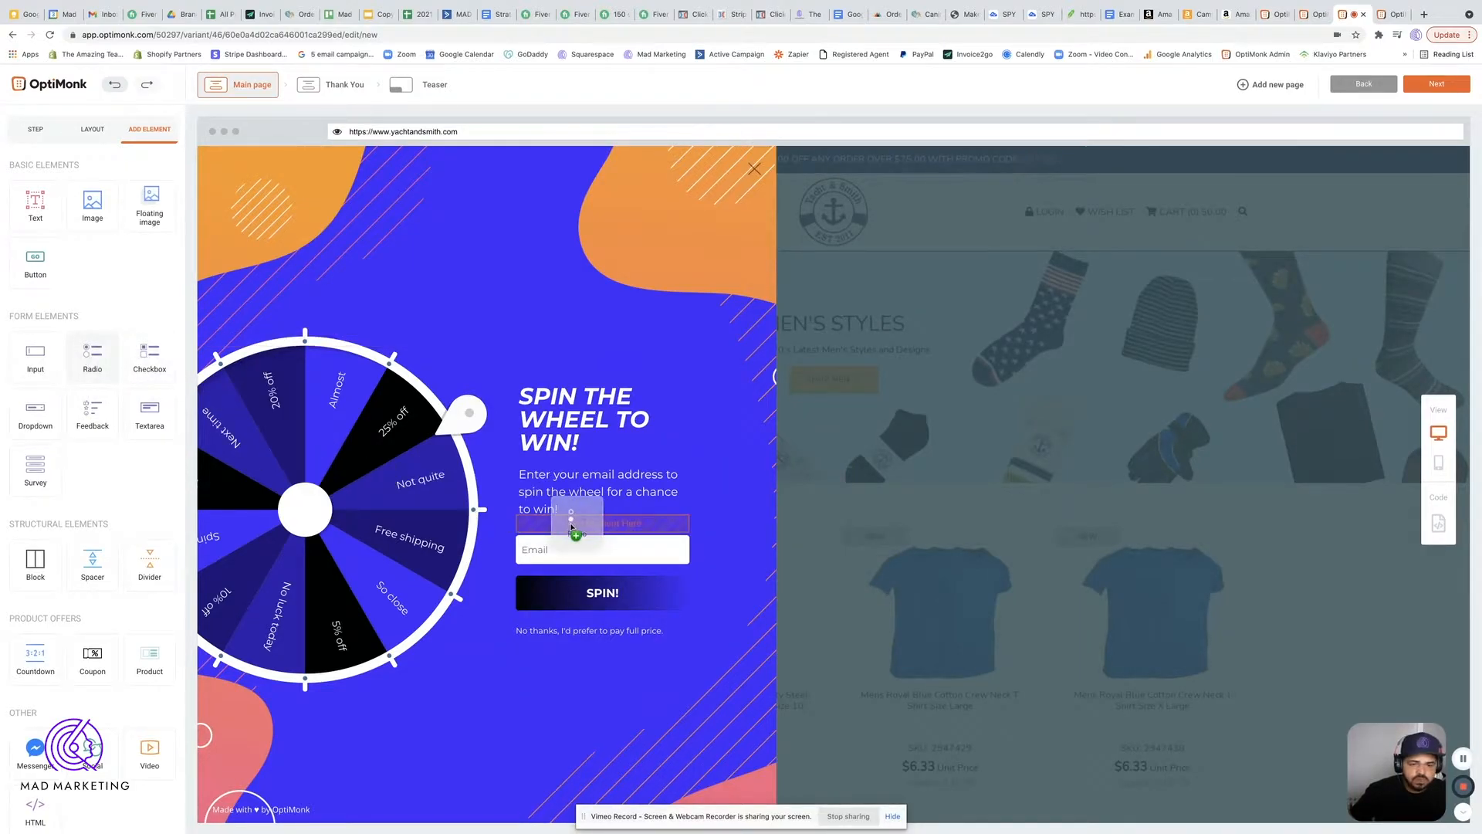
{"action": "left_click", "coordinate": [602, 523]}
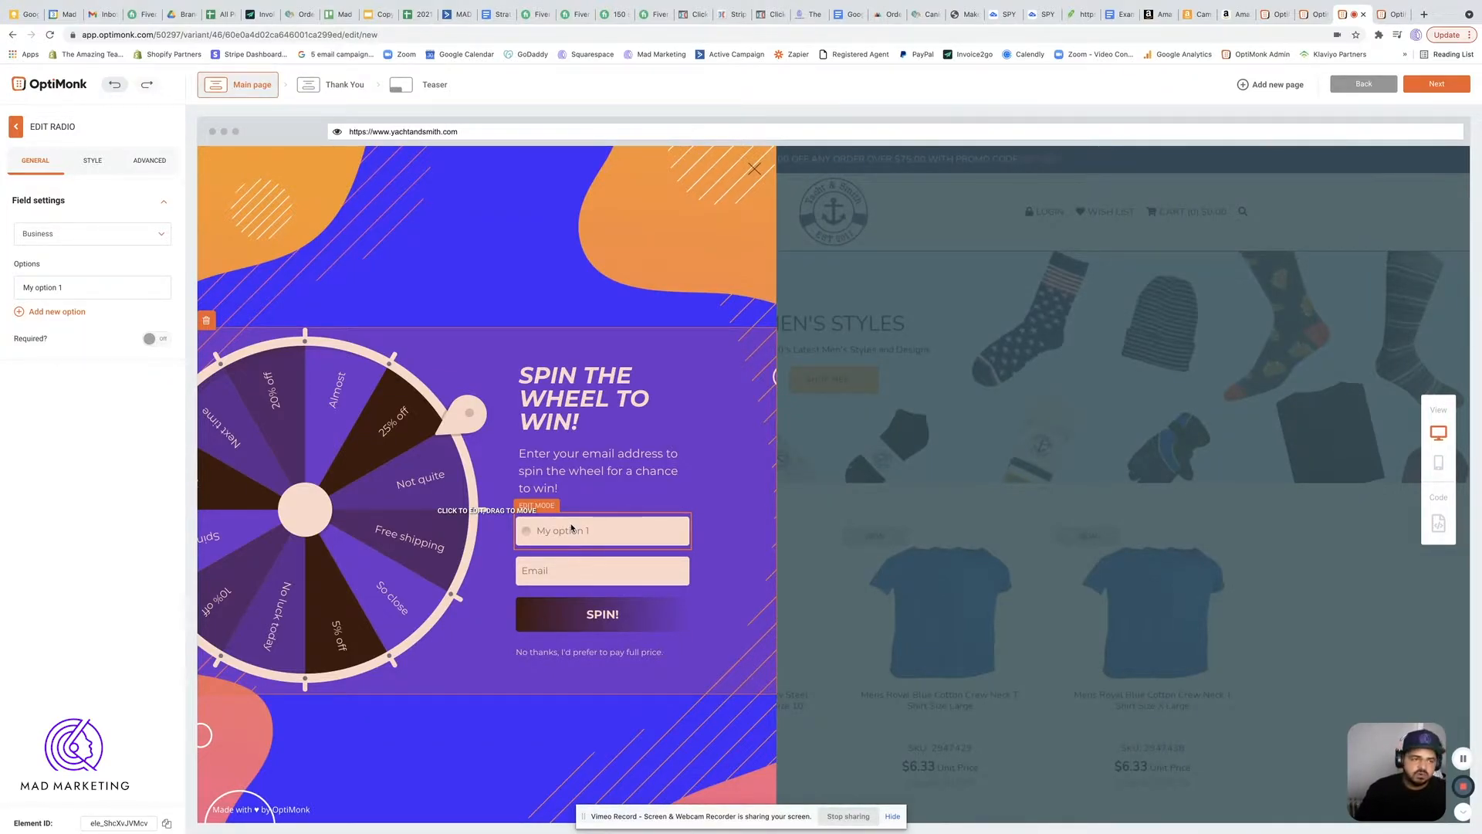
{"action": "left_click", "coordinate": [602, 529]}
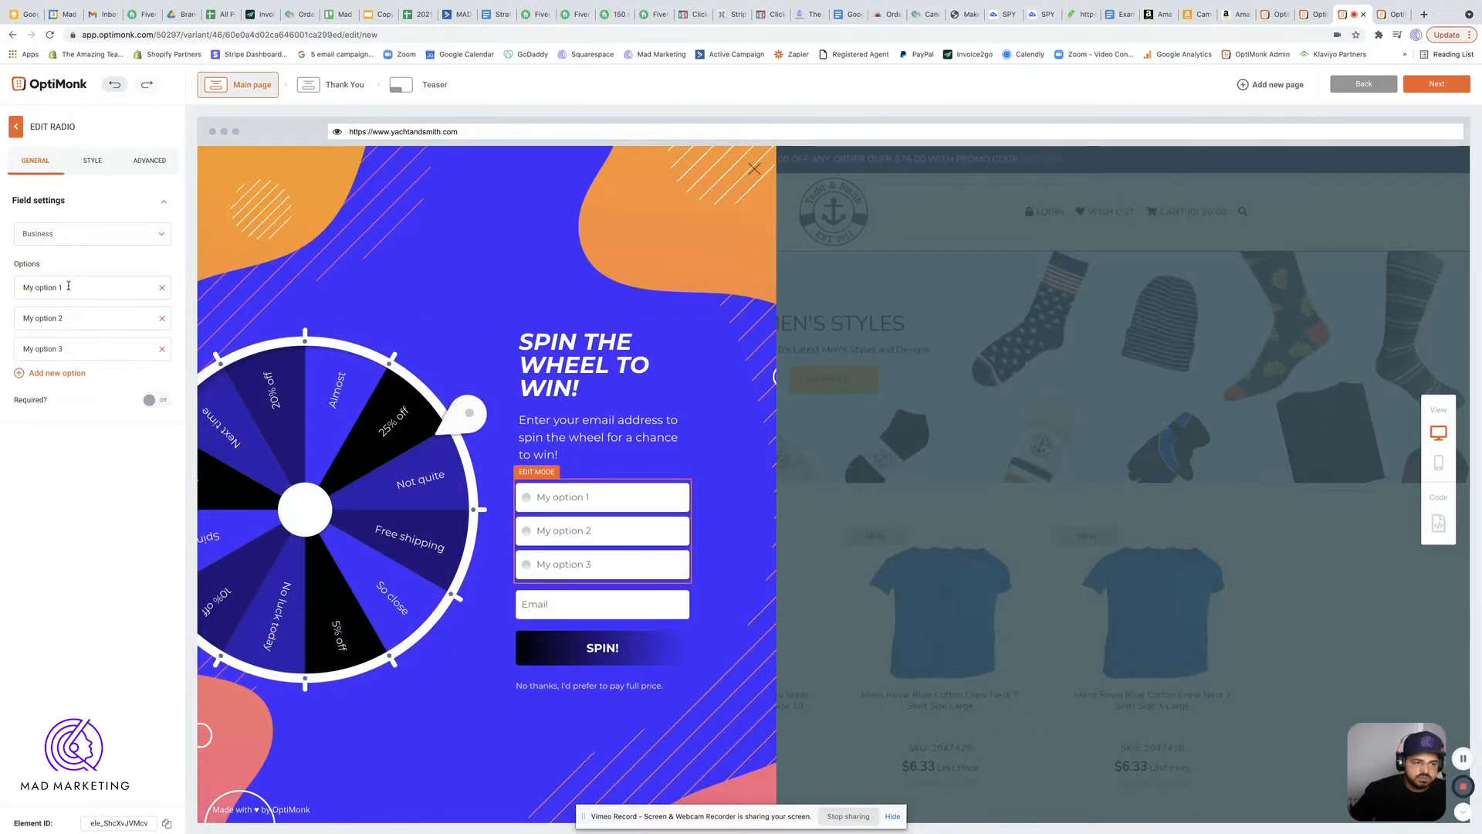
{"action": "left_click", "coordinate": [91, 233]}
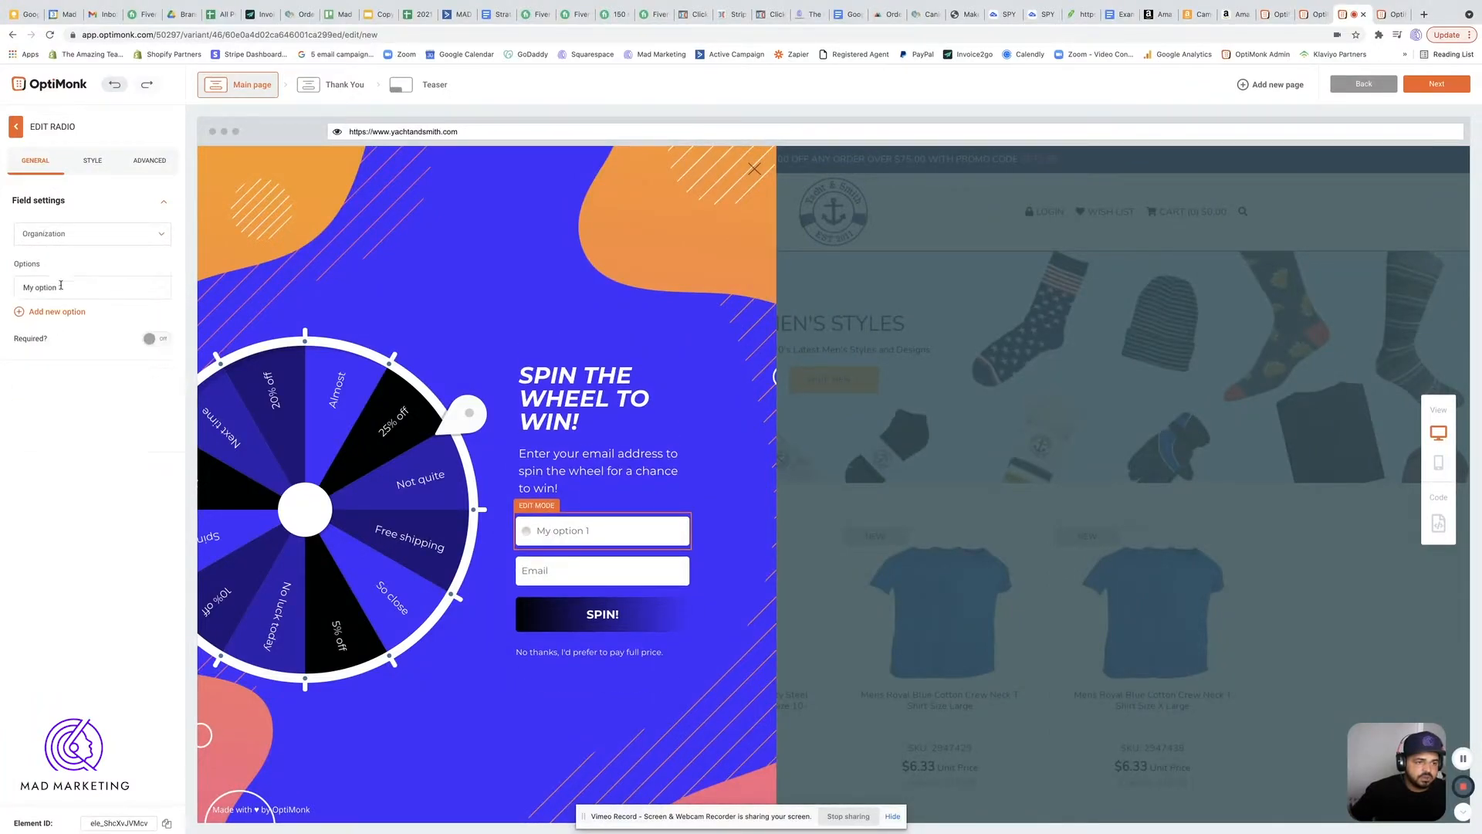
{"action": "type", "text": "Business"}
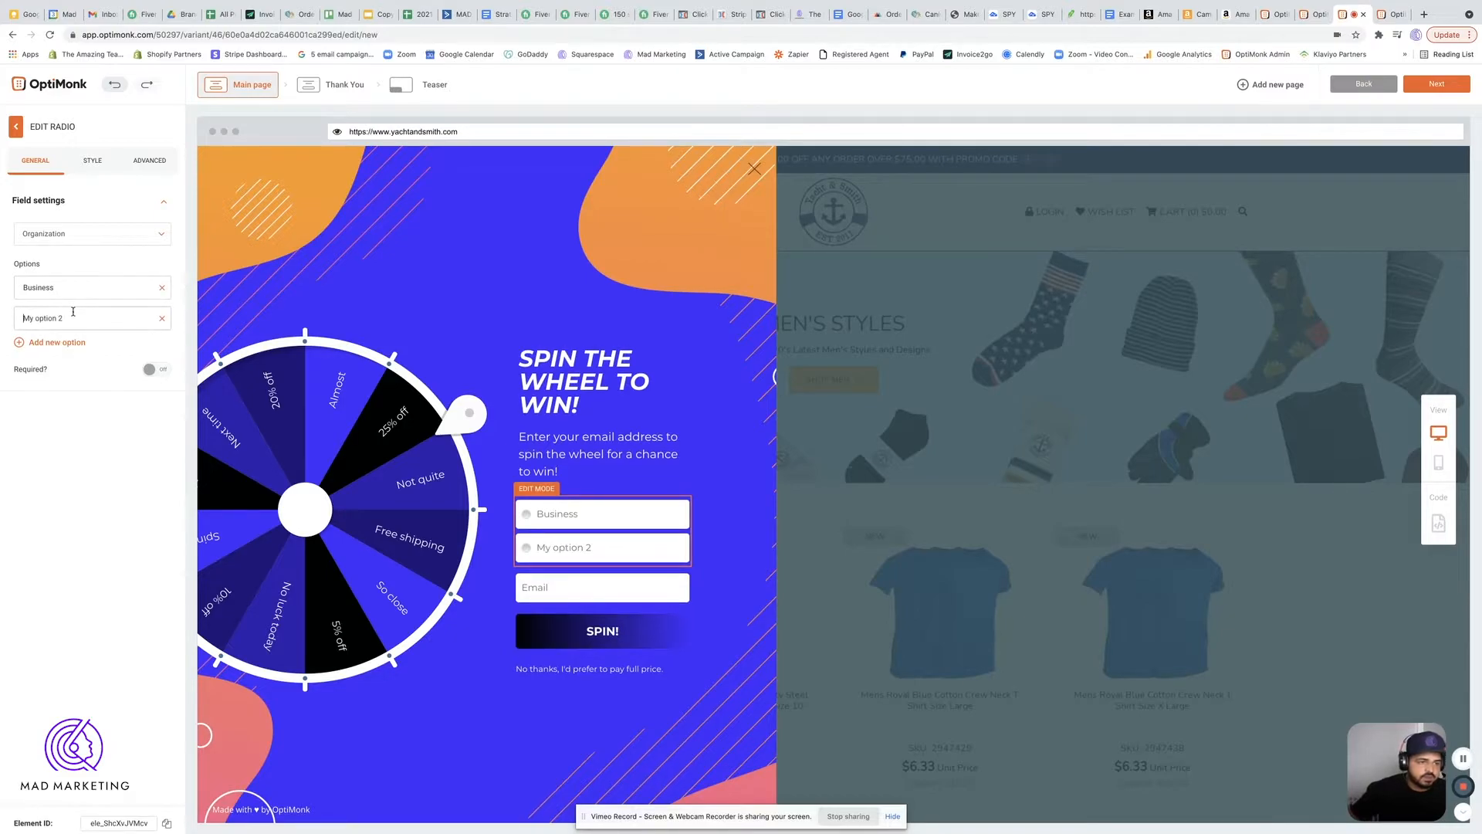
{"action": "type", "text": "Non Profit"}
{"action": "type", "text": "Individual"}
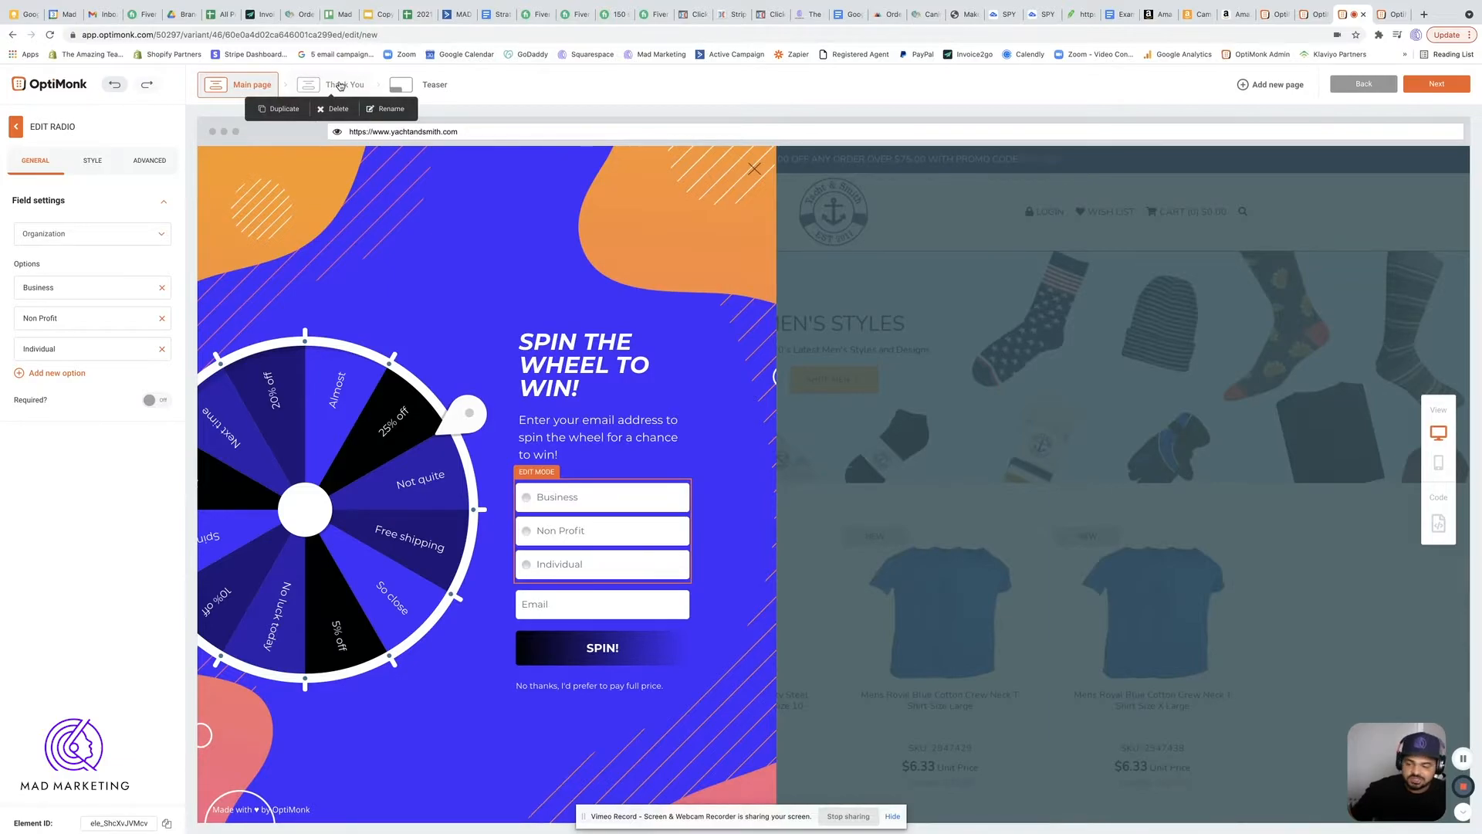
- Switch to the Thank You page with the congratulations message and coupon code
{"action": "left_click", "coordinate": [346, 84]}
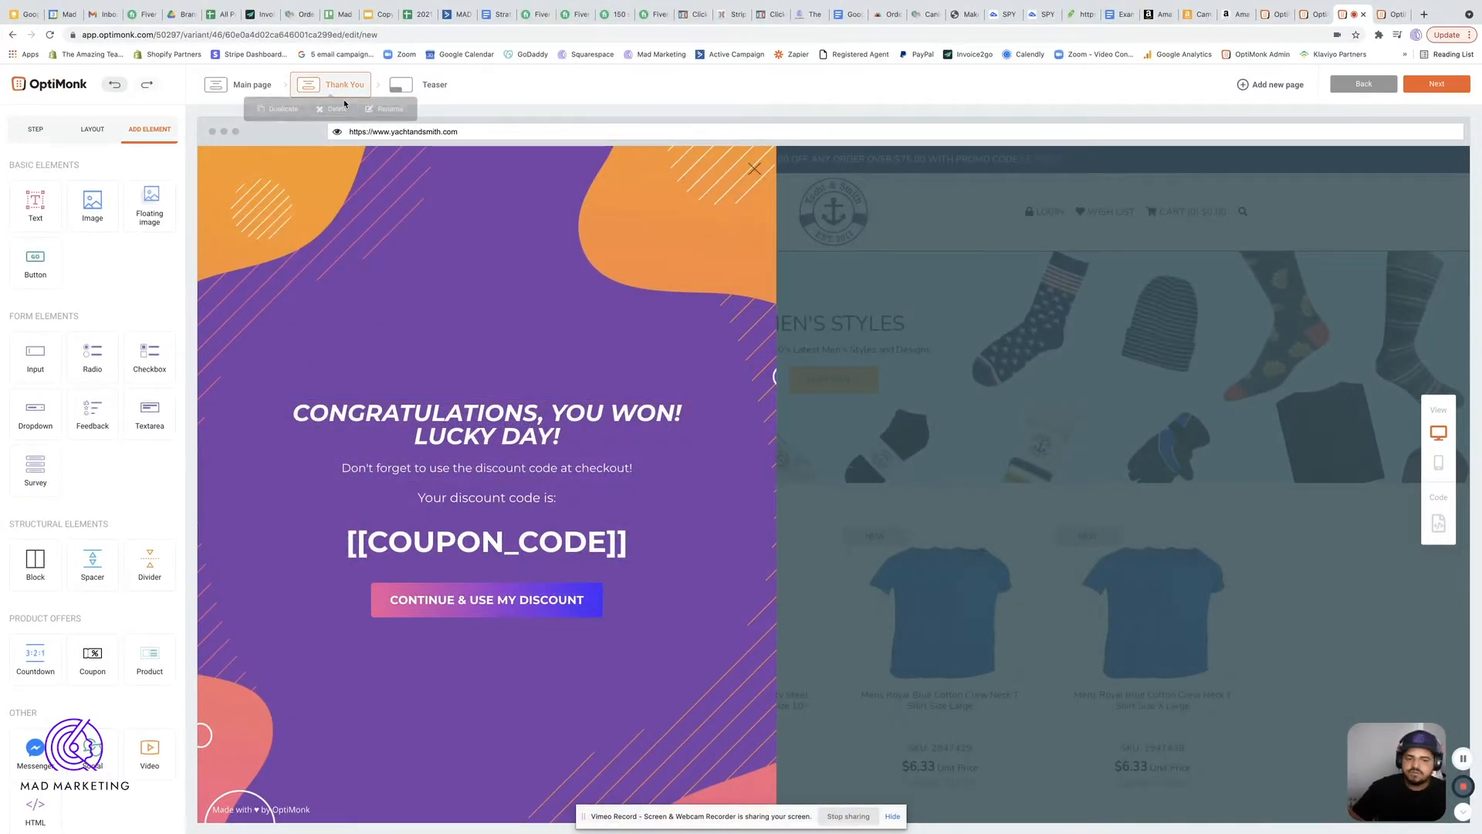
{"action": "left_click", "coordinate": [425, 300]}
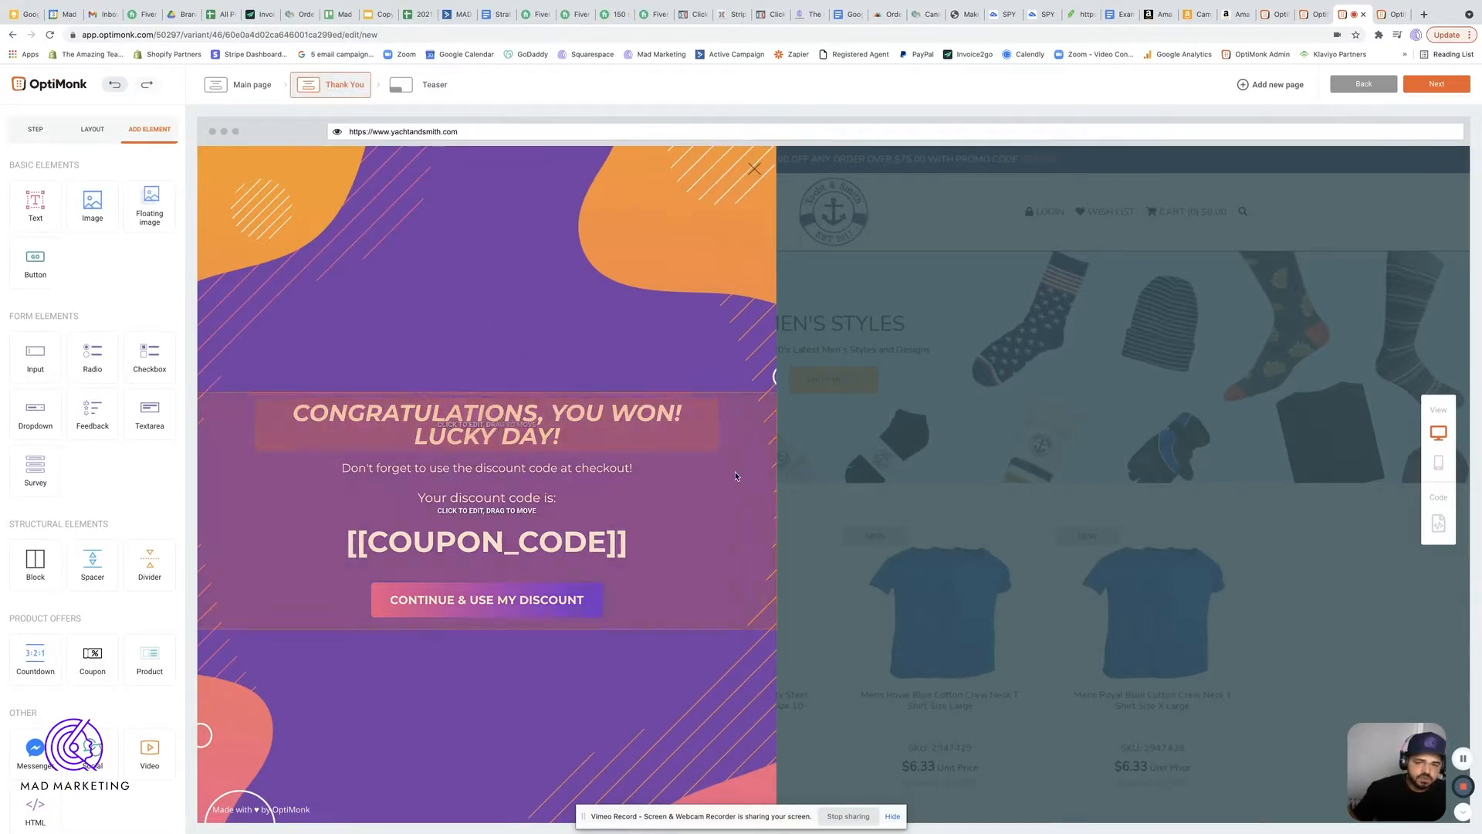
{"action": "left_click", "coordinate": [485, 540]}
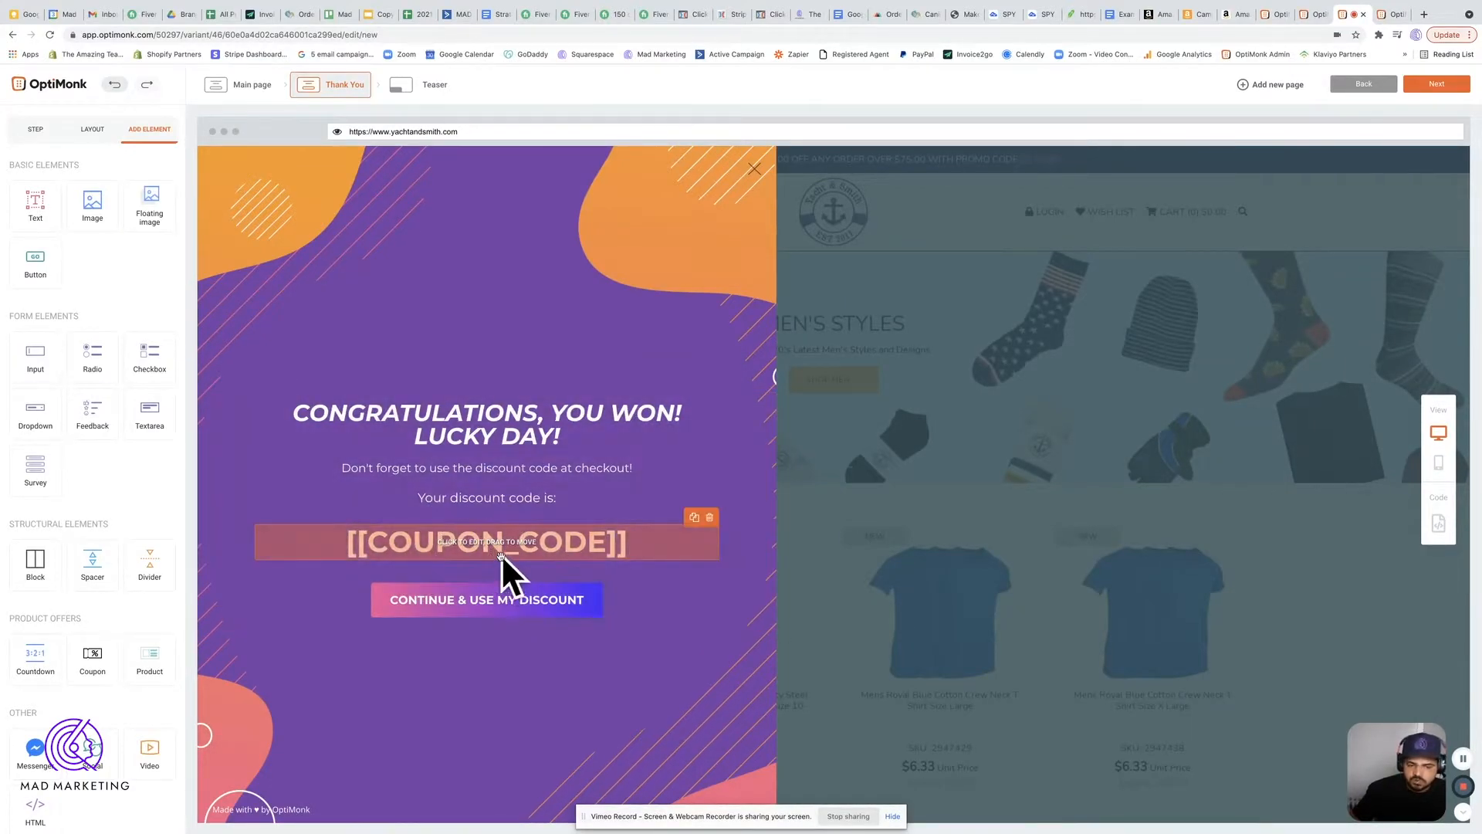
{"action": "left_click", "coordinate": [650, 84]}
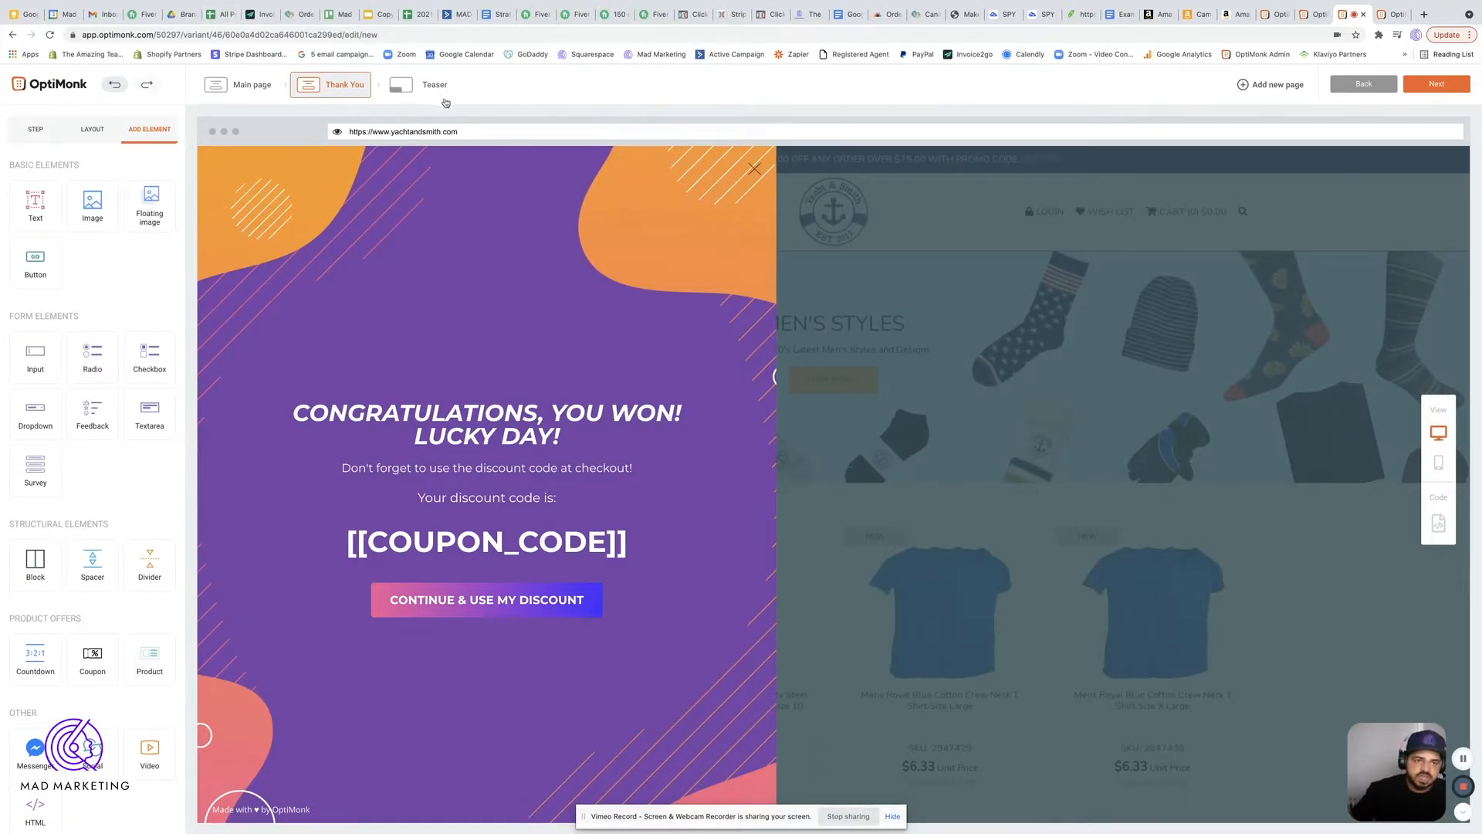
- On the Teaser page, set the SPIN THE WHEEL! teaser position to Corner instead of Rectangle
{"action": "left_click", "coordinate": [433, 85]}
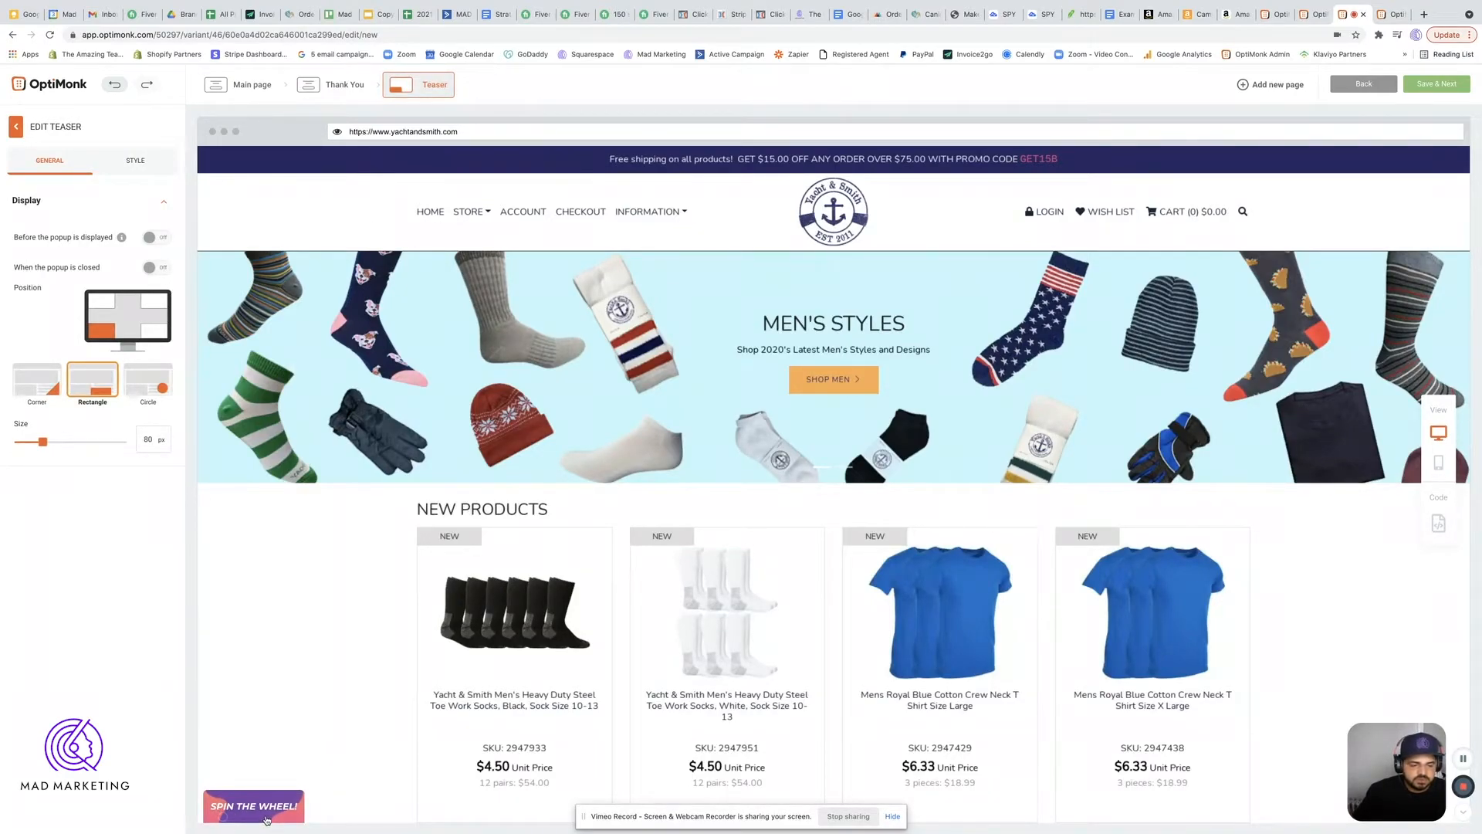
{"action": "left_click", "coordinate": [36, 376]}
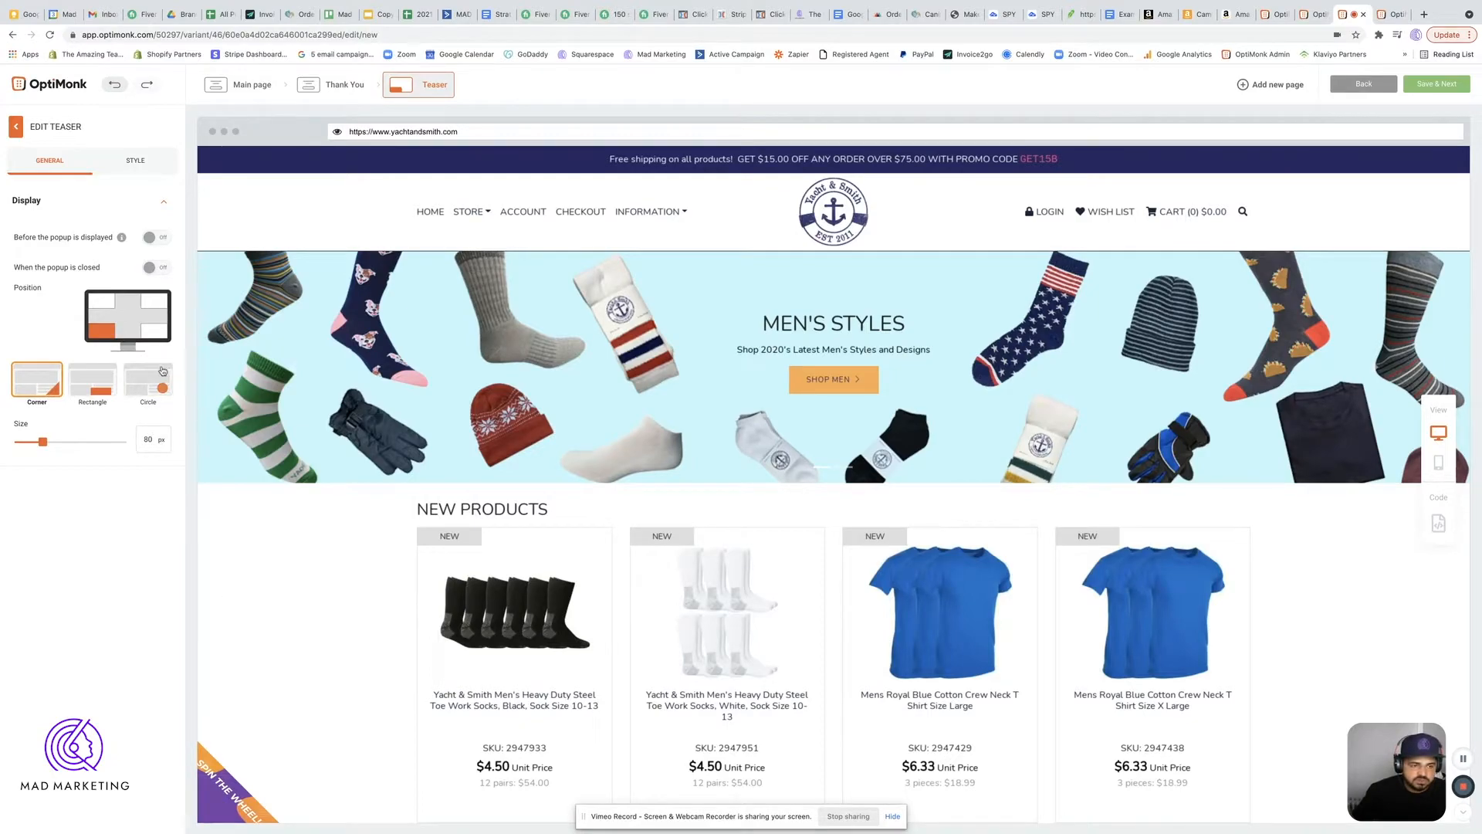
{"action": "left_click", "coordinate": [147, 381]}
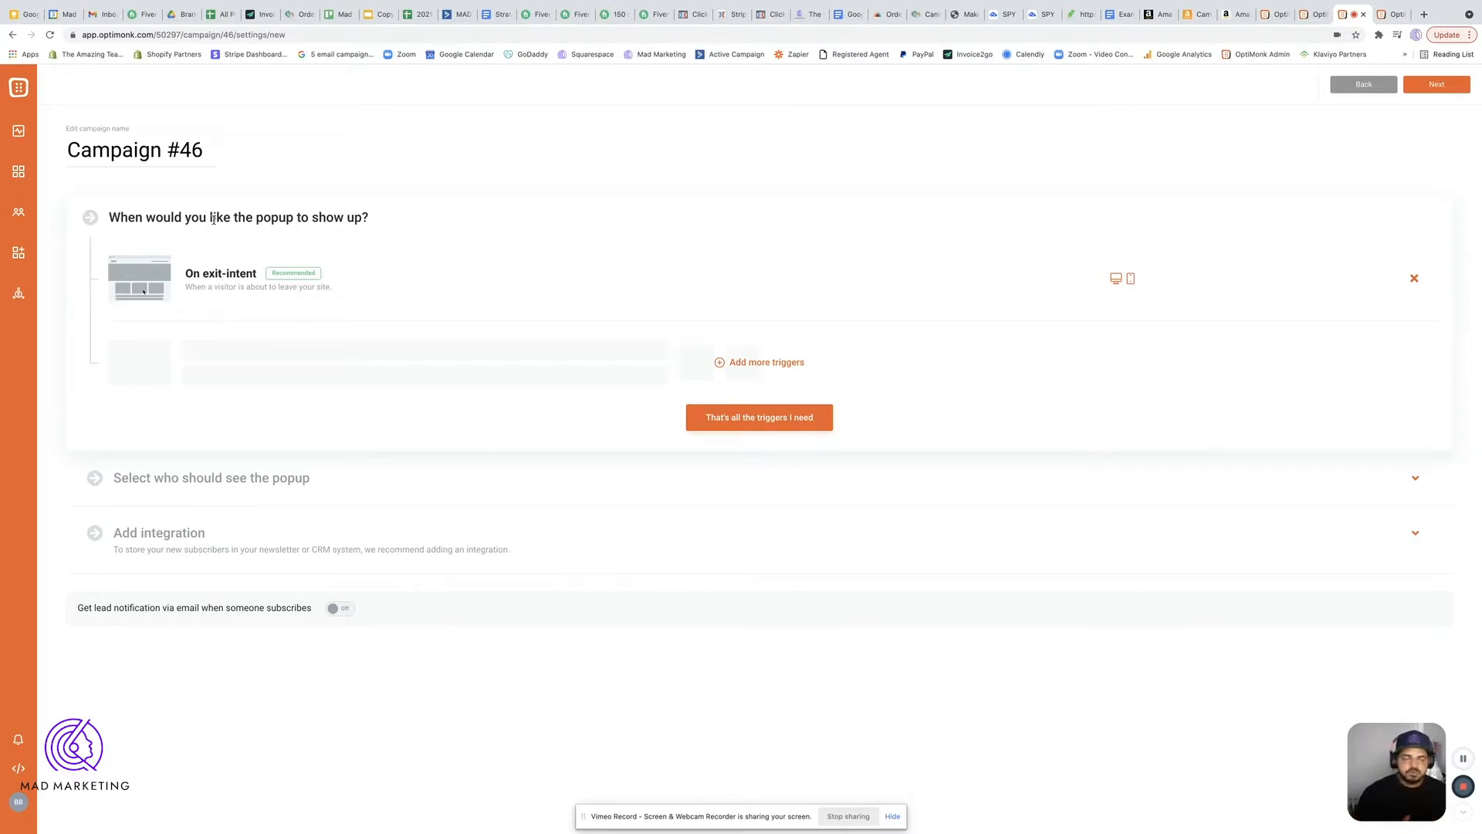
{"action": "mouse_move", "coordinate": [349, 99]}
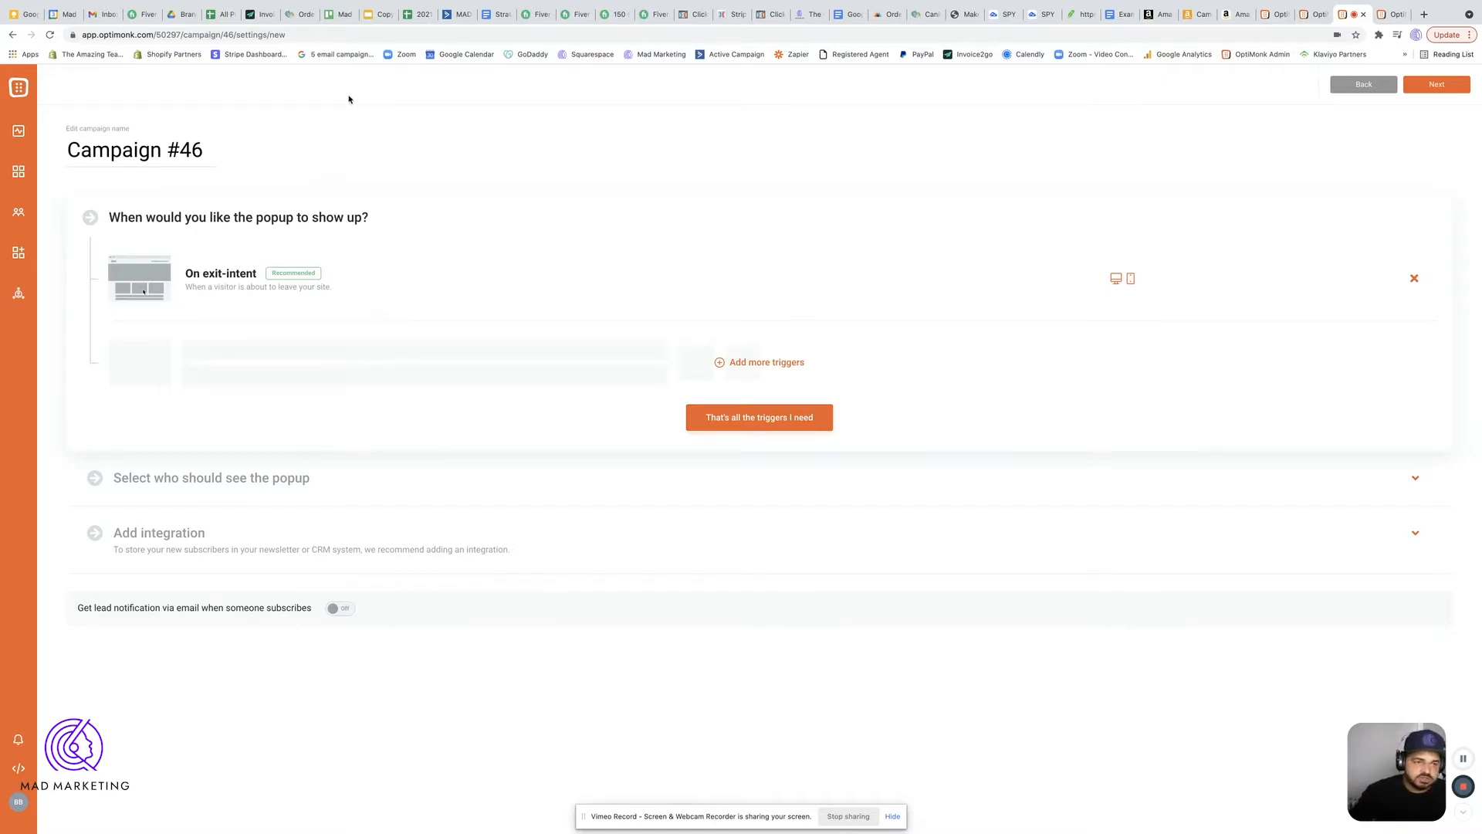
{"action": "mouse_move", "coordinate": [242, 256]}
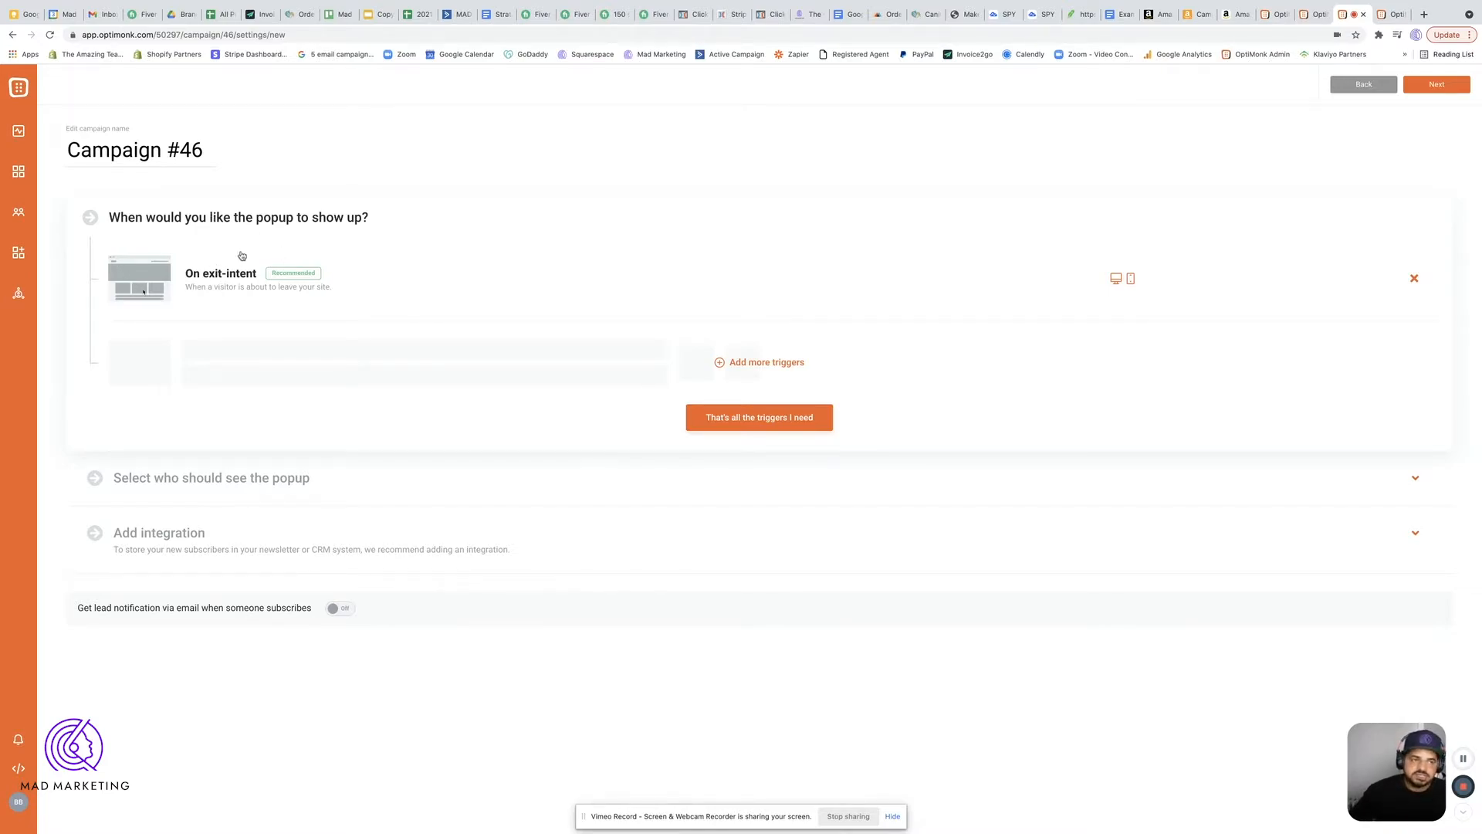
{"action": "mouse_move", "coordinate": [754, 136]}
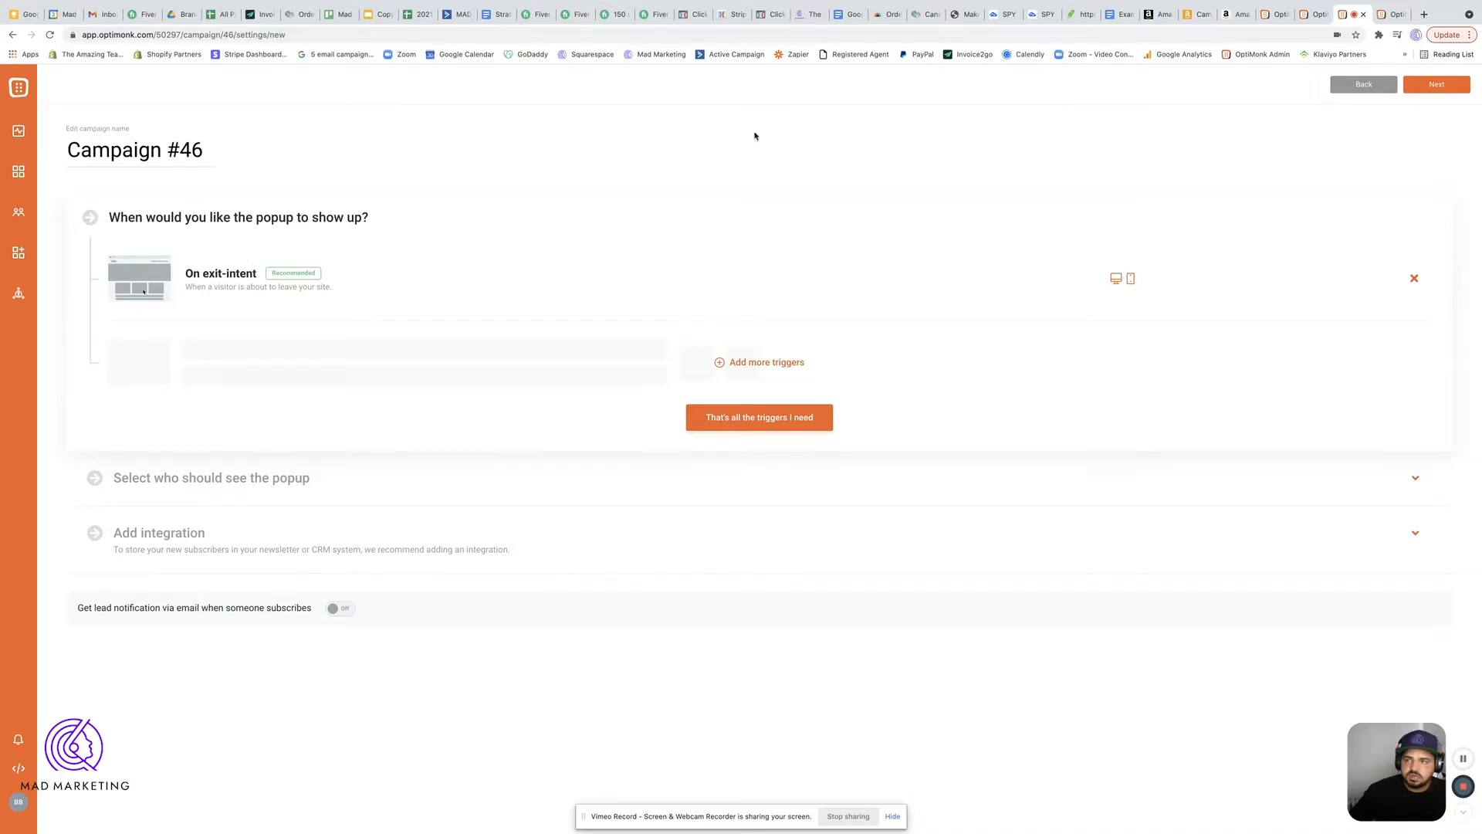
{"action": "mouse_move", "coordinate": [545, 59]}
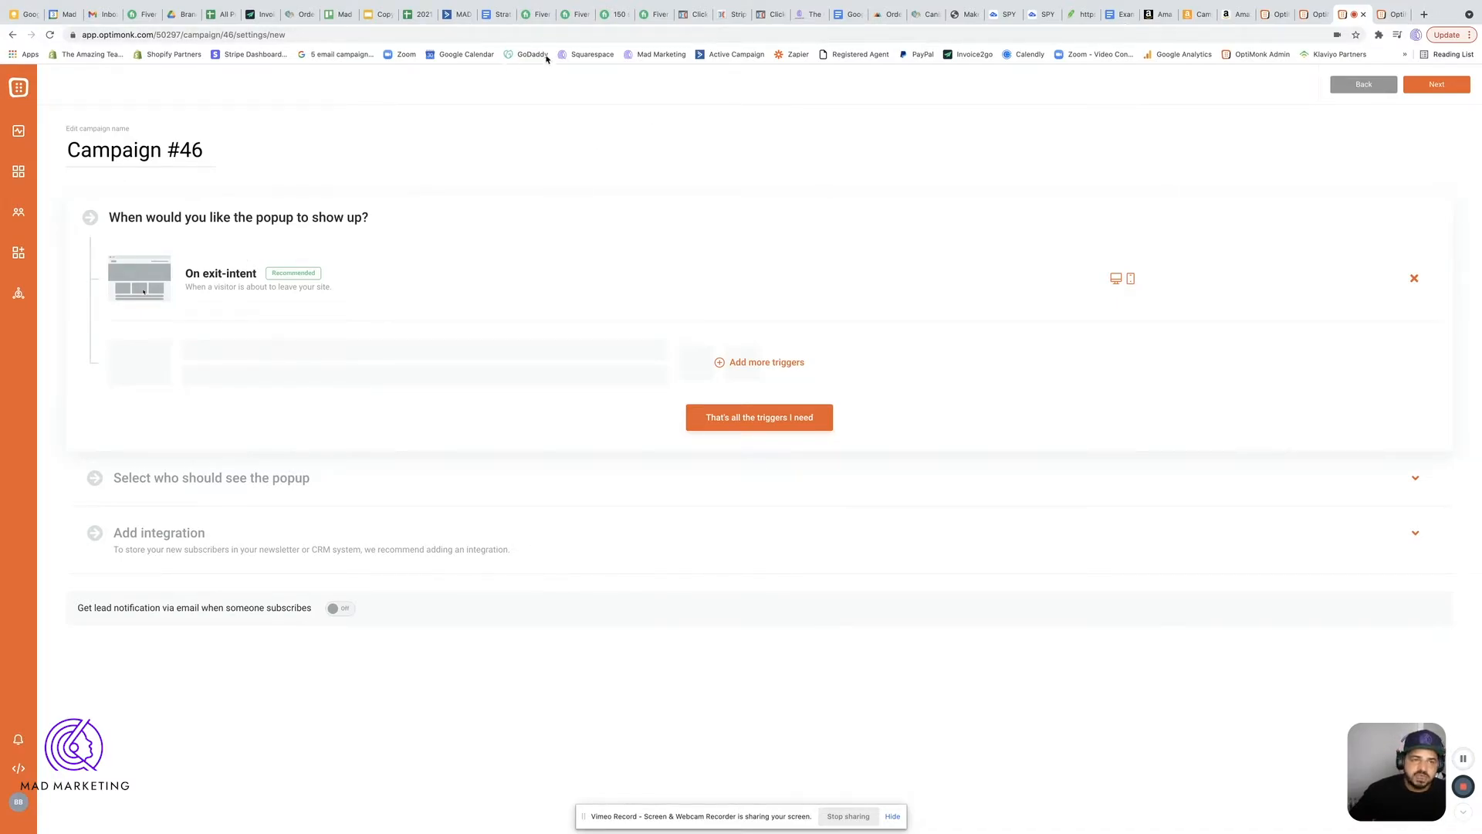
{"action": "mouse_move", "coordinate": [182, 14]}
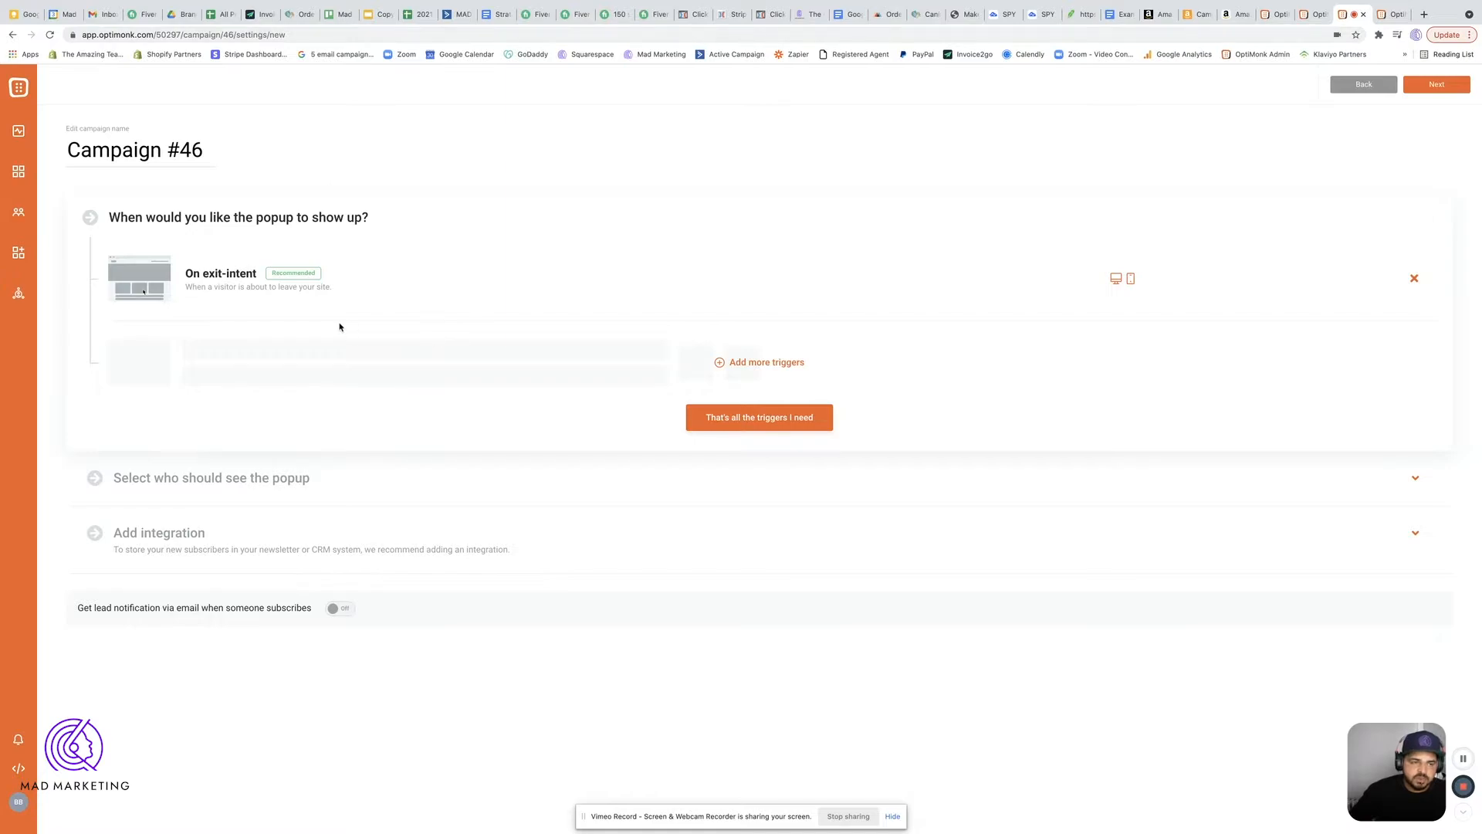
{"action": "left_click", "coordinate": [766, 362]}
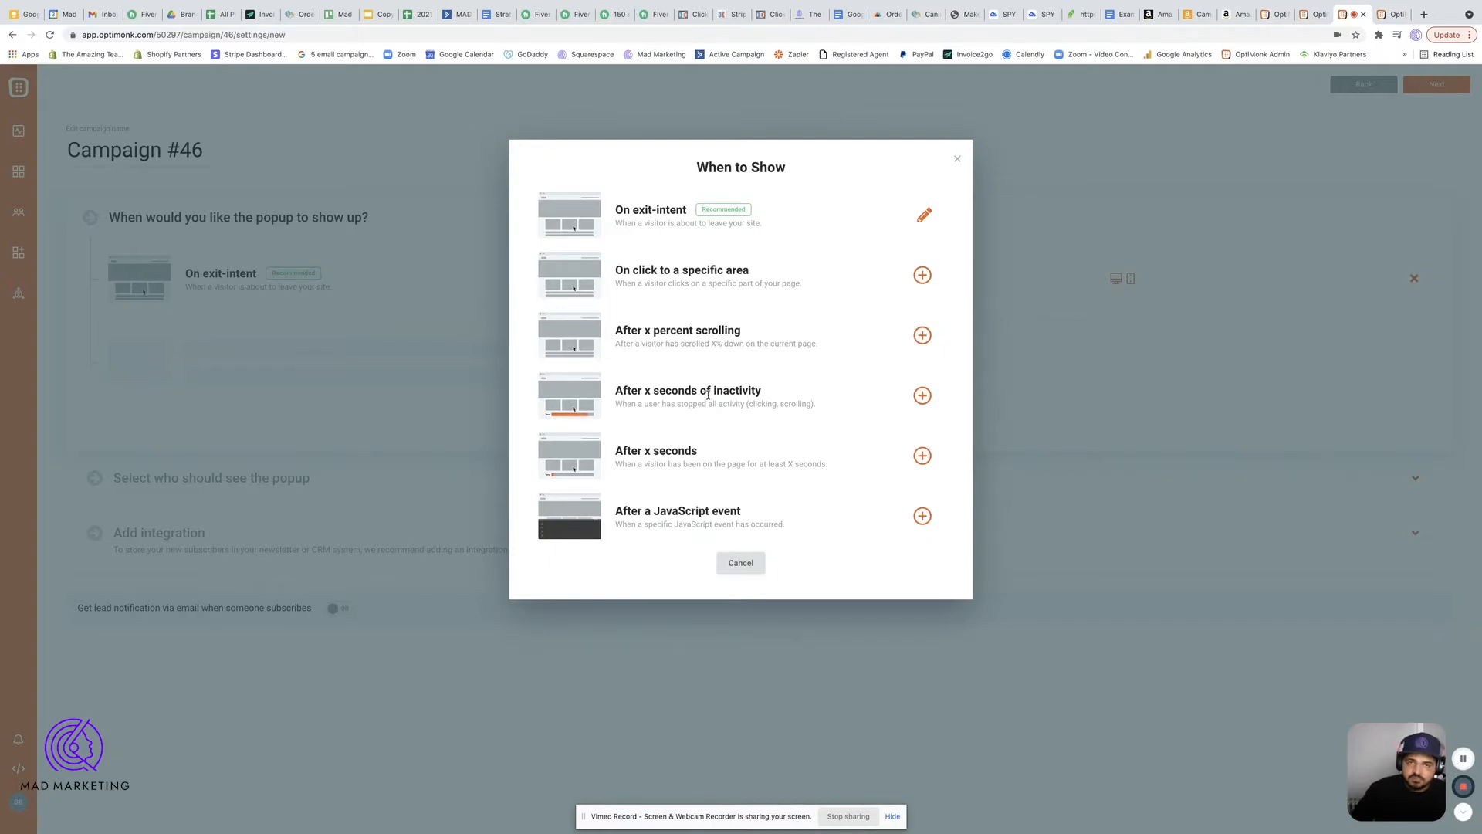
{"action": "mouse_move", "coordinate": [690, 447]}
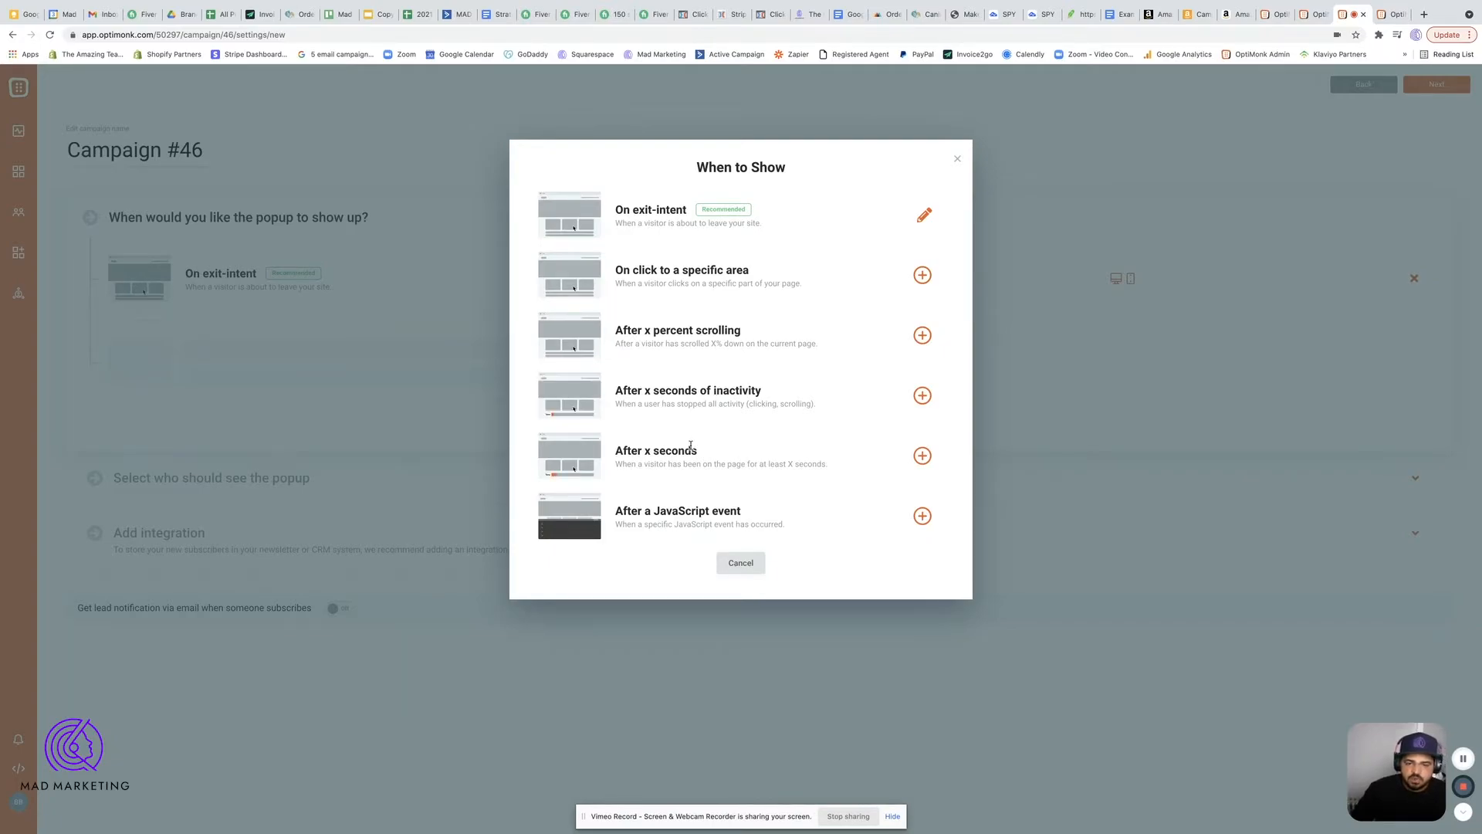
{"action": "mouse_move", "coordinate": [688, 446]}
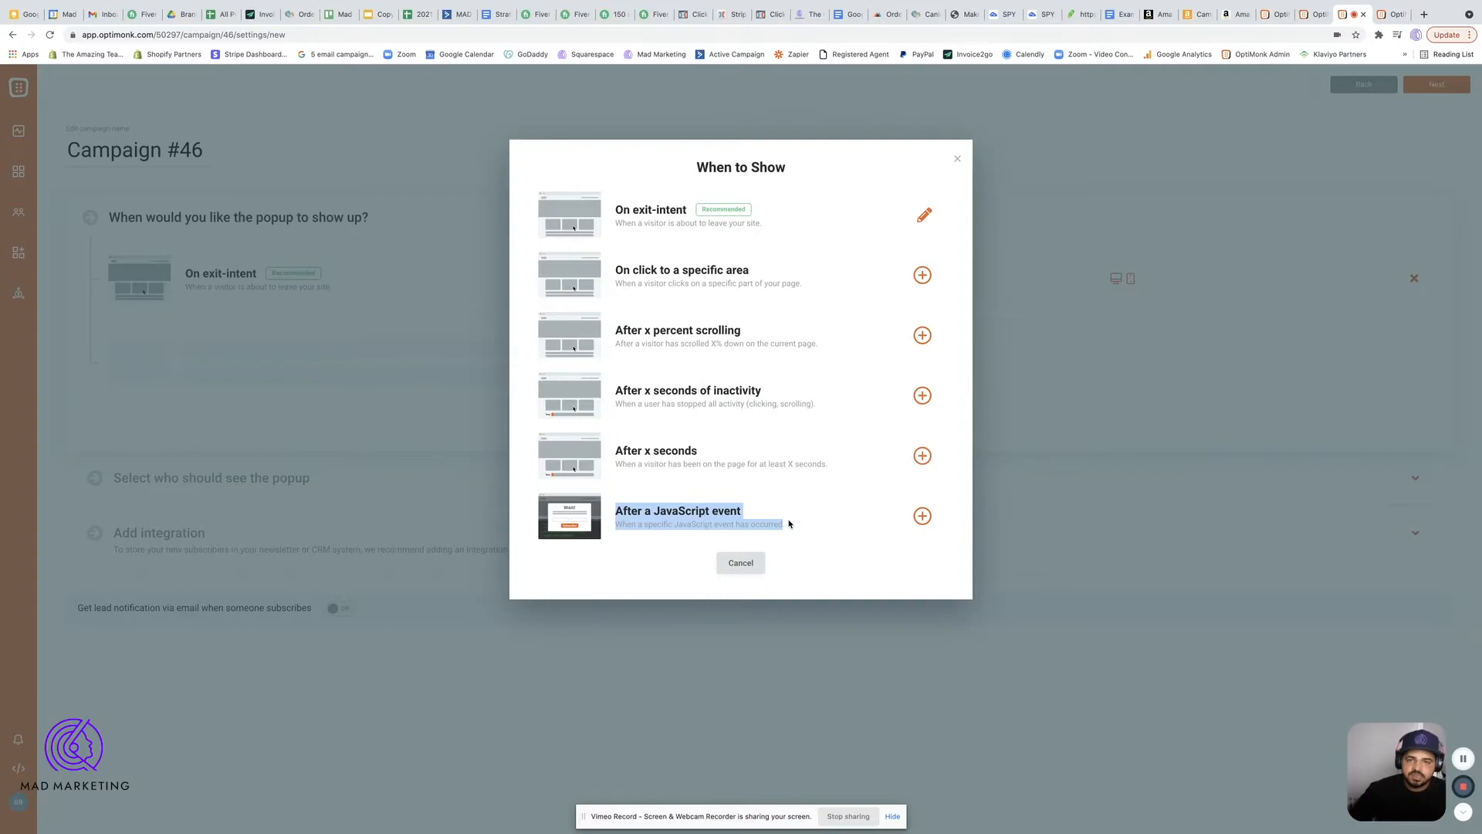
{"action": "mouse_move", "coordinate": [775, 513]}
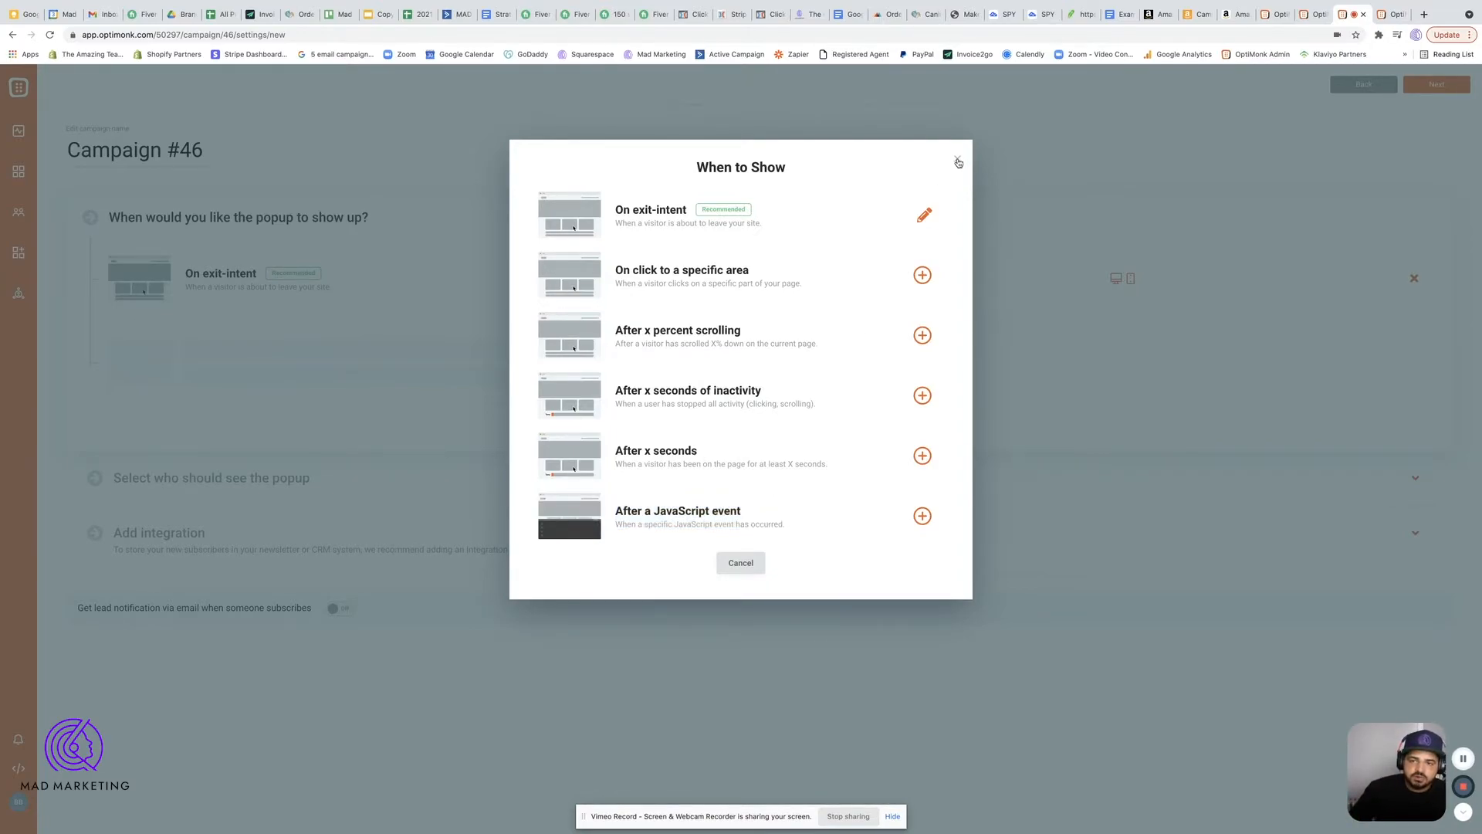
{"action": "left_click", "coordinate": [956, 161]}
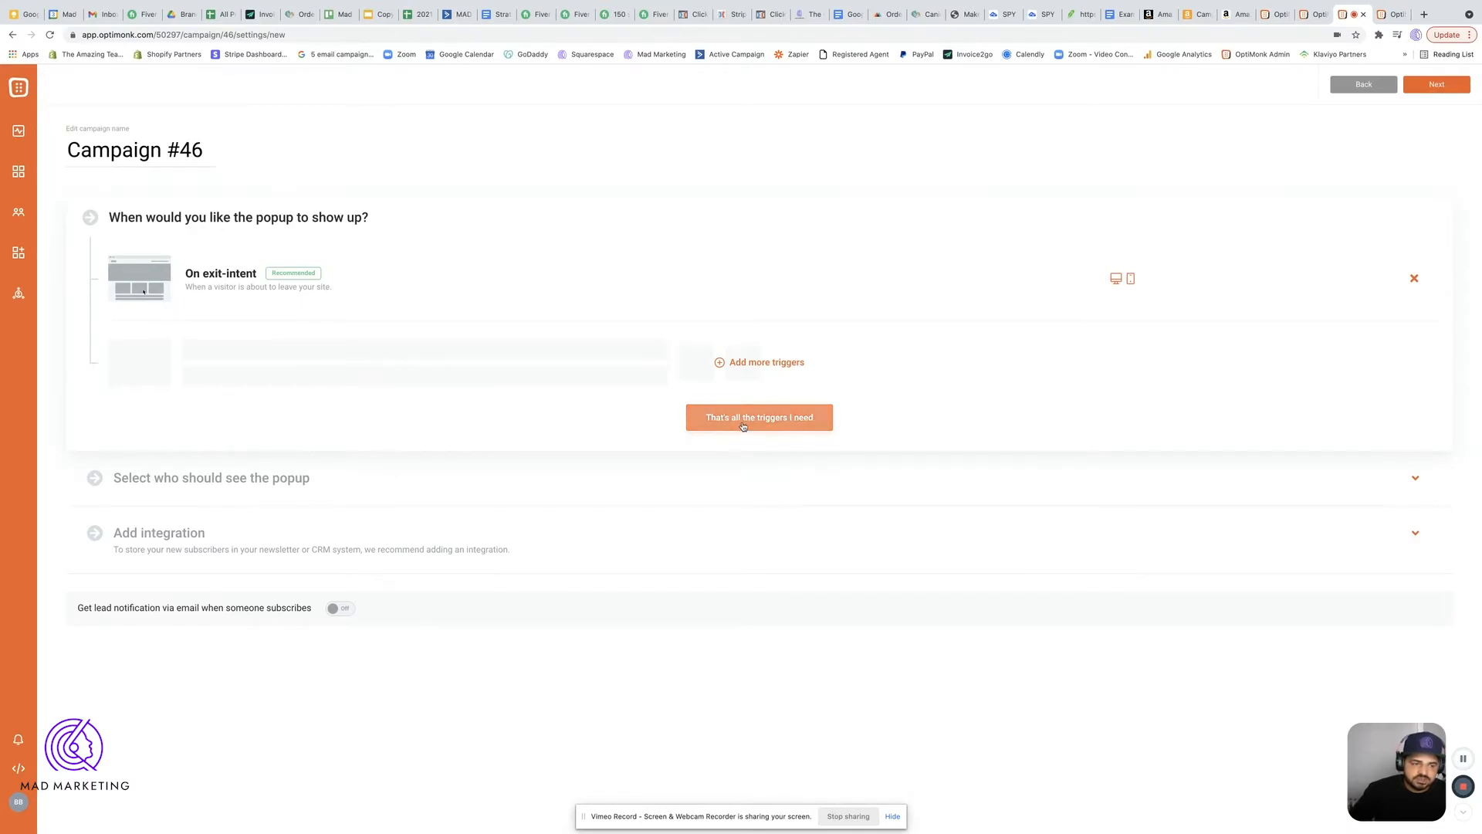
- Keep exit-intent as the only trigger and save a Frequency gap of at least 4 minutes
{"action": "left_click", "coordinate": [758, 416]}
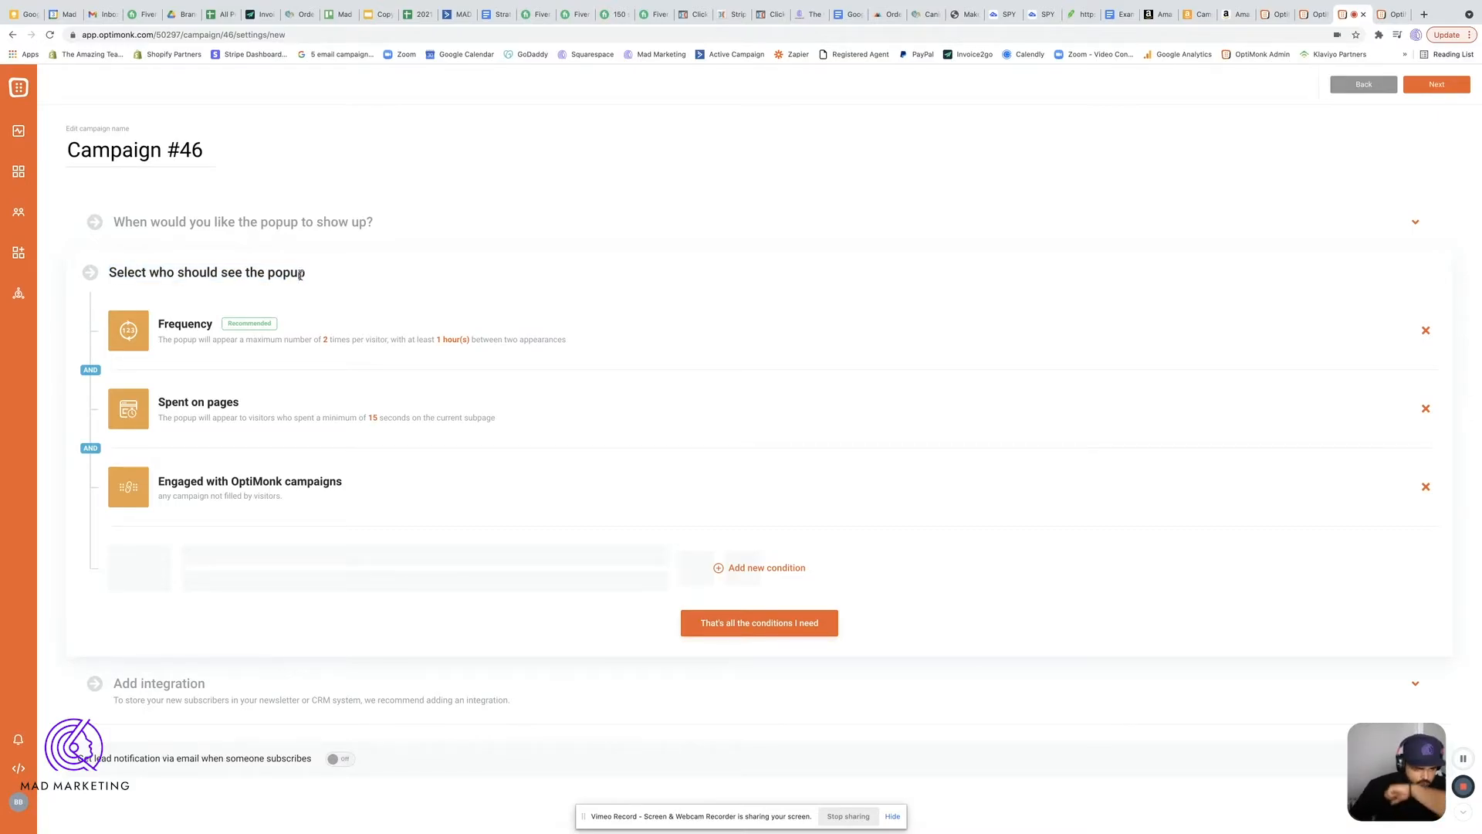
{"action": "mouse_move", "coordinate": [165, 342]}
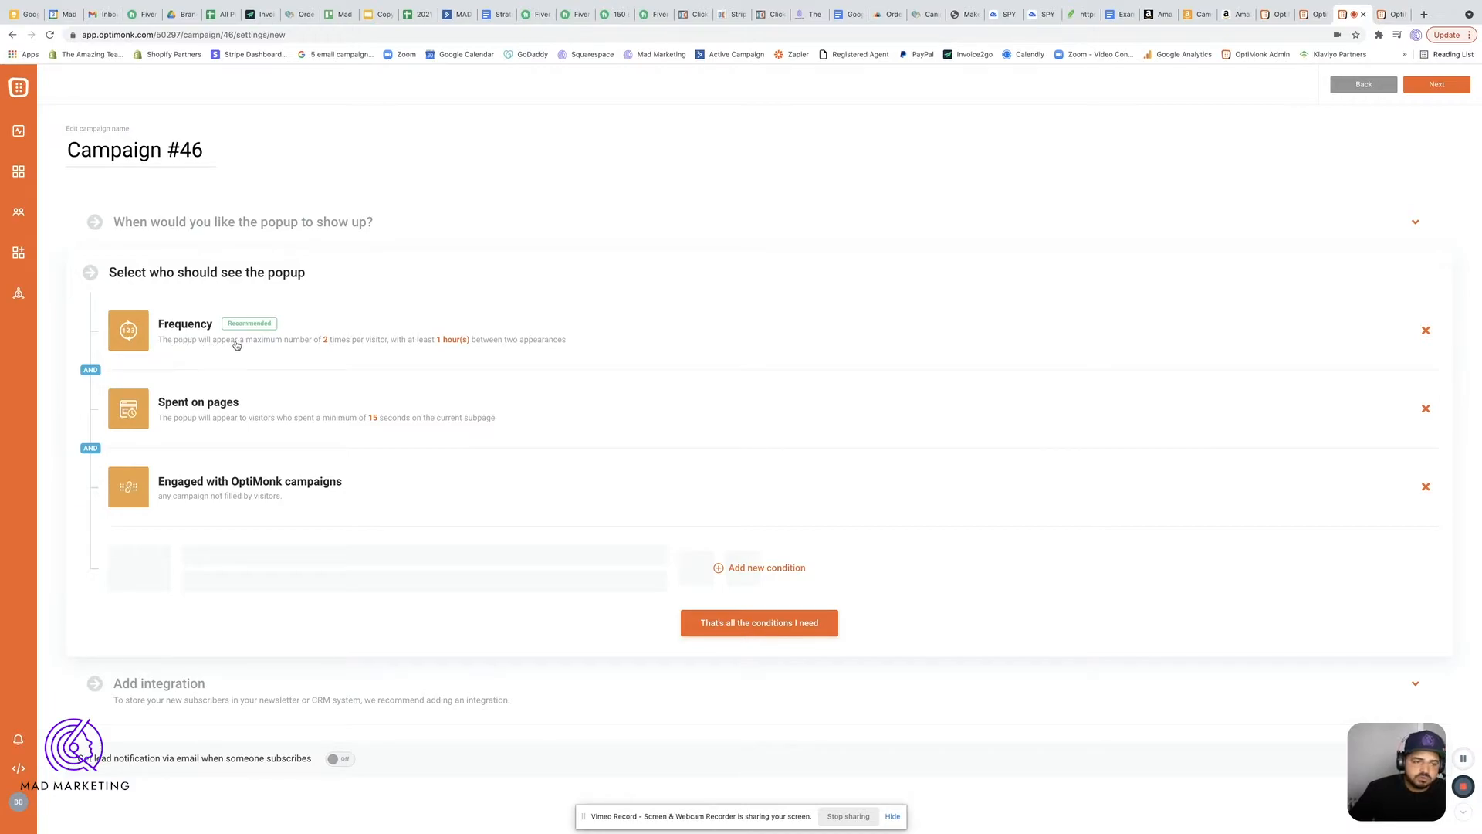
{"action": "mouse_move", "coordinate": [371, 345]}
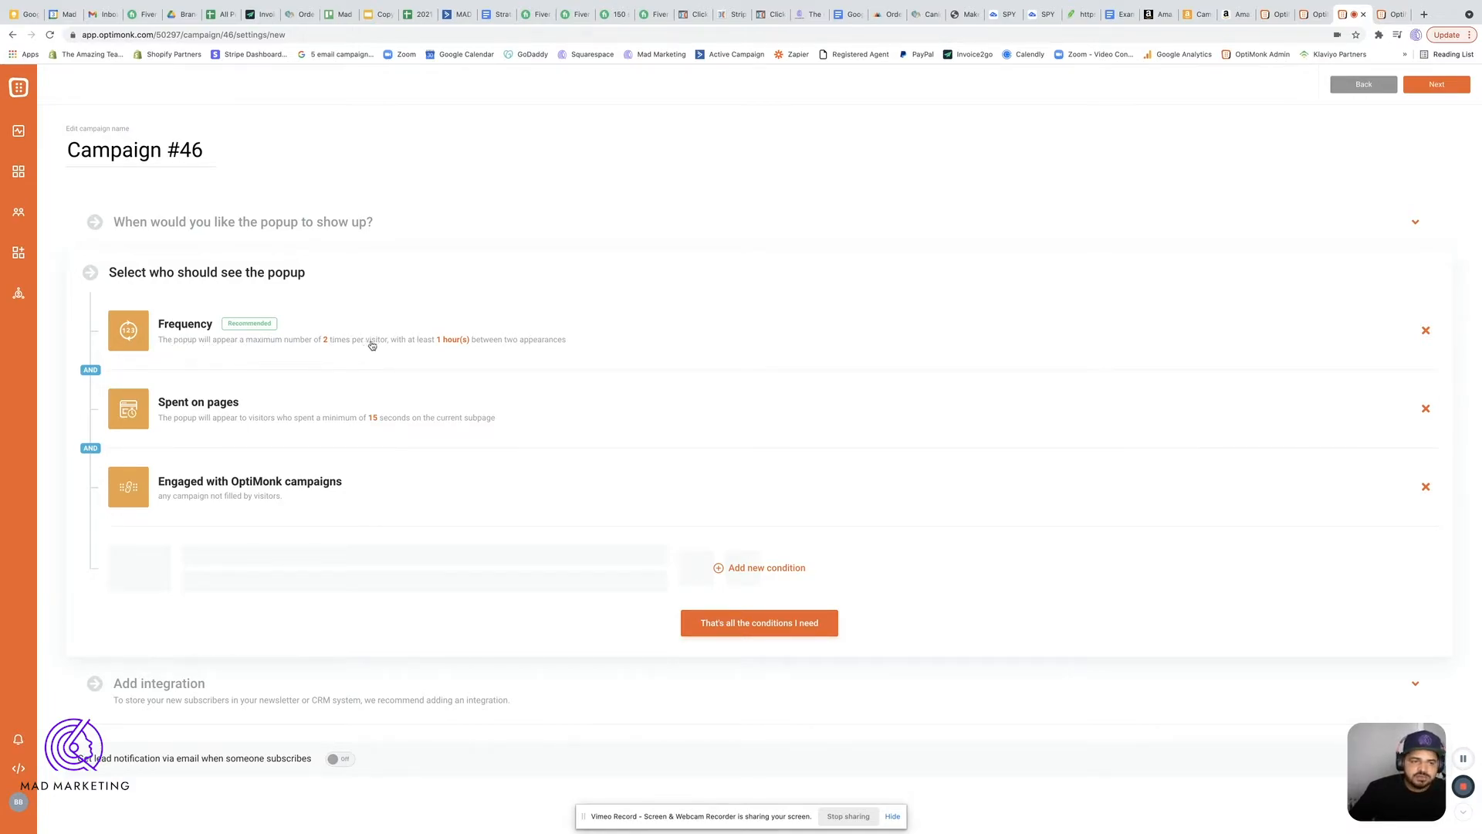
{"action": "mouse_move", "coordinate": [456, 344]}
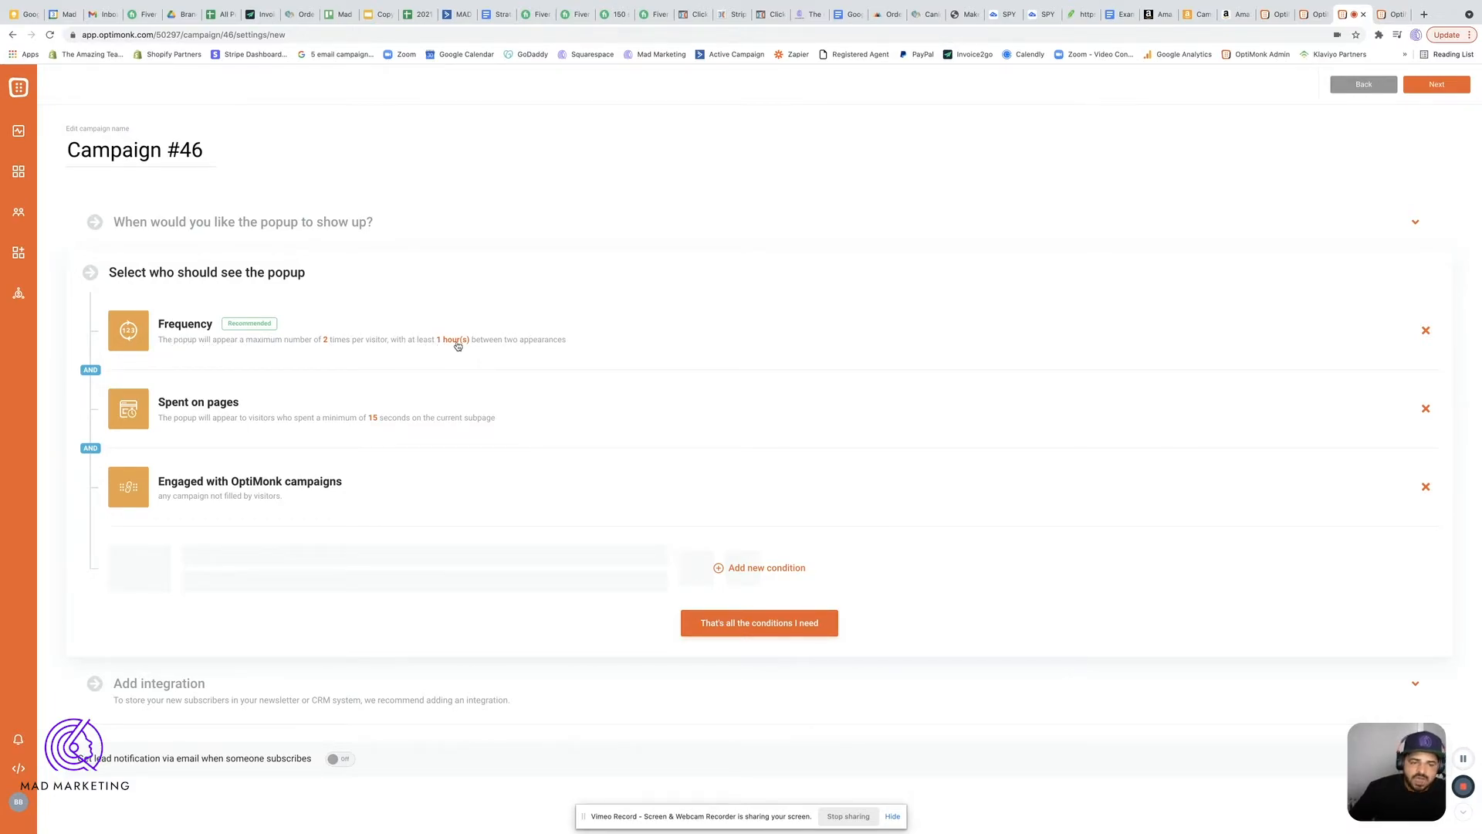
{"action": "mouse_move", "coordinate": [551, 344]}
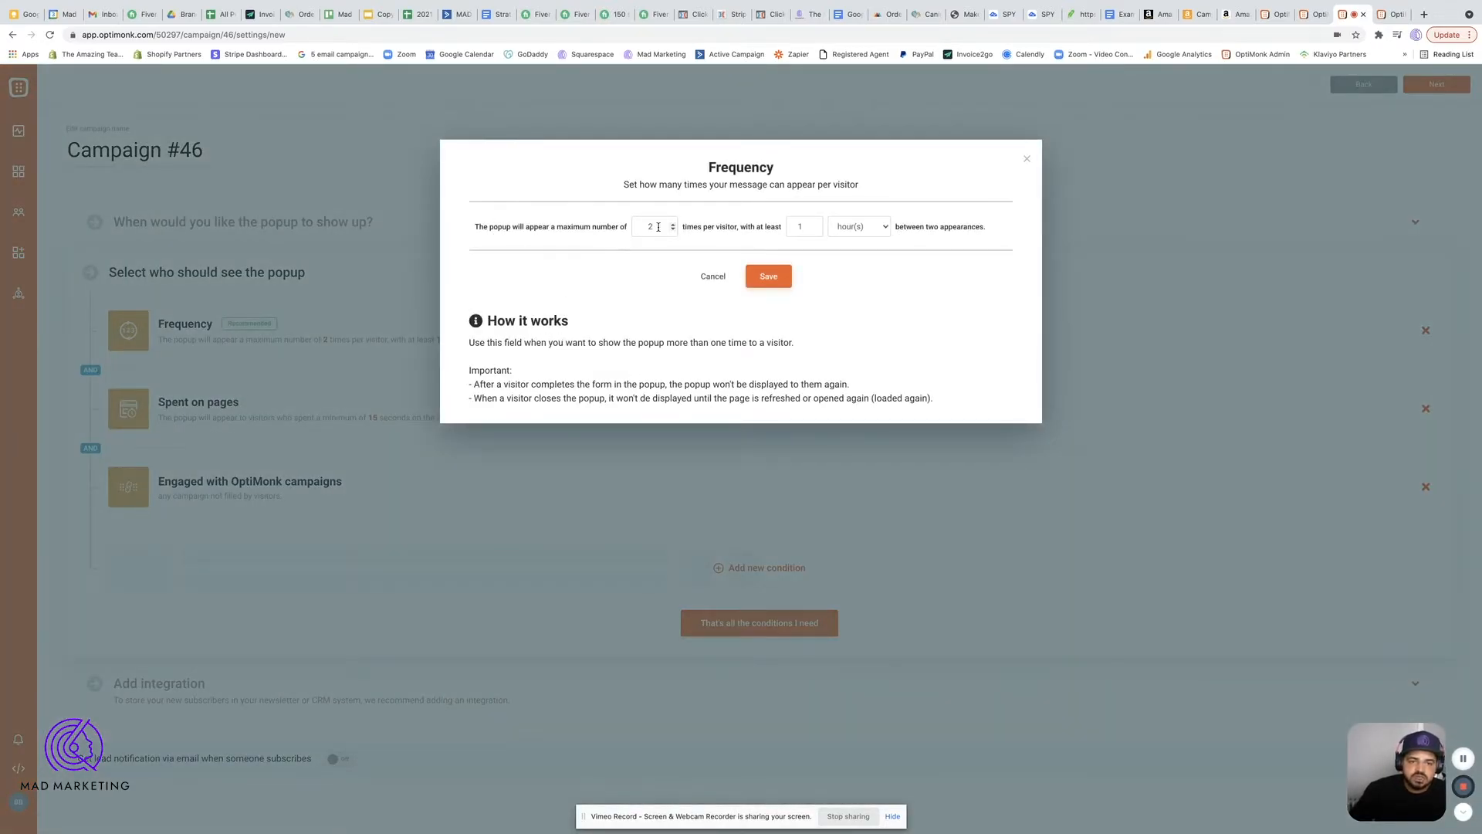
{"action": "left_click", "coordinate": [855, 226]}
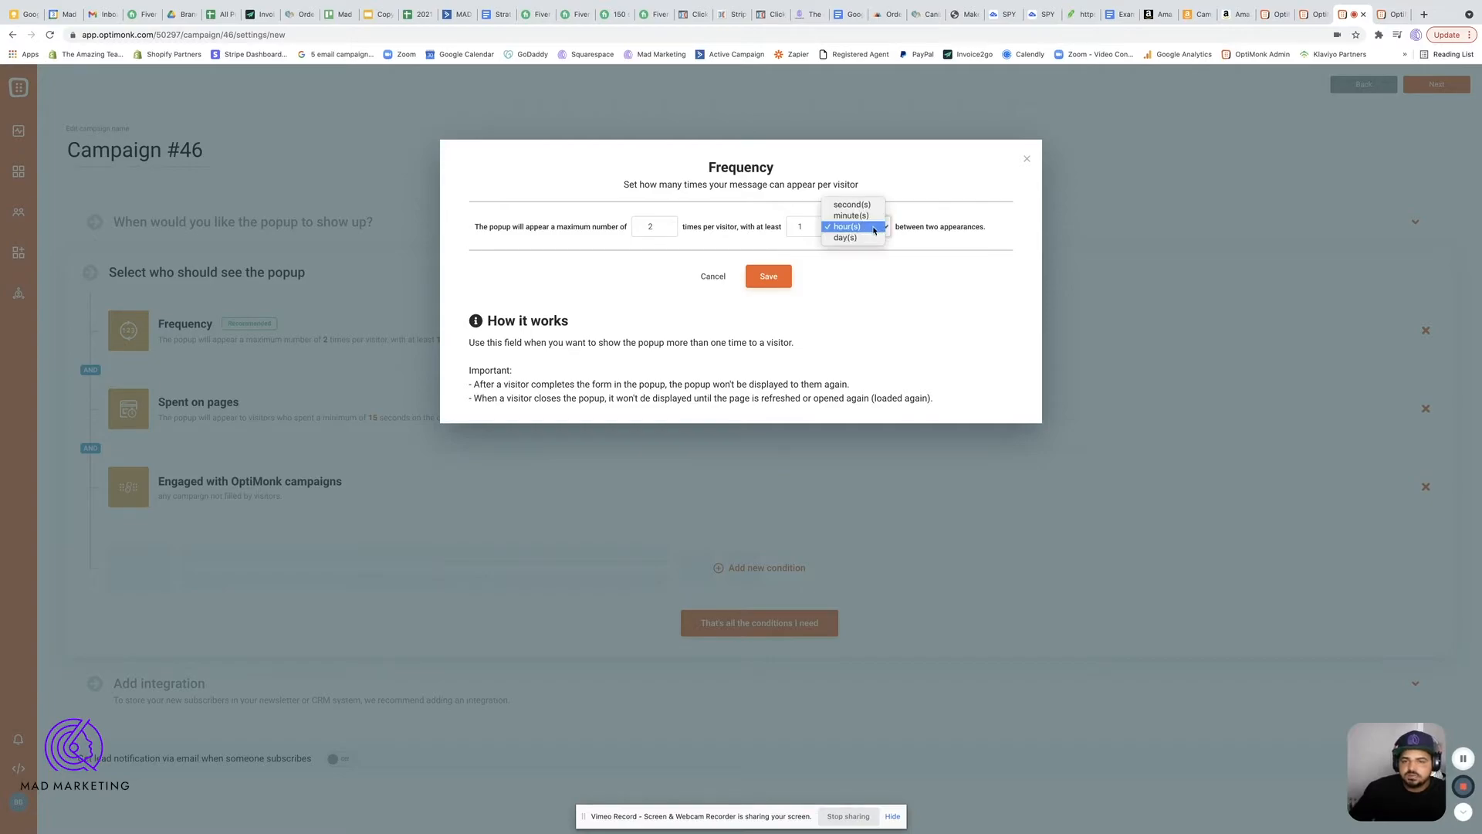
{"action": "left_click", "coordinate": [849, 215]}
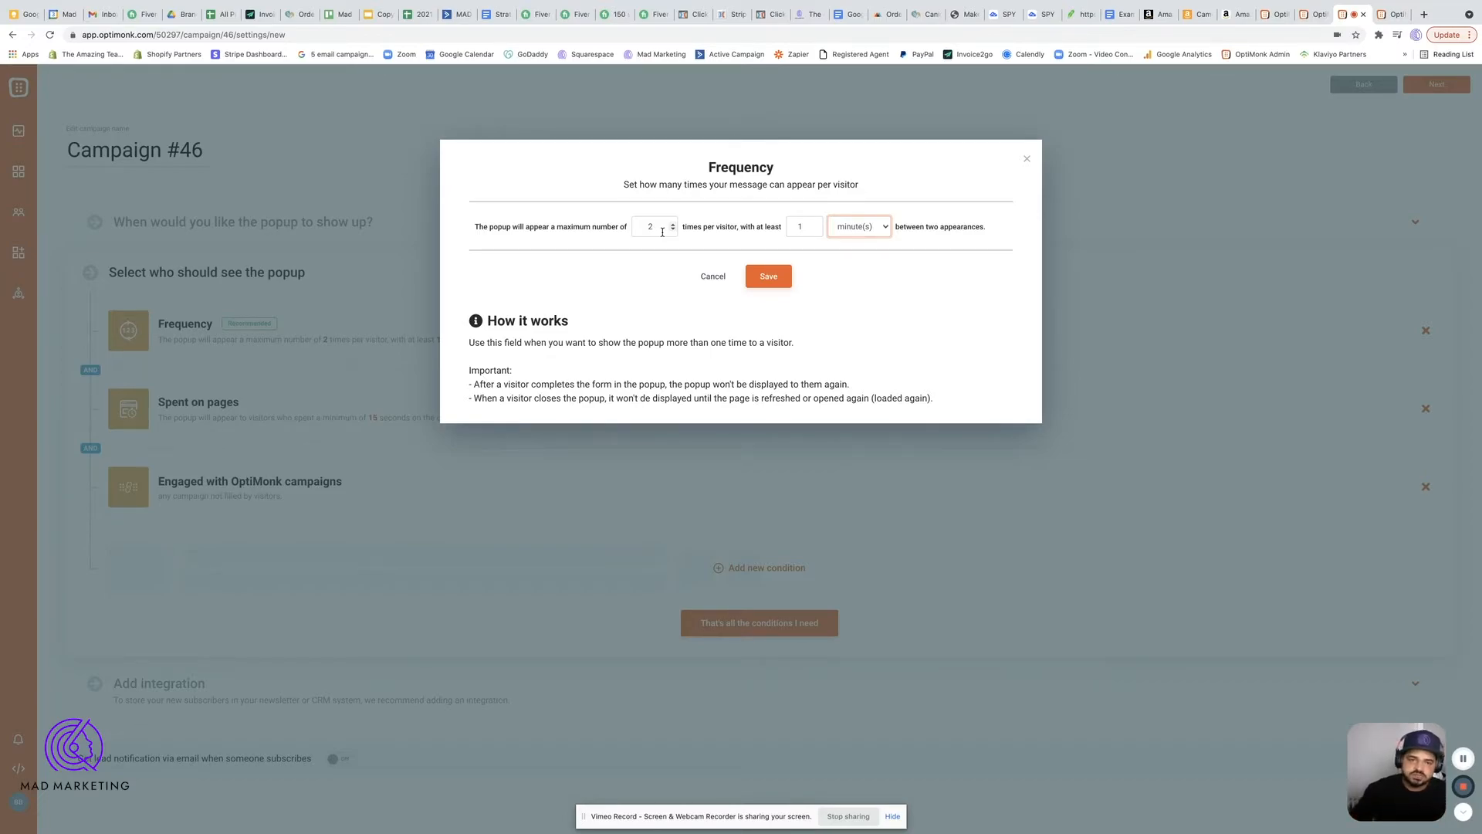
{"action": "mouse_move", "coordinate": [811, 275]}
{"action": "type", "text": "4"}
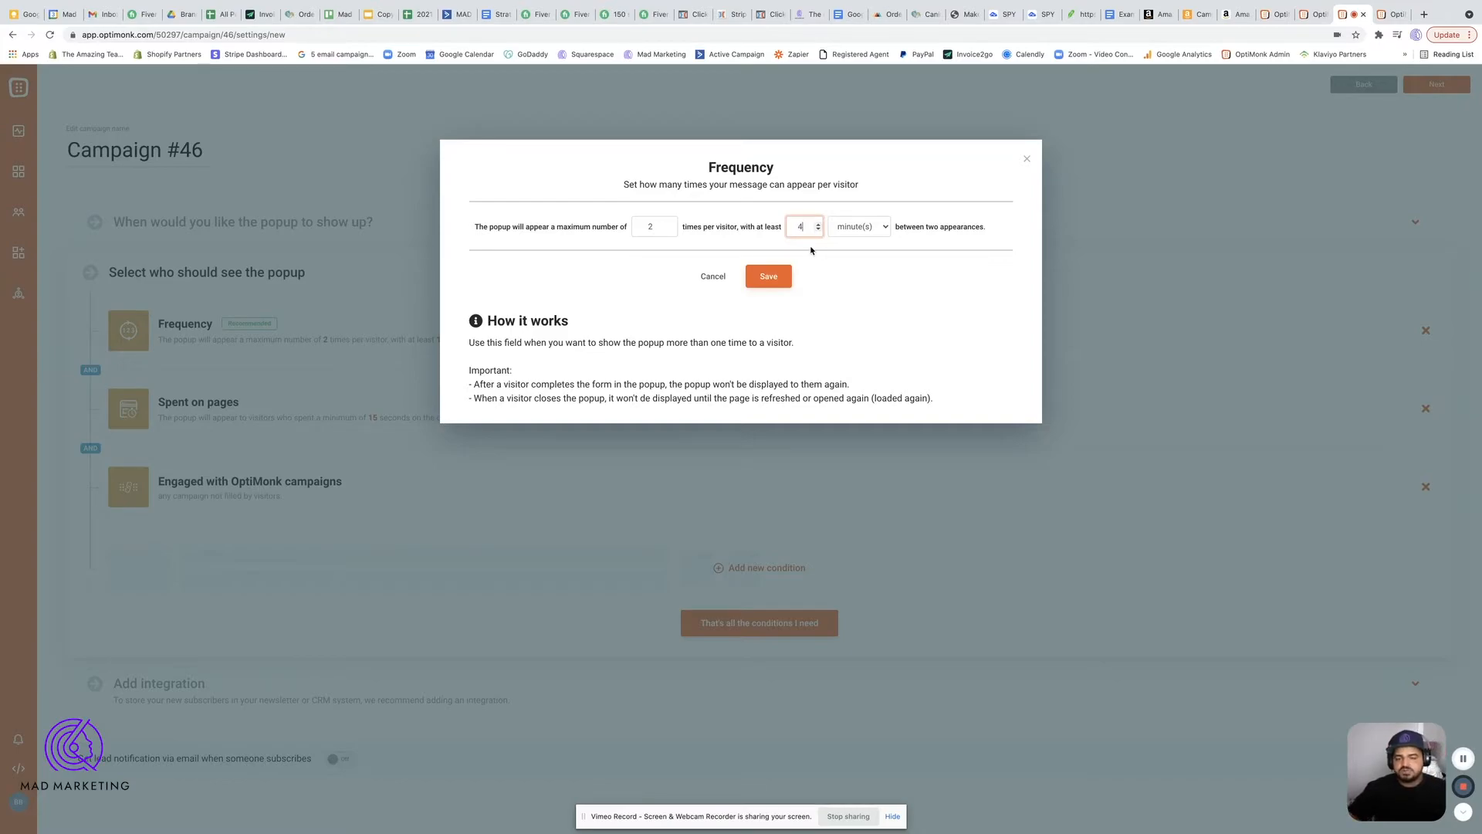
{"action": "mouse_move", "coordinate": [822, 273]}
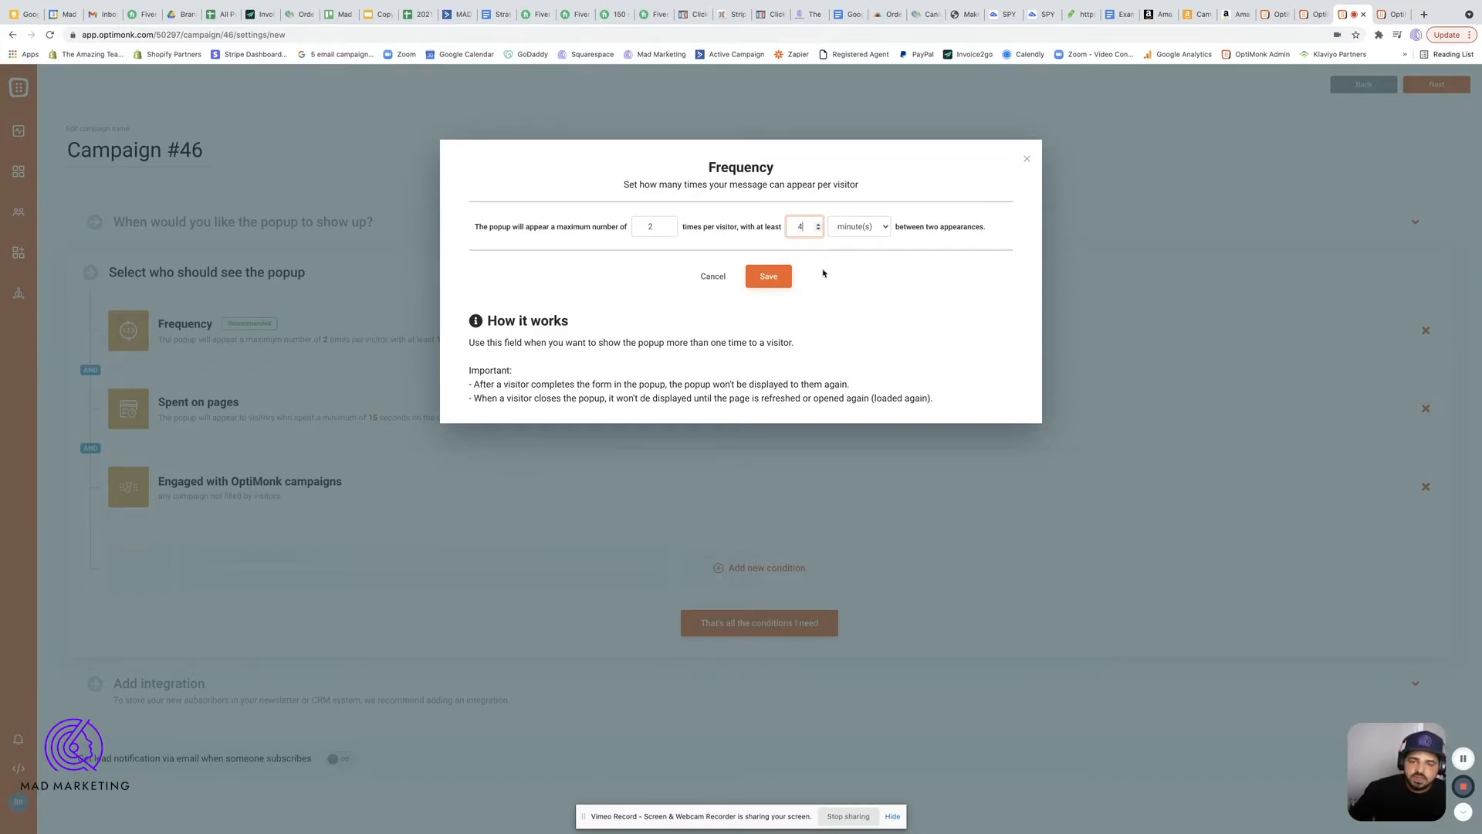
{"action": "left_click", "coordinate": [767, 275]}
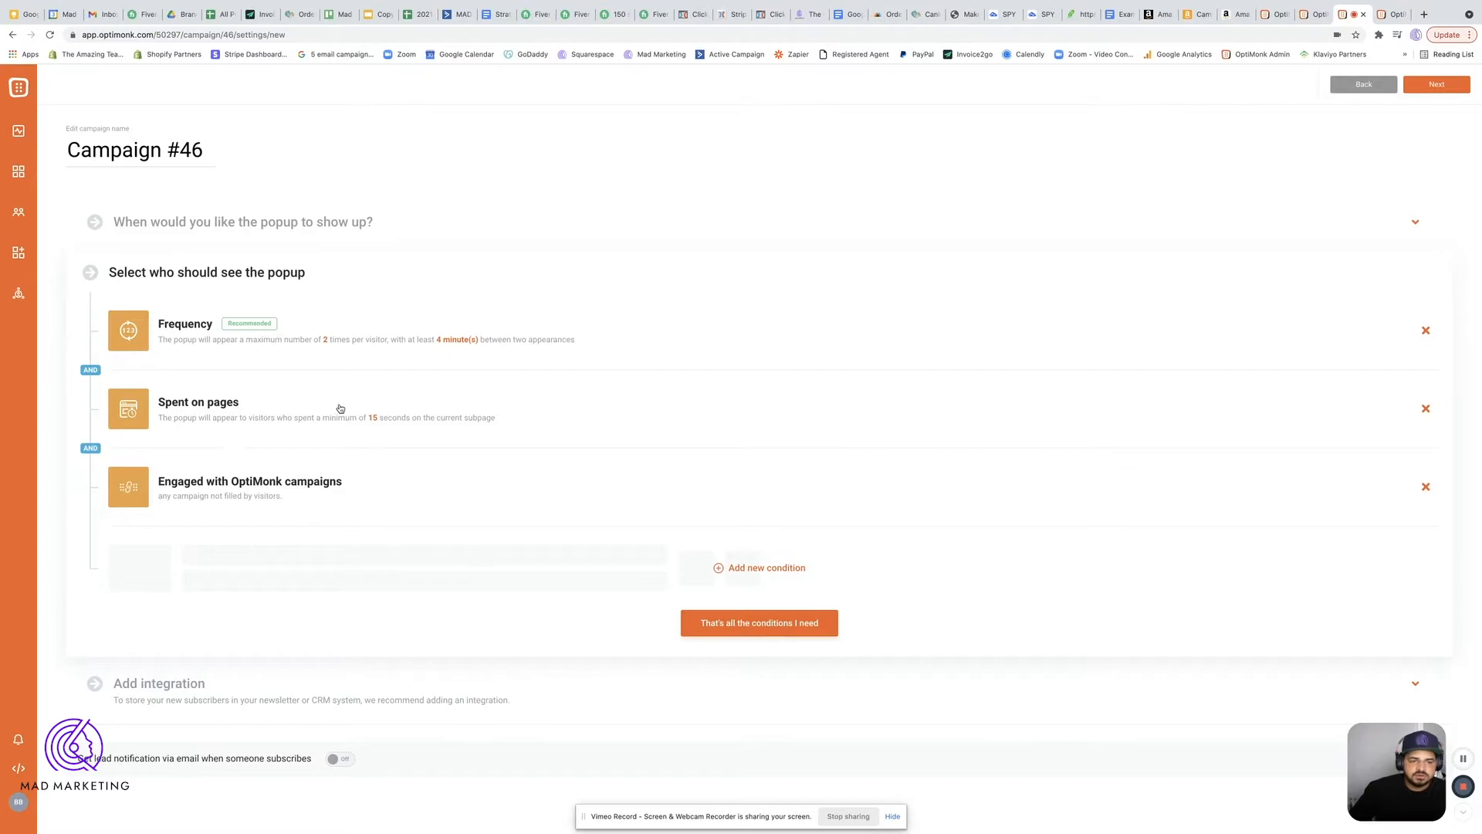
{"action": "mouse_move", "coordinate": [167, 434]}
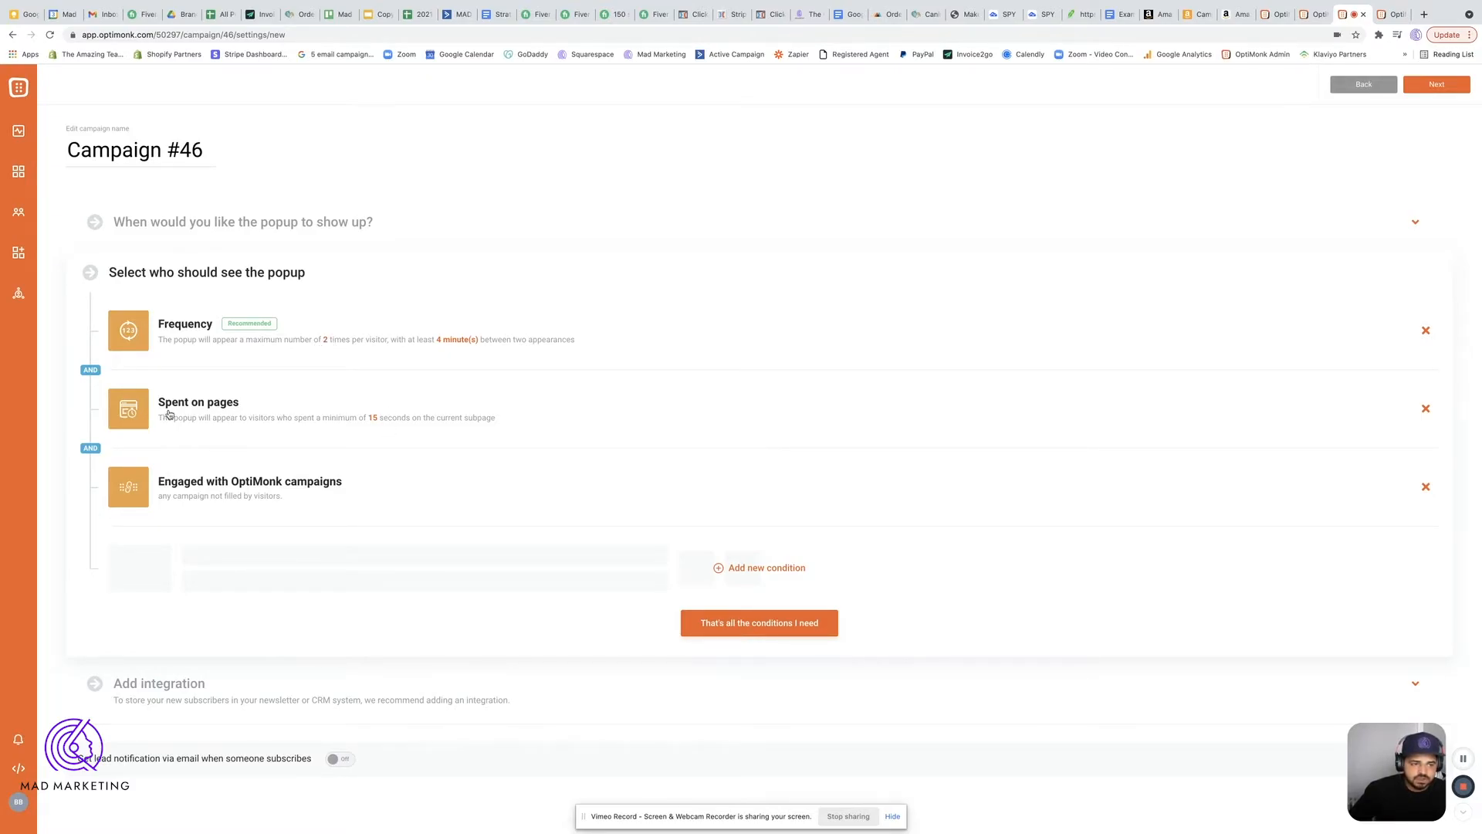
{"action": "mouse_move", "coordinate": [439, 427]}
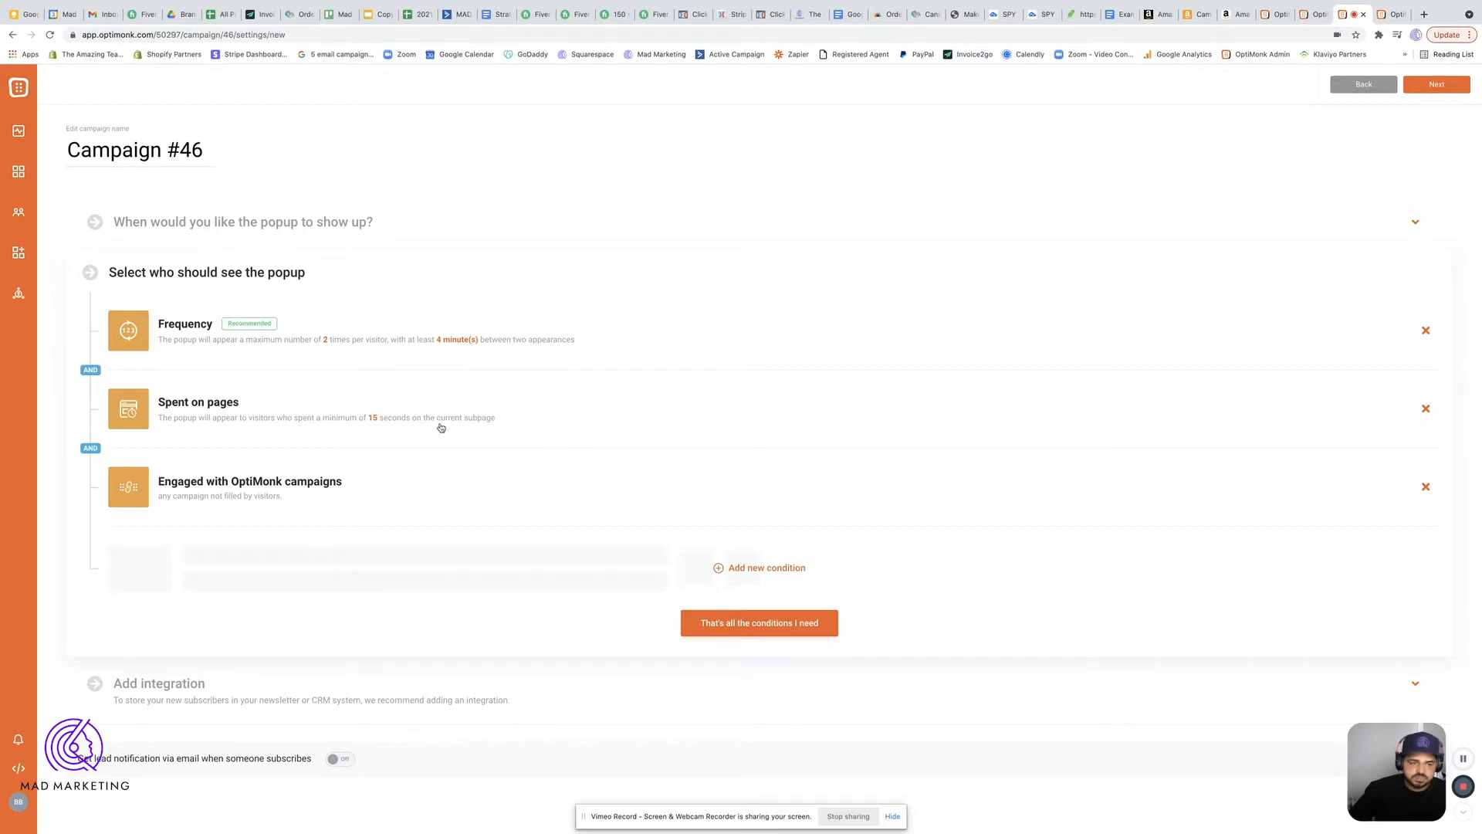
{"action": "mouse_move", "coordinate": [319, 429]}
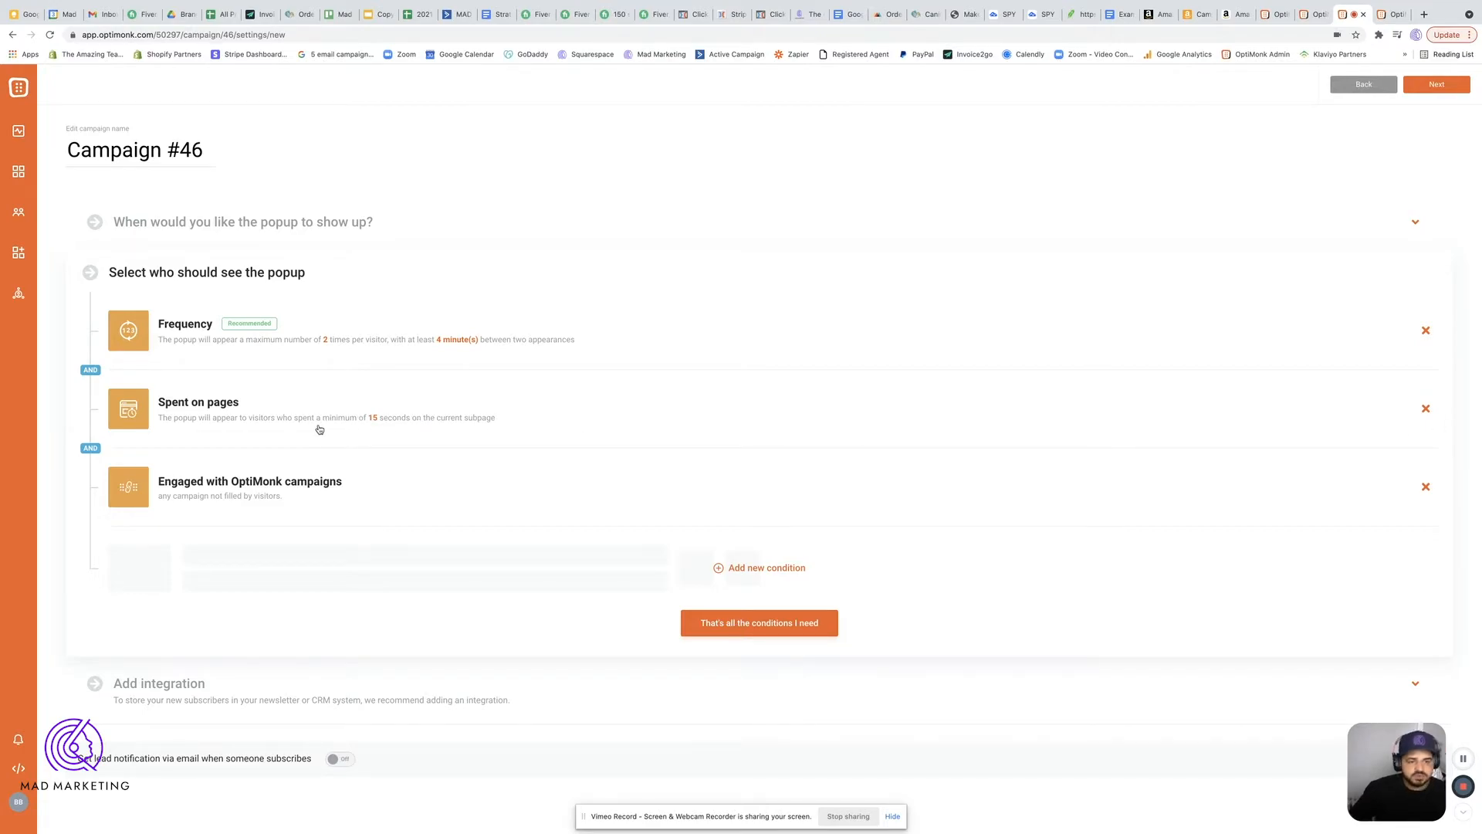
{"action": "mouse_move", "coordinate": [235, 497]}
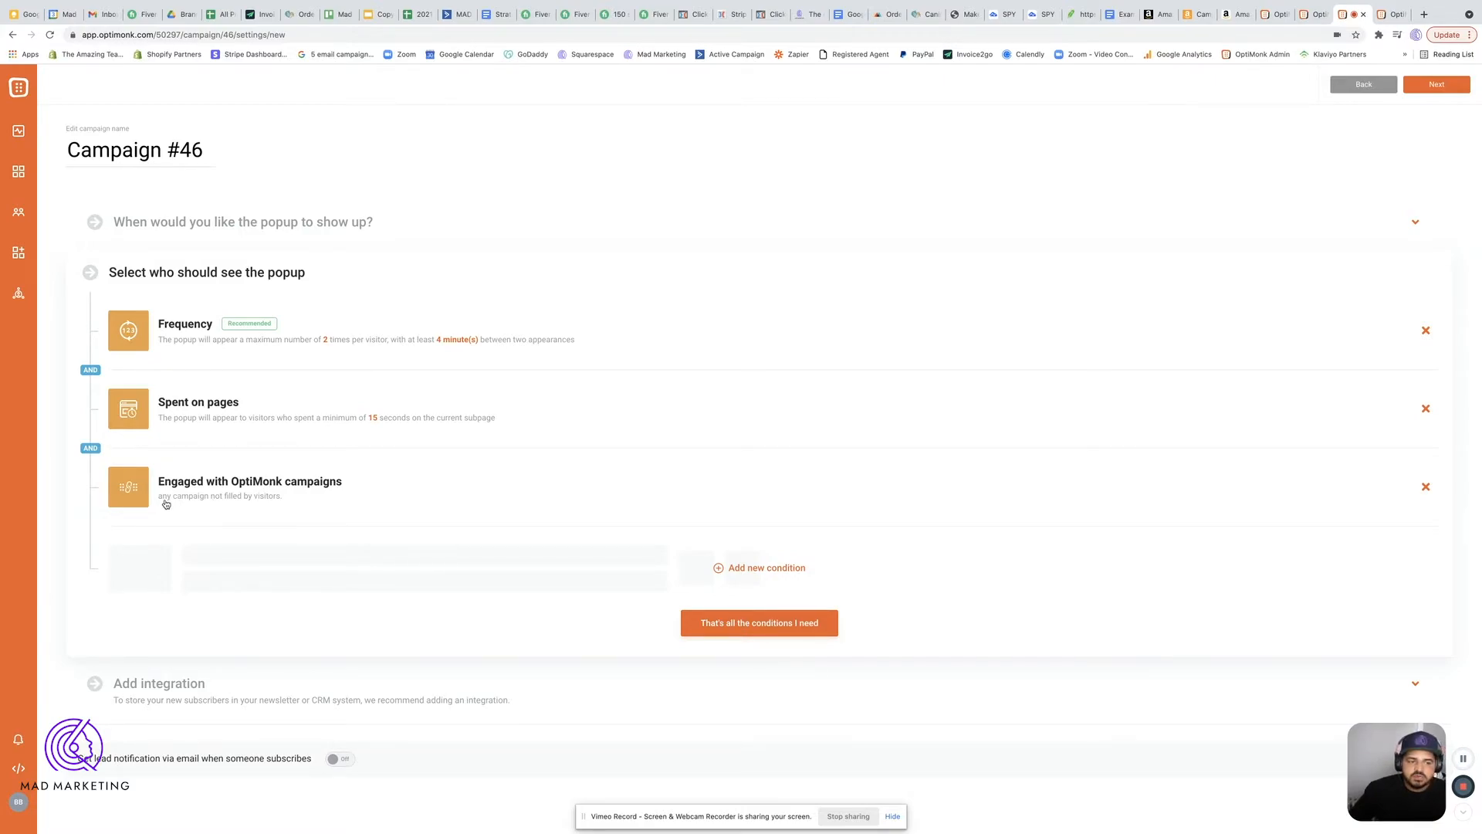
{"action": "mouse_move", "coordinate": [181, 508]}
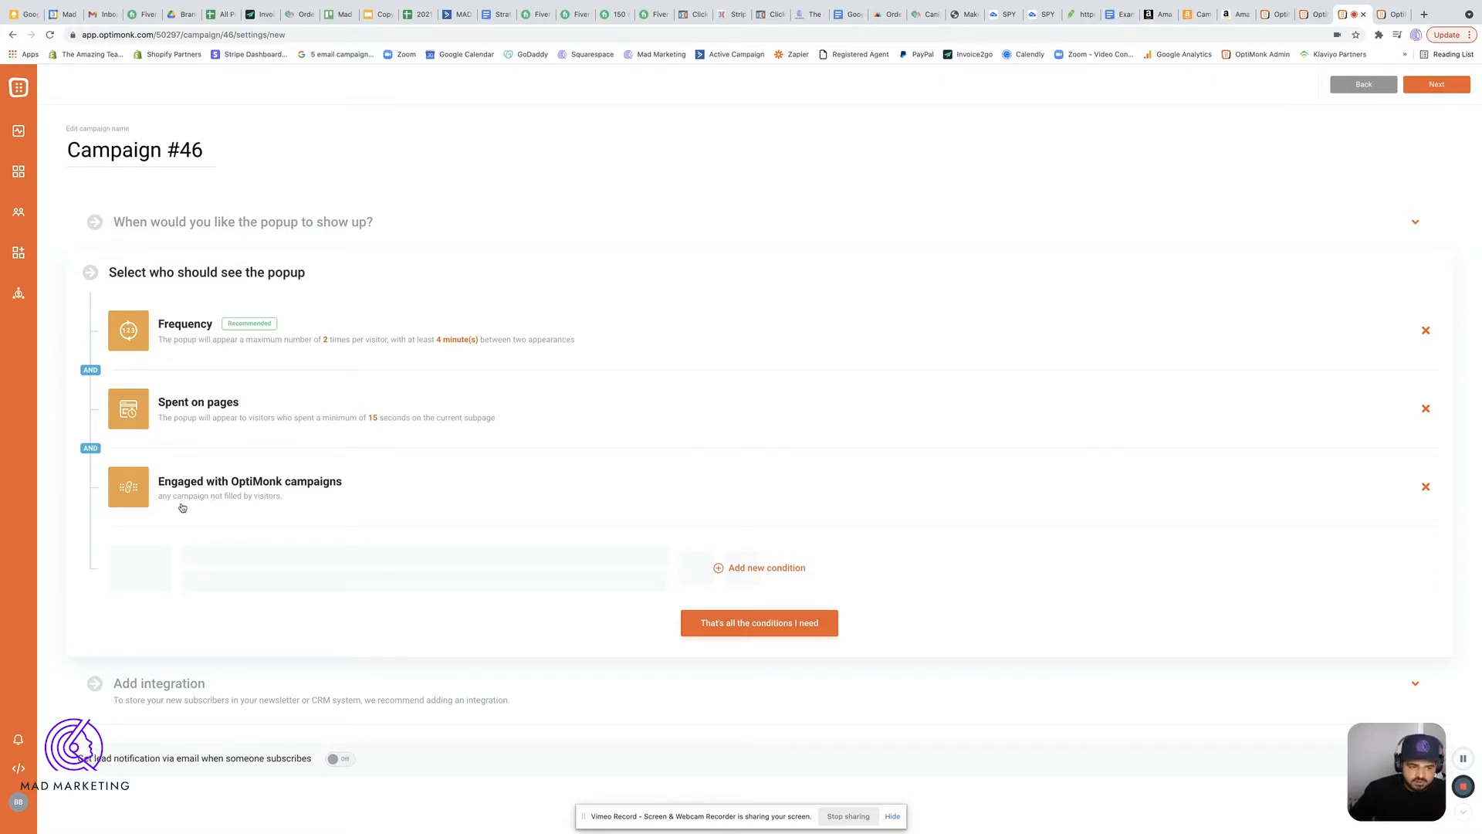
{"action": "mouse_move", "coordinate": [1376, 508]}
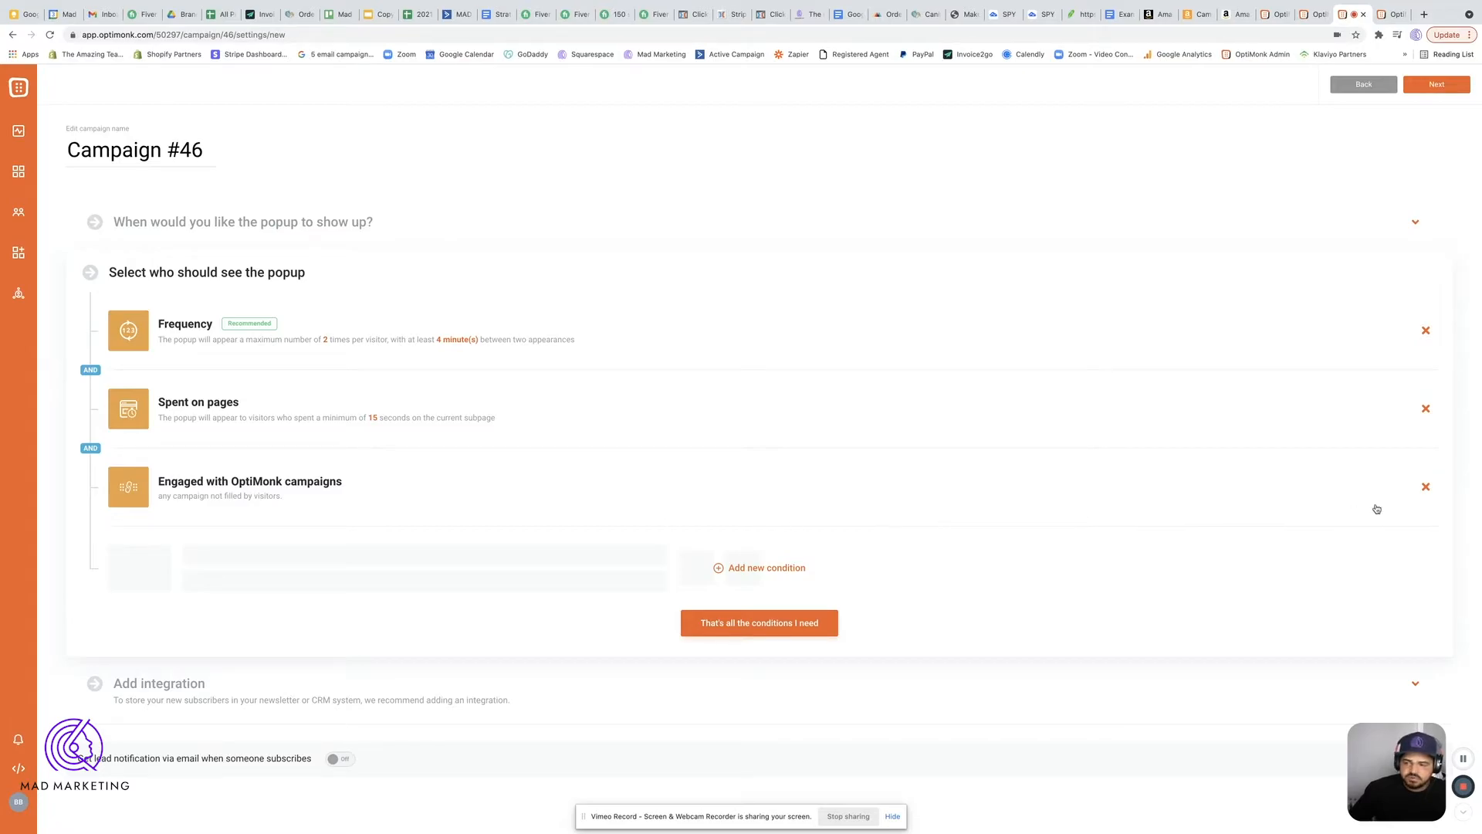
- Set the engagement condition to visitors who filled the 10% OFF Your First Order campaign
{"action": "left_click", "coordinate": [249, 481]}
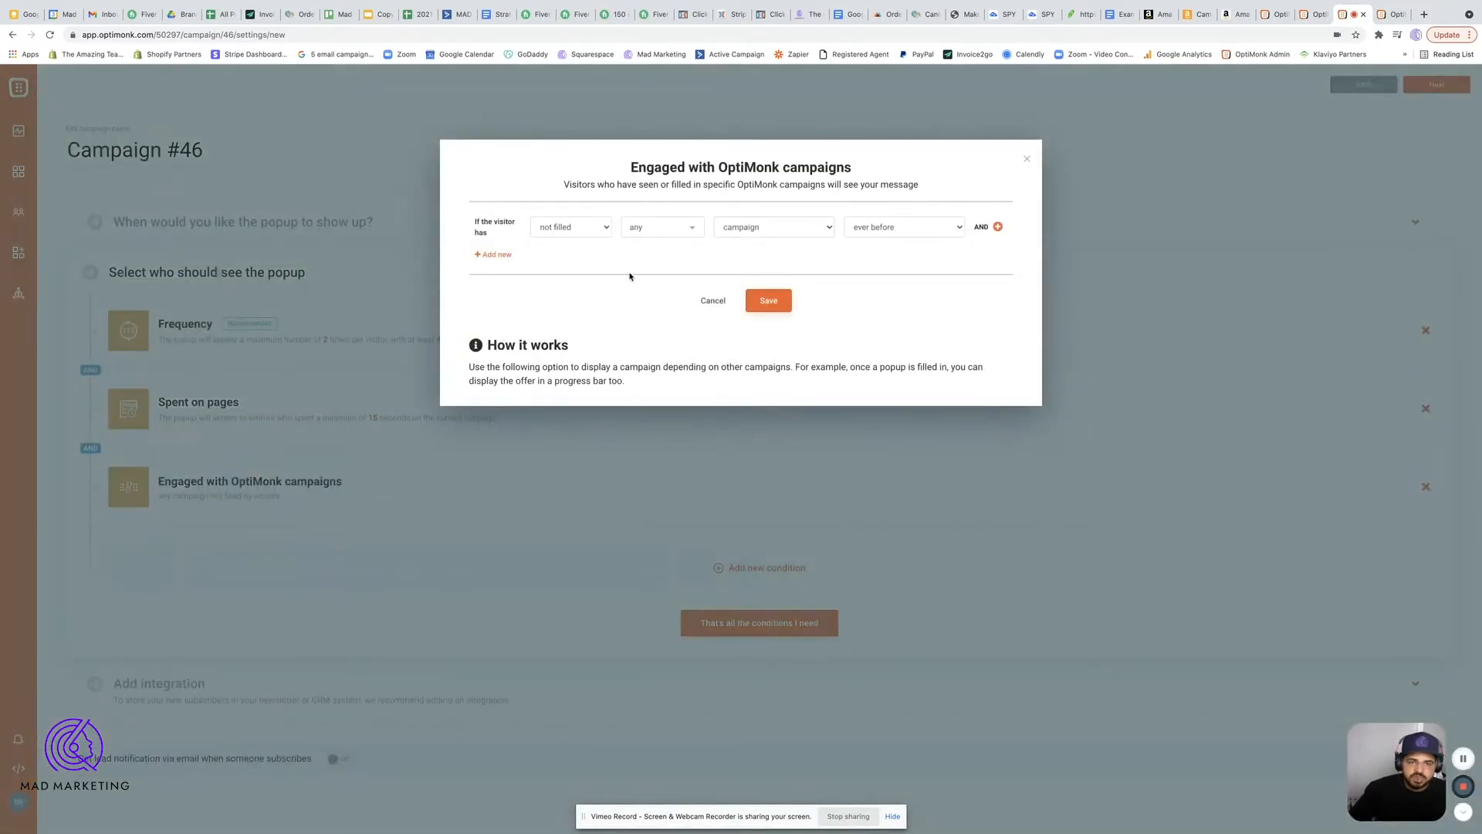
{"action": "left_click", "coordinate": [569, 226]}
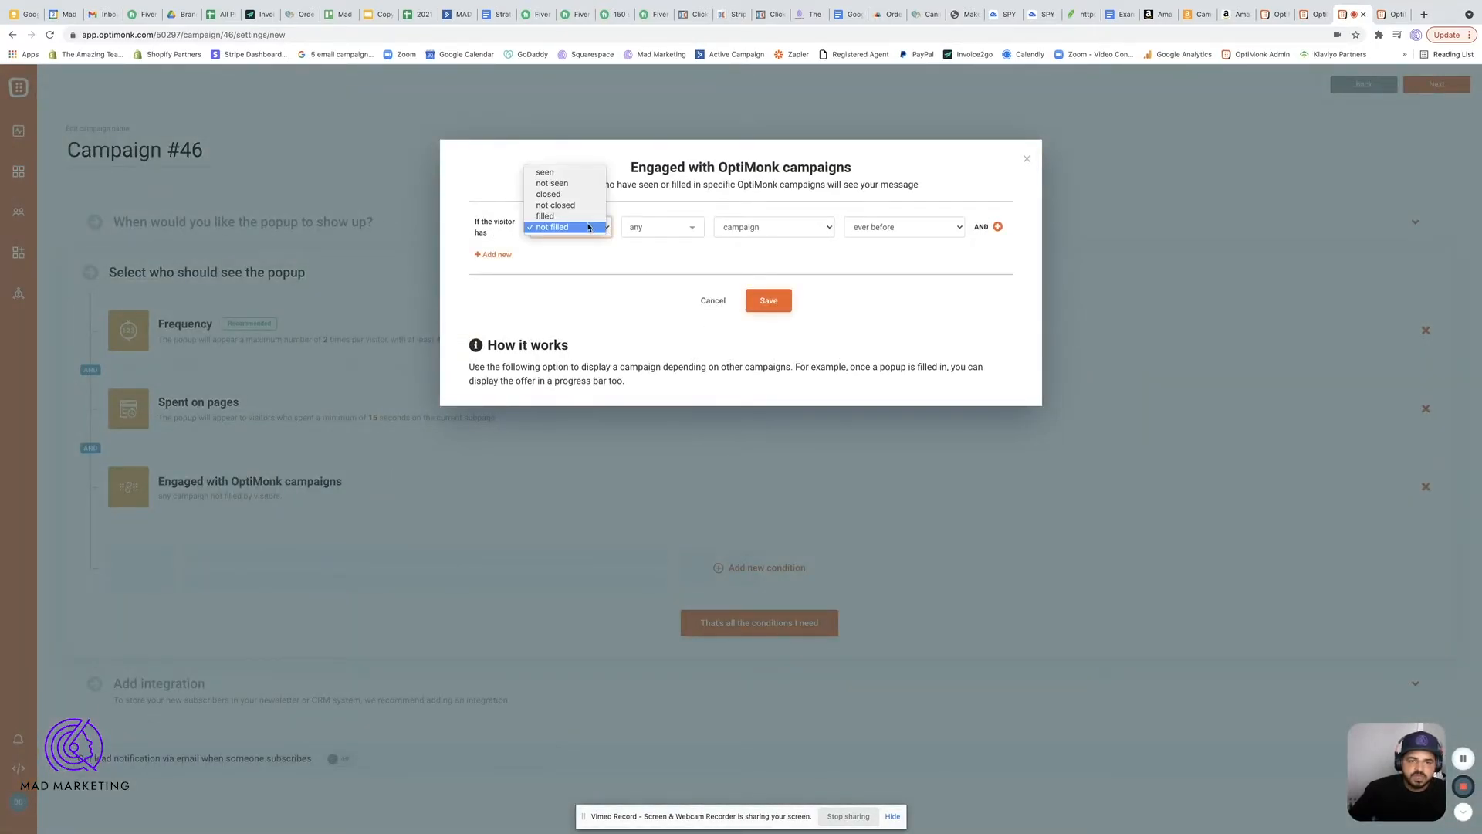
{"action": "left_click", "coordinate": [543, 215]}
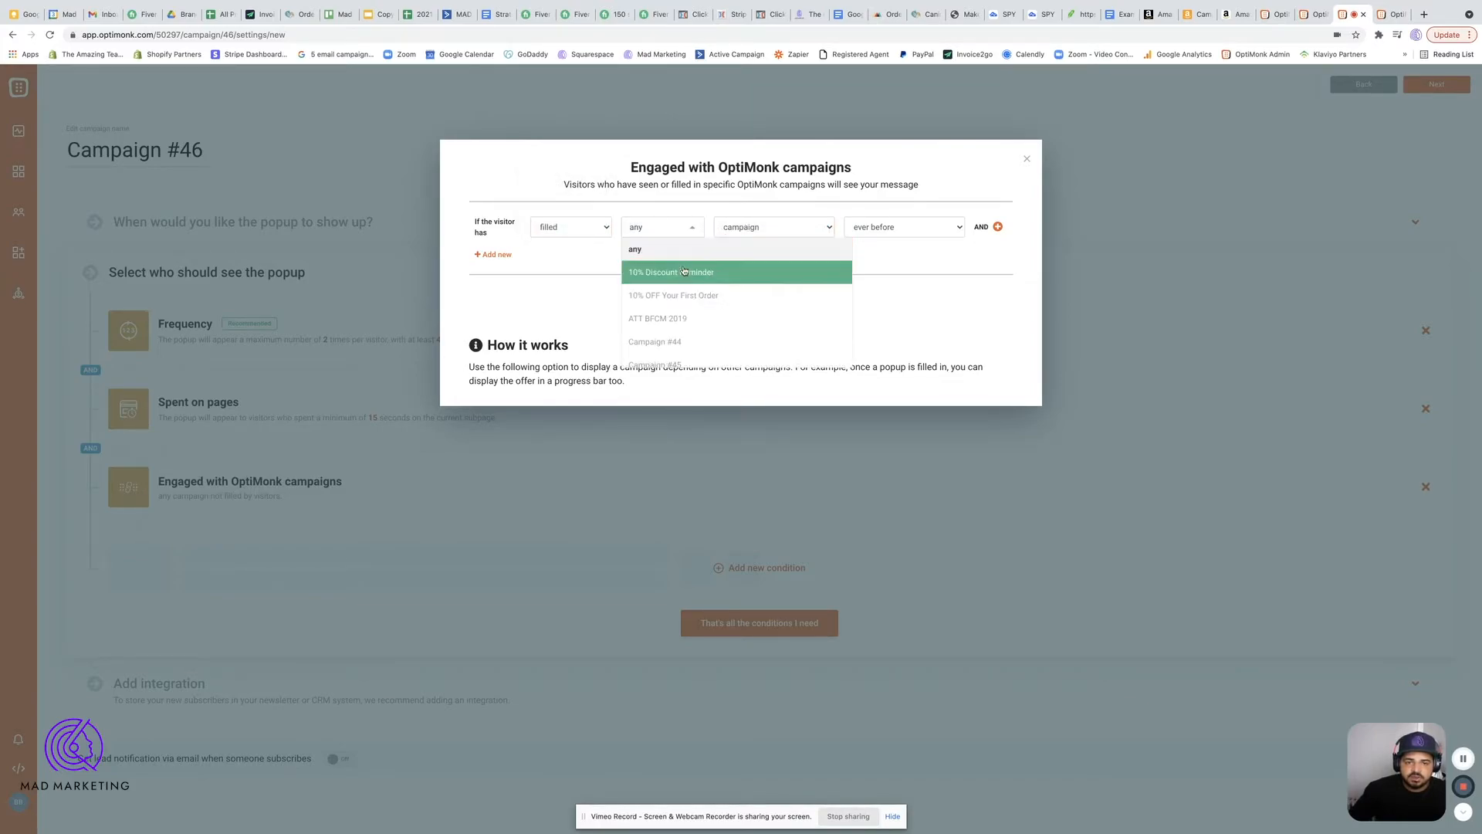
{"action": "scroll", "scroll_direction": "down", "scroll_amount": 3}
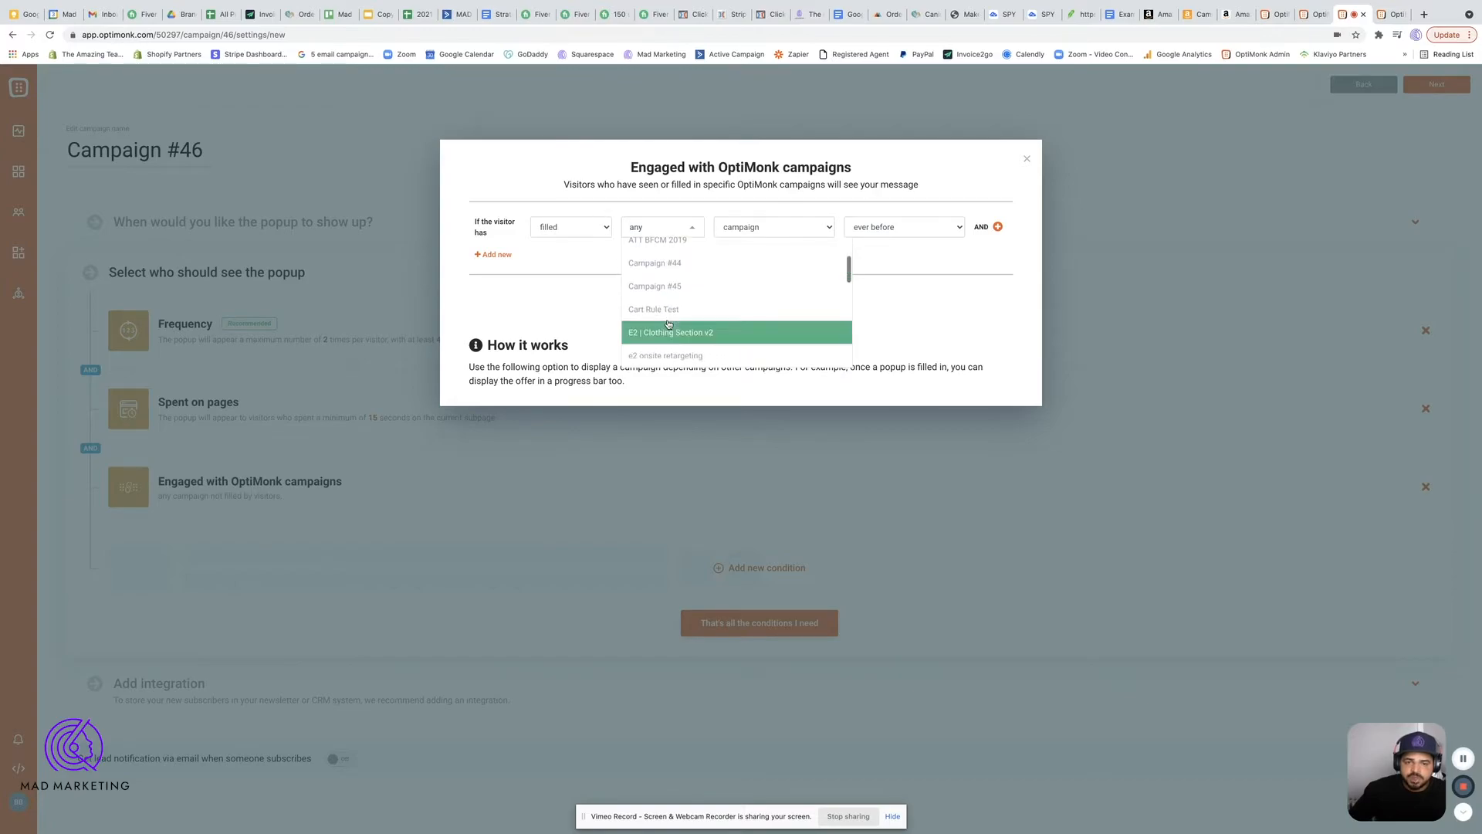
{"action": "scroll", "scroll_direction": "up", "scroll_amount": 3}
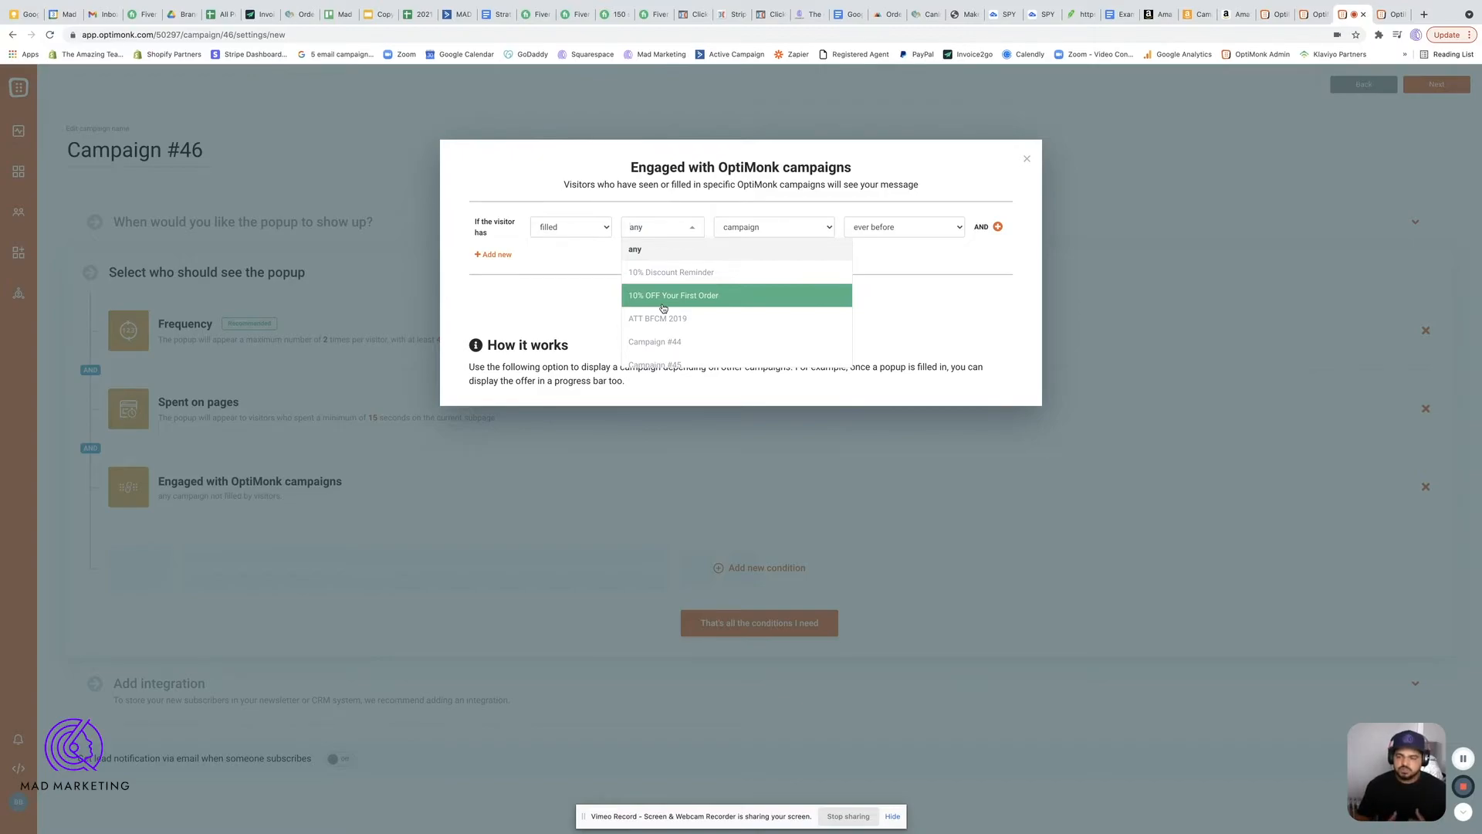
{"action": "mouse_move", "coordinate": [637, 285]}
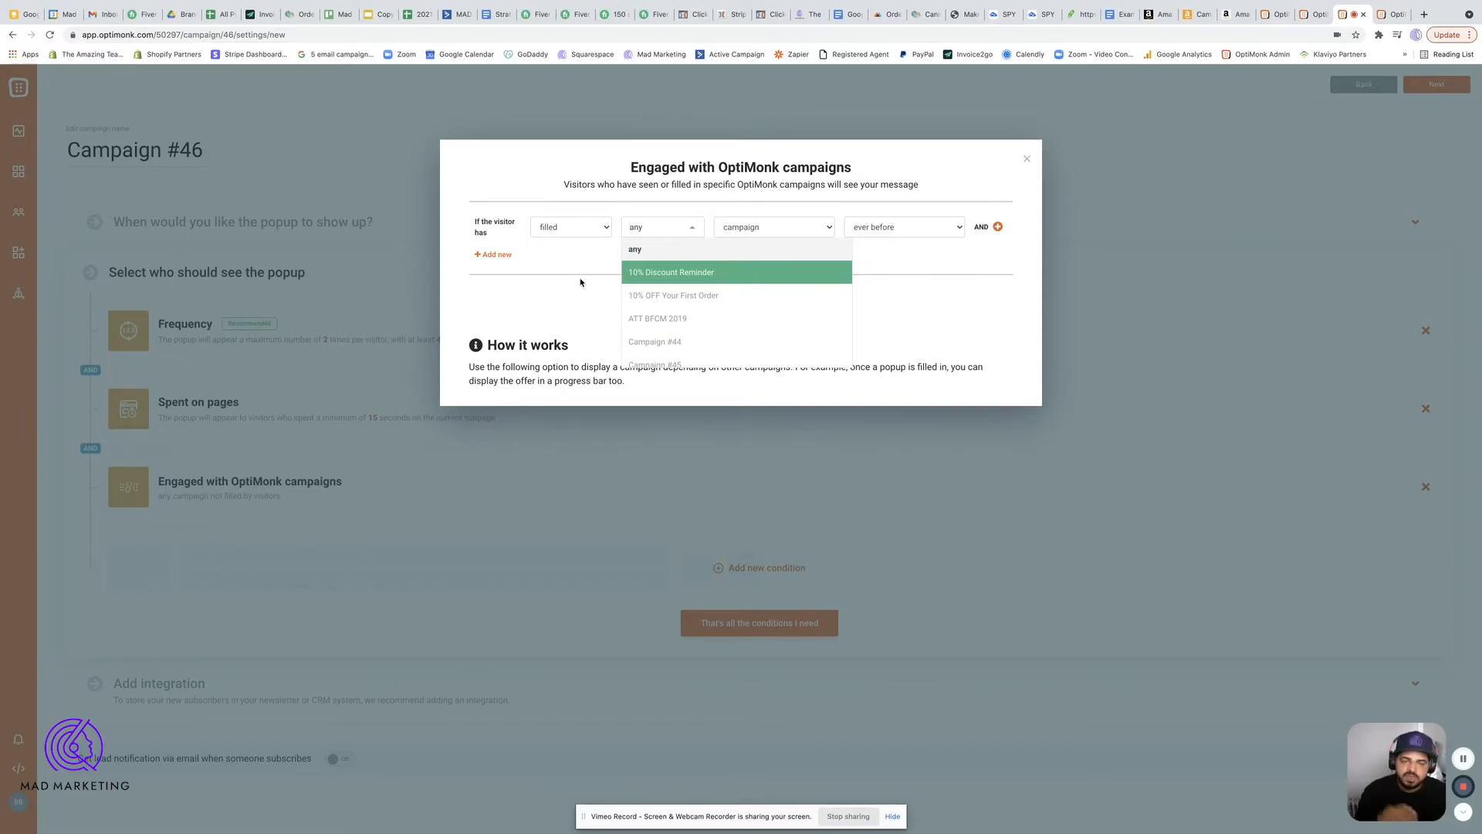
{"action": "mouse_move", "coordinate": [641, 277]}
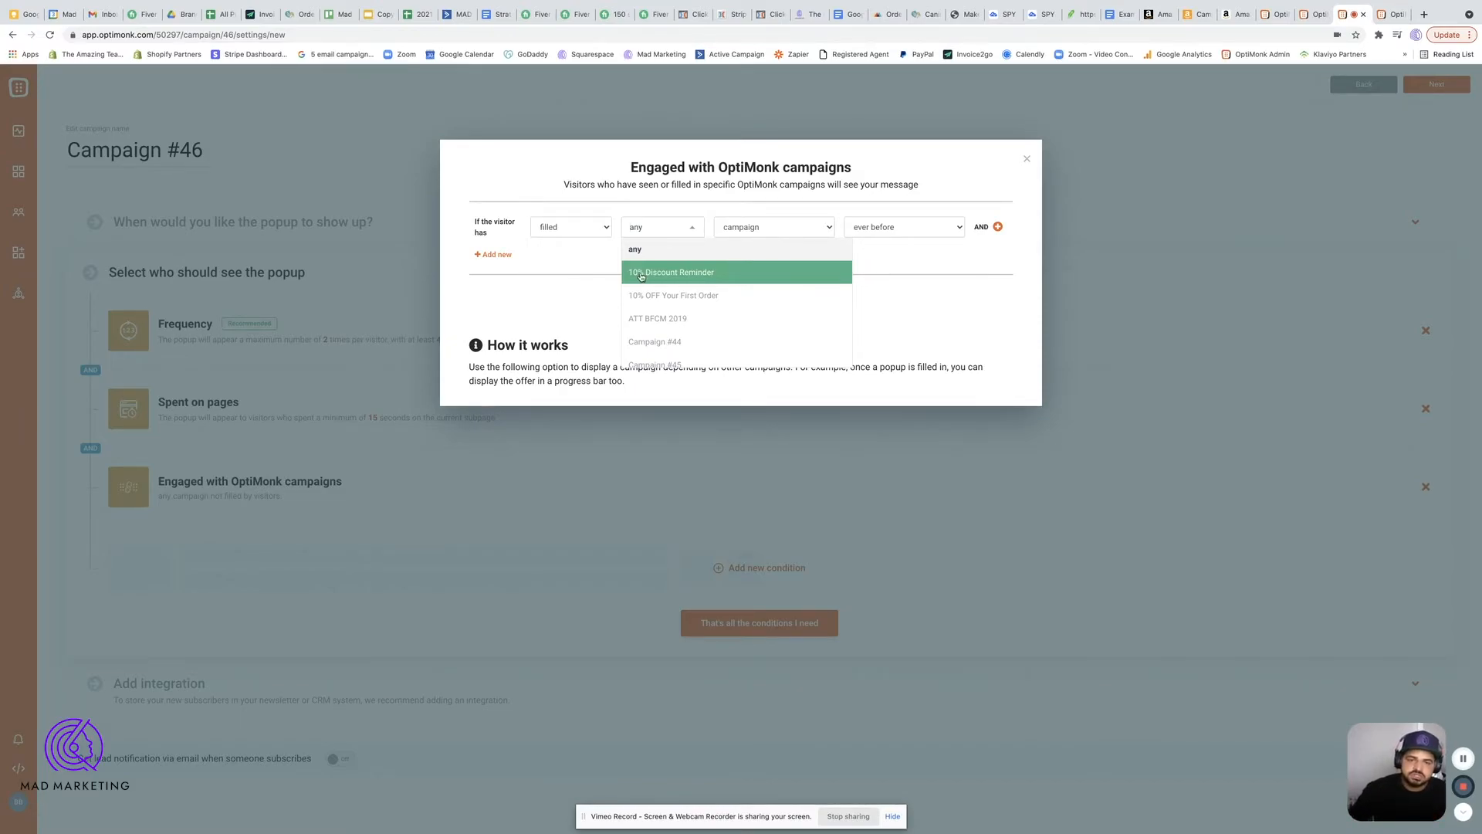
{"action": "left_click", "coordinate": [673, 295]}
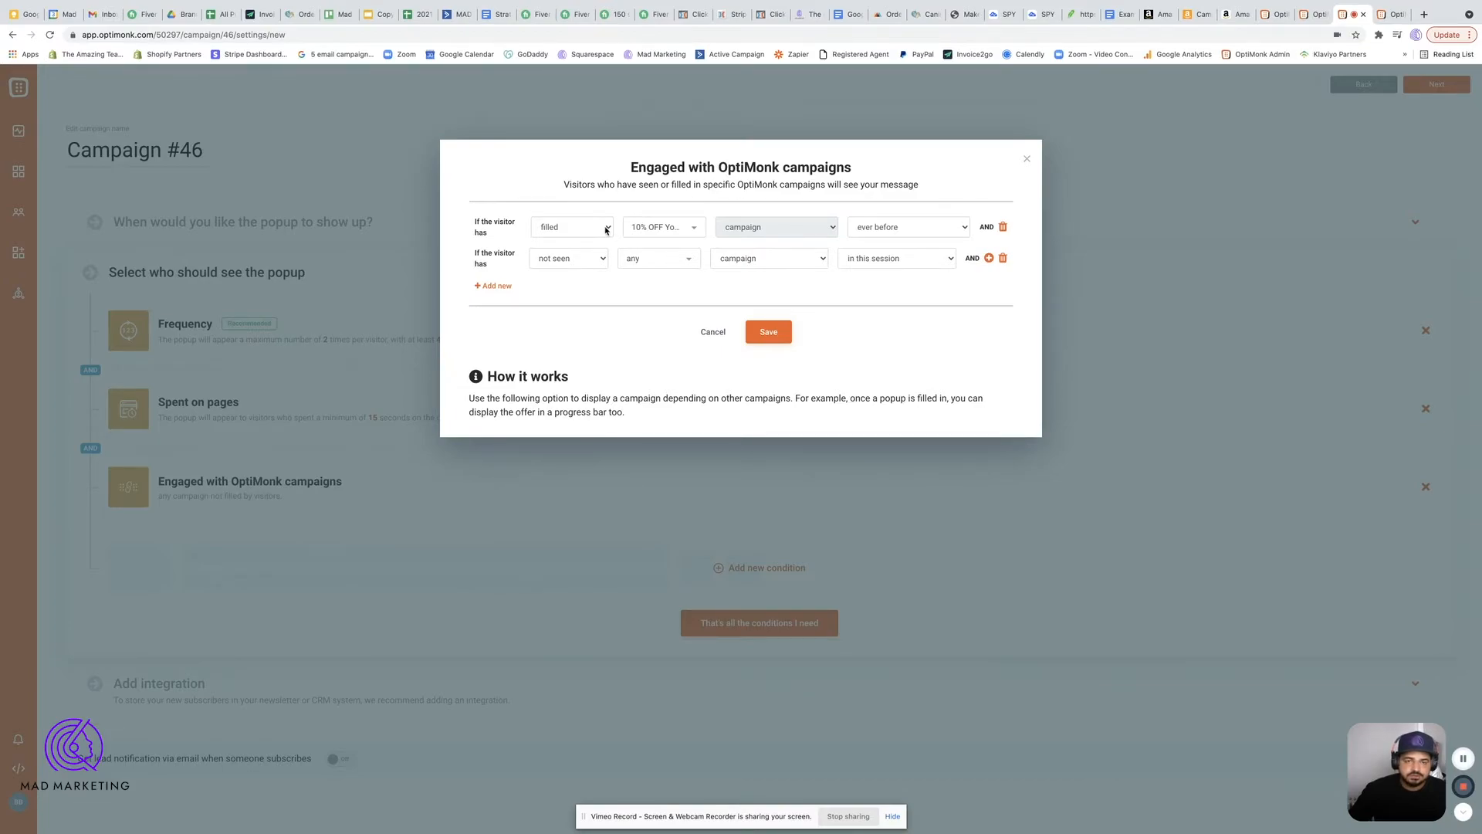
{"action": "mouse_move", "coordinate": [548, 290]}
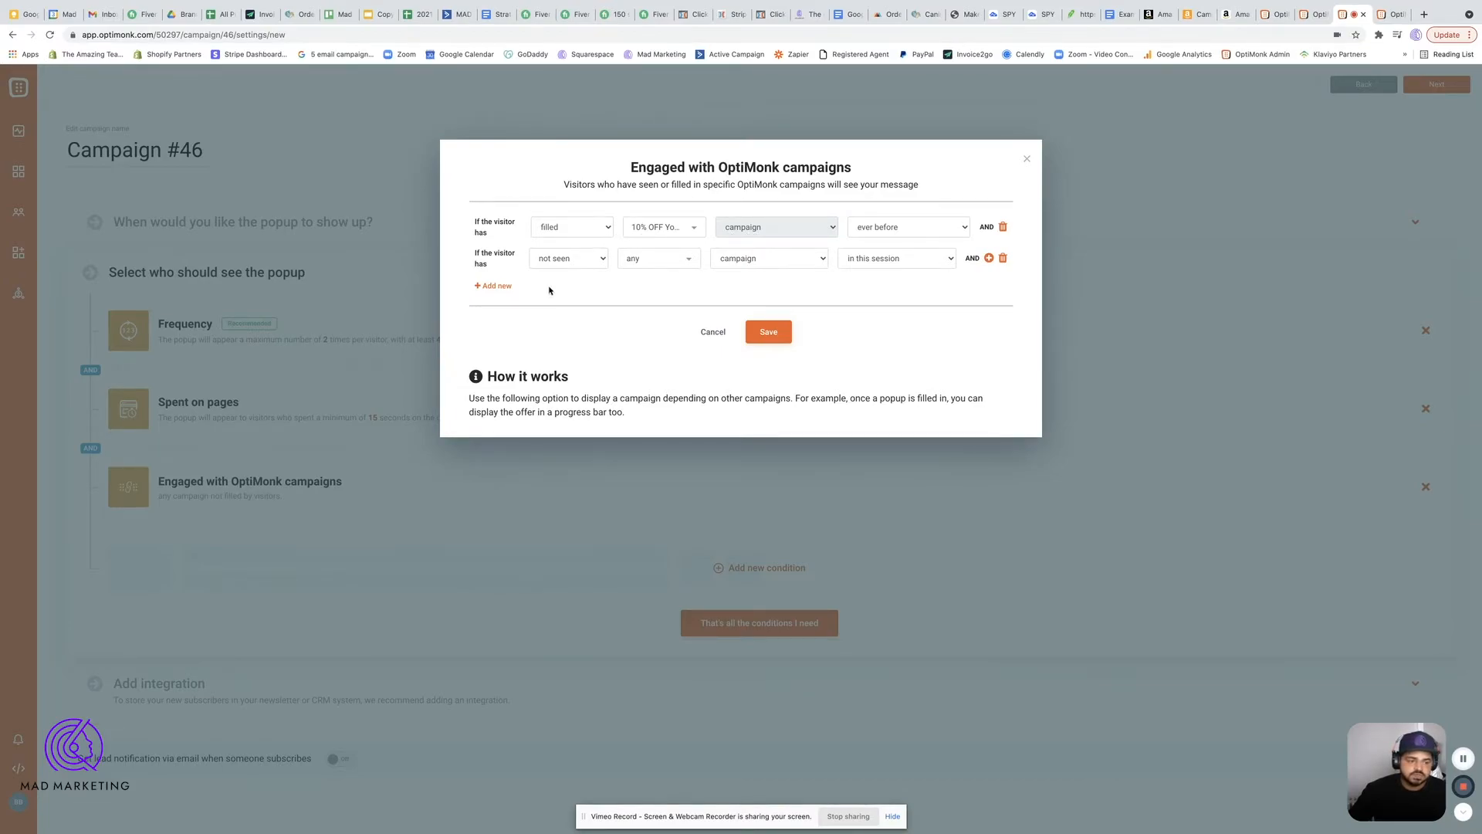
{"action": "mouse_move", "coordinate": [677, 235]}
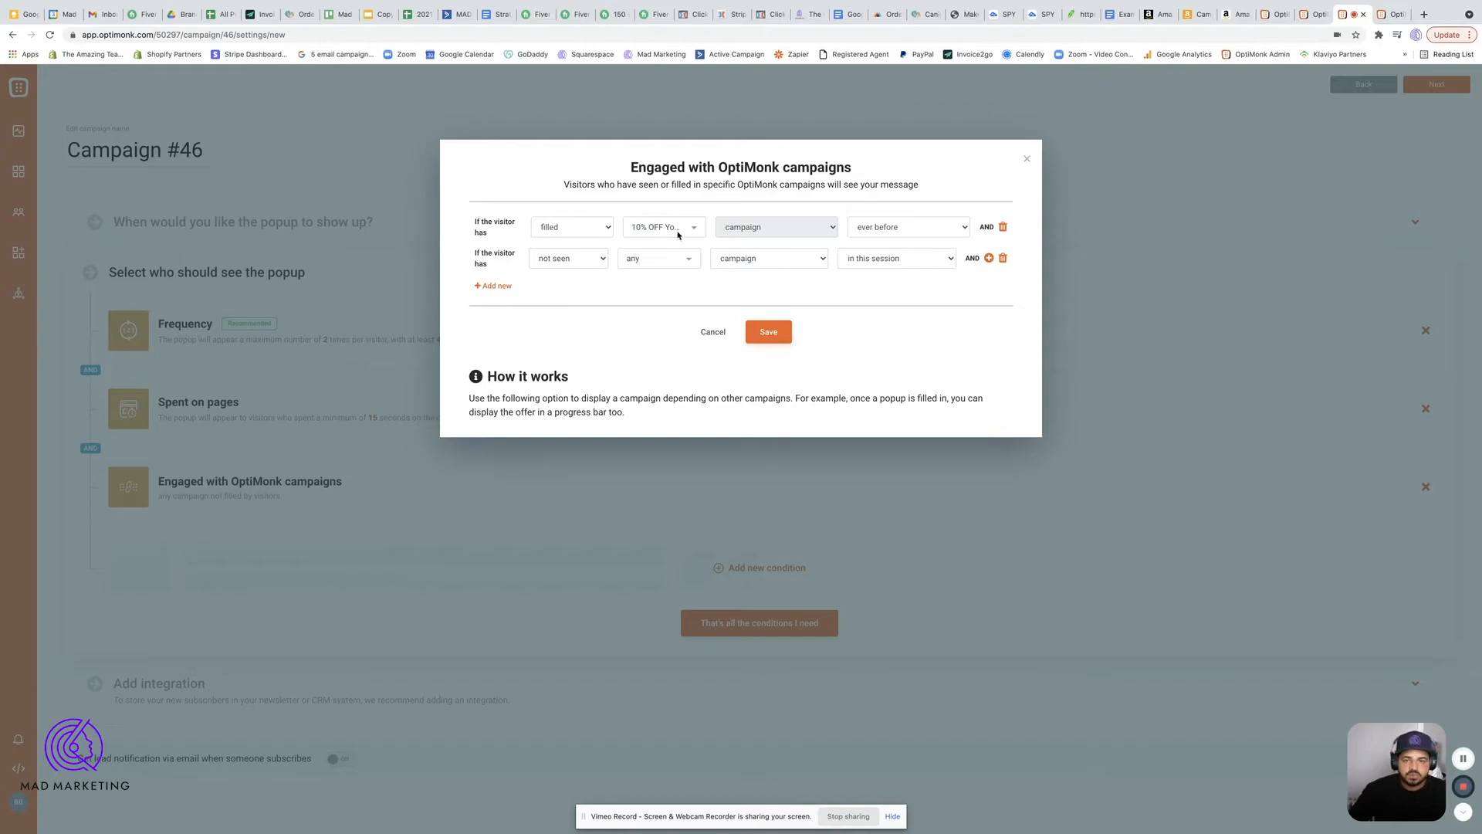
{"action": "mouse_move", "coordinate": [1010, 263]}
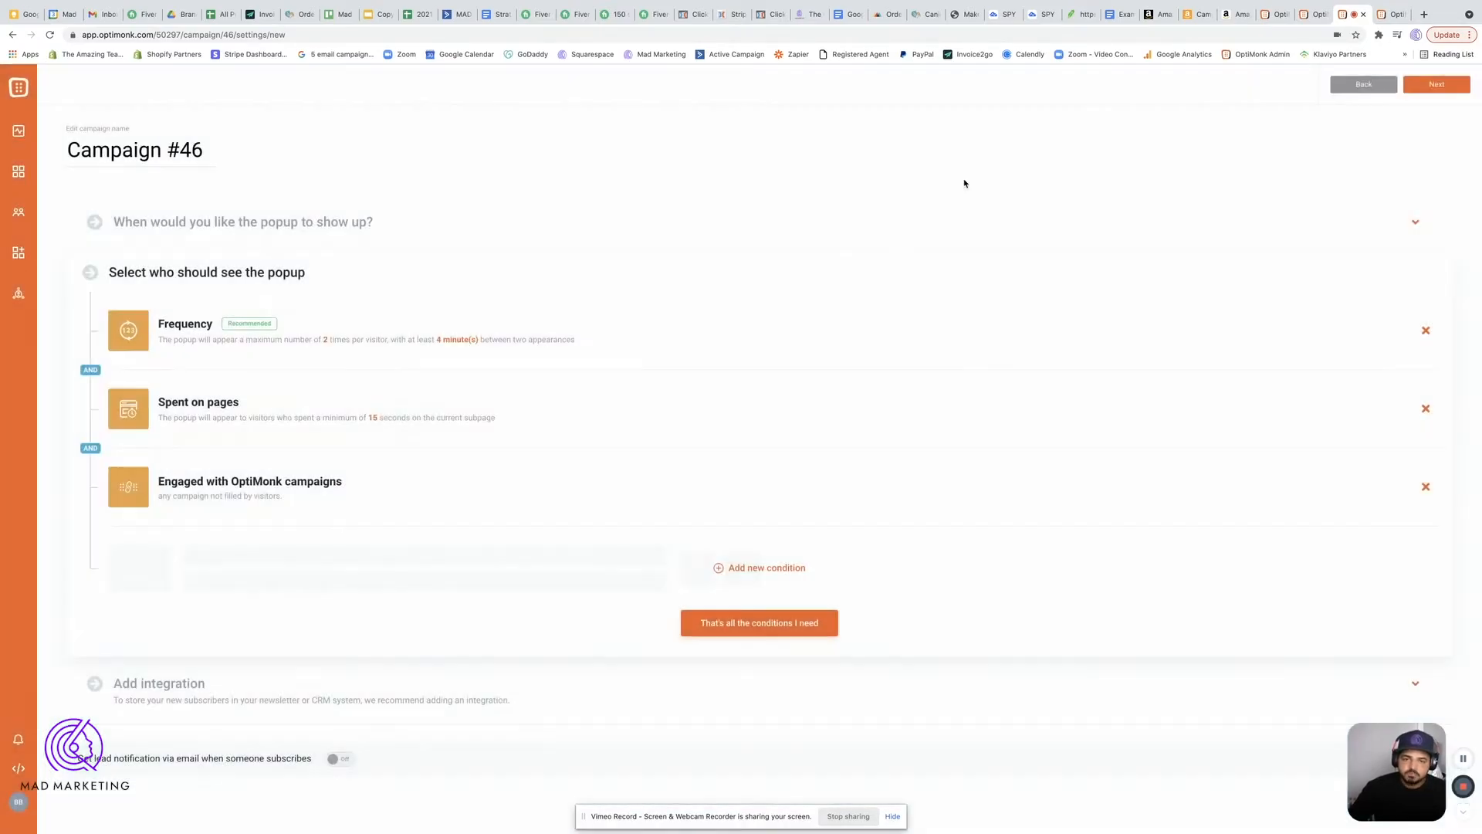
{"action": "mouse_move", "coordinate": [504, 459]}
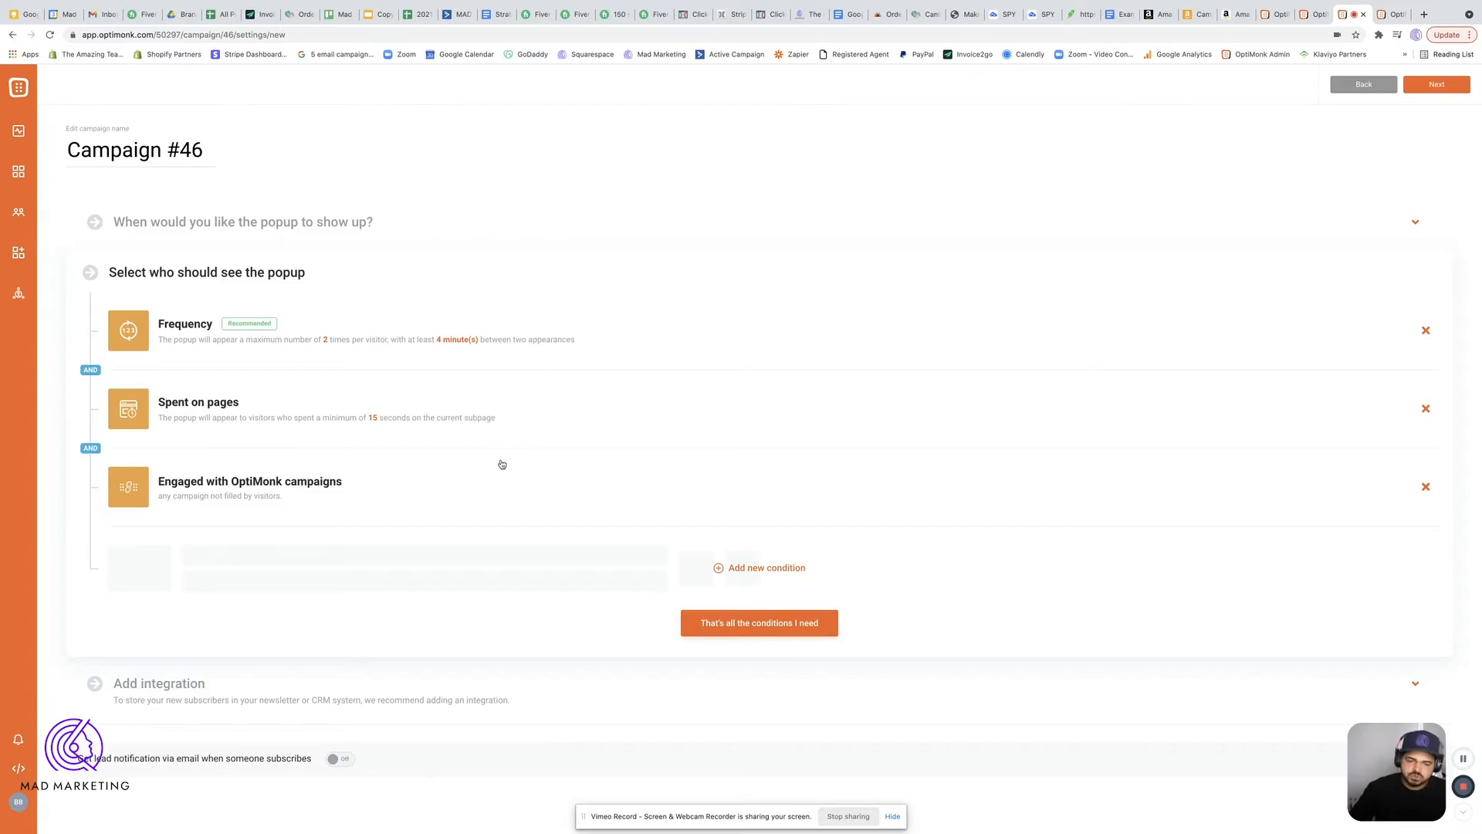
{"action": "mouse_move", "coordinate": [560, 466]}
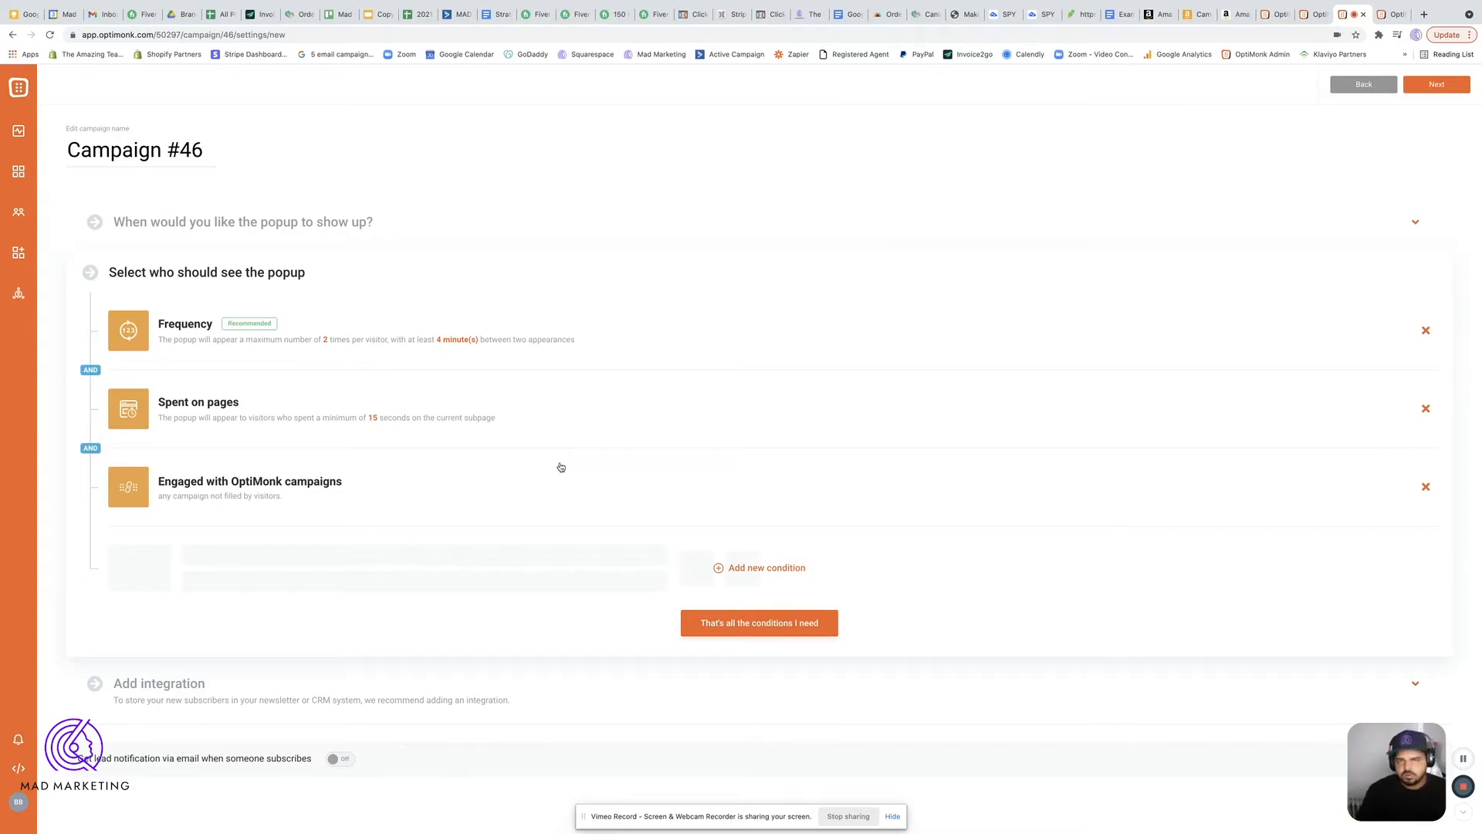
{"action": "mouse_move", "coordinate": [352, 522]}
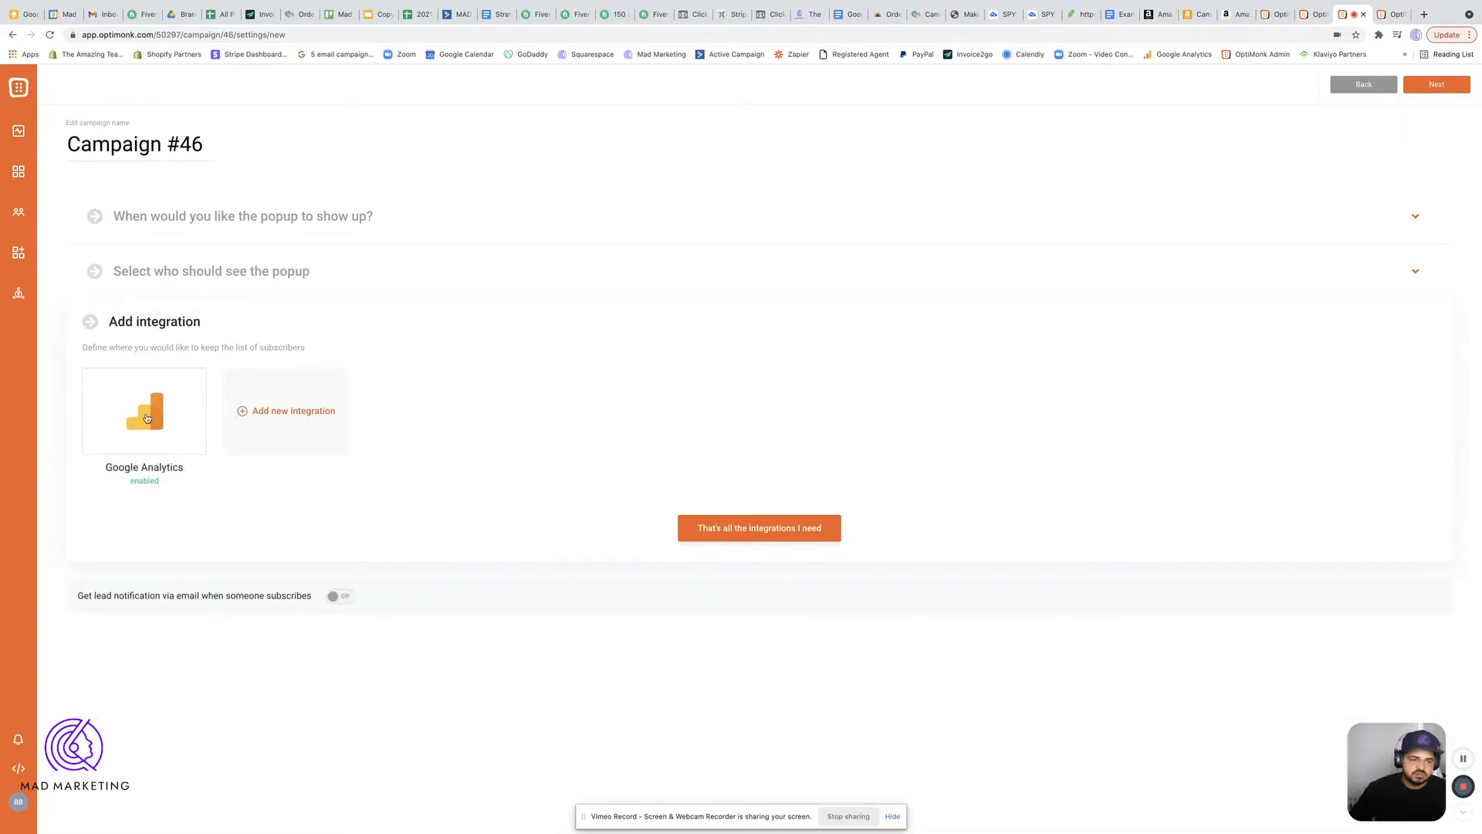
{"action": "mouse_move", "coordinate": [777, 571]}
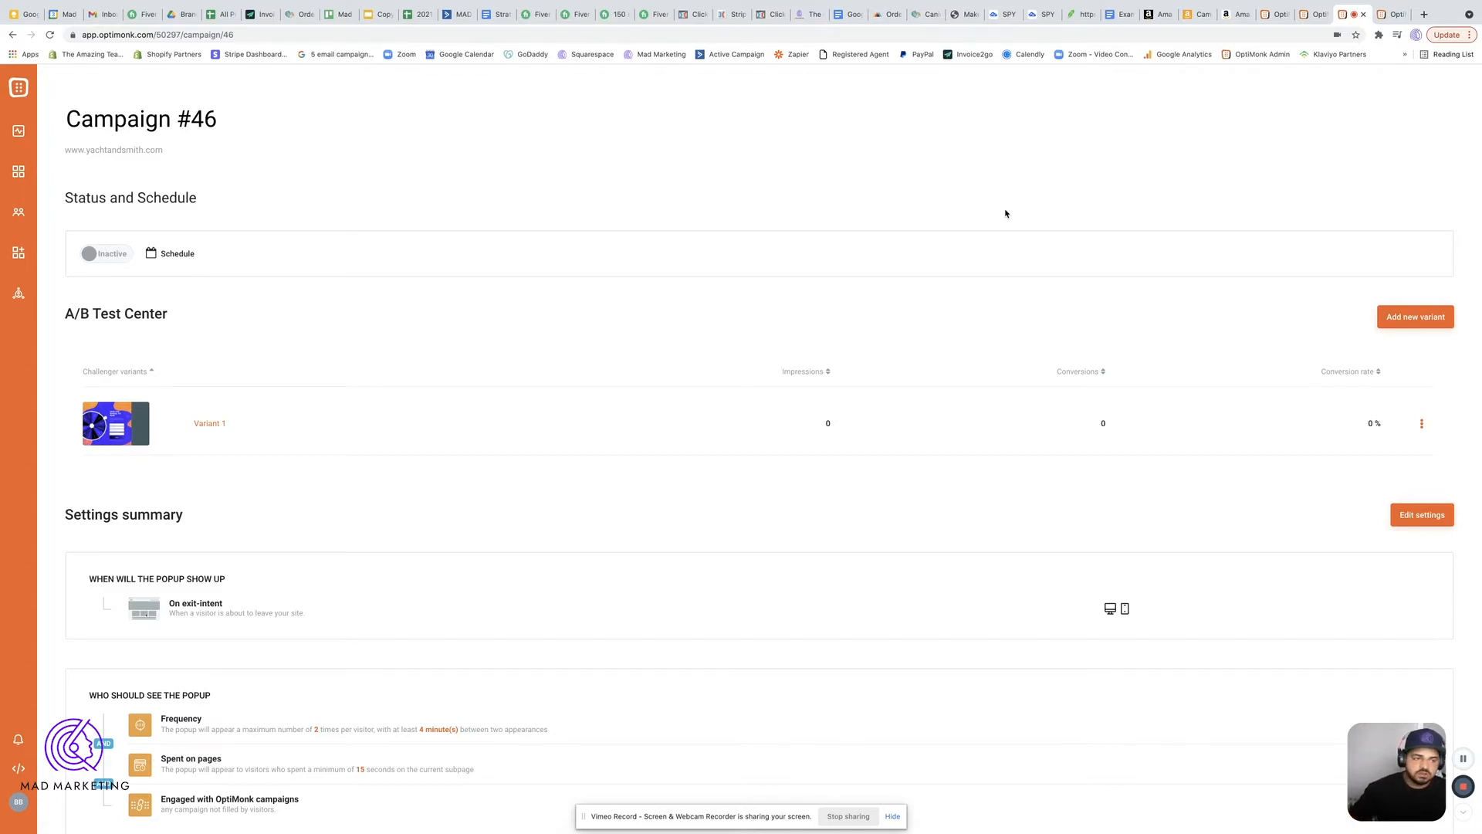
- Open the 25-campaign list and scroll down toward Low Conversion Last Touch
{"action": "left_click", "coordinate": [17, 171]}
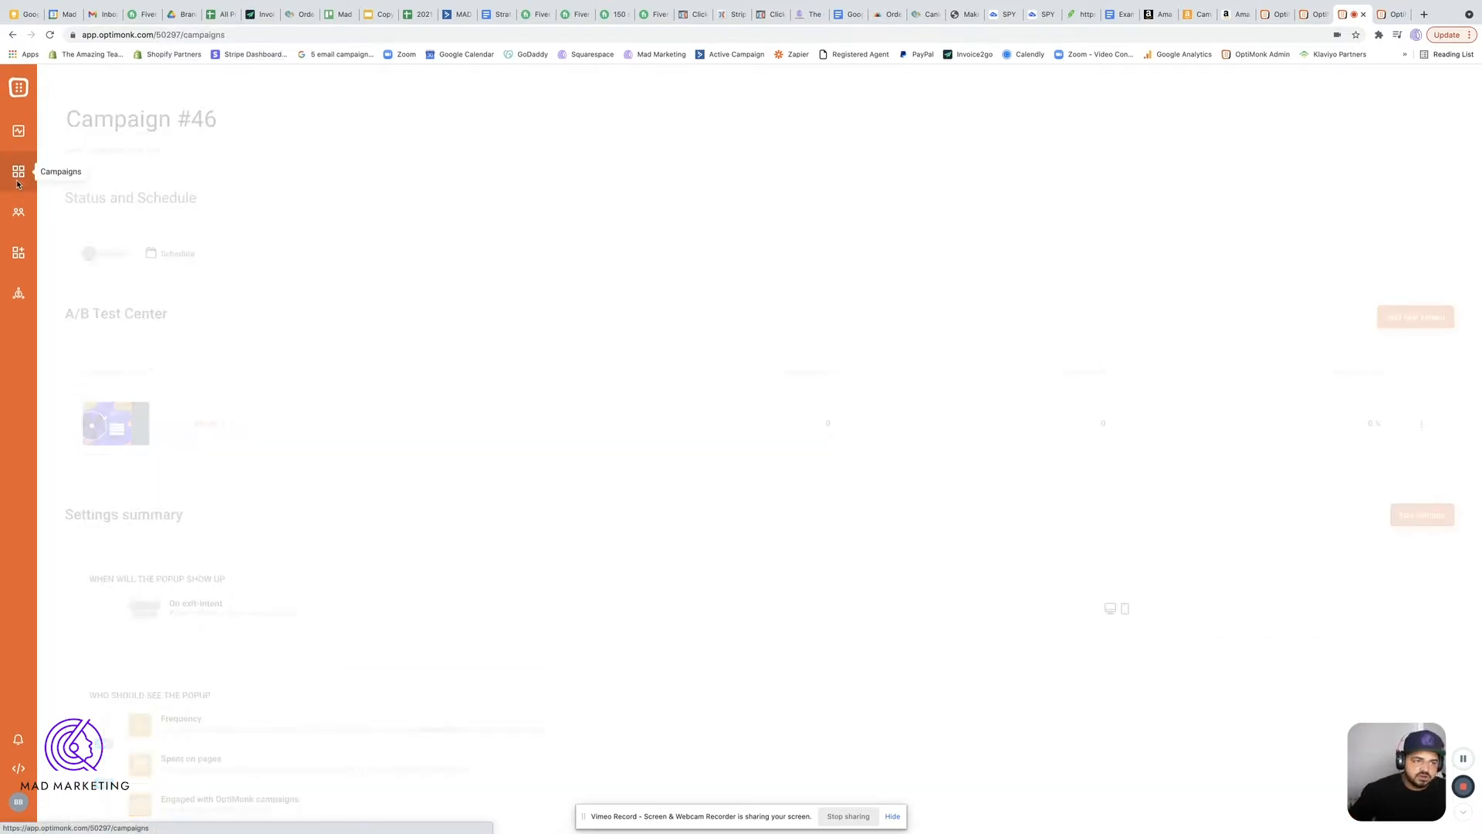
{"action": "left_click", "coordinate": [17, 172]}
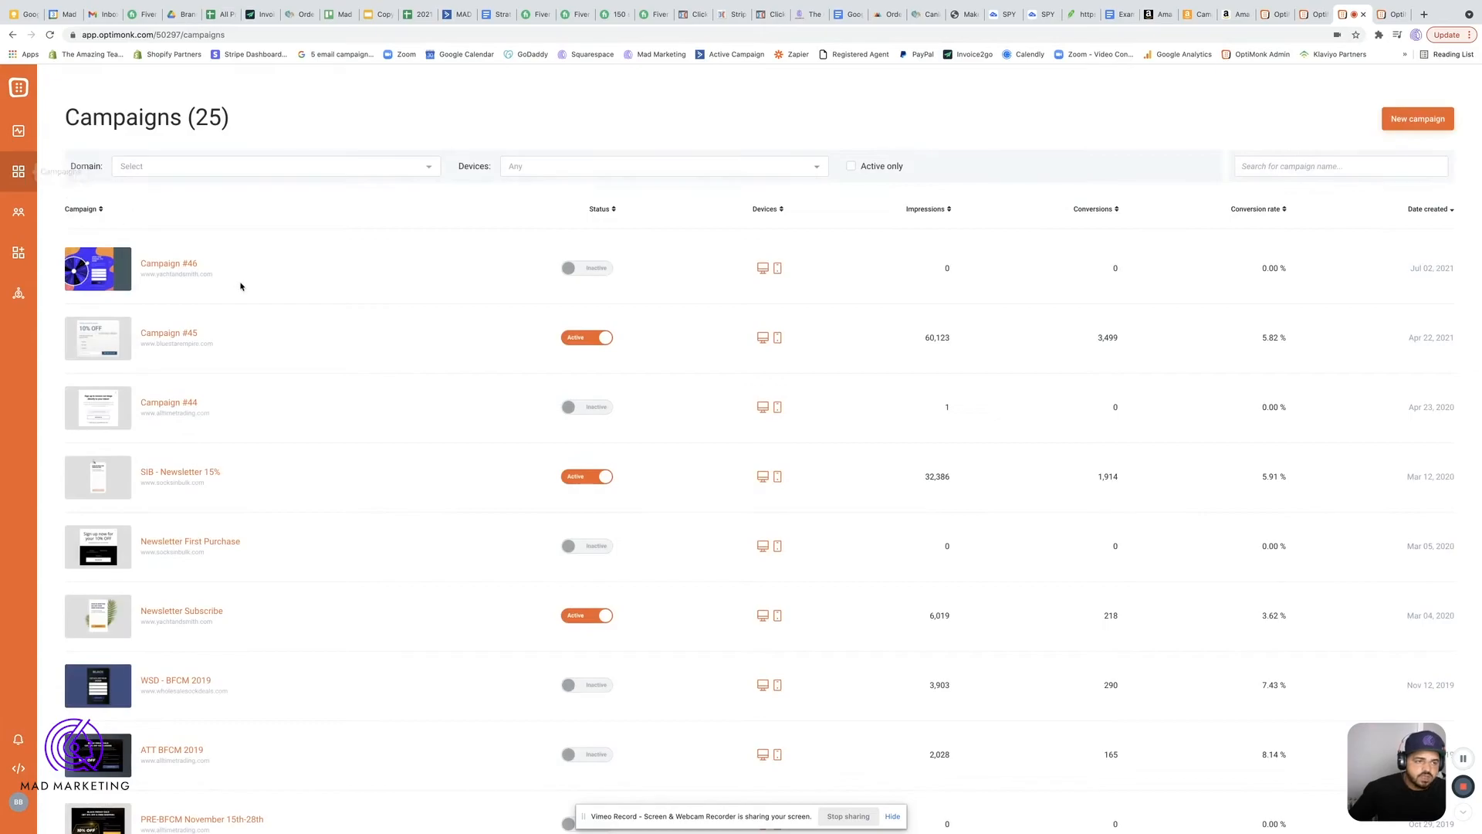
{"action": "scroll", "scroll_direction": "down", "scroll_amount": 3}
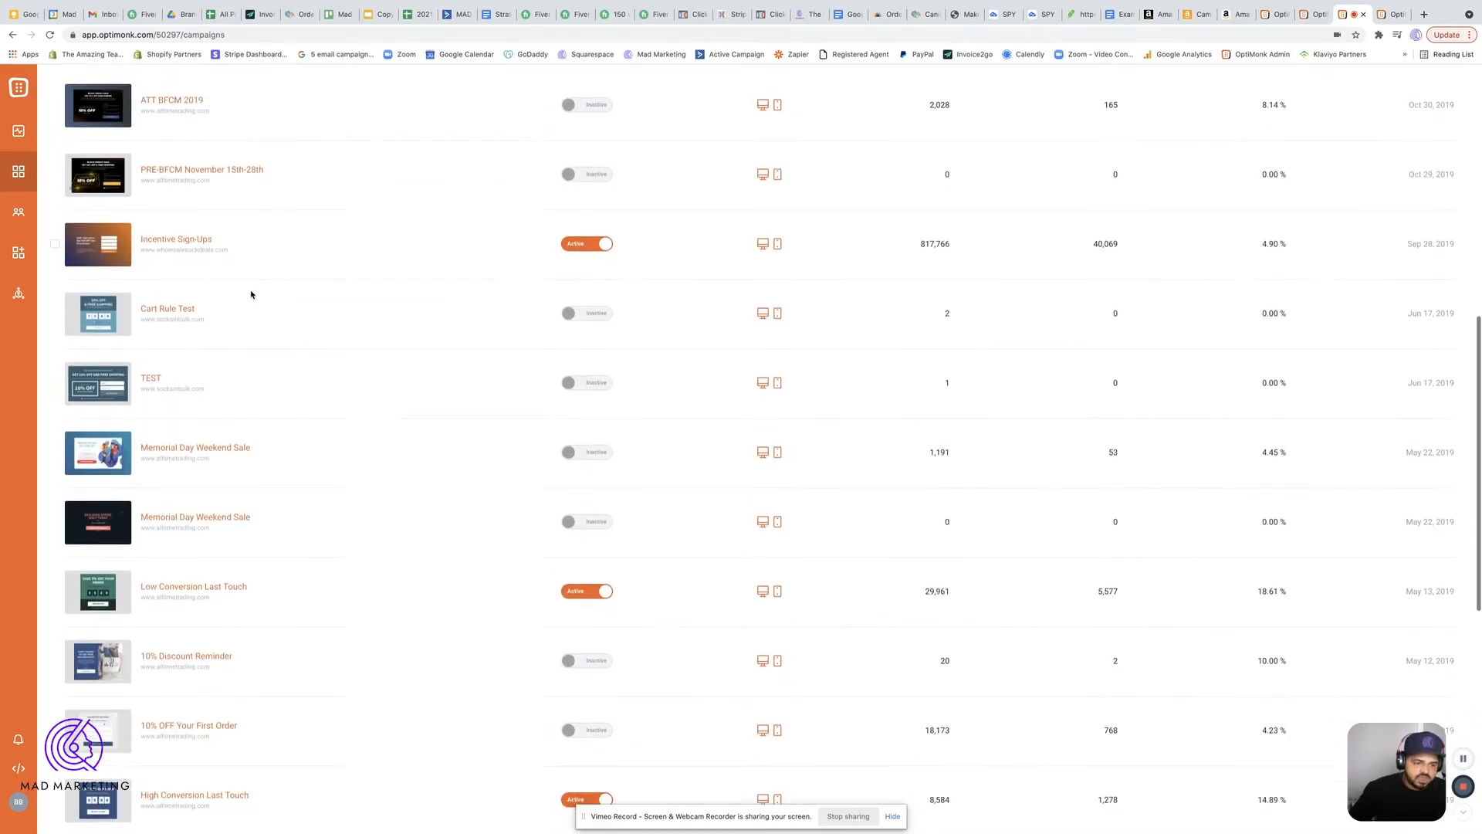
{"action": "scroll", "scroll_direction": "down", "scroll_amount": 3}
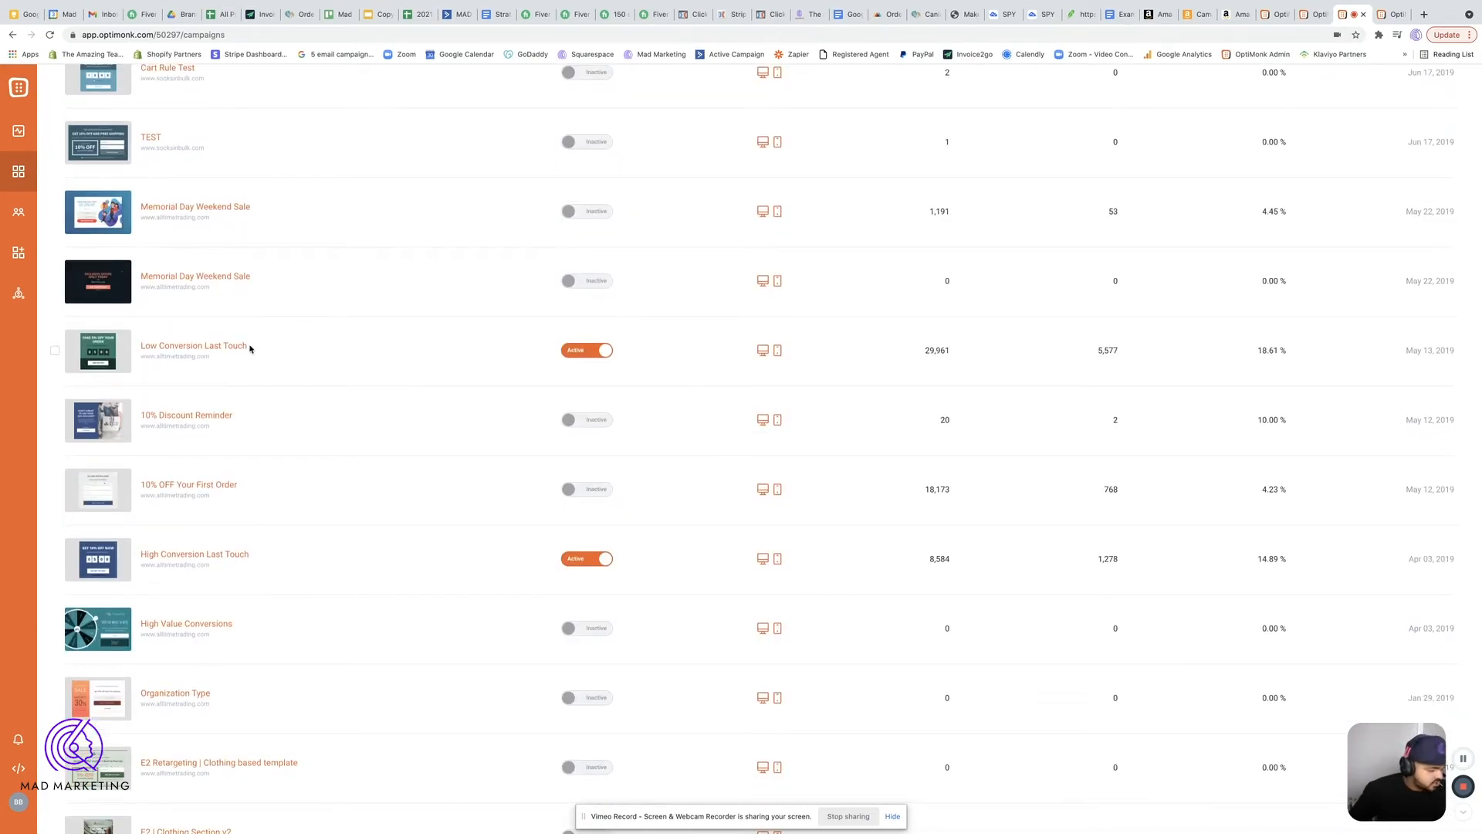
{"action": "mouse_move", "coordinate": [271, 352]}
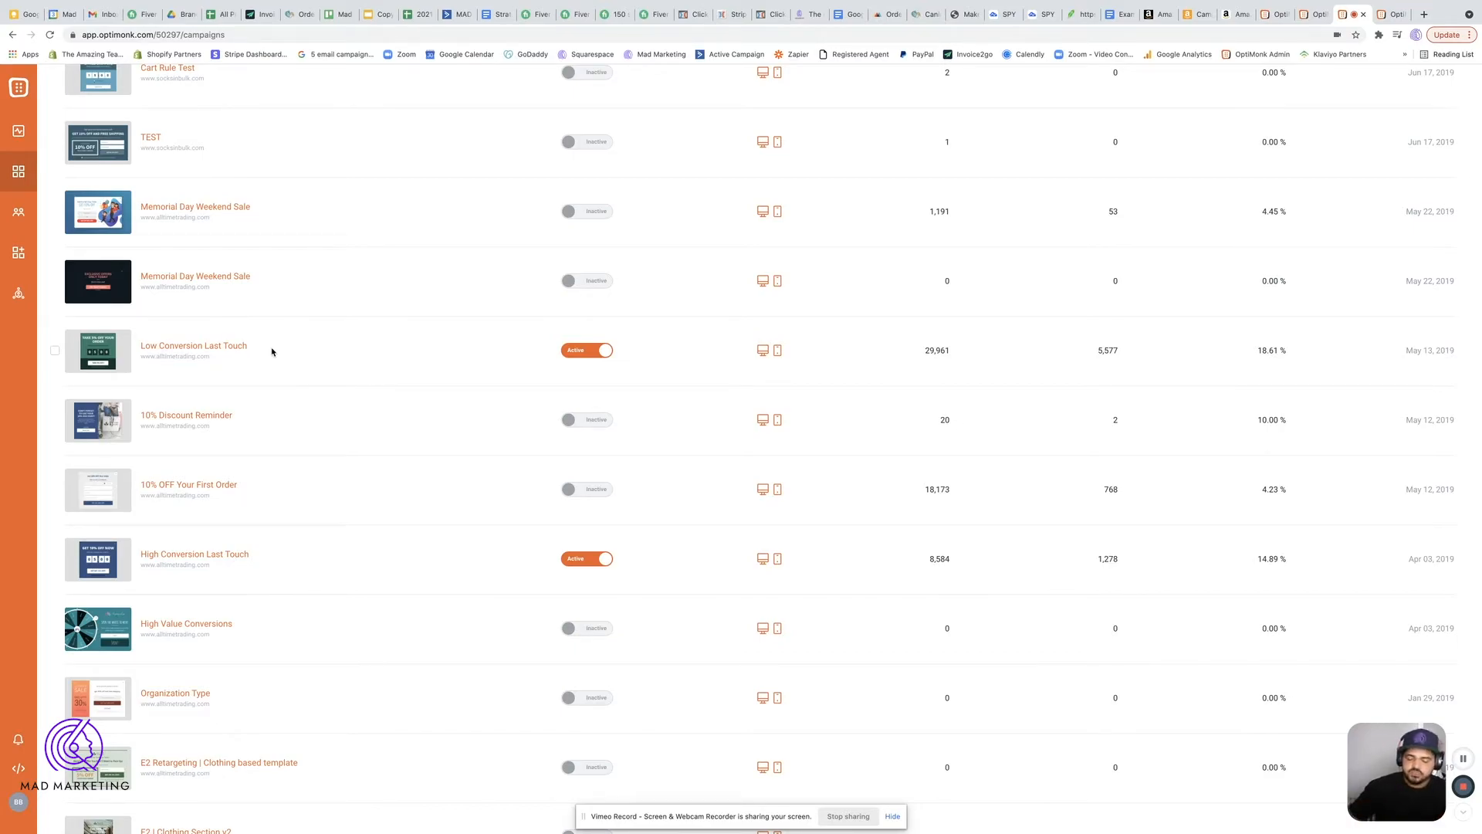
{"action": "mouse_move", "coordinate": [193, 345]}
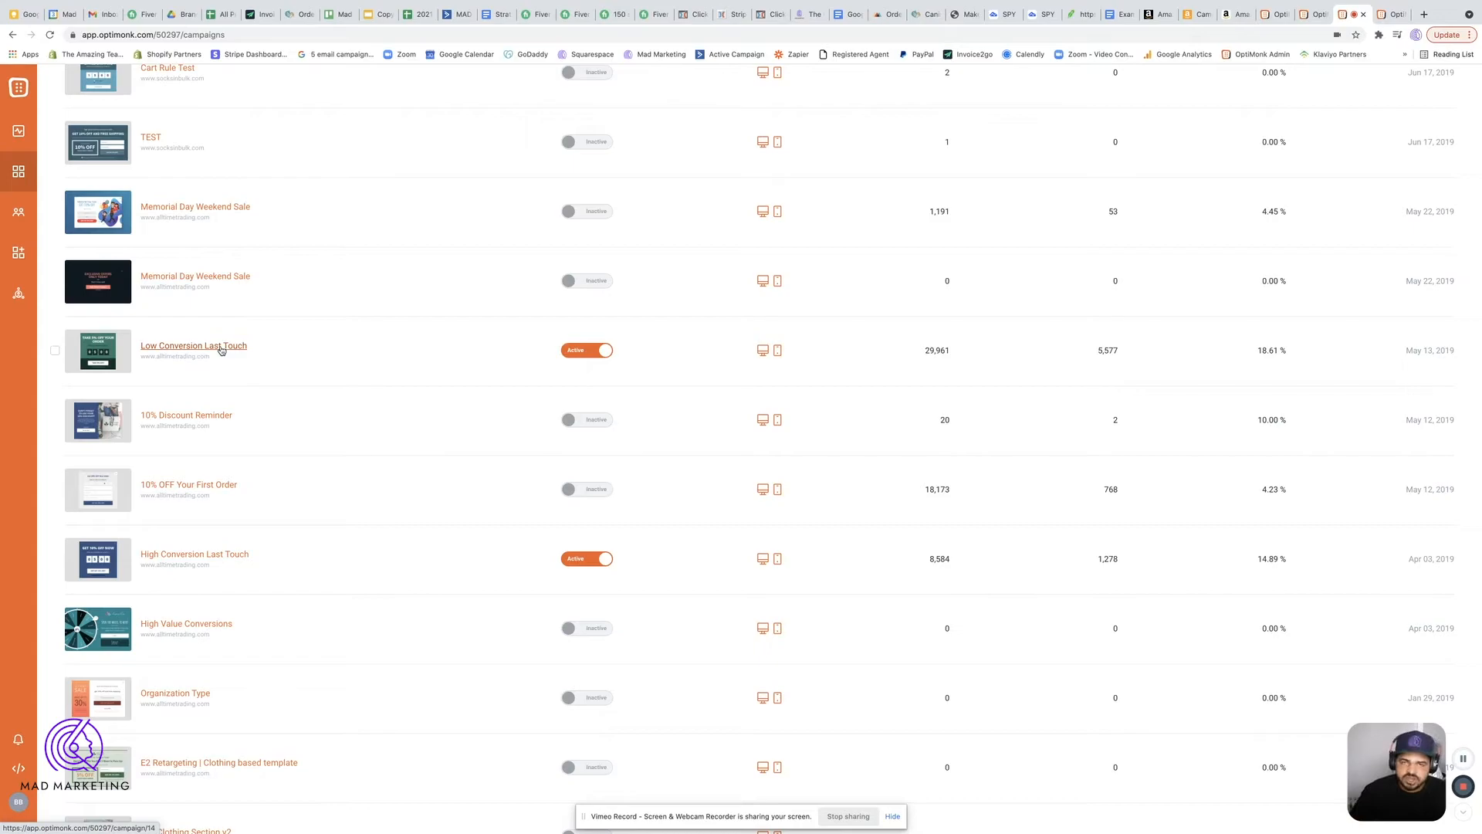
{"action": "mouse_move", "coordinate": [240, 342]}
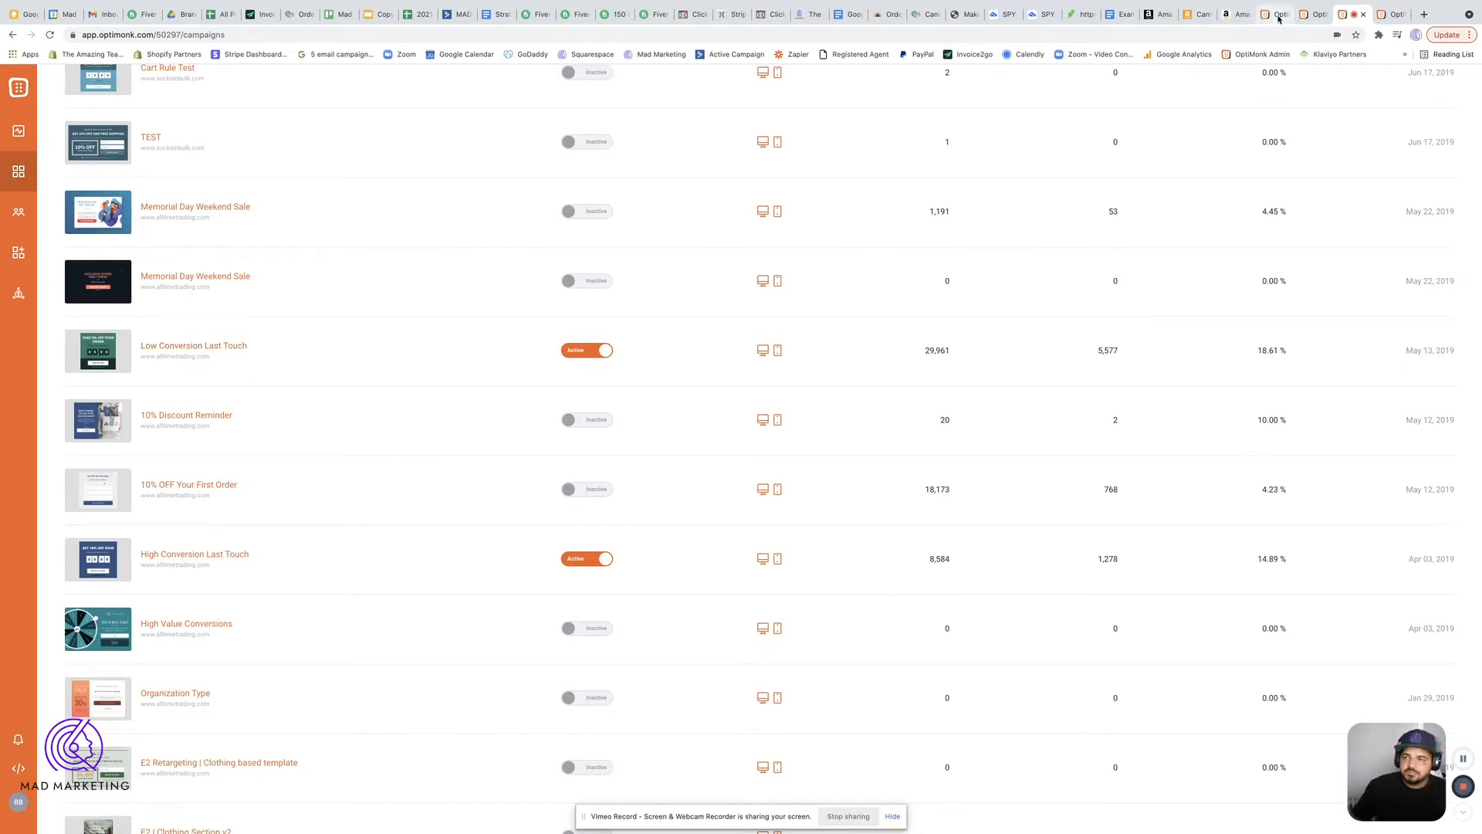
- Review Low Conversion Last Touch's A/B results and open its green 18.64% variant in the editor
{"action": "left_click", "coordinate": [194, 345]}
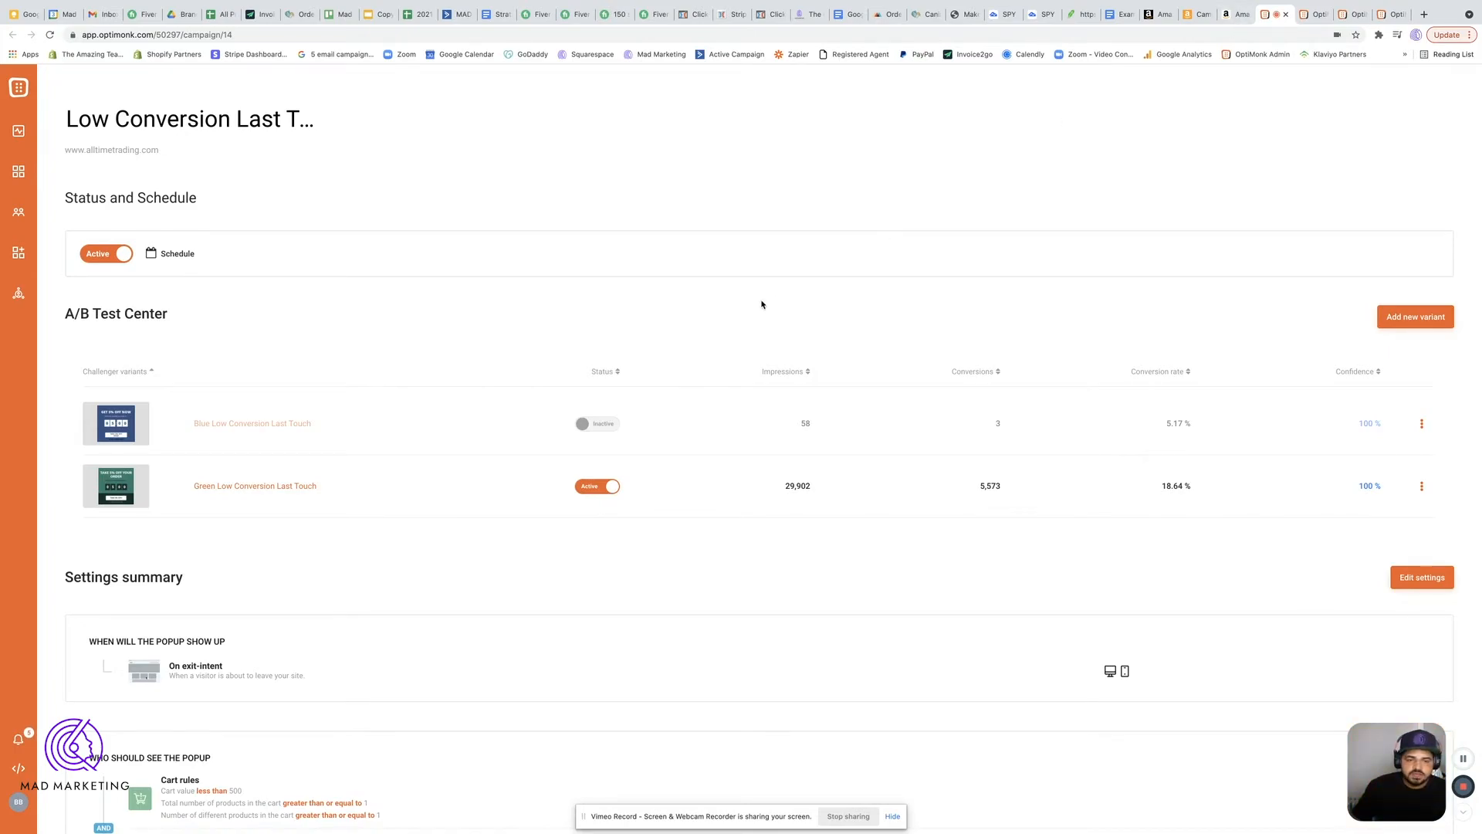
{"action": "scroll", "scroll_direction": "down", "scroll_amount": 3}
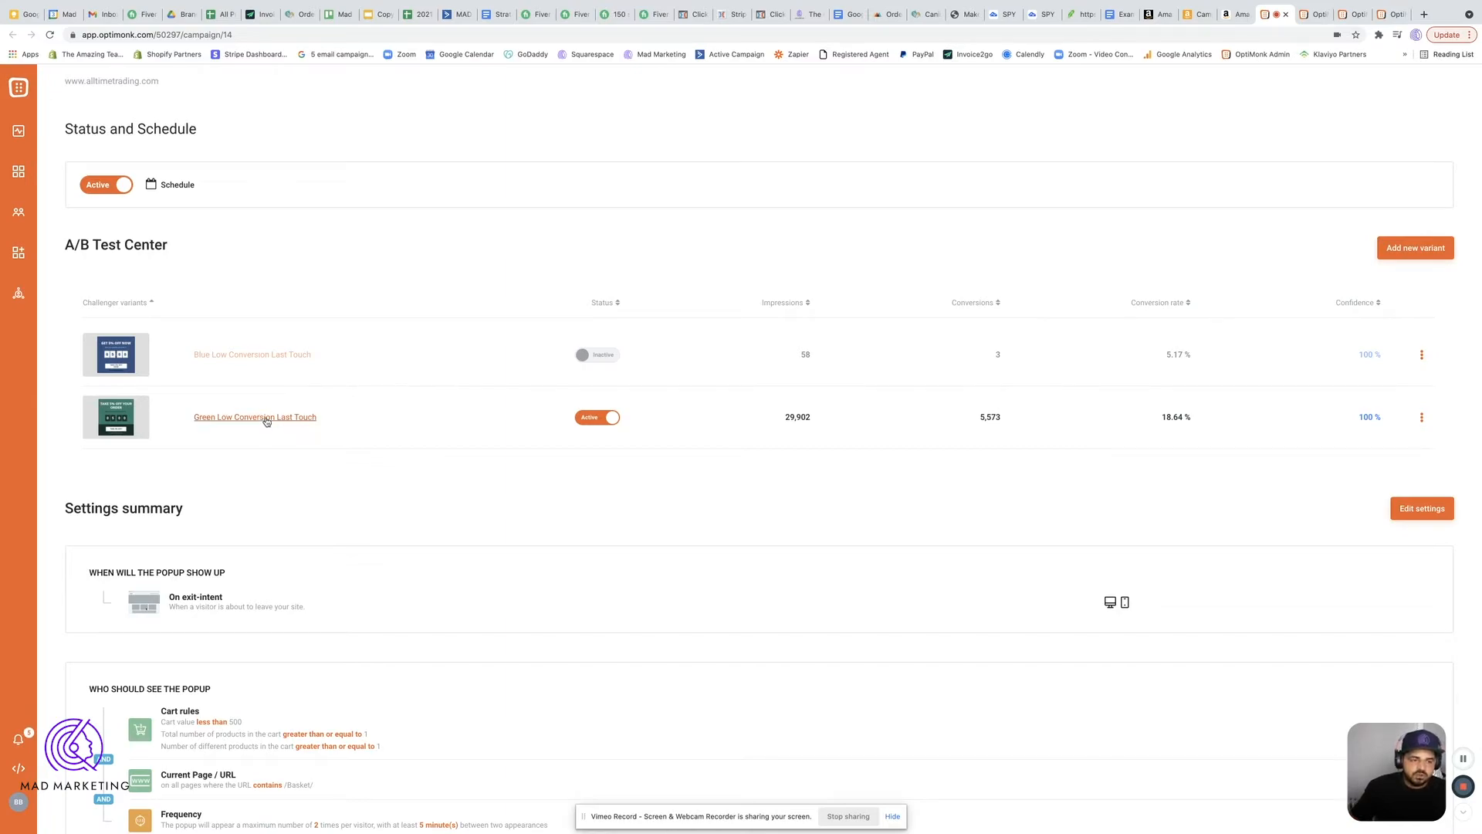
{"action": "scroll", "scroll_direction": "up", "scroll_amount": 3}
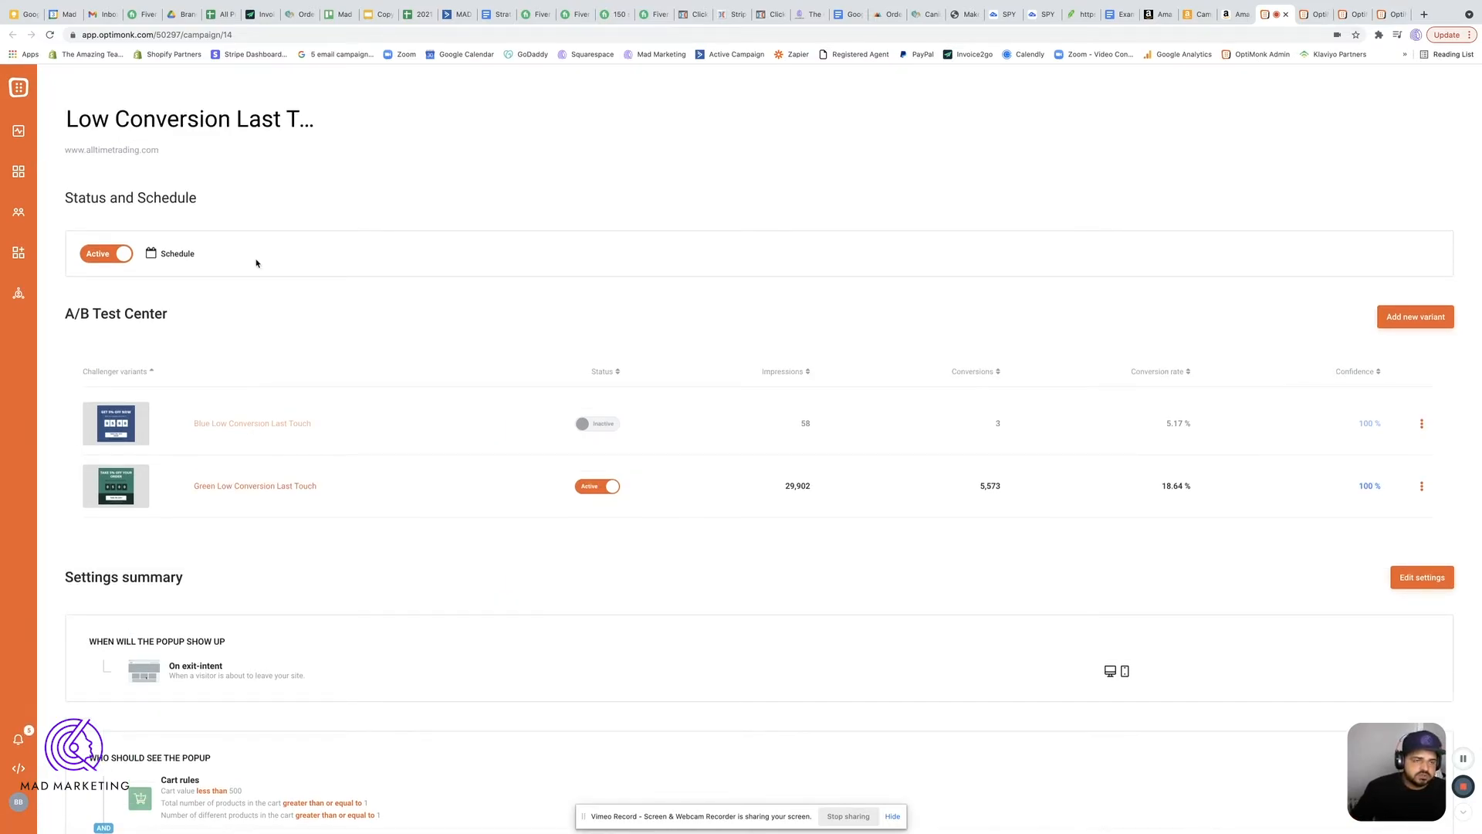
{"action": "mouse_move", "coordinate": [270, 178]}
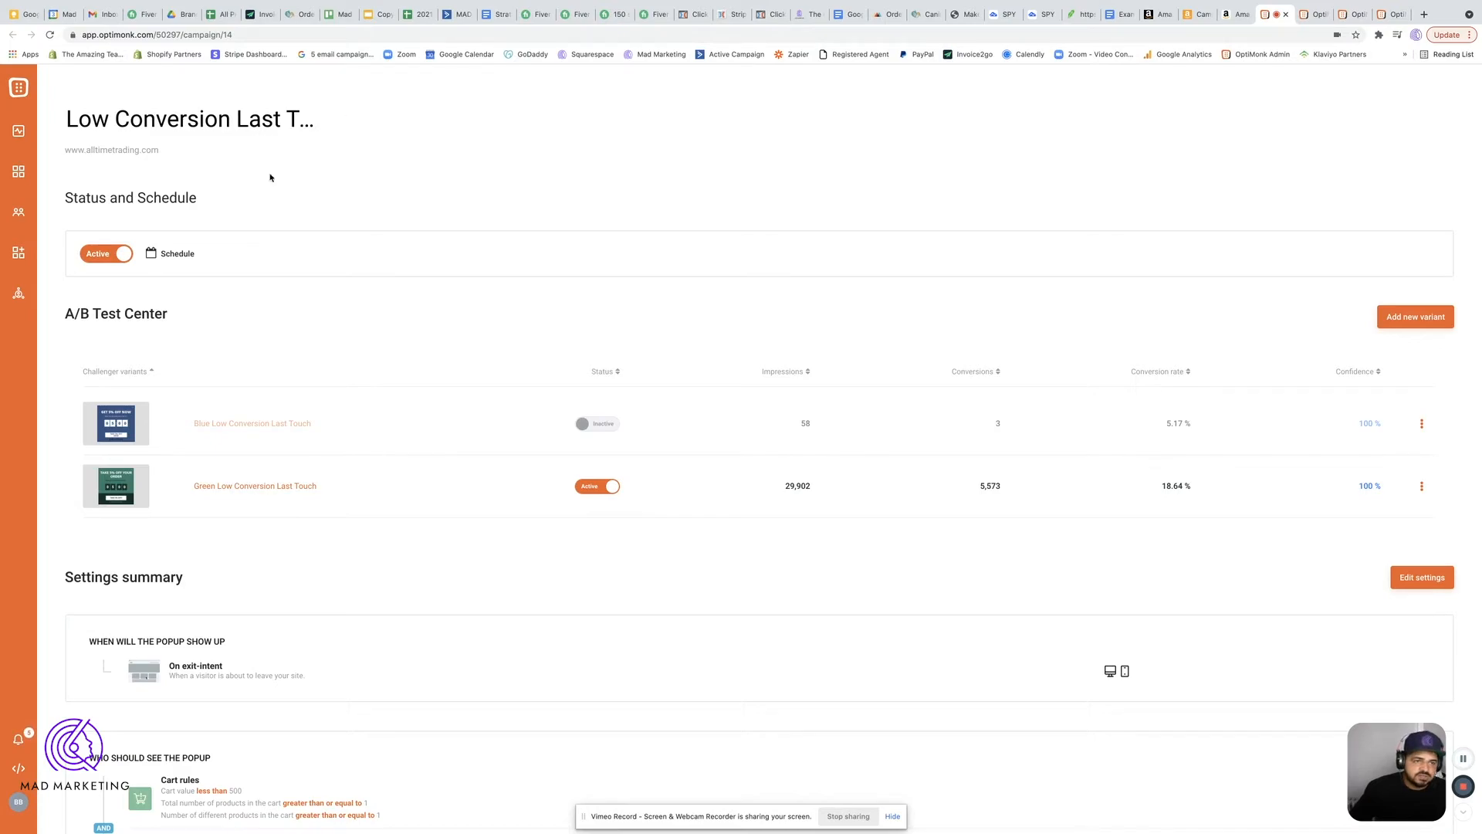
{"action": "scroll", "scroll_direction": "down", "scroll_amount": 3}
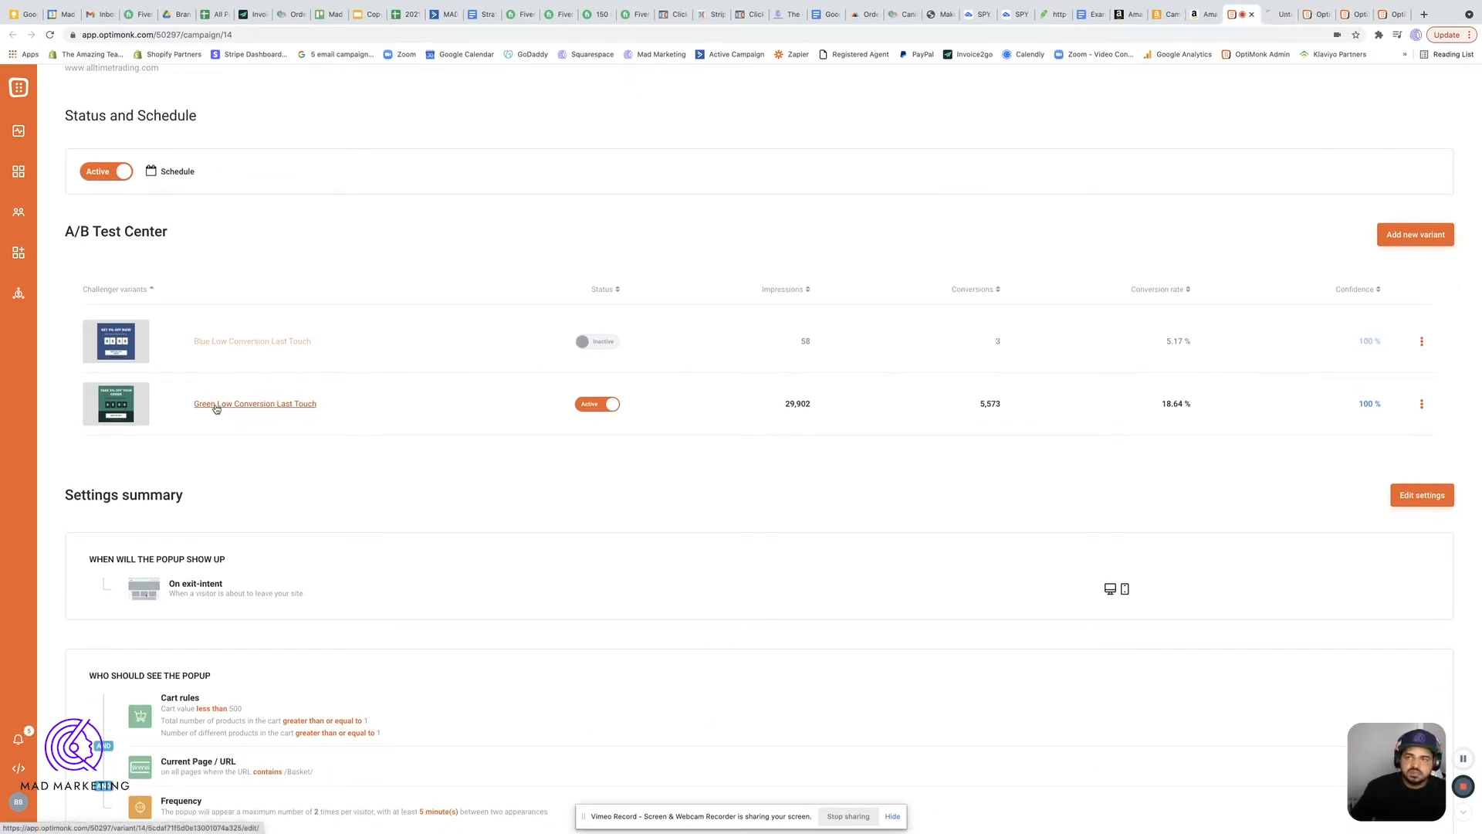
{"action": "left_click", "coordinate": [254, 404]}
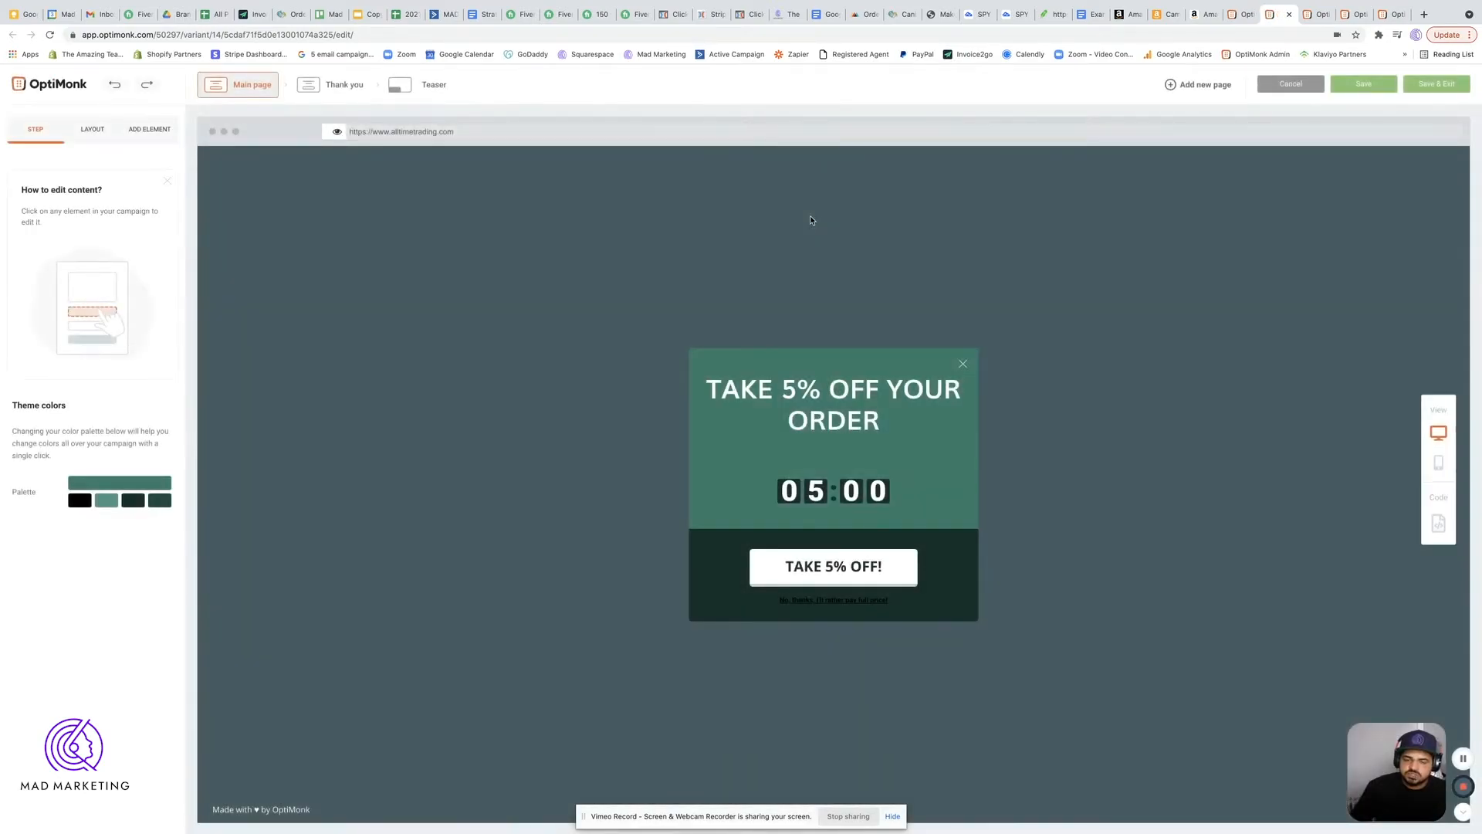
{"action": "mouse_move", "coordinate": [502, 416]}
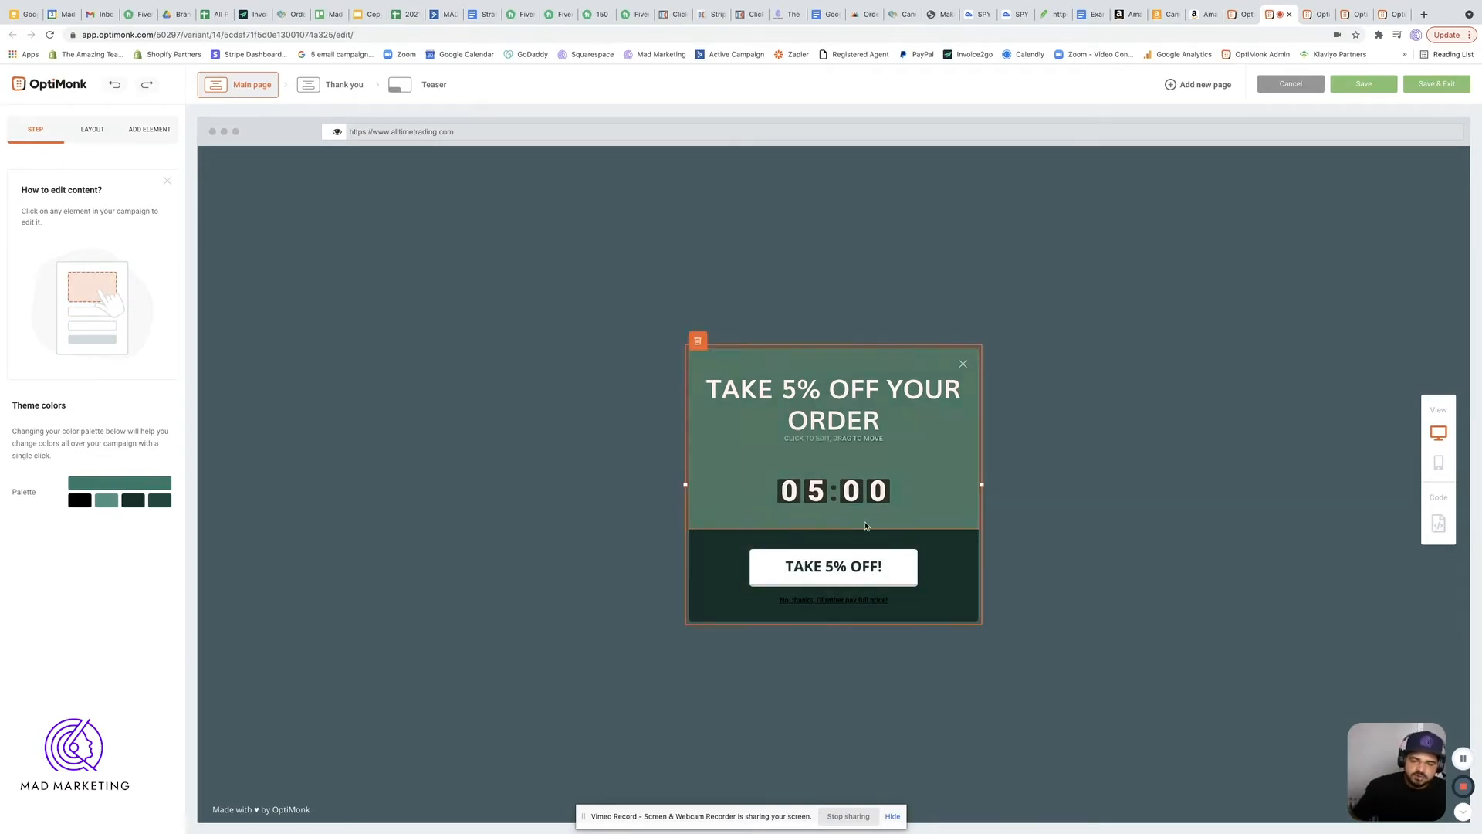
- Inspect the thank-you page's NEW026 coupon code block, then return to the campaign page
{"action": "left_click", "coordinate": [672, 574]}
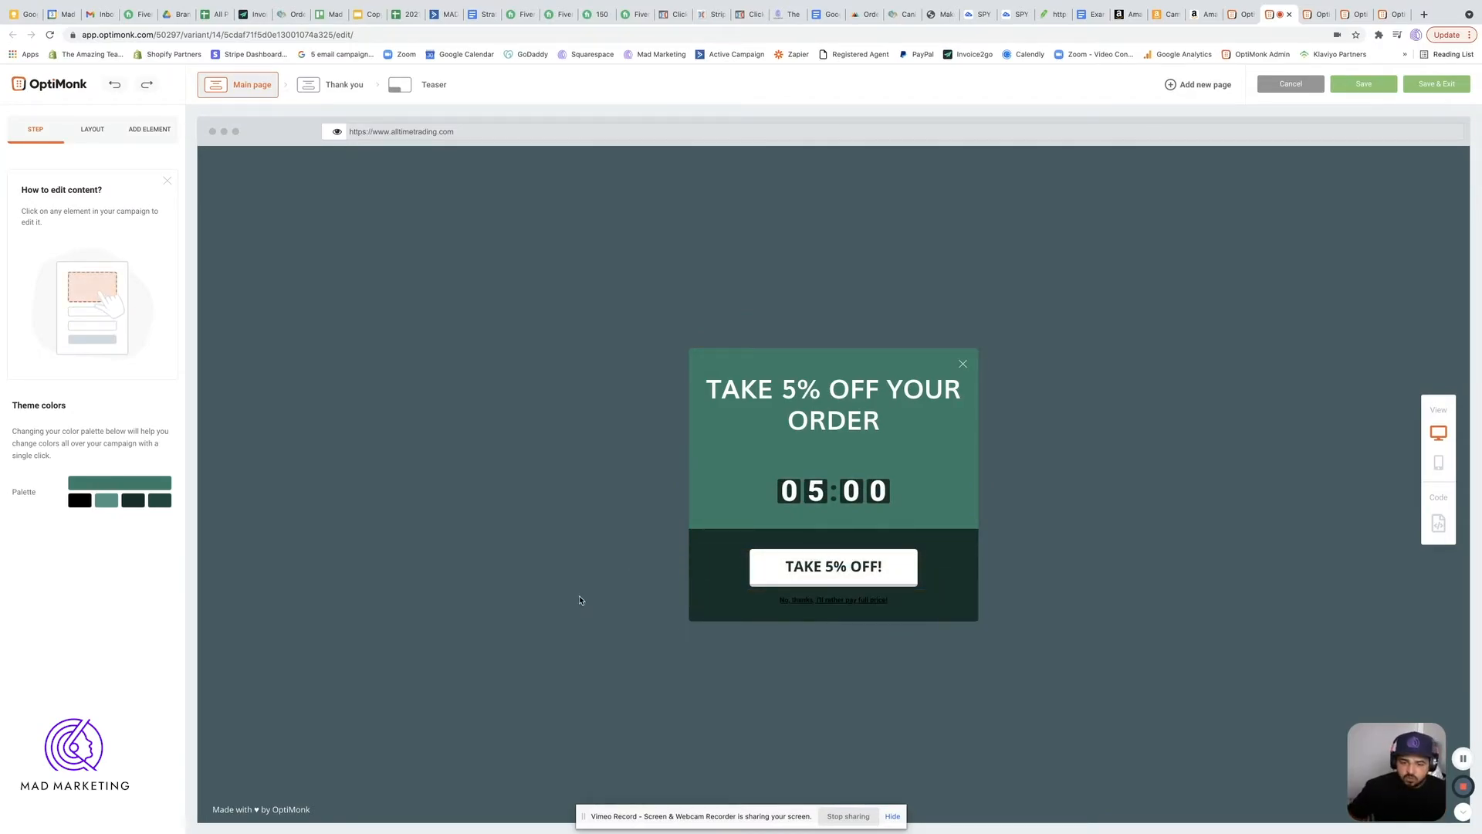
{"action": "mouse_move", "coordinate": [827, 636]}
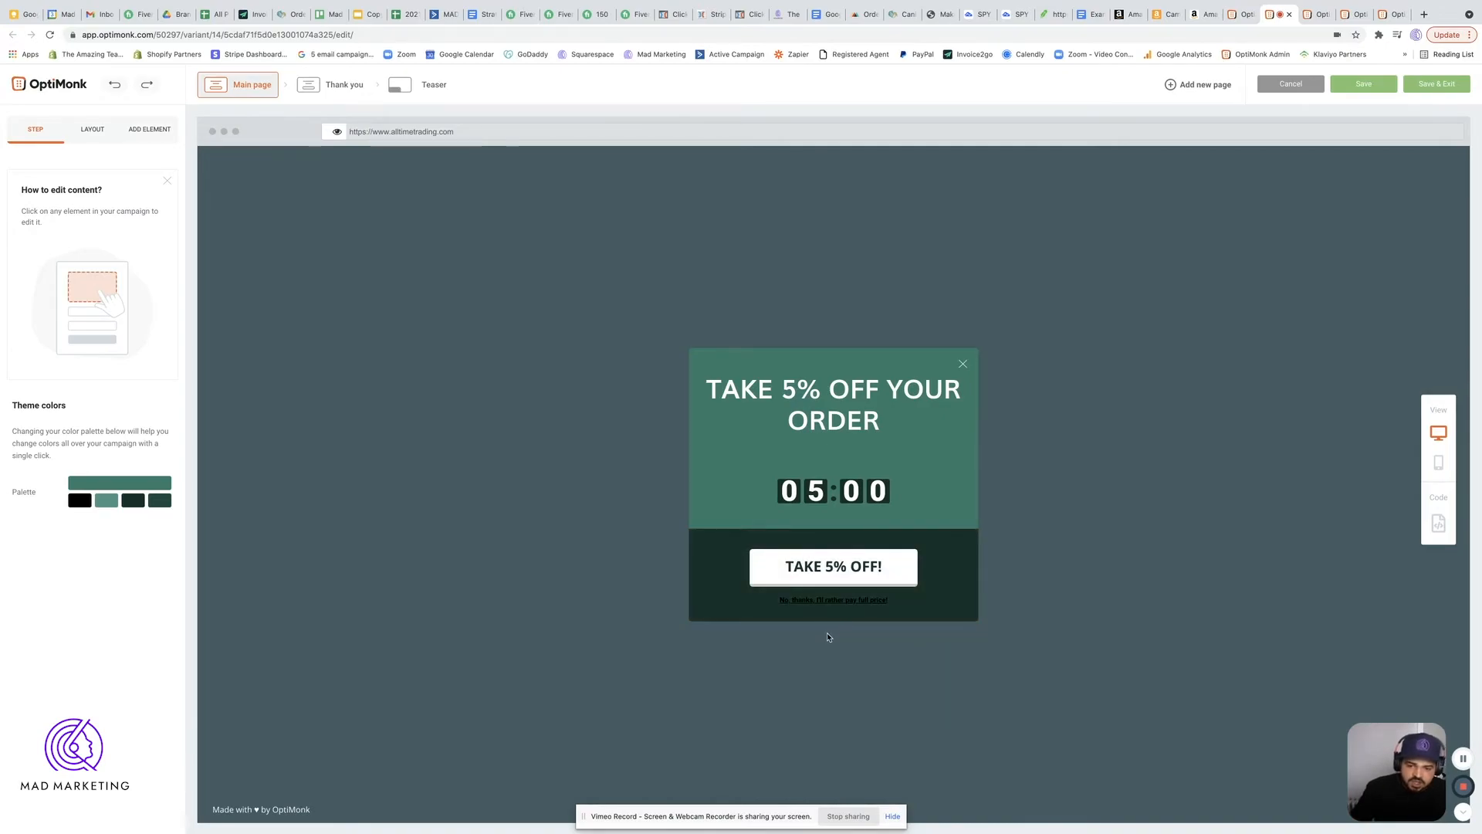
{"action": "left_click", "coordinate": [308, 84]}
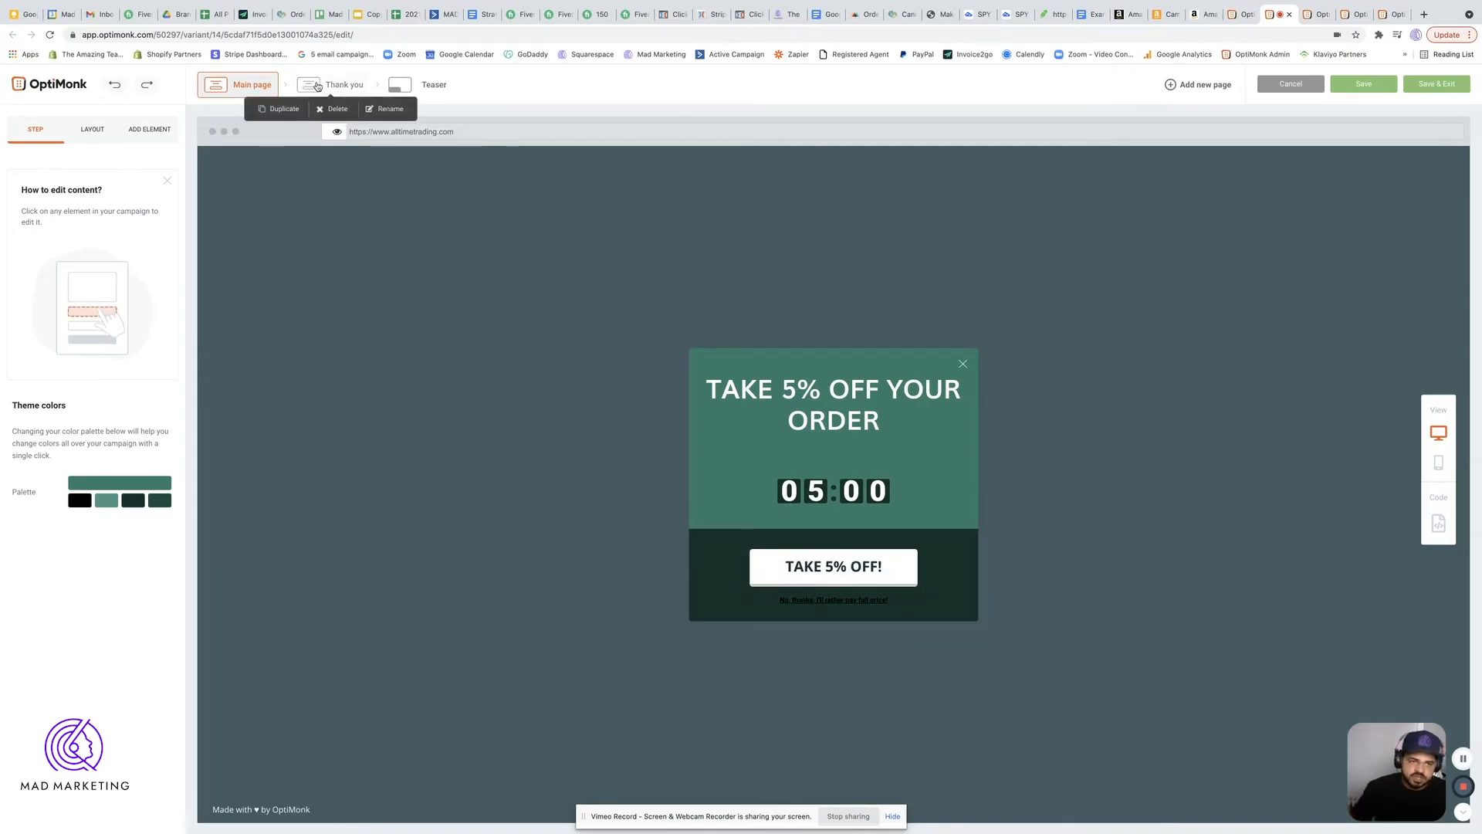
{"action": "left_click", "coordinate": [345, 84]}
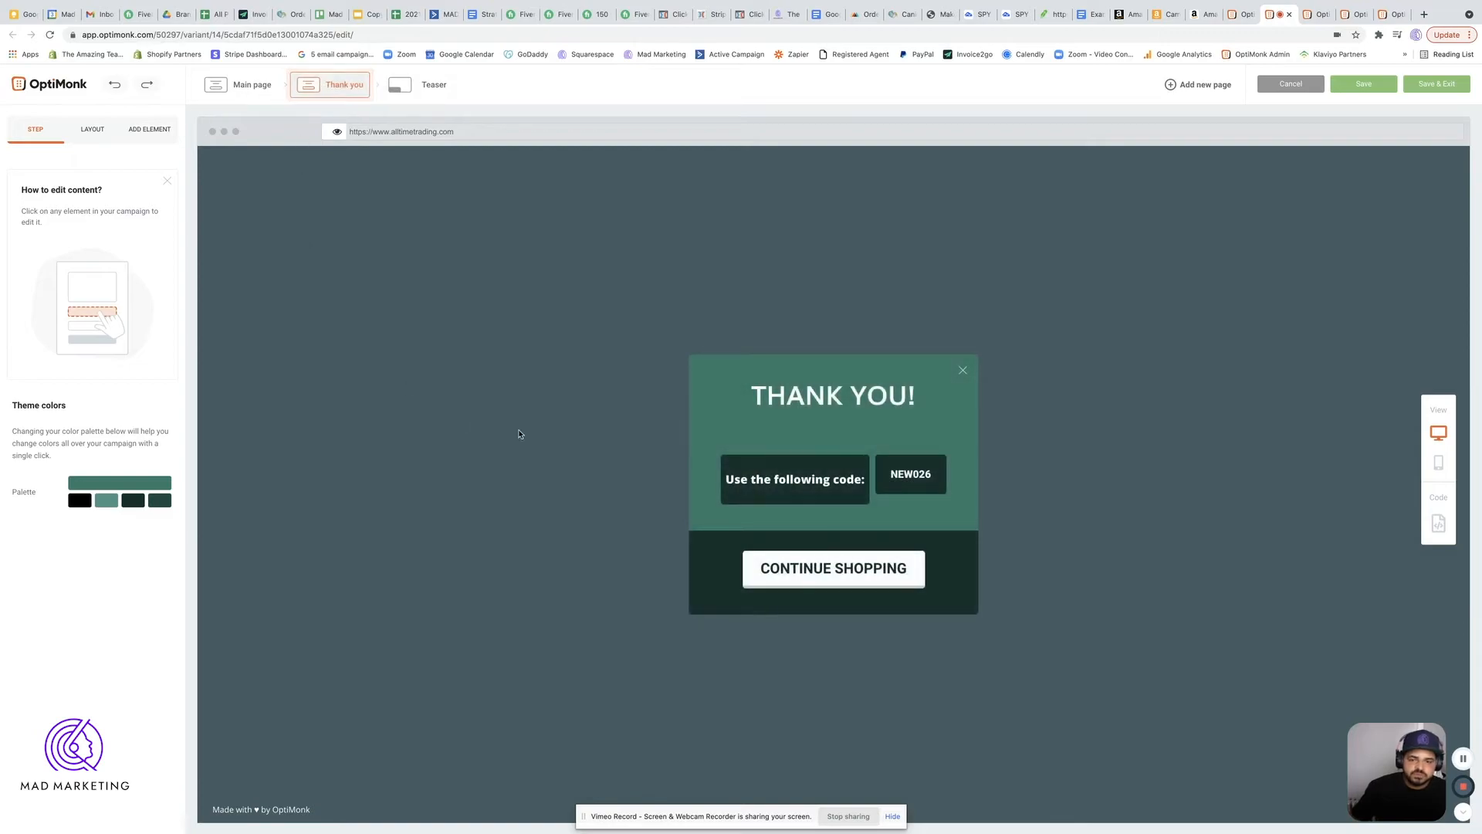
{"action": "left_click", "coordinate": [794, 479]}
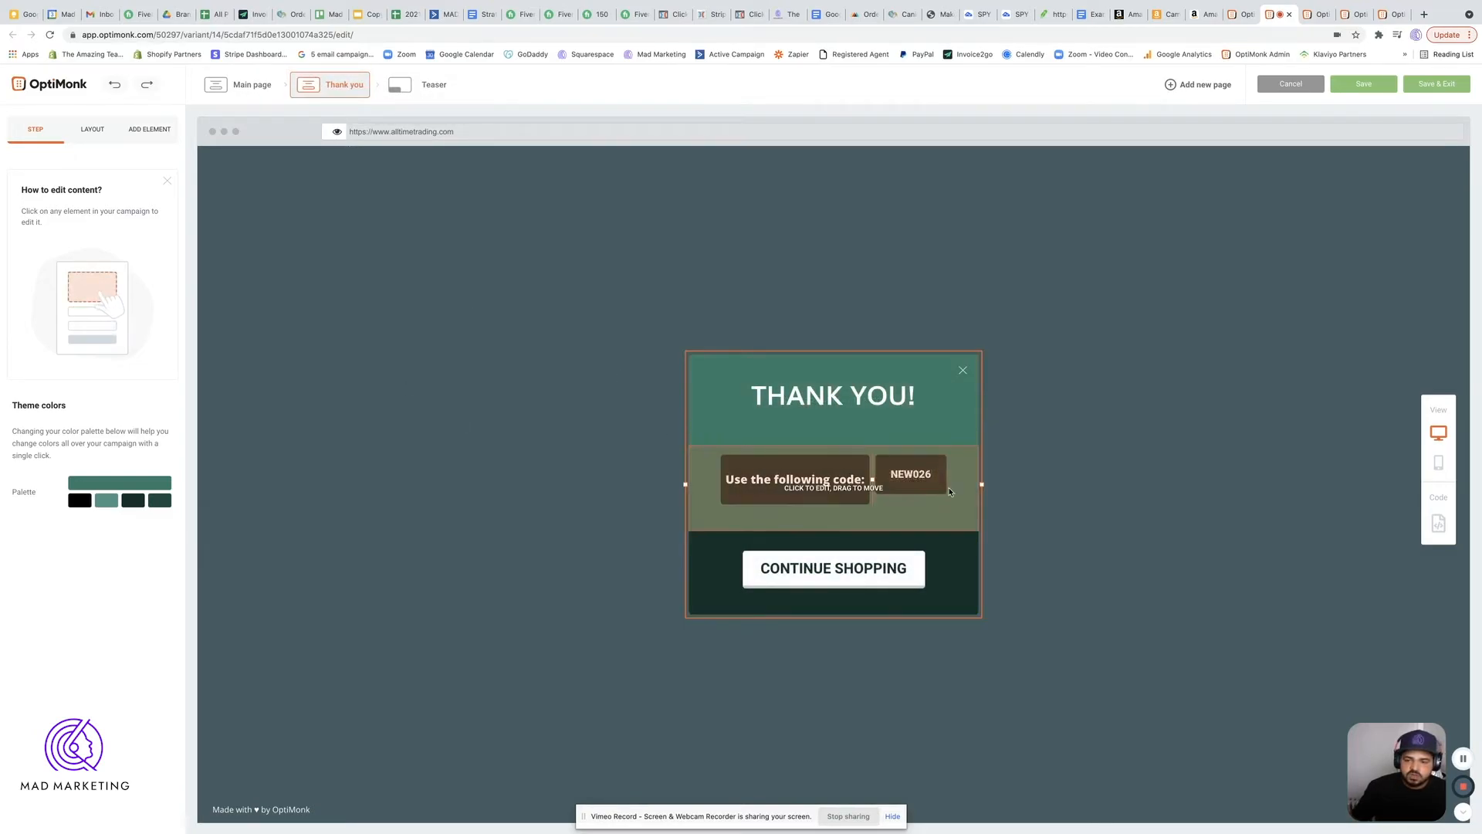
{"action": "left_click", "coordinate": [396, 233]}
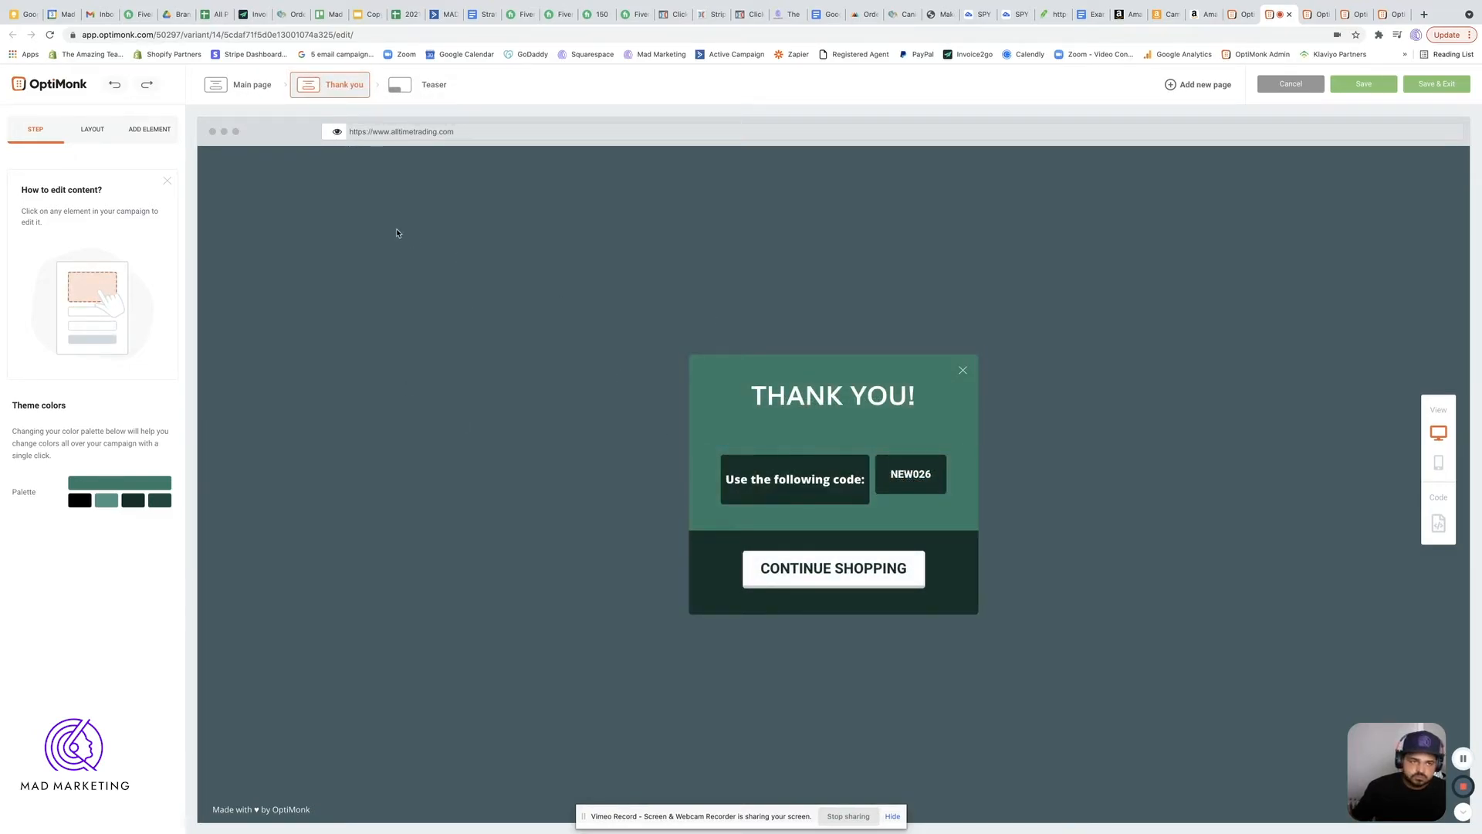
{"action": "left_click", "coordinate": [251, 84]}
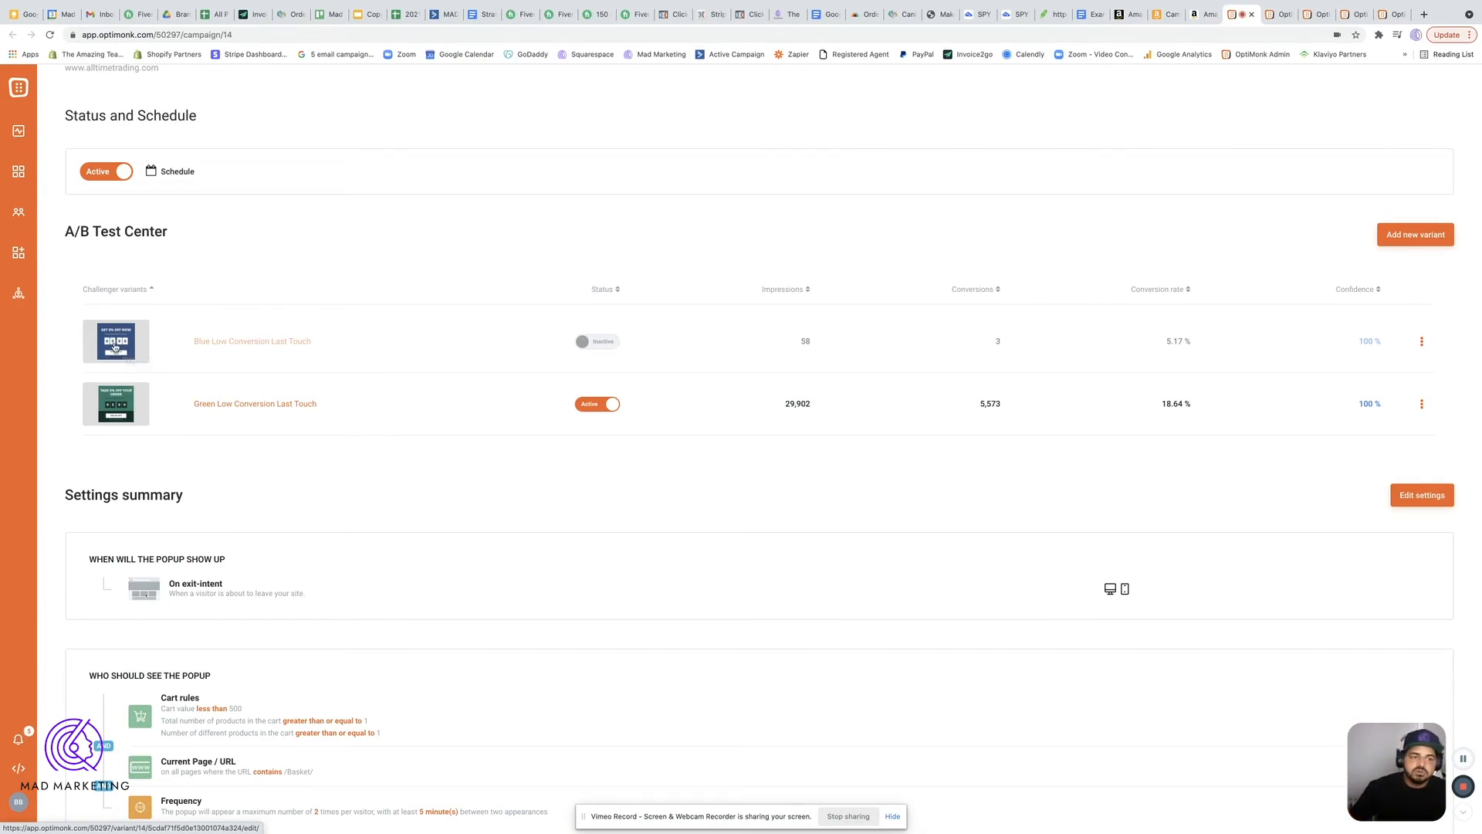
{"action": "mouse_move", "coordinate": [133, 355]}
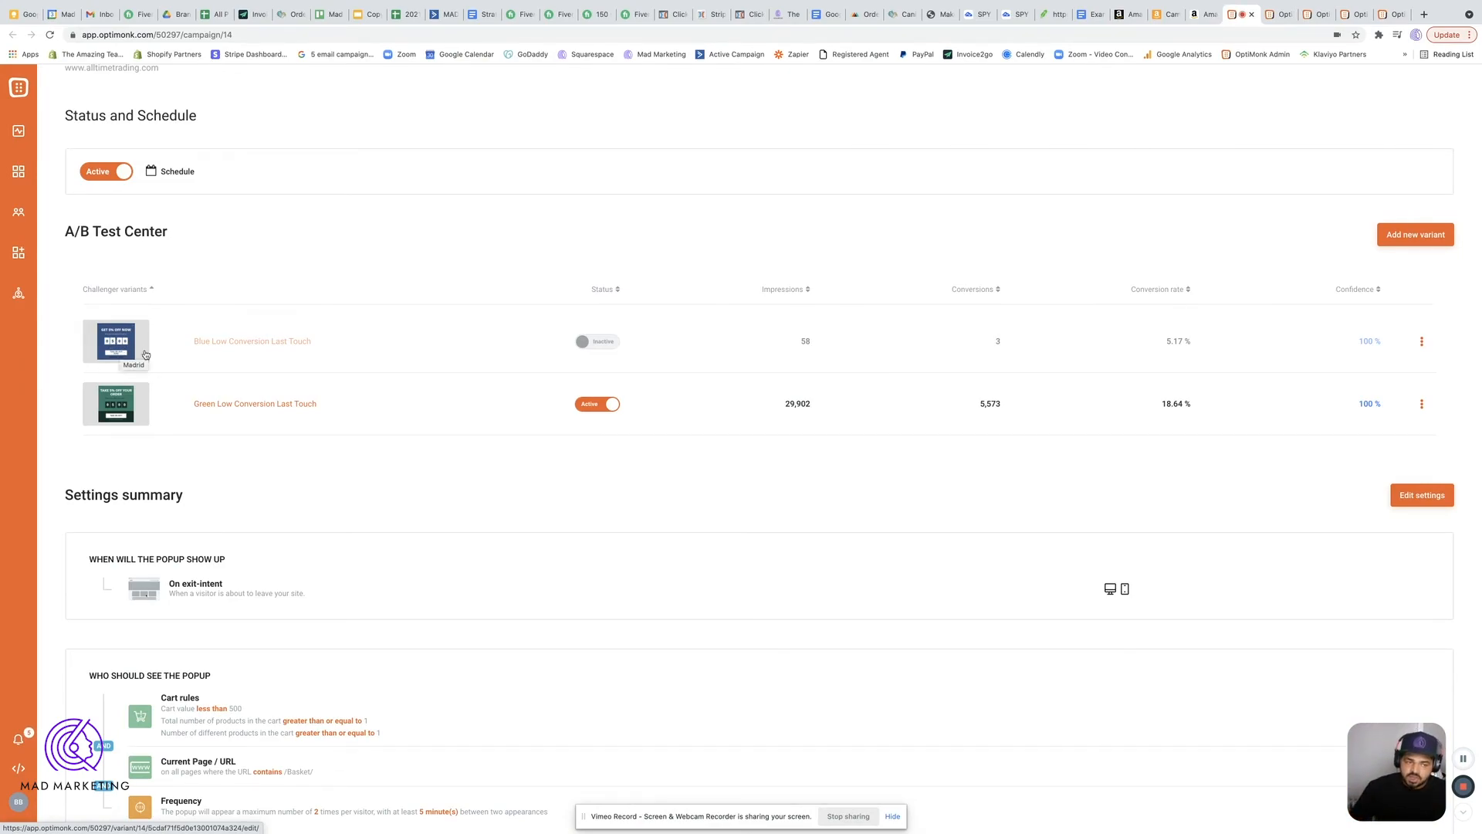
{"action": "mouse_move", "coordinate": [510, 404]}
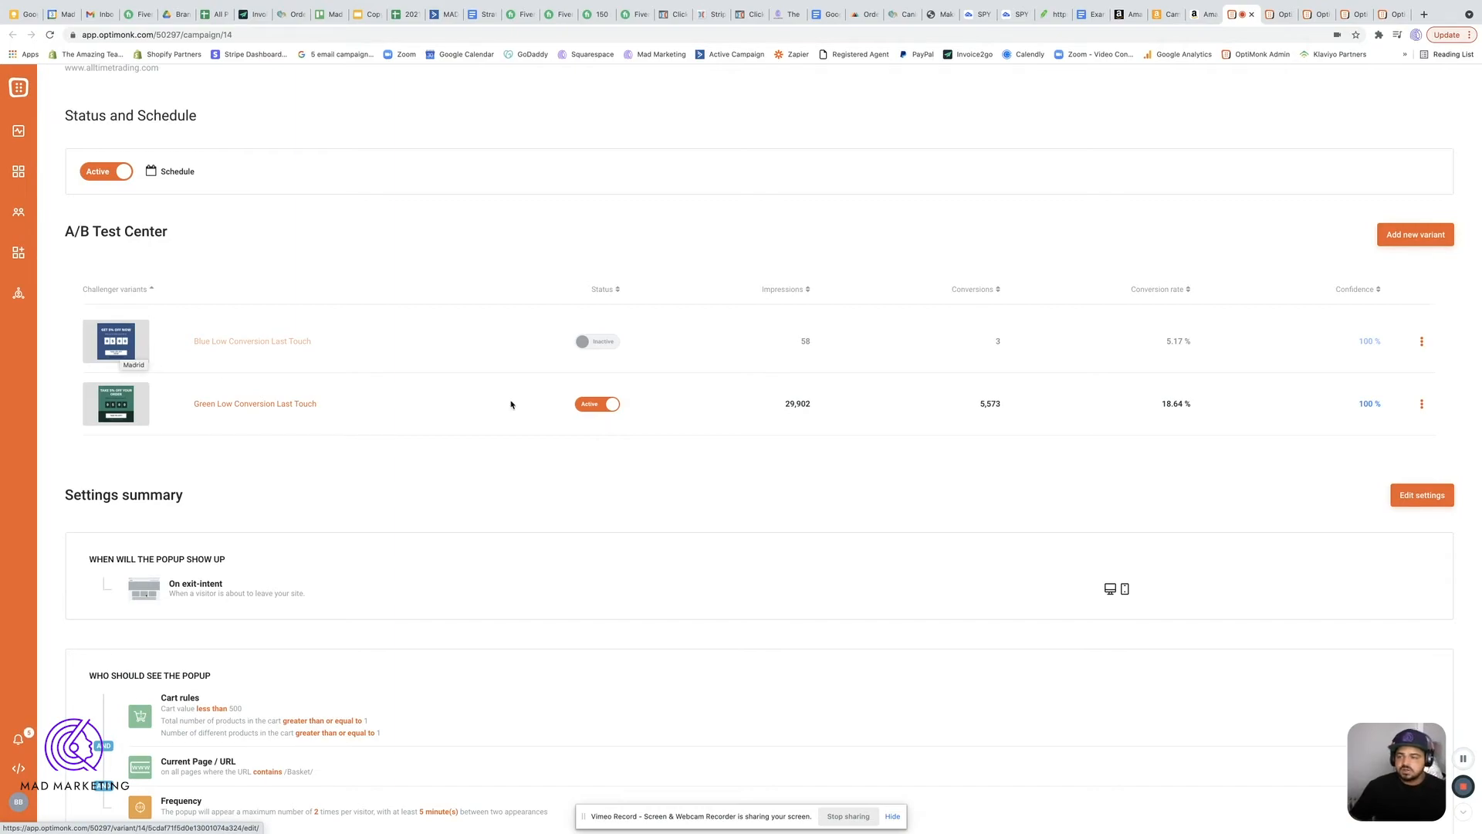
{"action": "mouse_move", "coordinate": [1042, 430]}
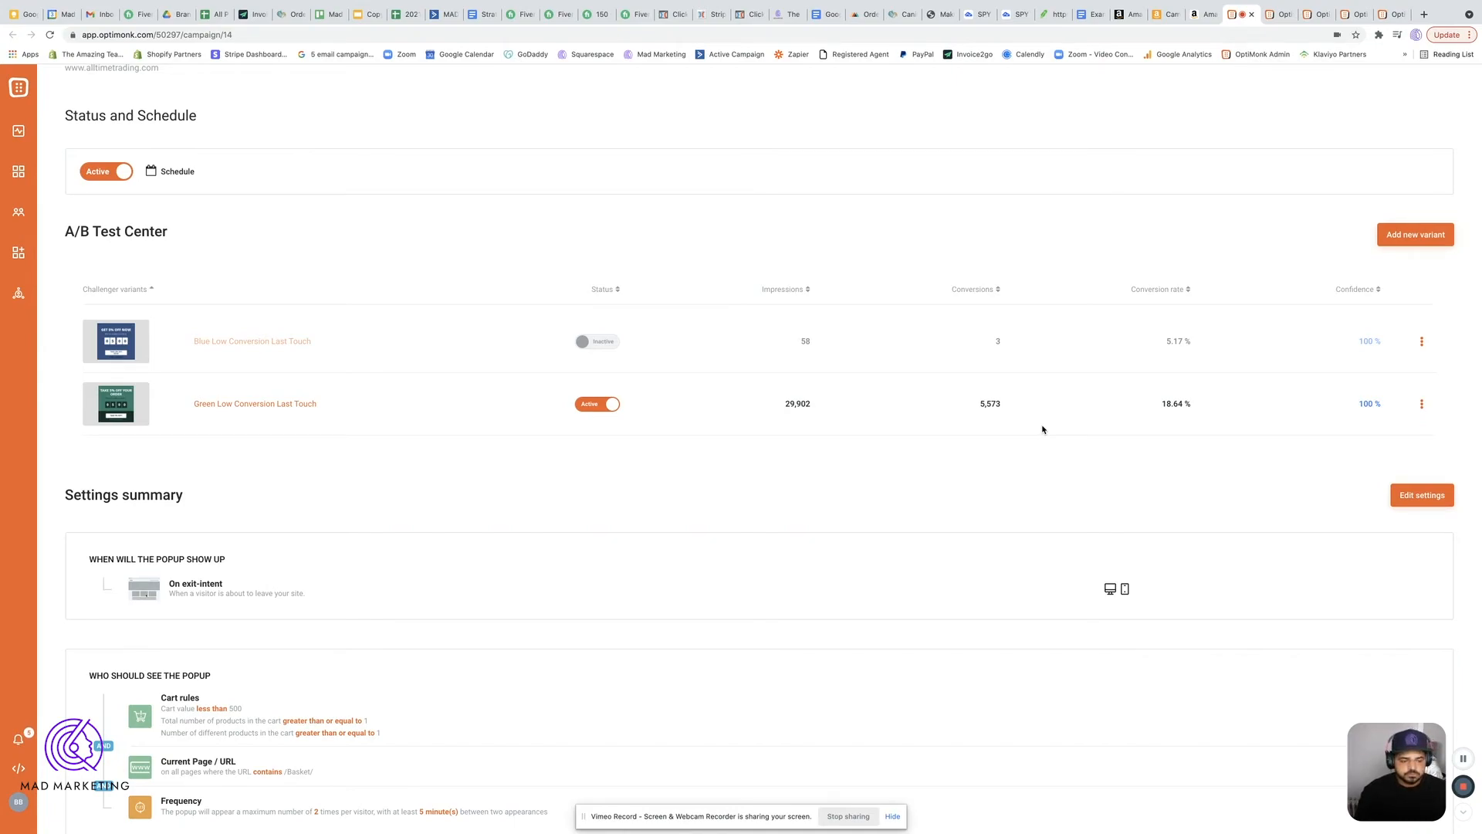
{"action": "mouse_move", "coordinate": [990, 398]}
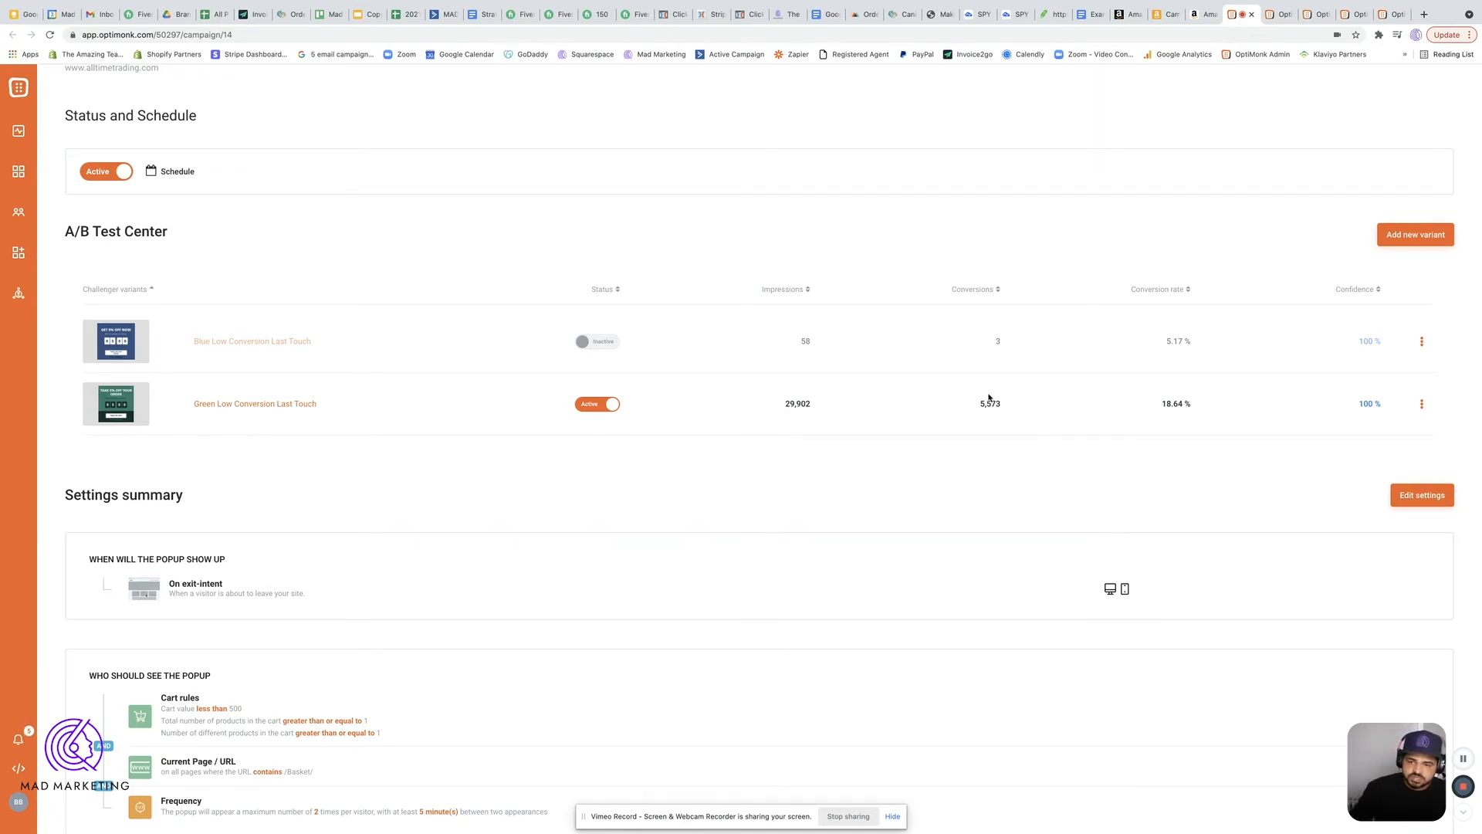
- Scroll to the settings summary: exit-intent, cart under 500, /Basket/ pages, twice per visitor
{"action": "scroll", "scroll_direction": "down", "scroll_amount": 3}
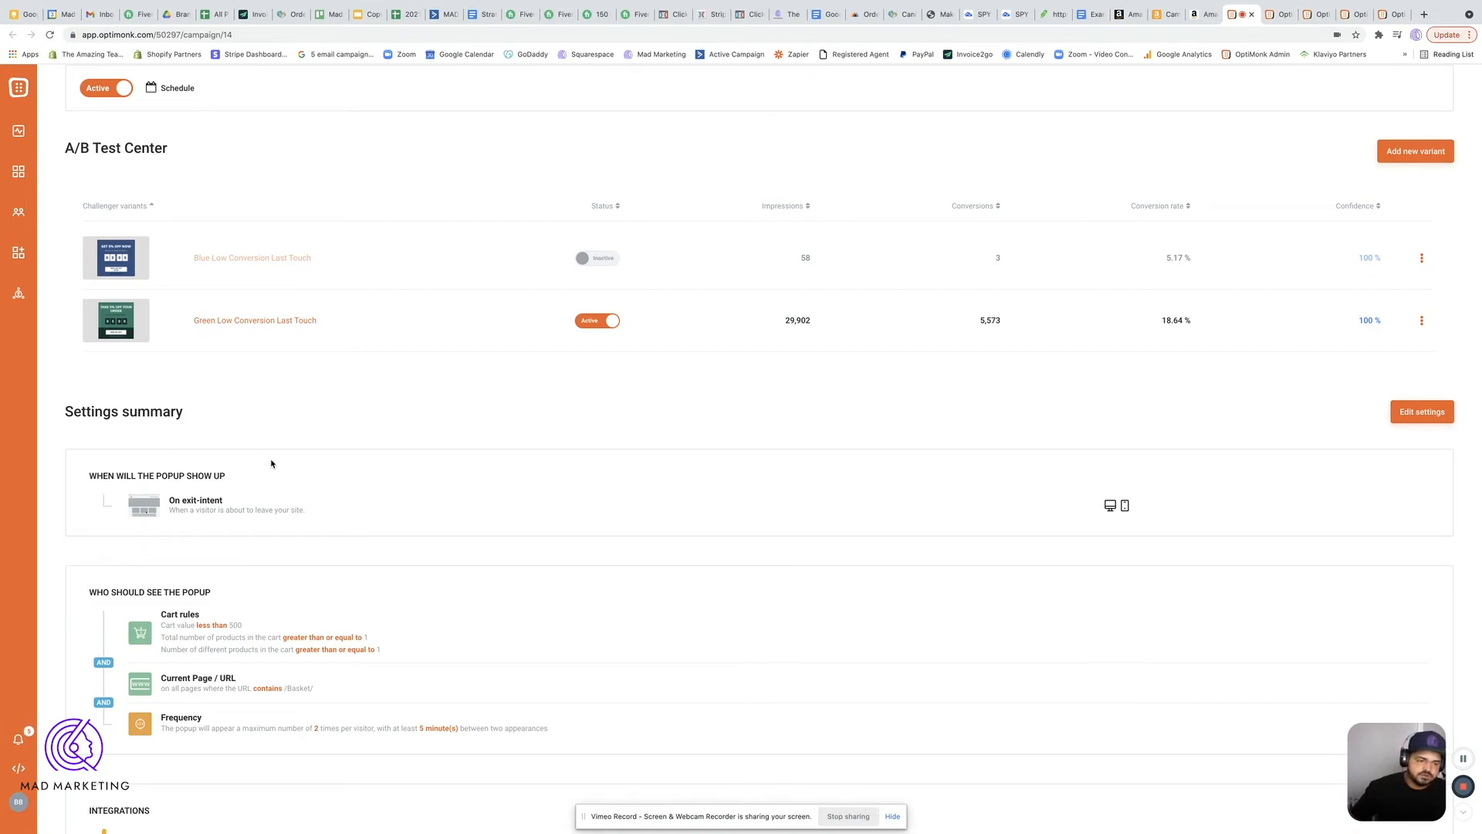
{"action": "mouse_move", "coordinate": [1089, 172]}
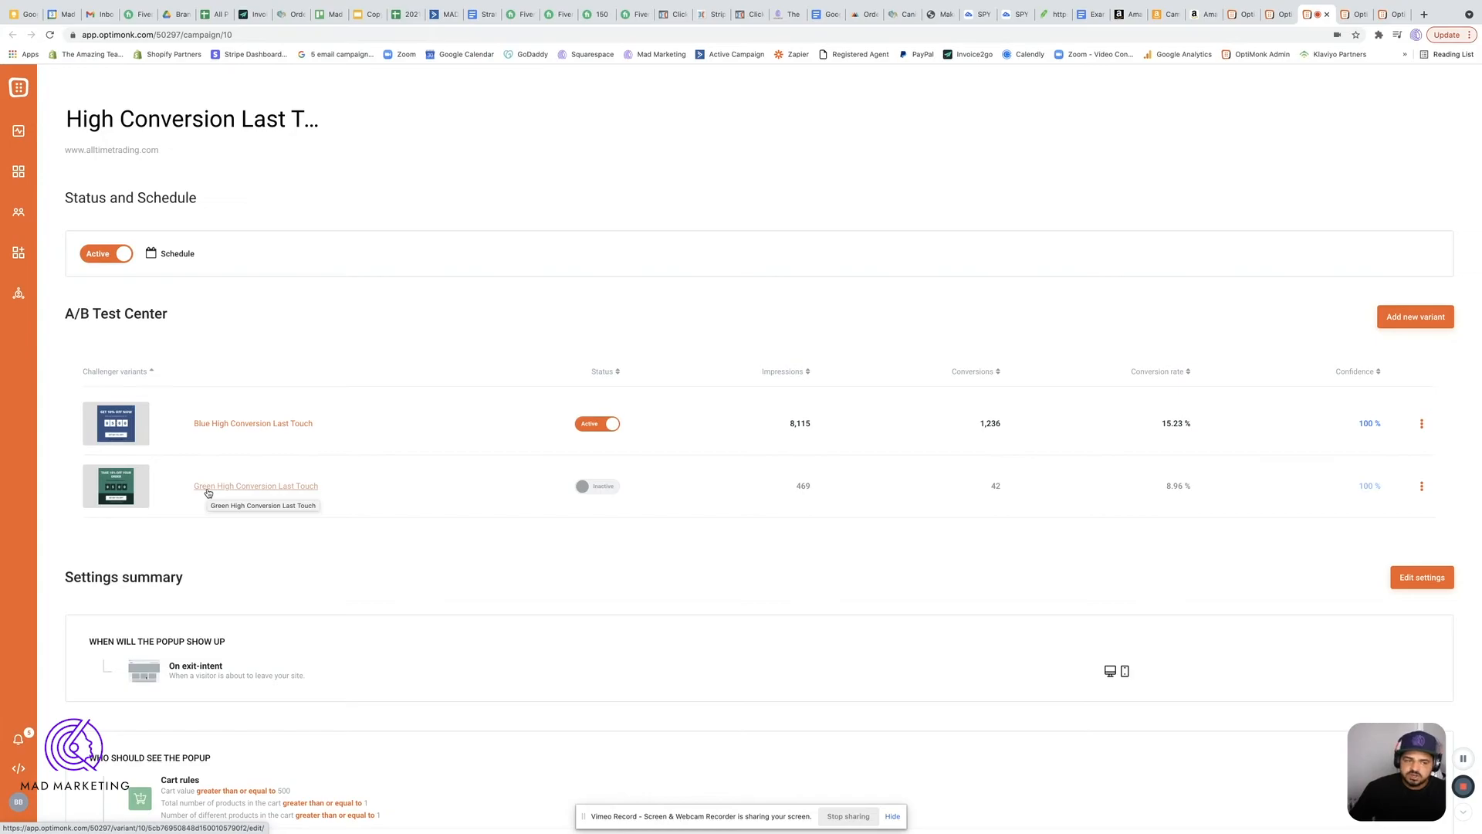
{"action": "mouse_move", "coordinate": [287, 551]}
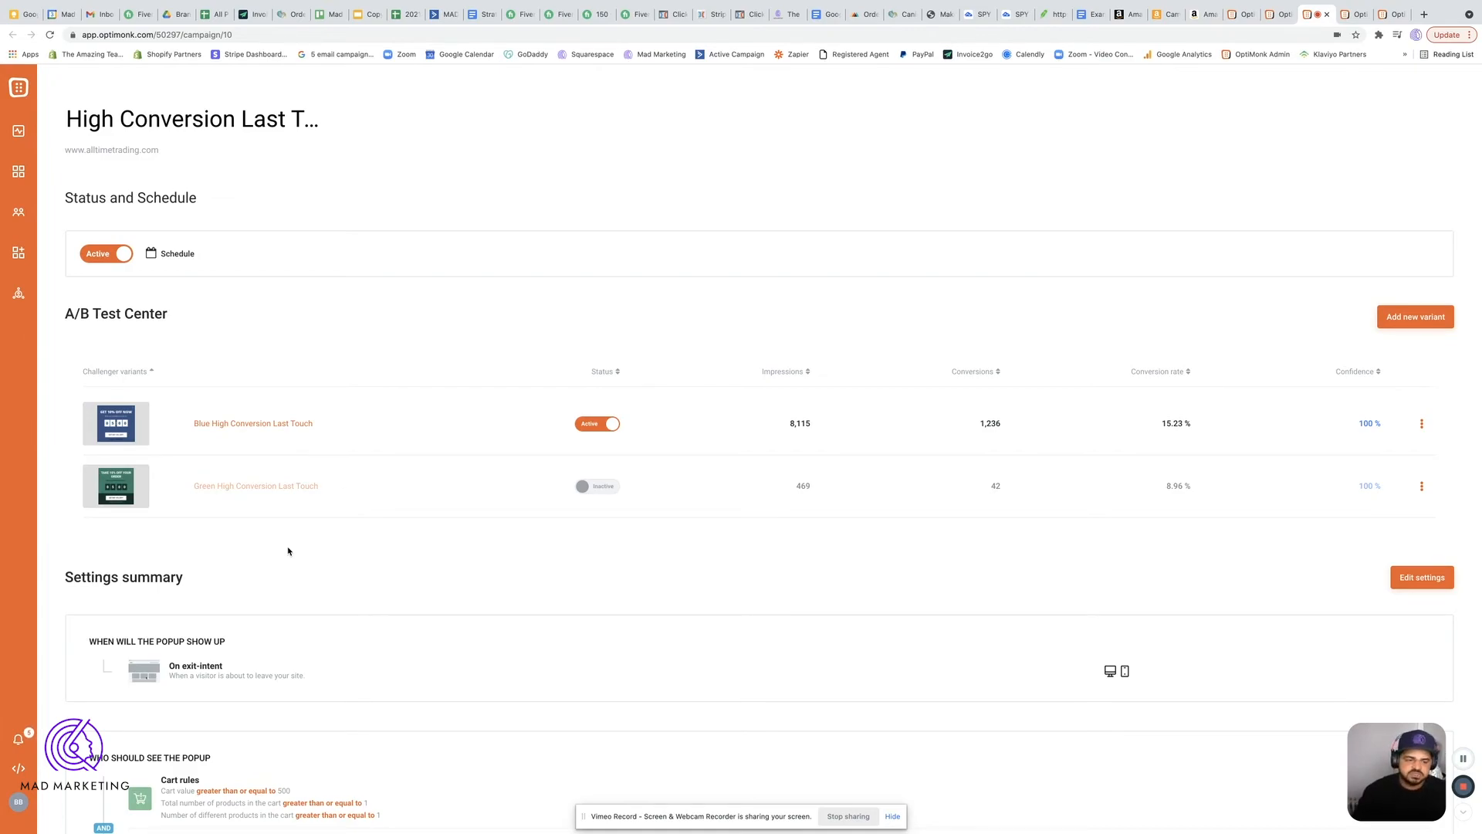
- Scroll through High Conversion Last Touch's A/B results (blue 15.23%) and cart-value rules
{"action": "scroll", "scroll_direction": "down", "scroll_amount": 3}
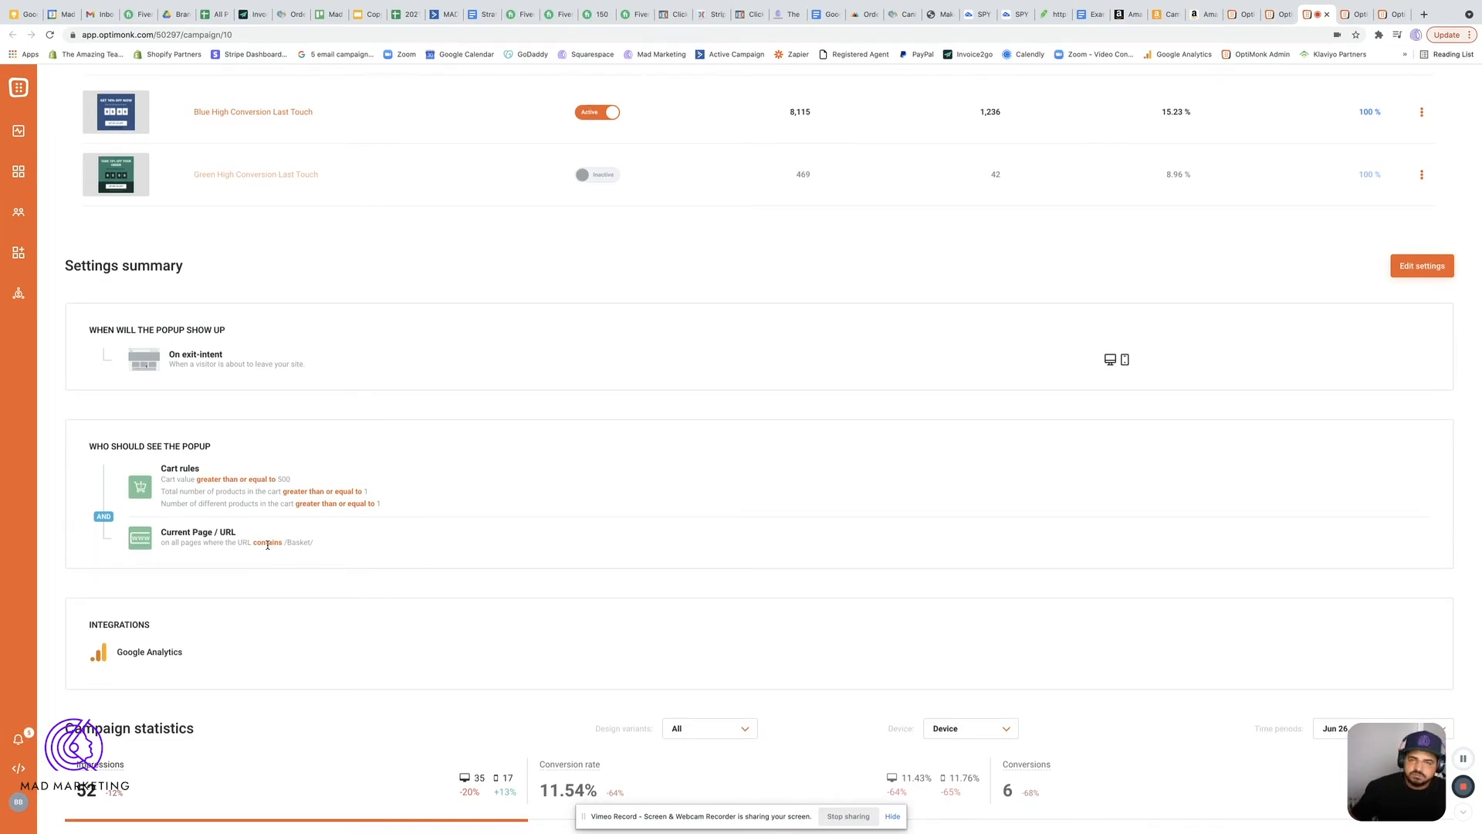
{"action": "scroll", "scroll_direction": "up", "scroll_amount": 3}
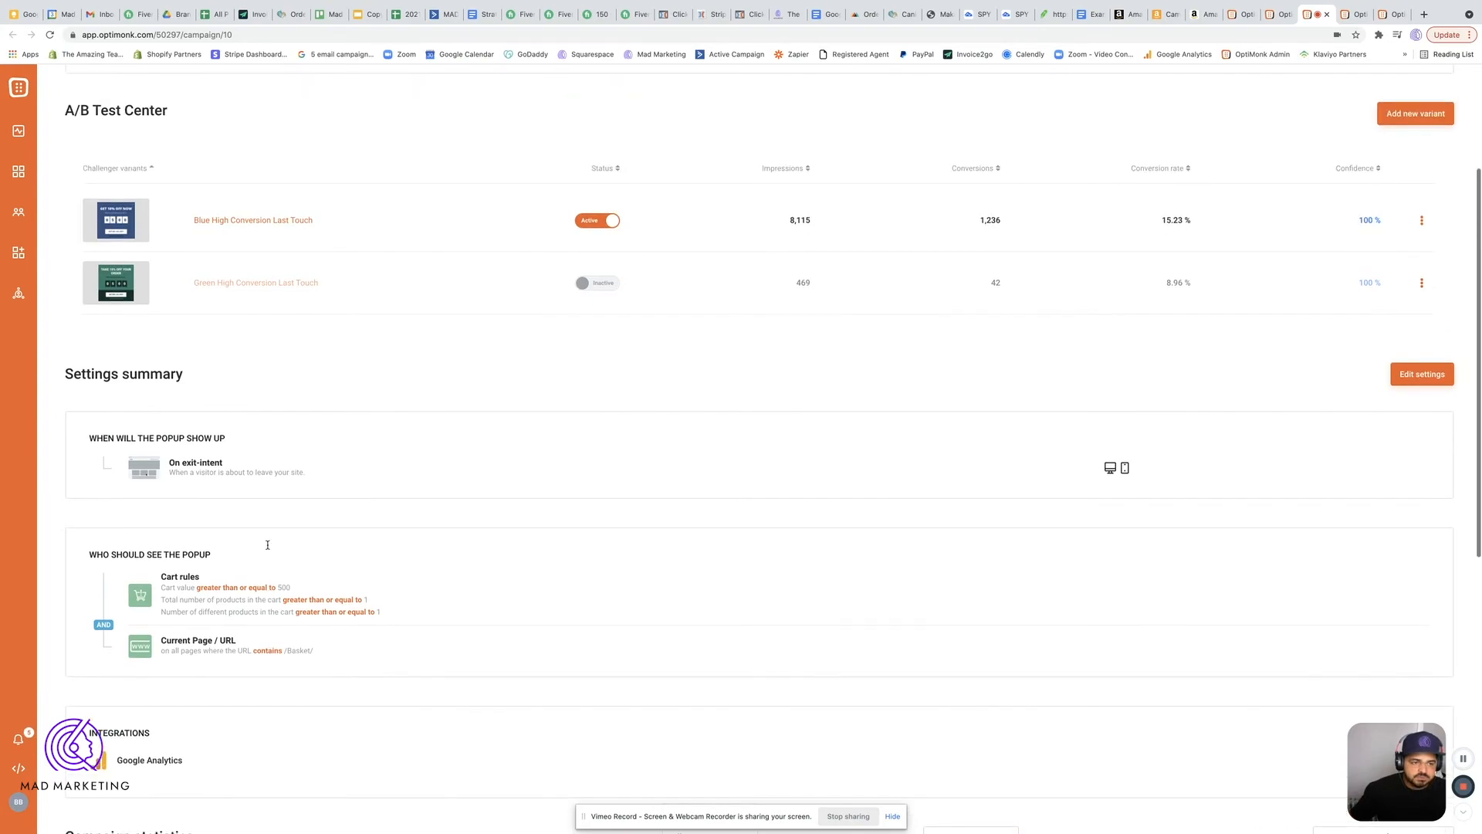
{"action": "scroll", "scroll_direction": "up", "scroll_amount": 3}
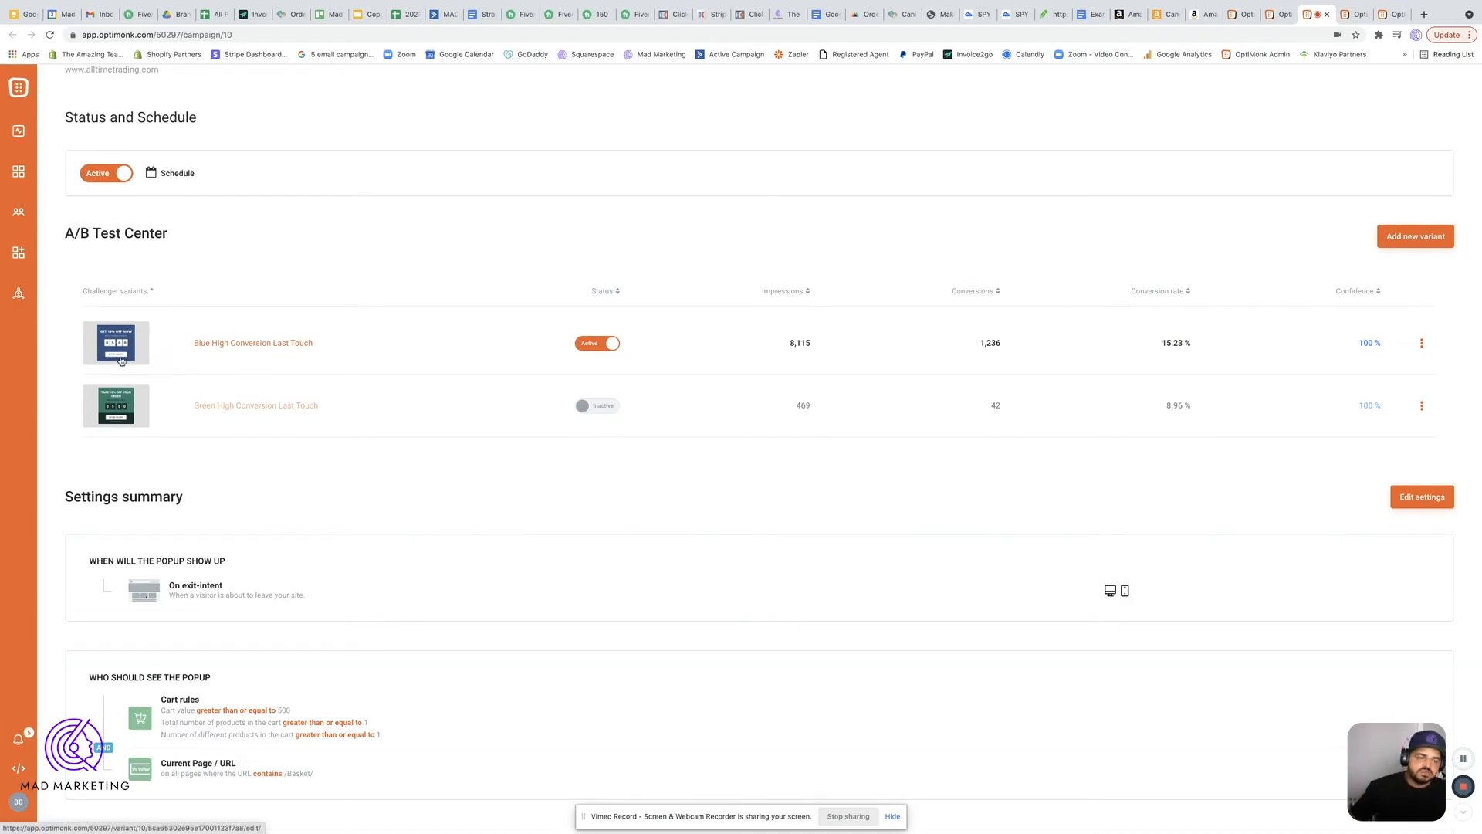
{"action": "mouse_move", "coordinate": [115, 342]}
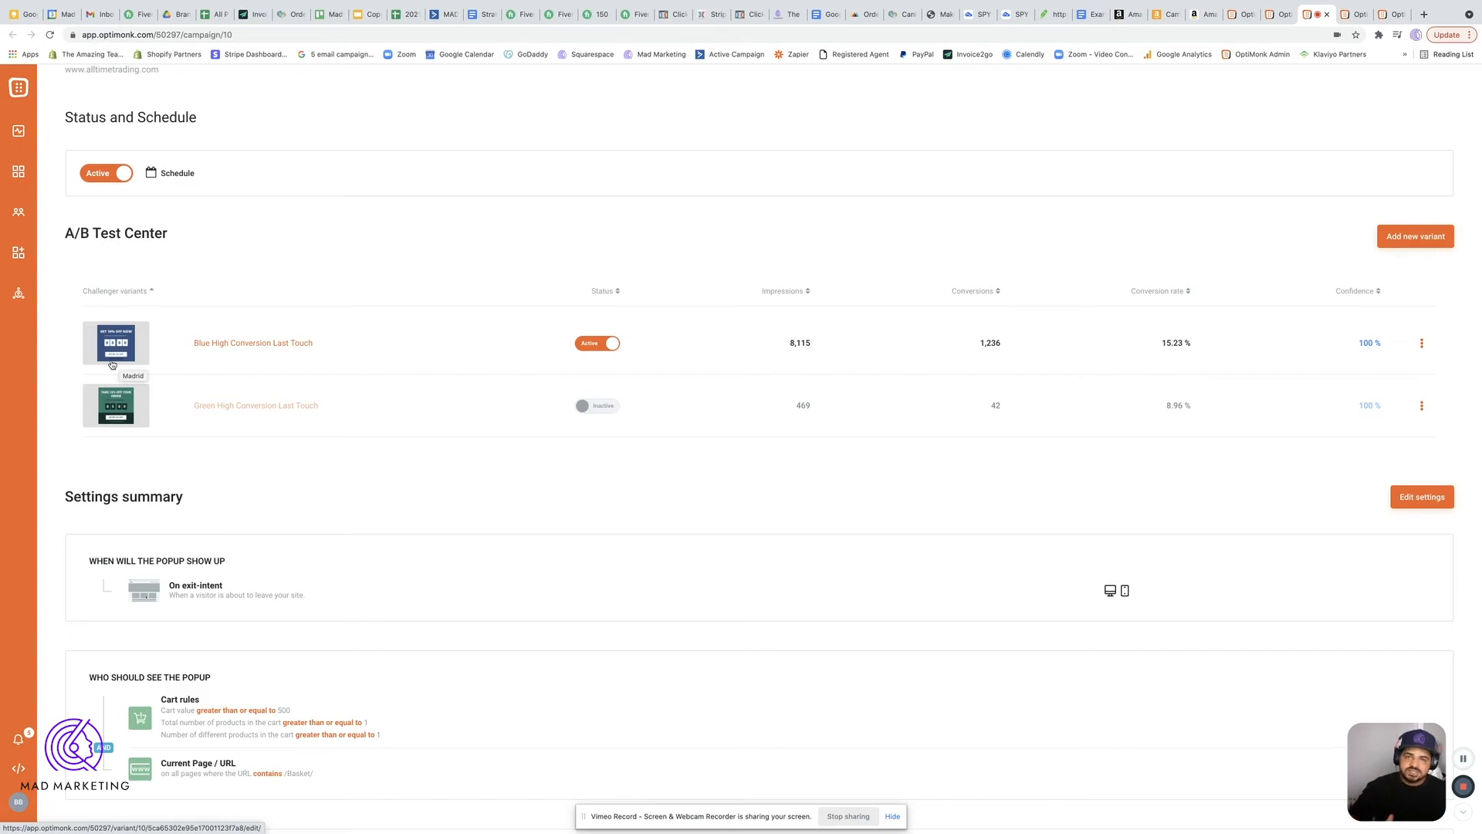
{"action": "mouse_move", "coordinate": [152, 369]}
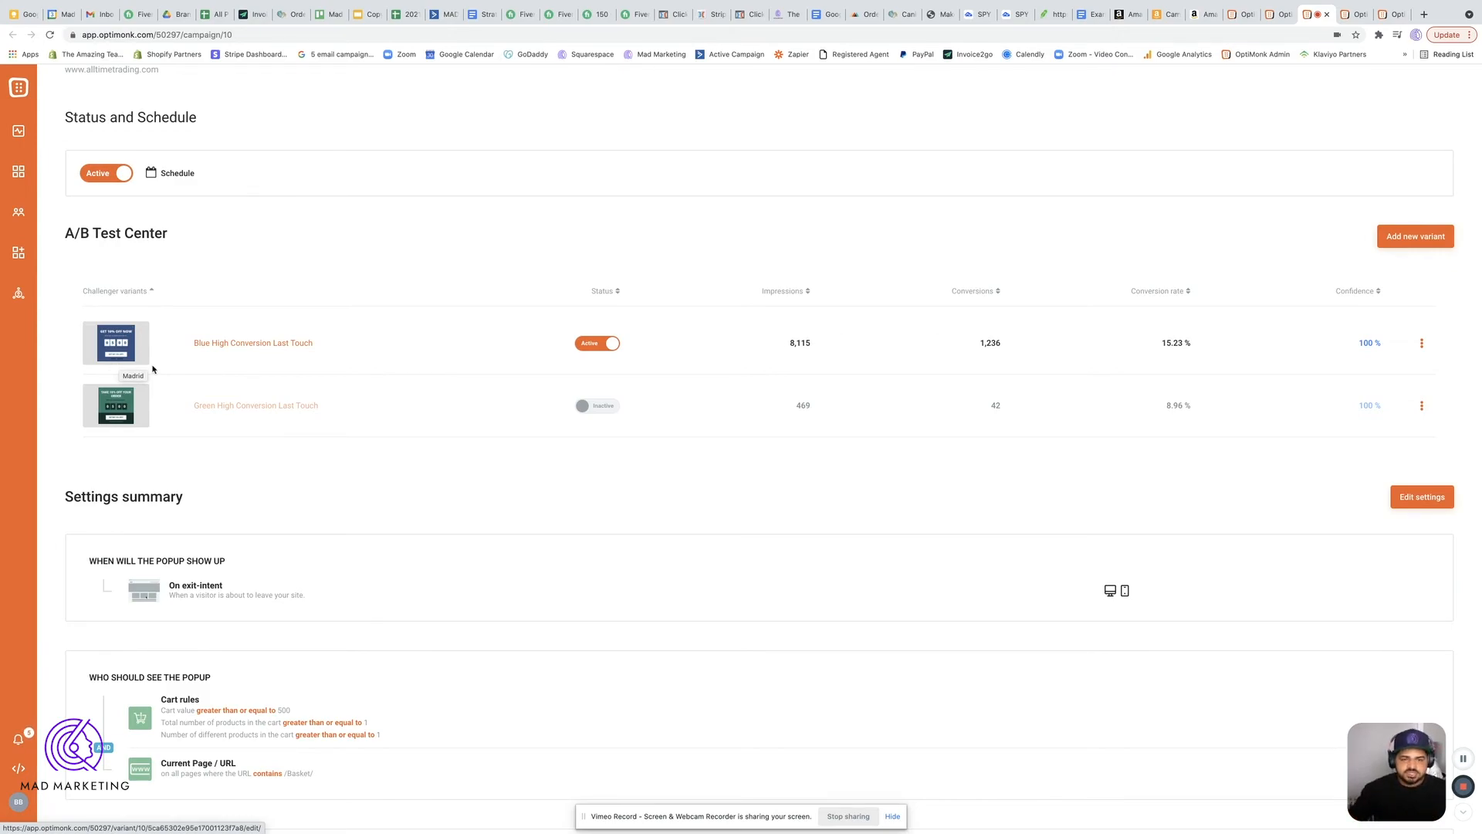
{"action": "mouse_move", "coordinate": [138, 420]}
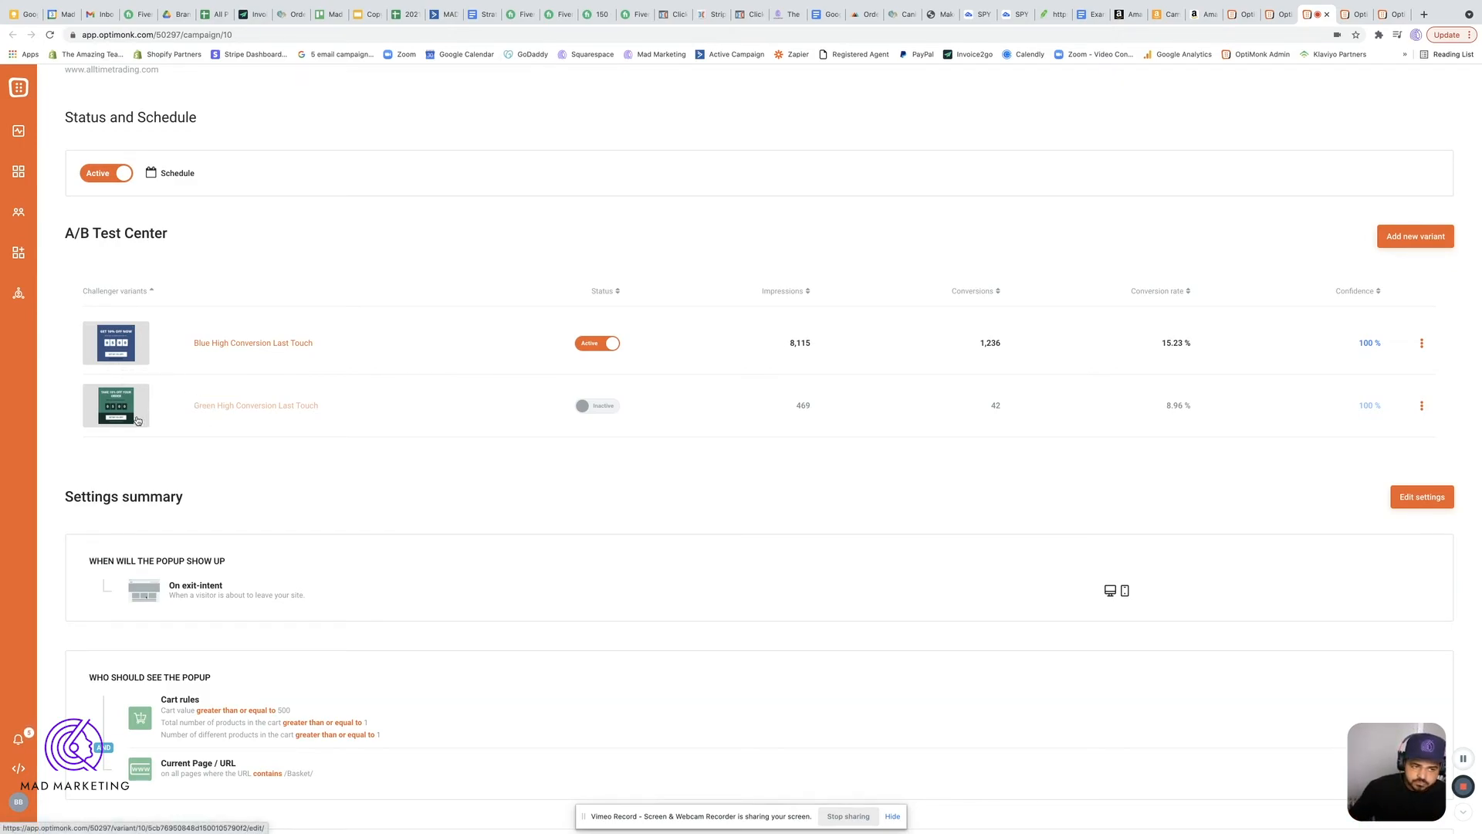
{"action": "mouse_move", "coordinate": [1118, 436]}
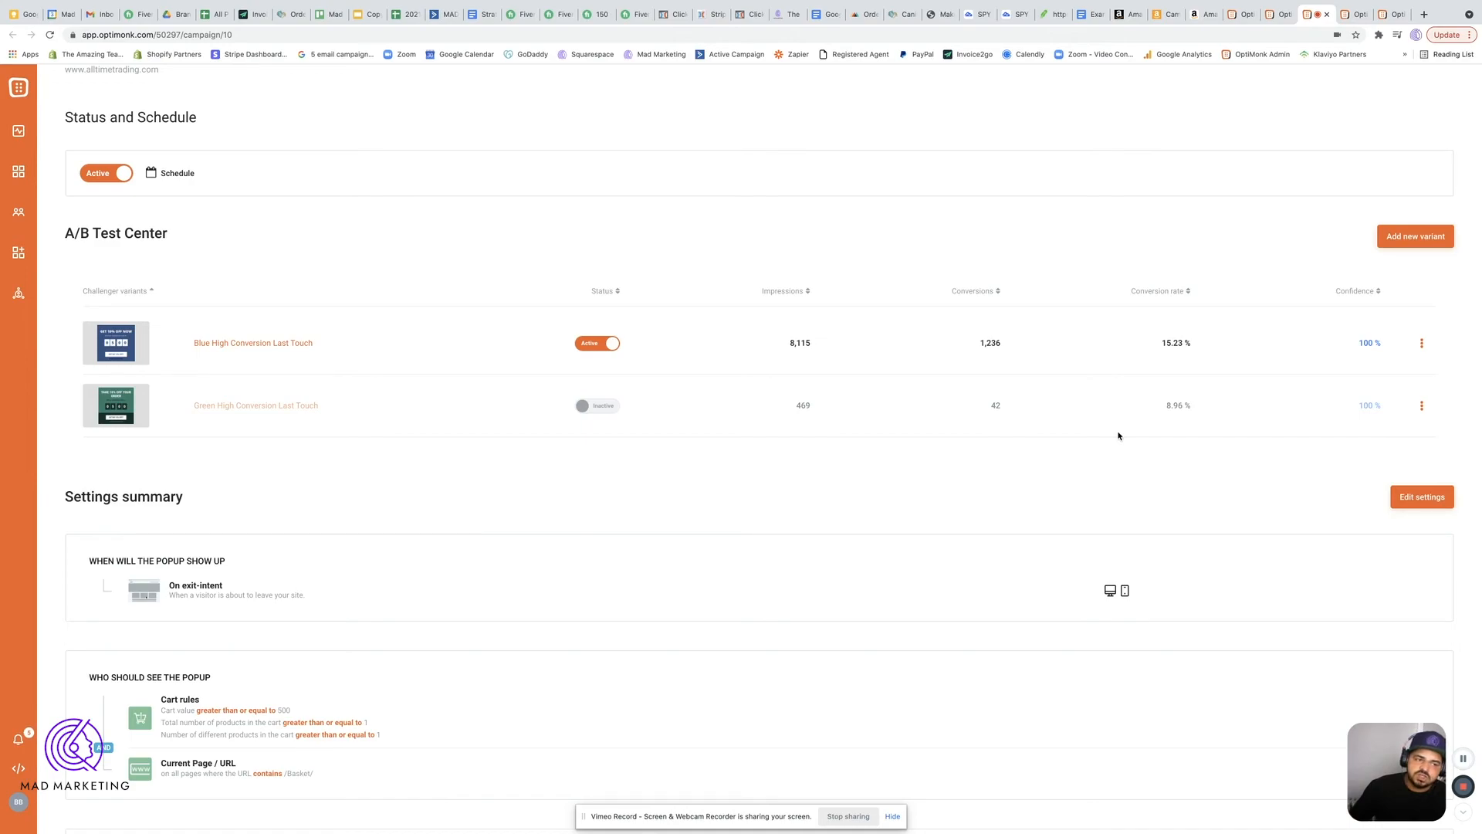
{"action": "mouse_move", "coordinate": [887, 424]}
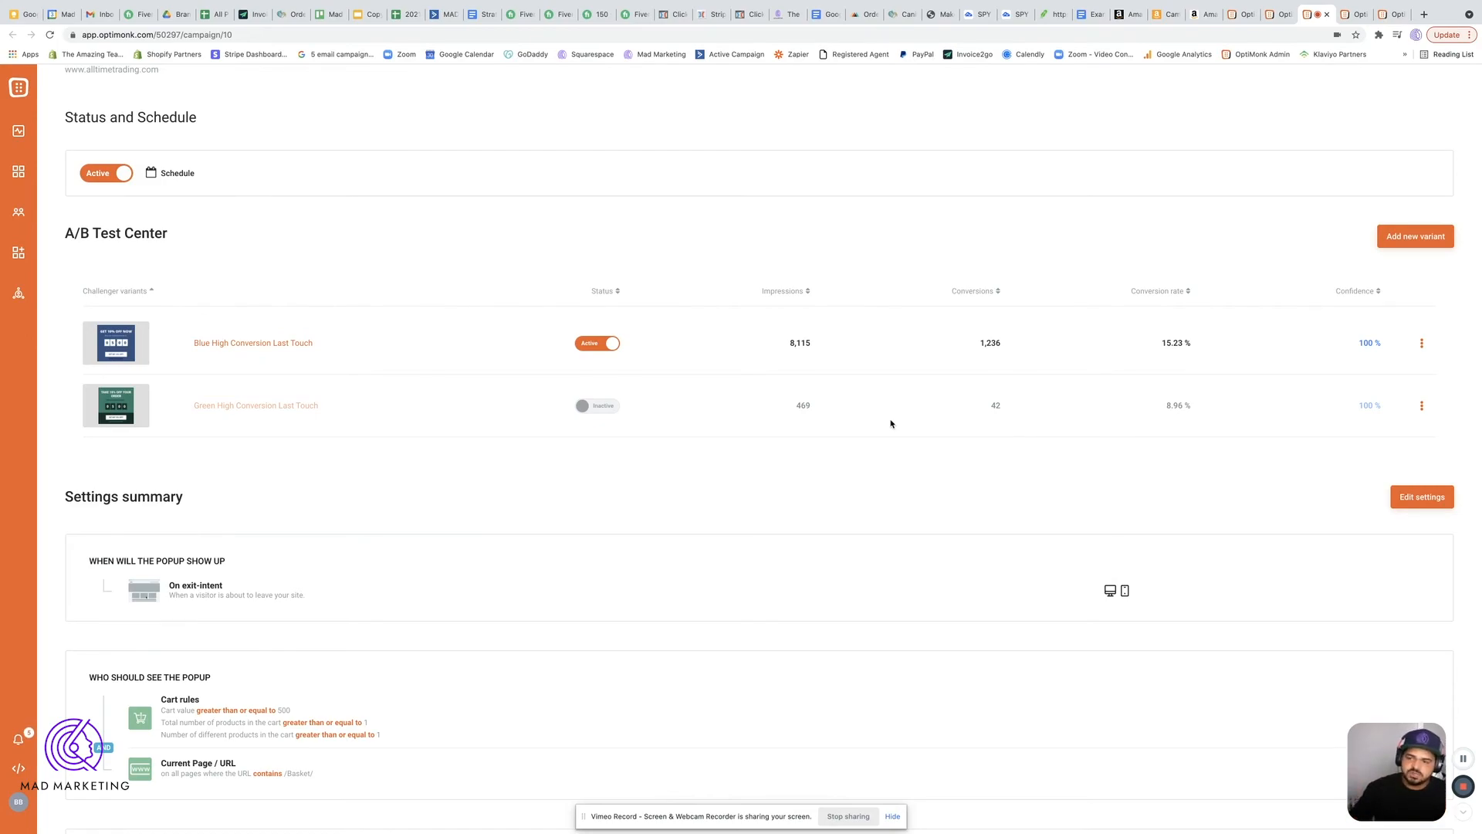
{"action": "mouse_move", "coordinate": [168, 350]}
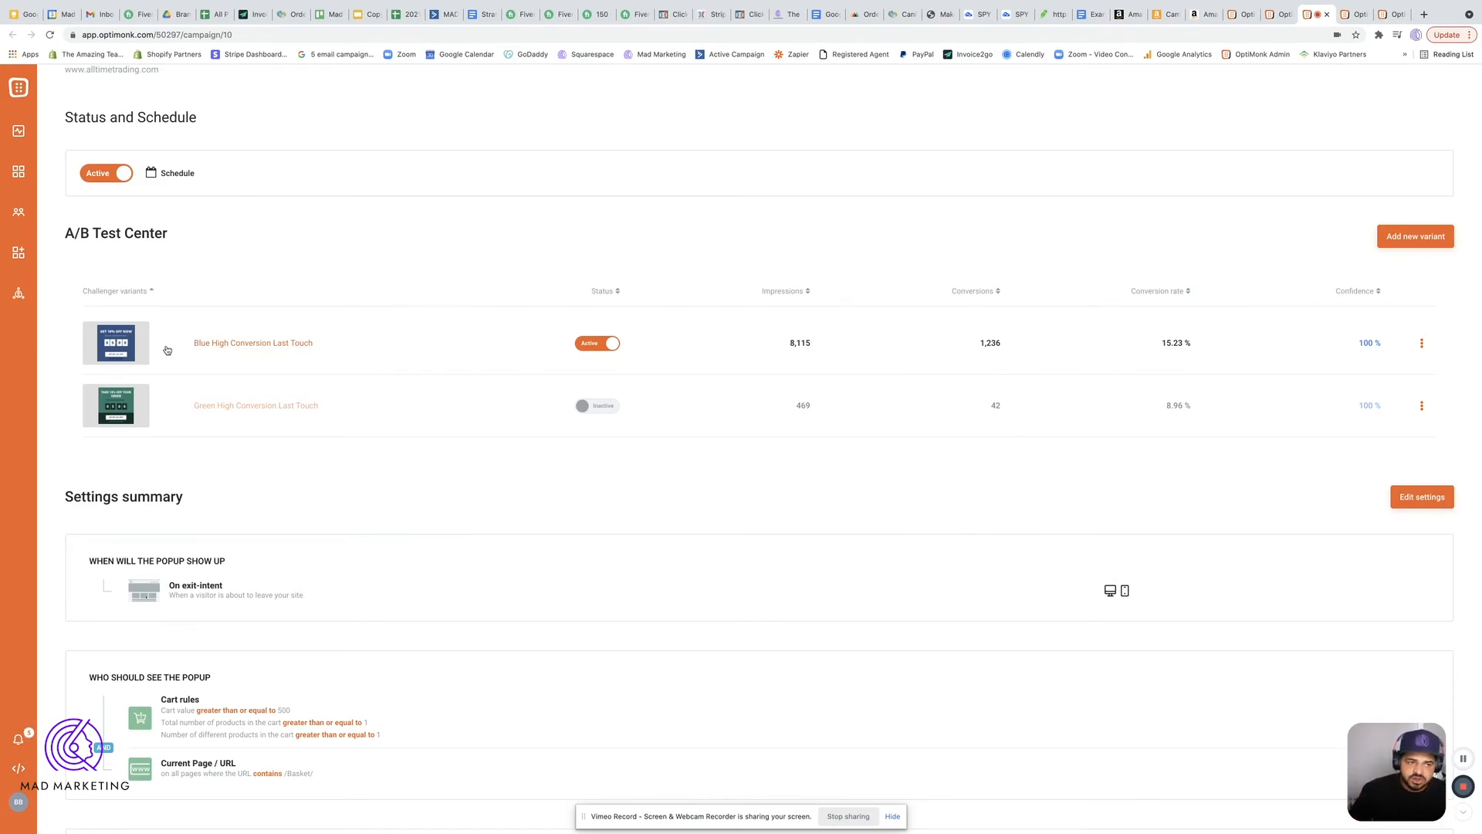
{"action": "mouse_move", "coordinate": [146, 329]}
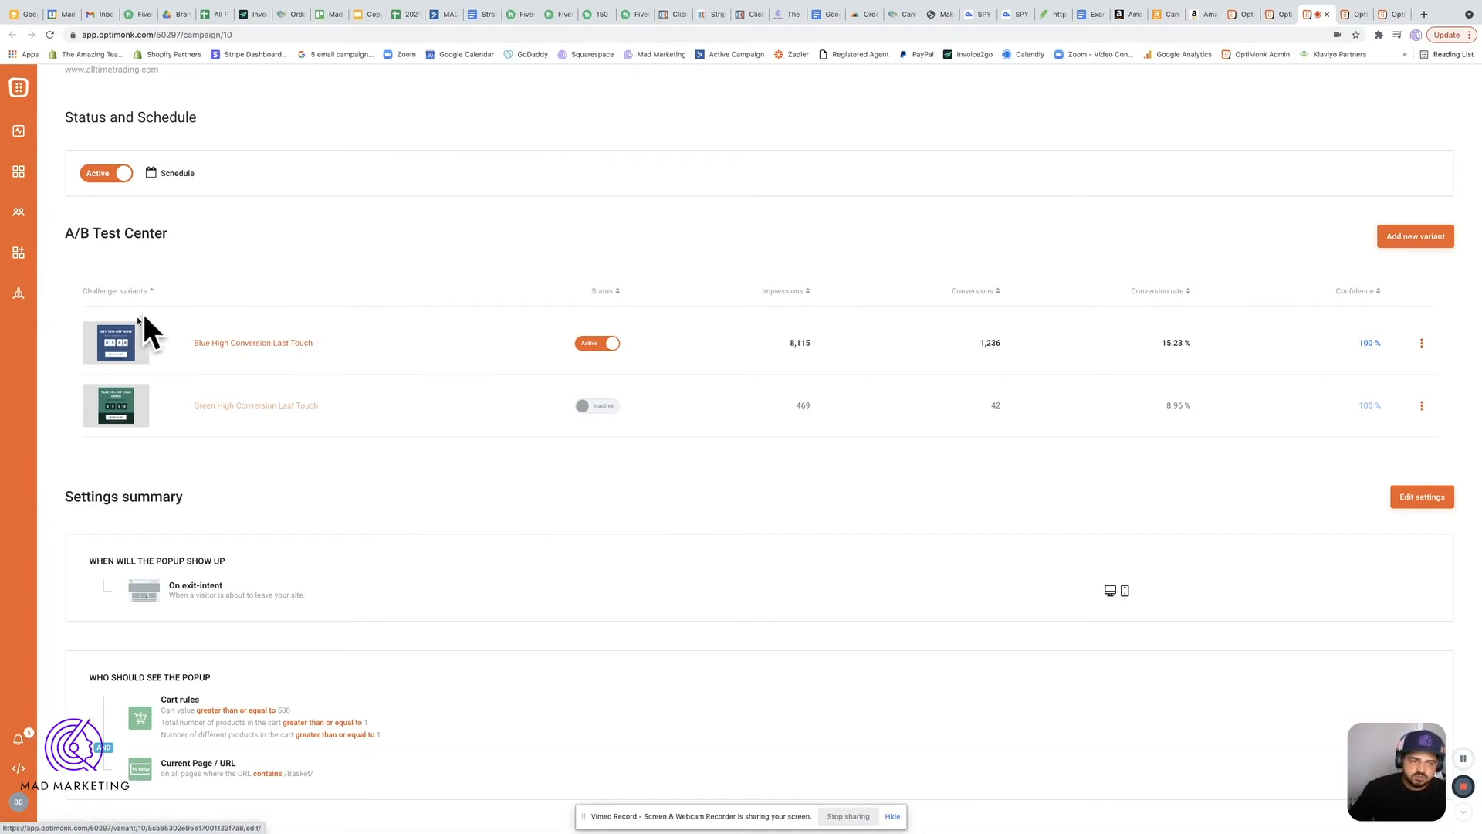
{"action": "mouse_move", "coordinate": [1119, 364]}
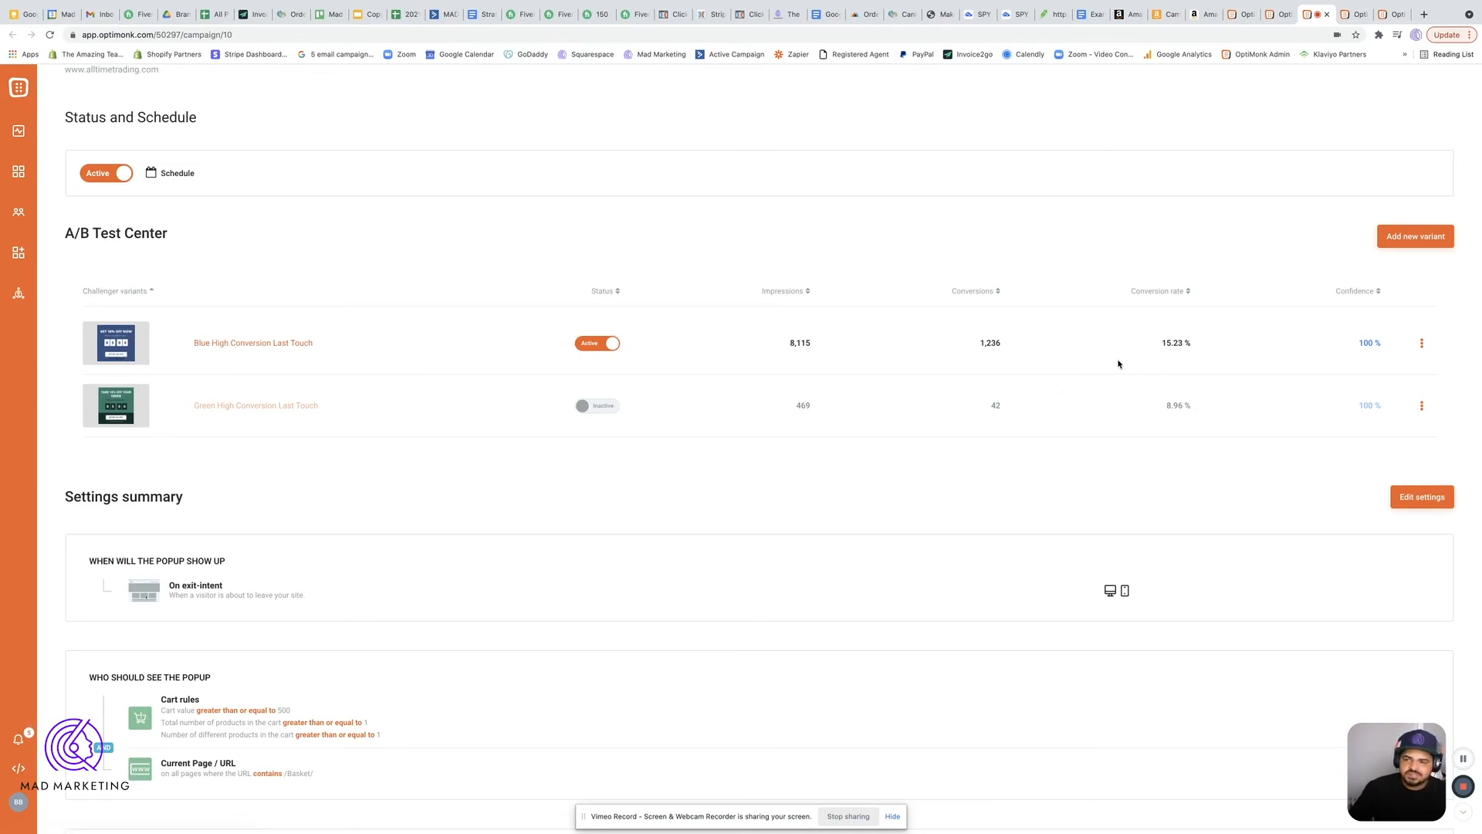
{"action": "mouse_move", "coordinate": [1179, 358]}
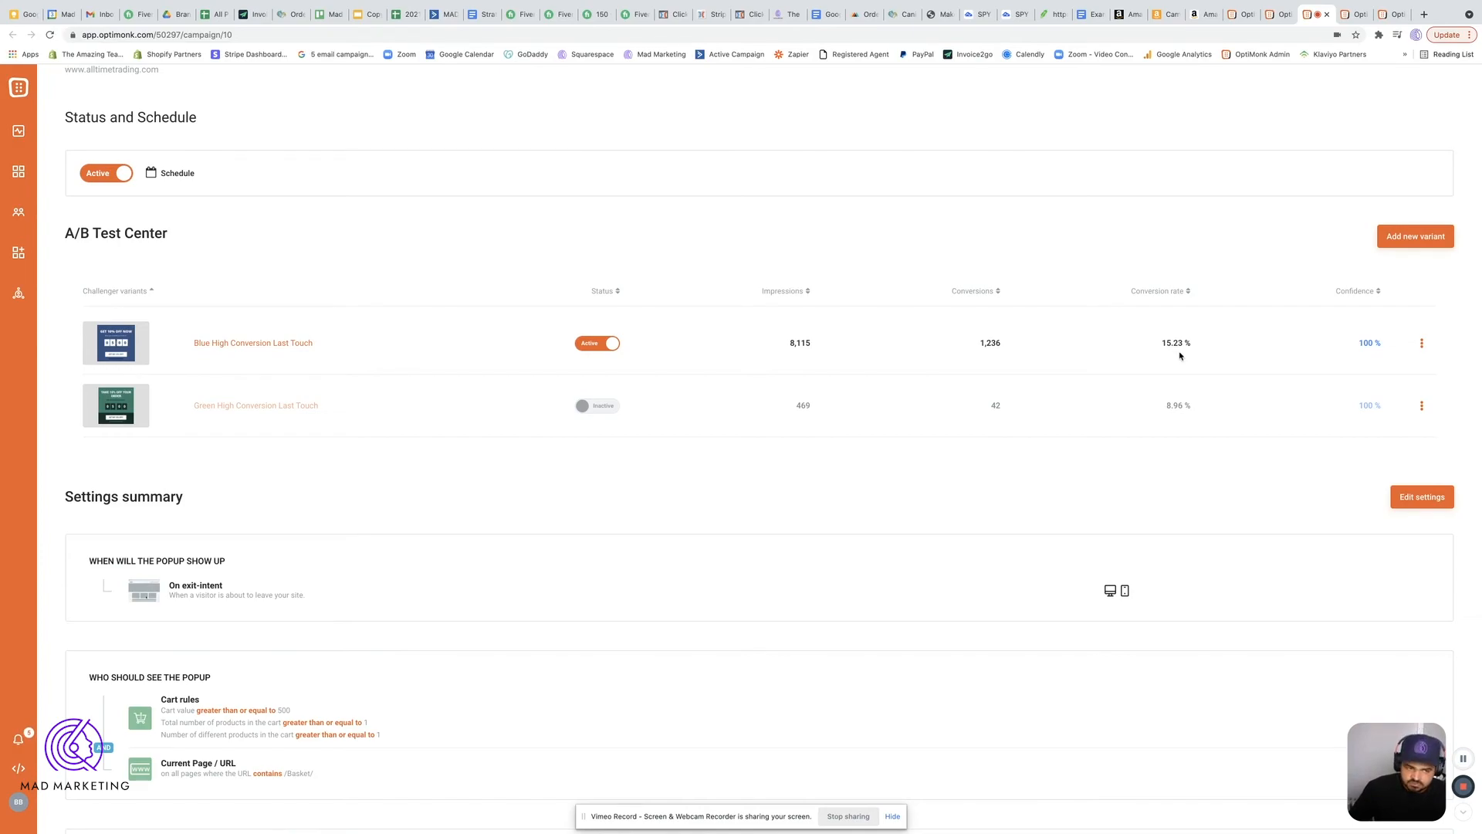
{"action": "mouse_move", "coordinate": [134, 429]}
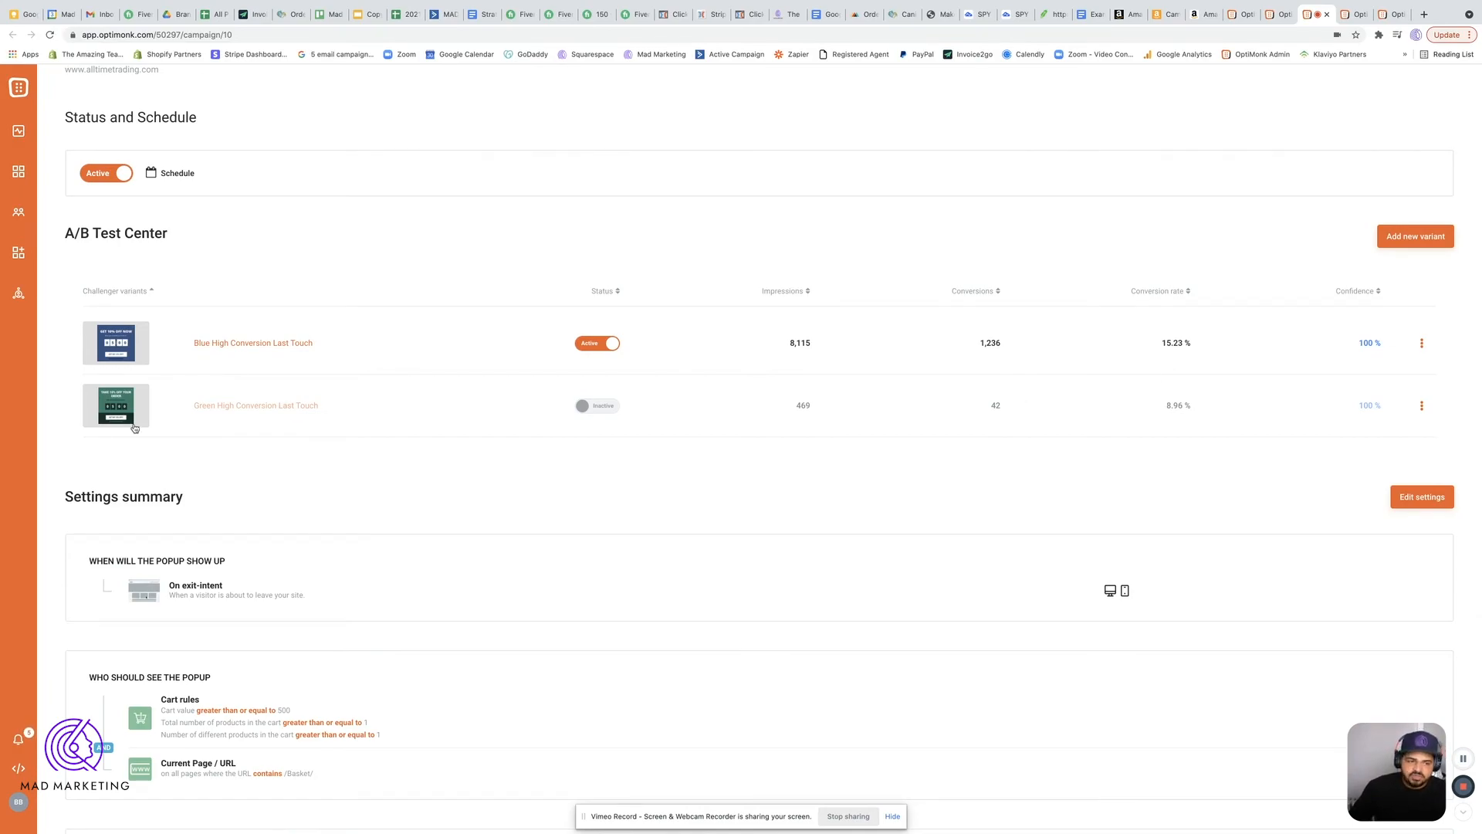
{"action": "mouse_move", "coordinate": [666, 401]}
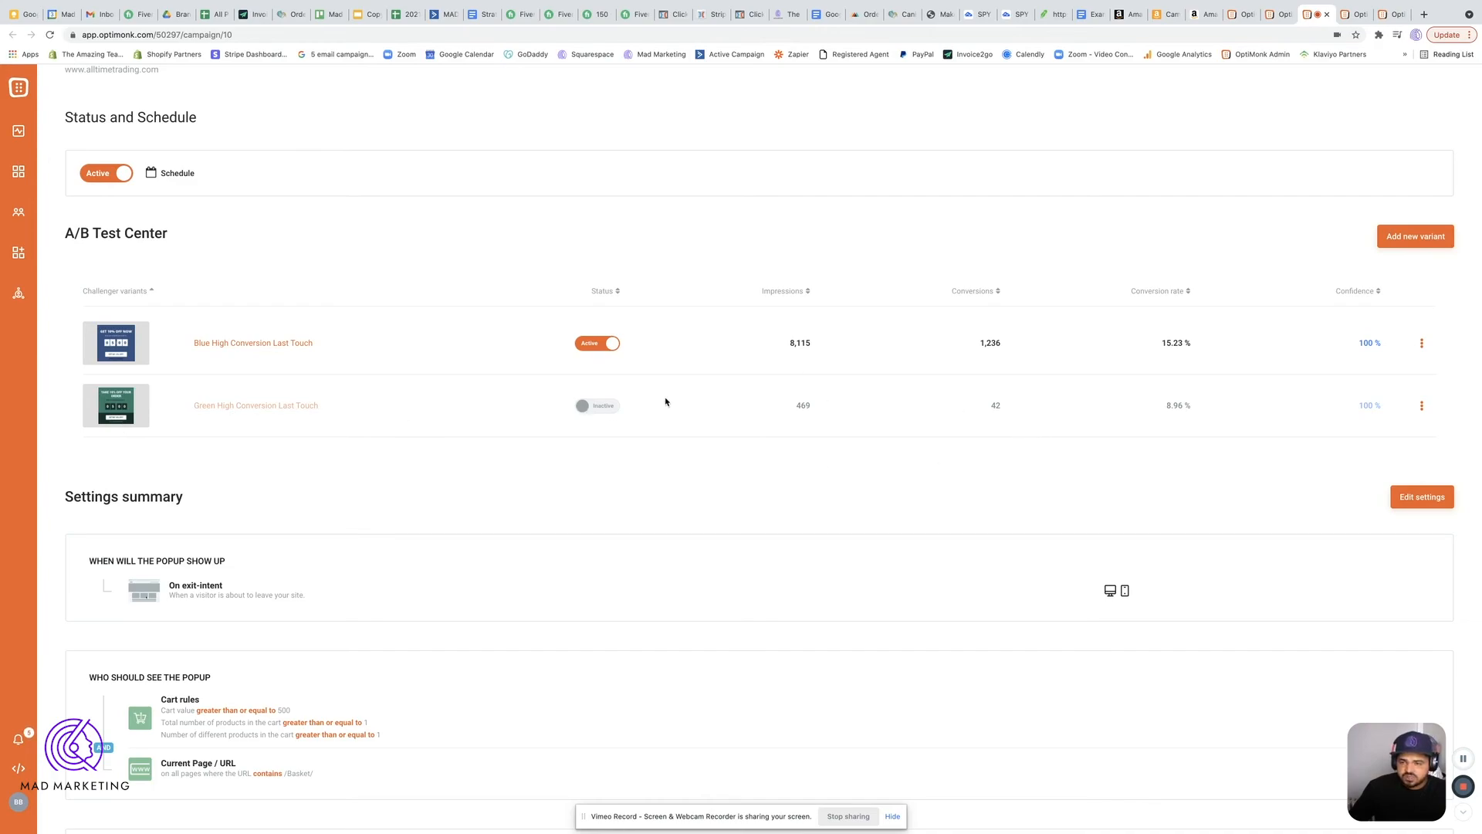
{"action": "mouse_move", "coordinate": [1176, 415]}
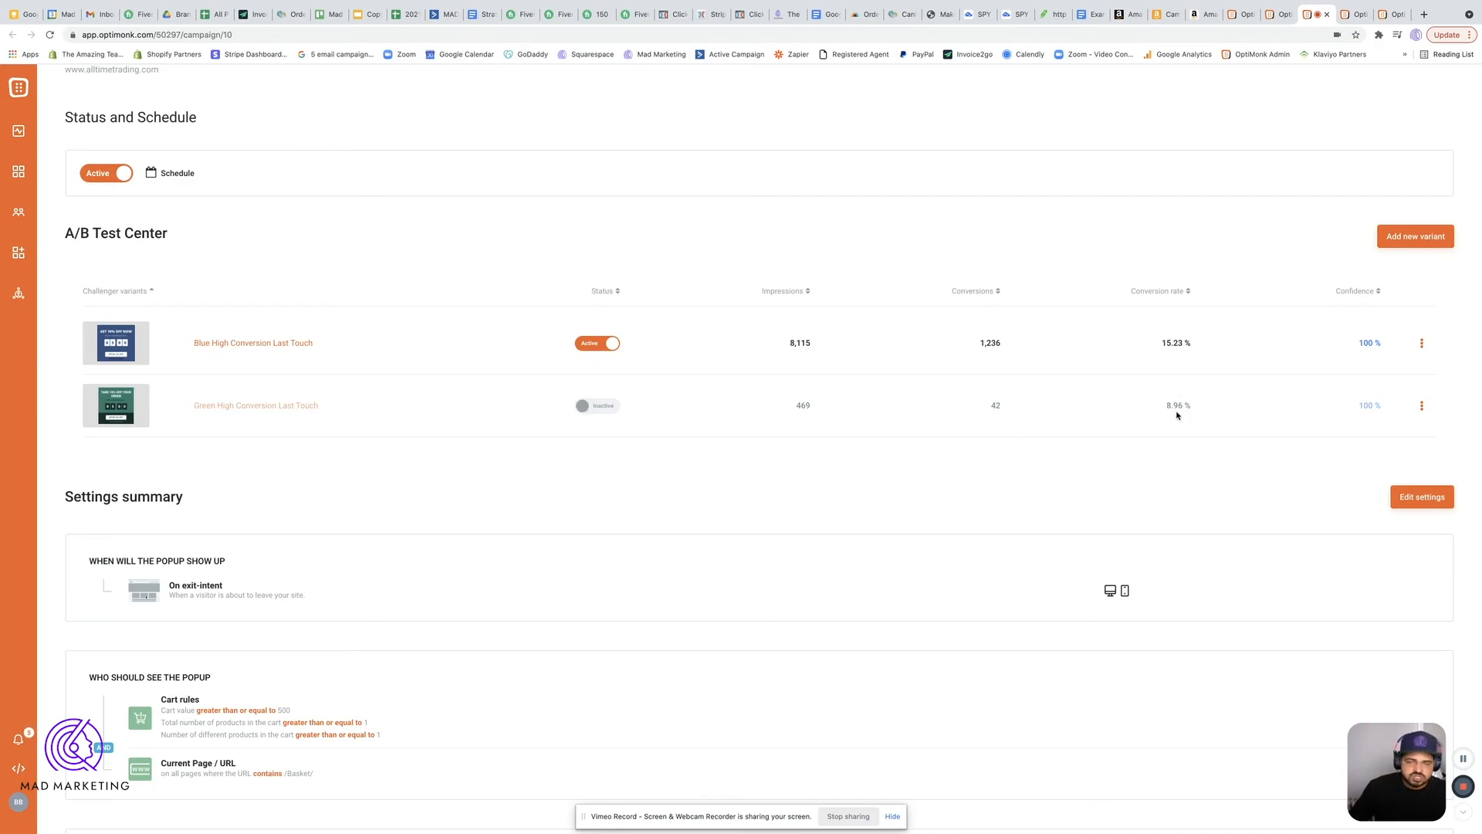
{"action": "mouse_move", "coordinate": [1189, 479]}
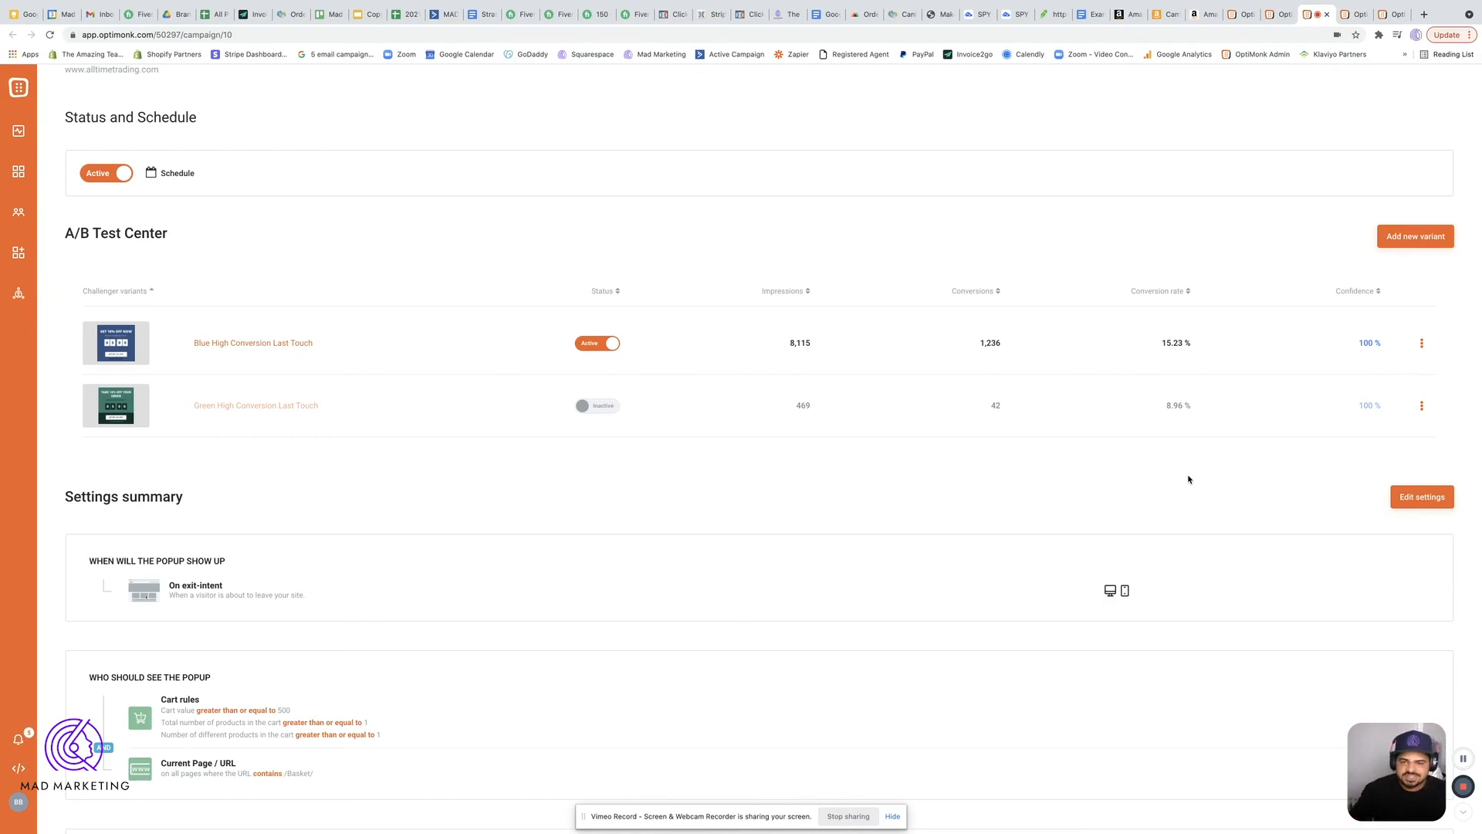
{"action": "scroll", "scroll_direction": "up", "scroll_amount": 3}
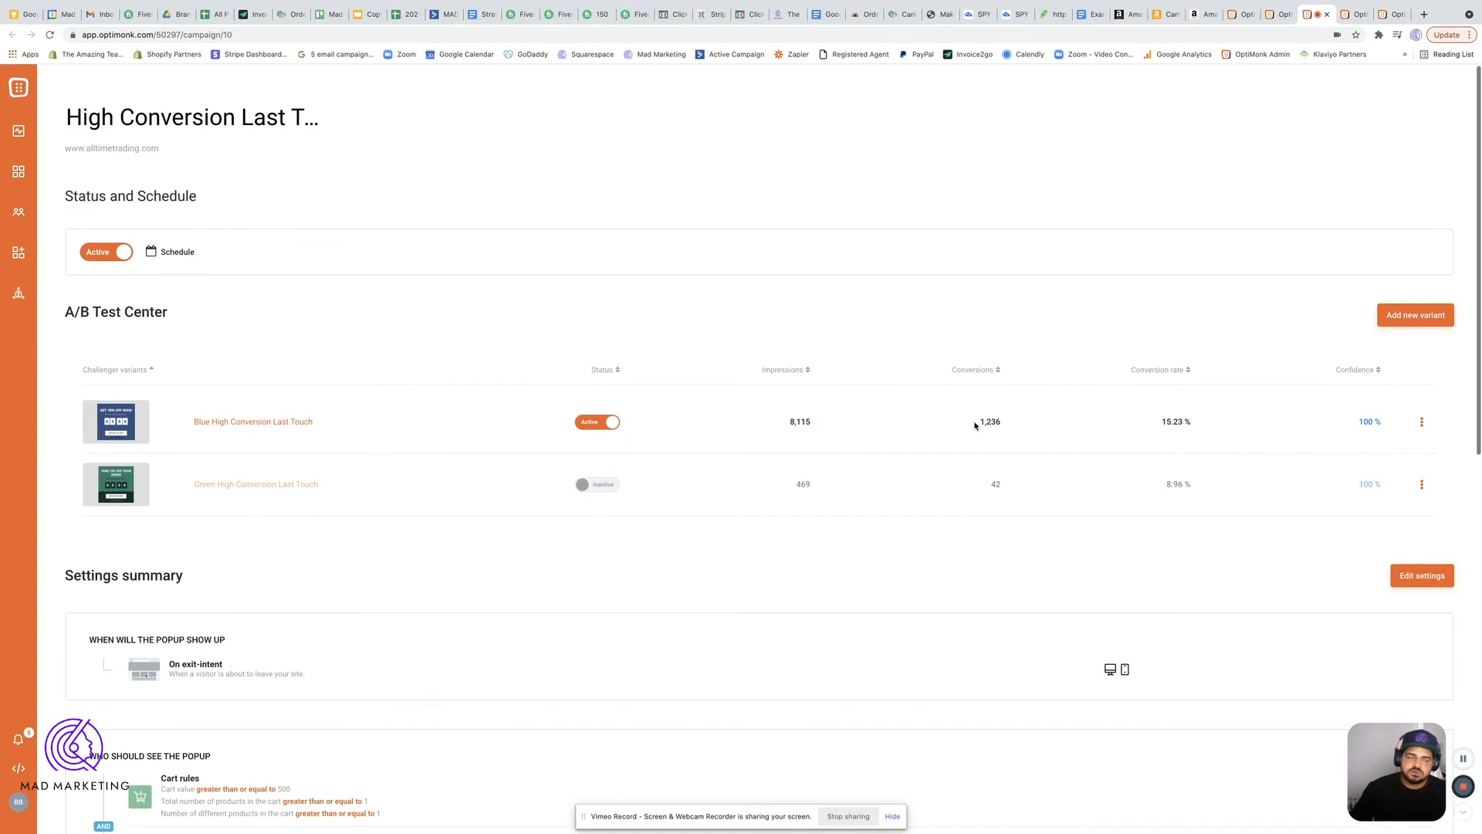